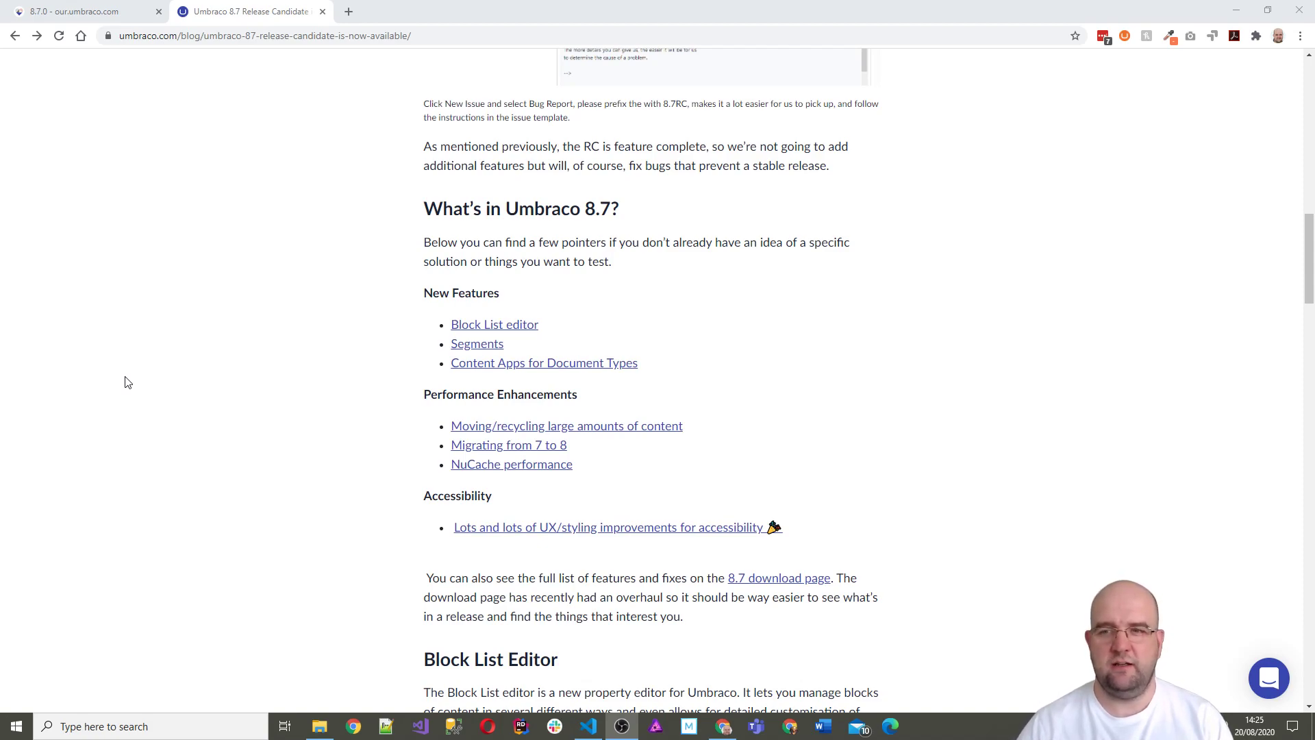
{"action": "mouse_move", "coordinate": [238, 386]}
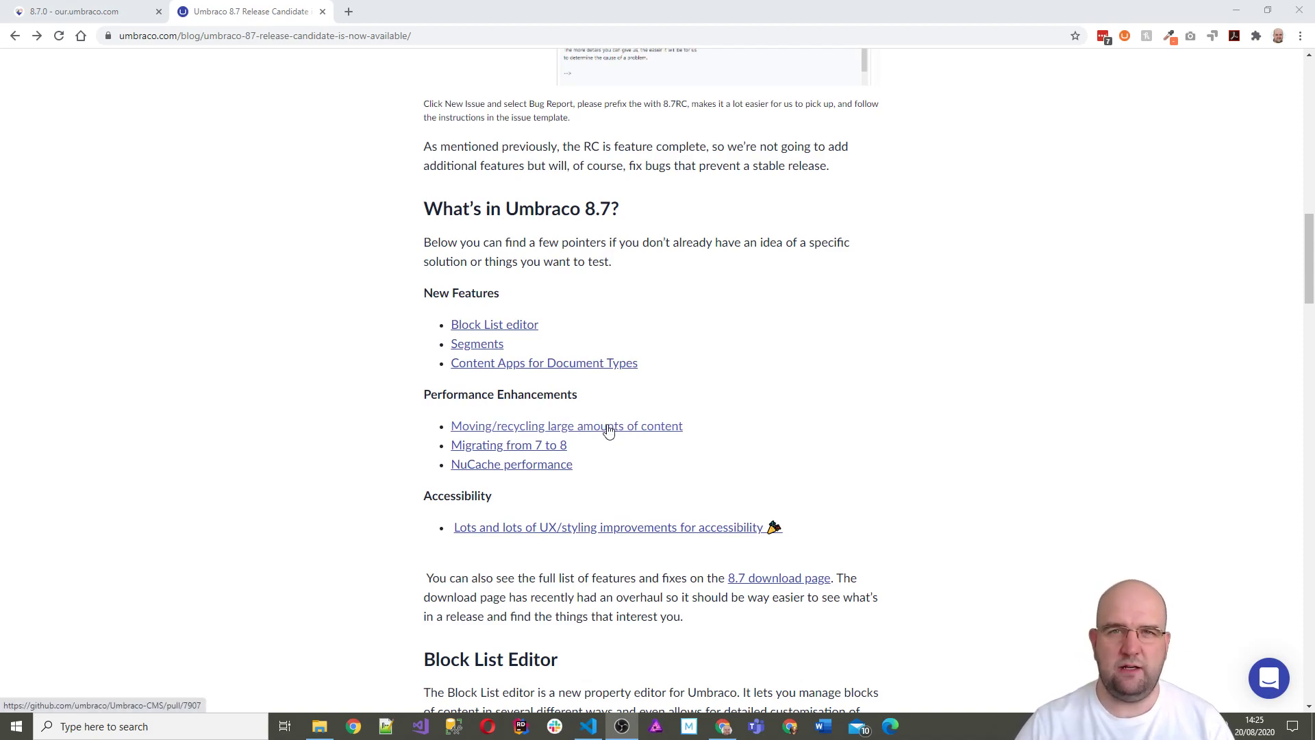
{"action": "mouse_move", "coordinate": [712, 382]}
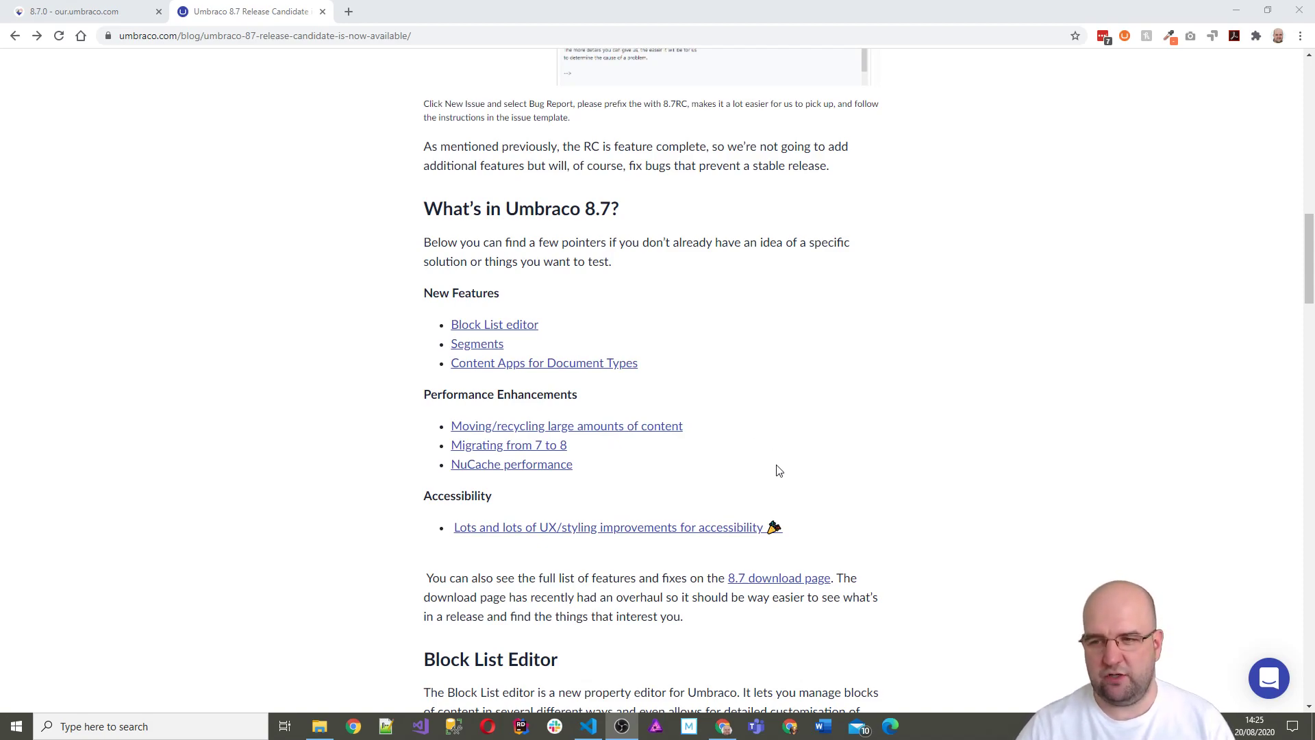
{"action": "mouse_move", "coordinate": [780, 580]}
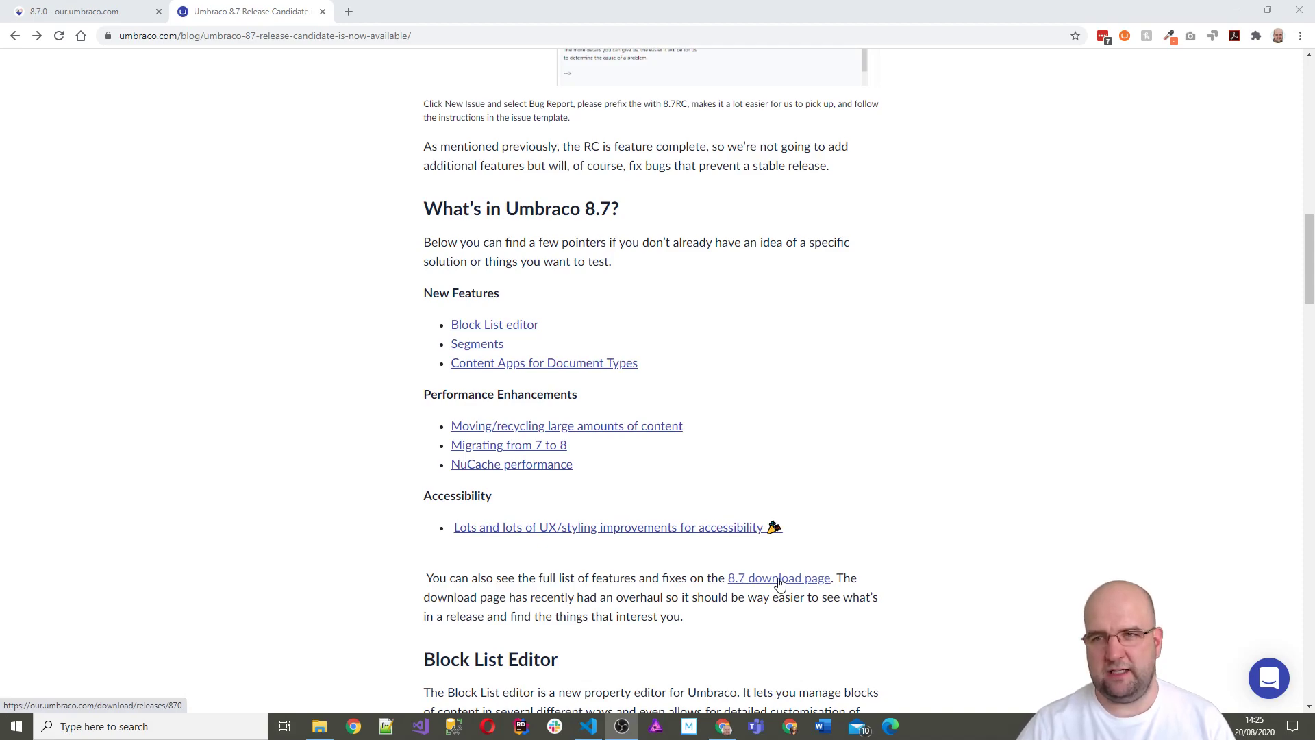
- Go from the 8.7 download link to Our Umbraco's main download page
{"action": "left_click", "coordinate": [797, 577]}
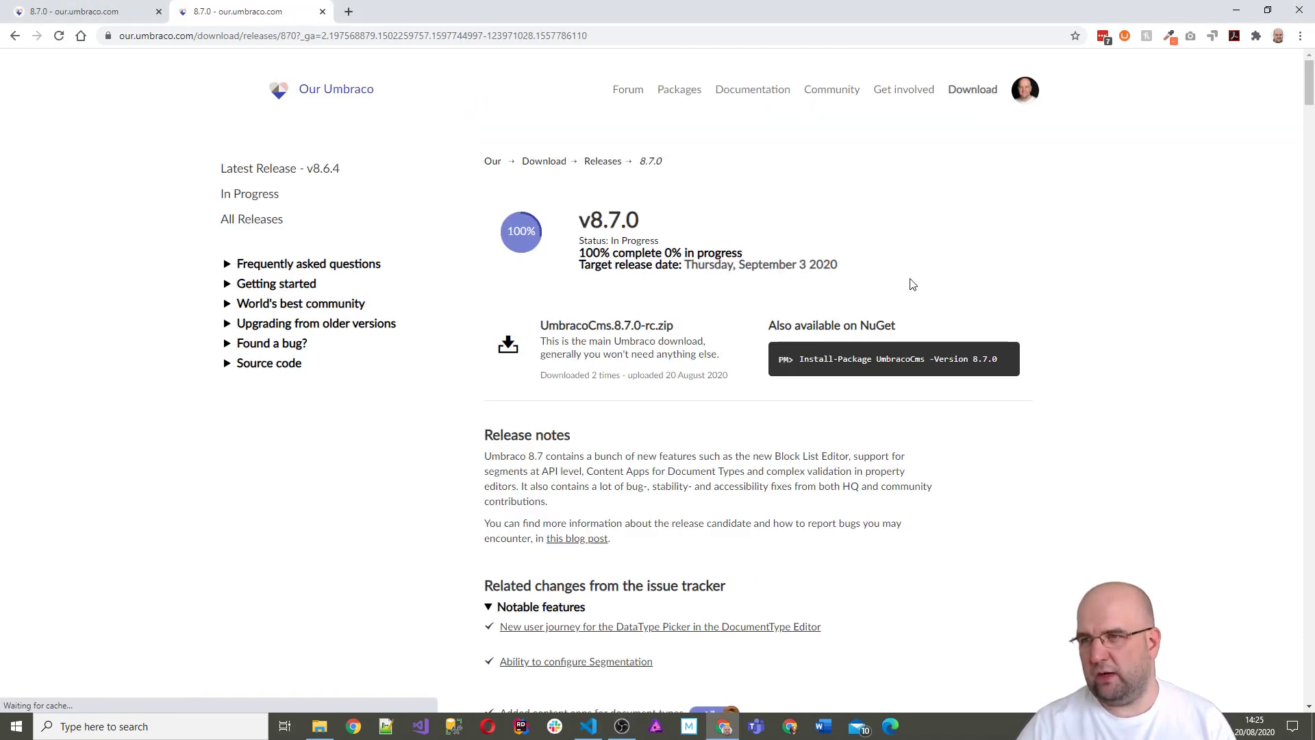
{"action": "mouse_move", "coordinate": [973, 99]}
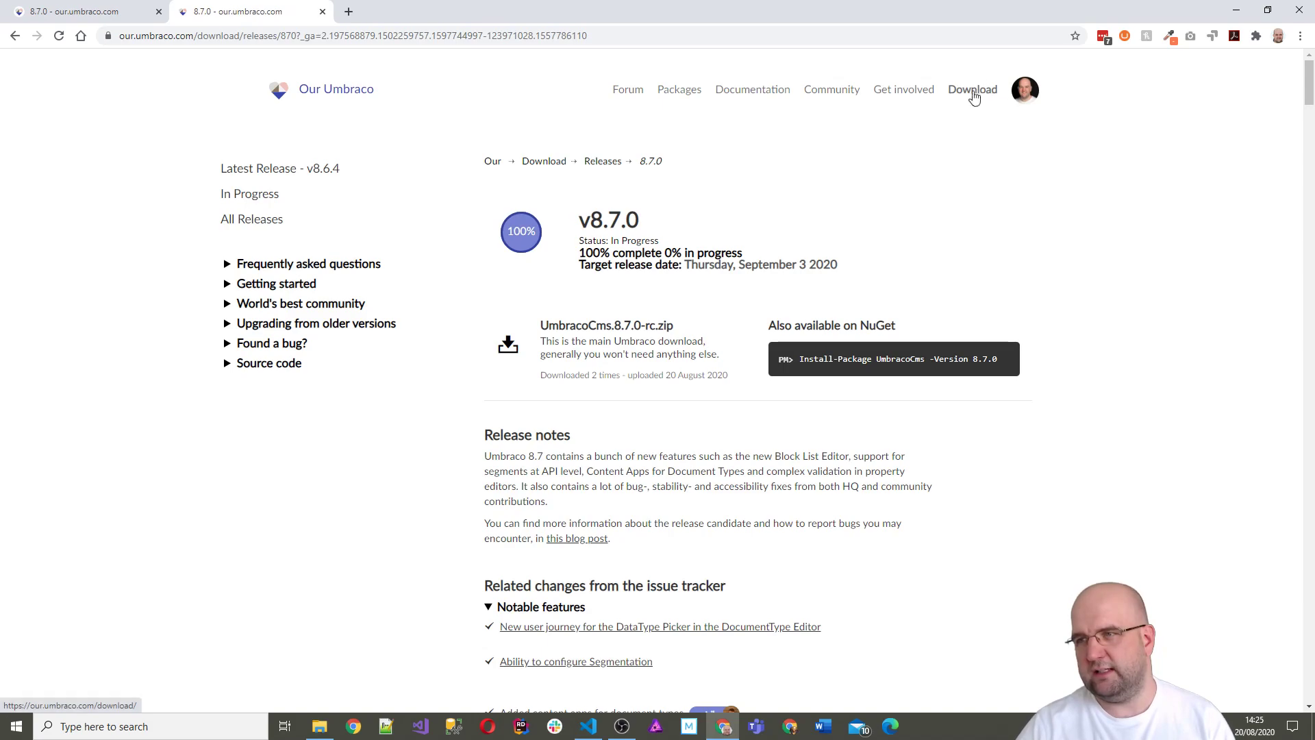
{"action": "left_click", "coordinate": [972, 90]}
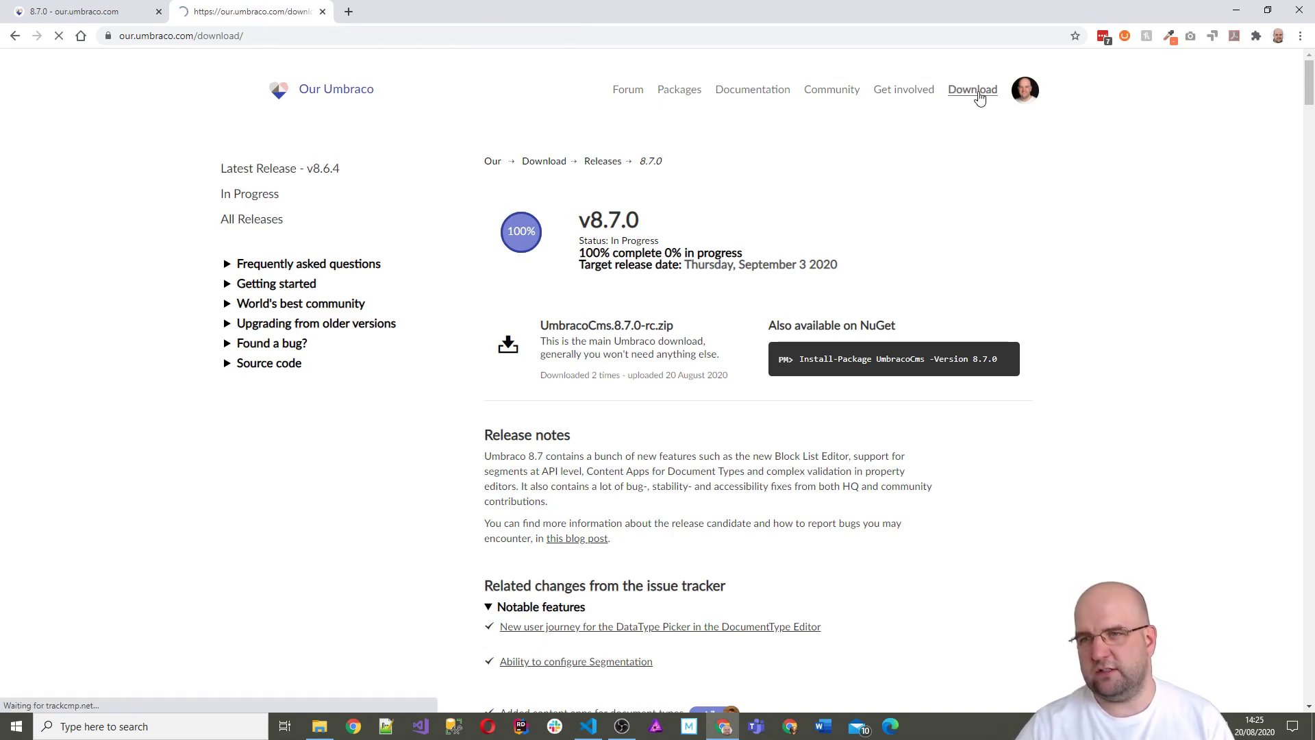
{"action": "left_click", "coordinate": [973, 89]}
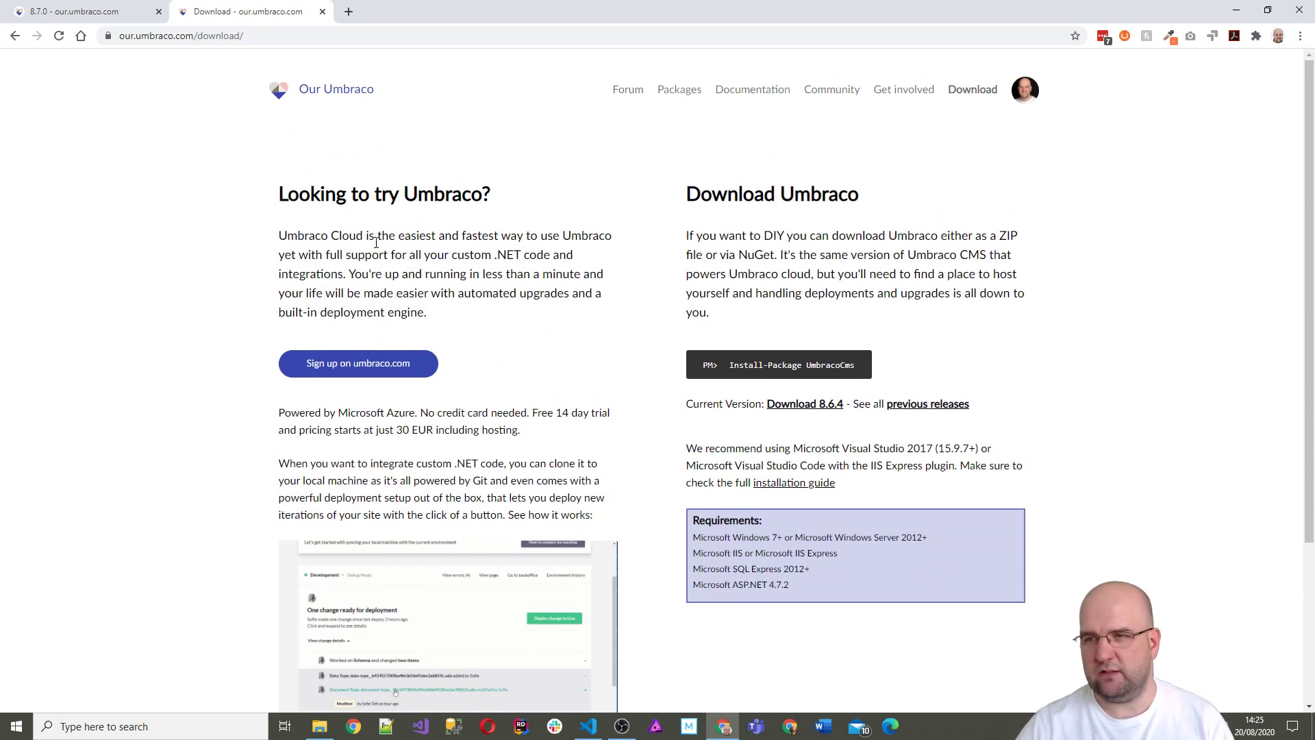
- Browse the all-releases list and return to the in-progress 8.7.0 release page
{"action": "left_click", "coordinate": [927, 403]}
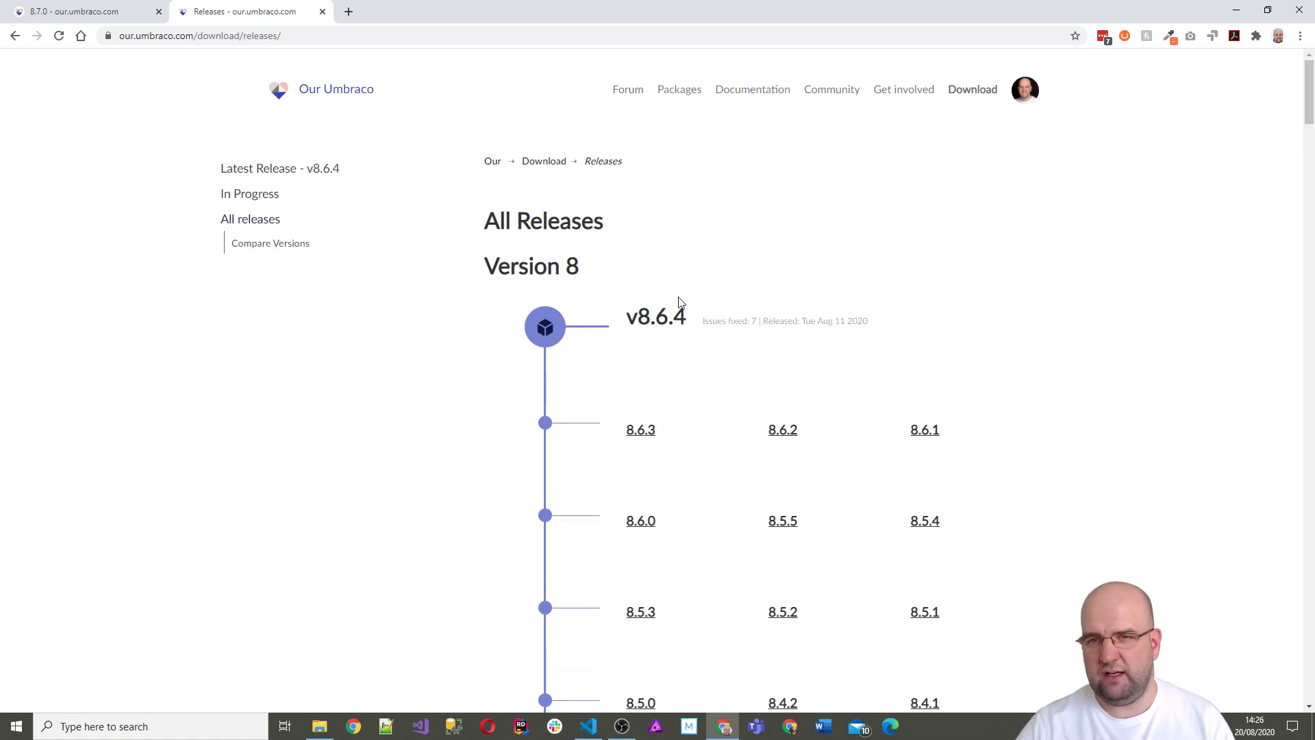
{"action": "left_click", "coordinate": [15, 36]}
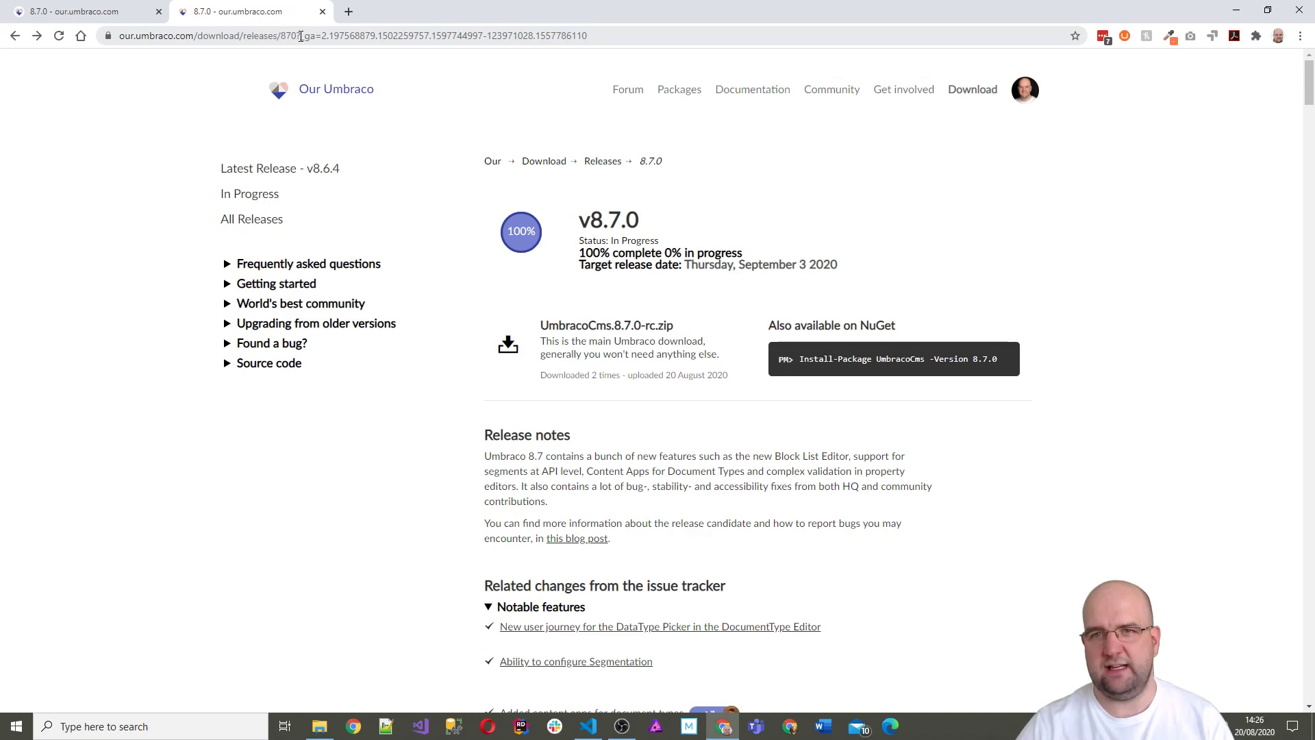
{"action": "mouse_move", "coordinate": [624, 328]}
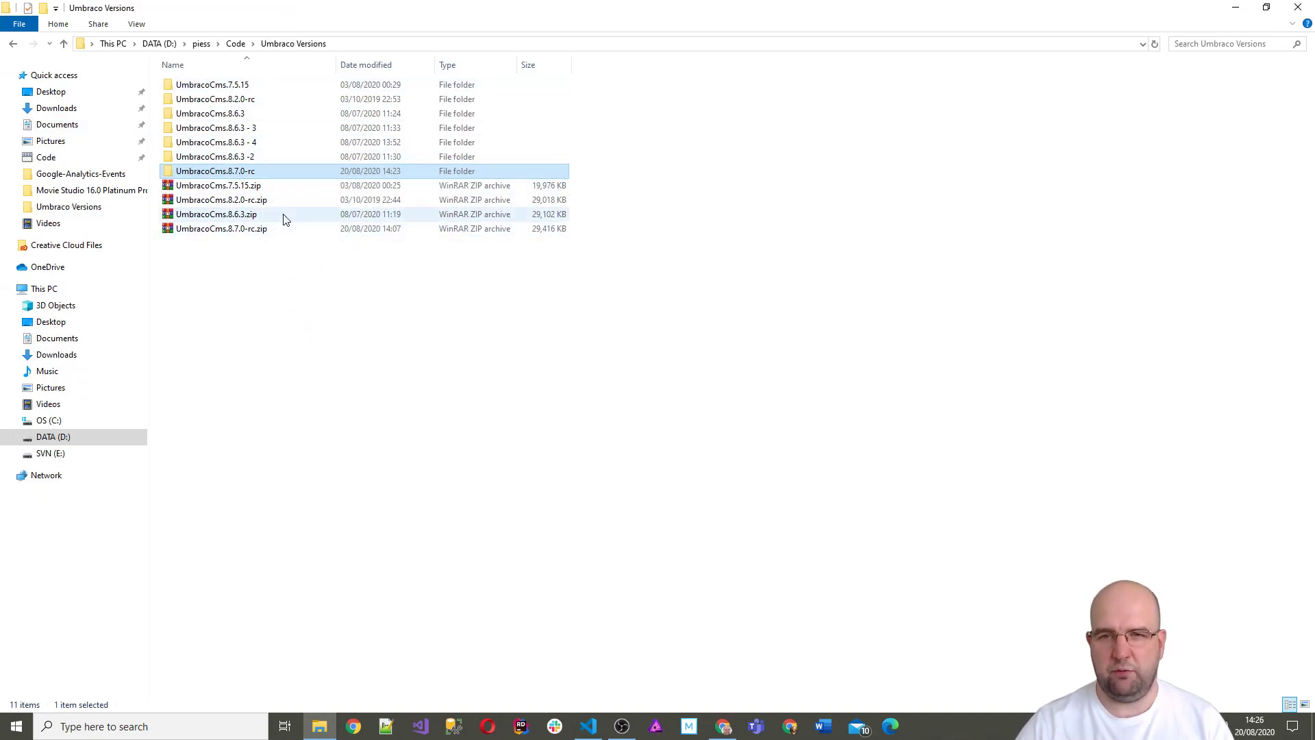
{"action": "mouse_move", "coordinate": [227, 173]}
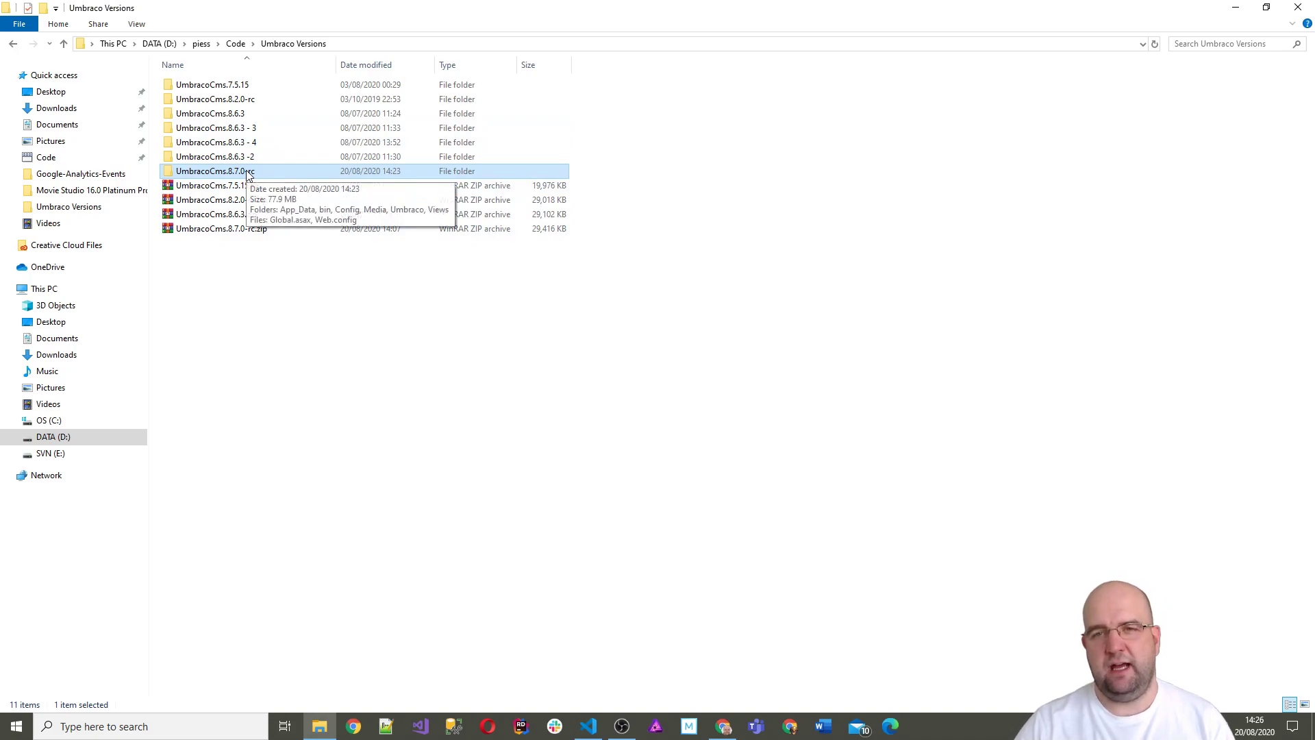
- Open the UmbracoCms.8.7.0-rc folder in Umbraco Versions and bring up its context menu
{"action": "double_click", "coordinate": [213, 171]}
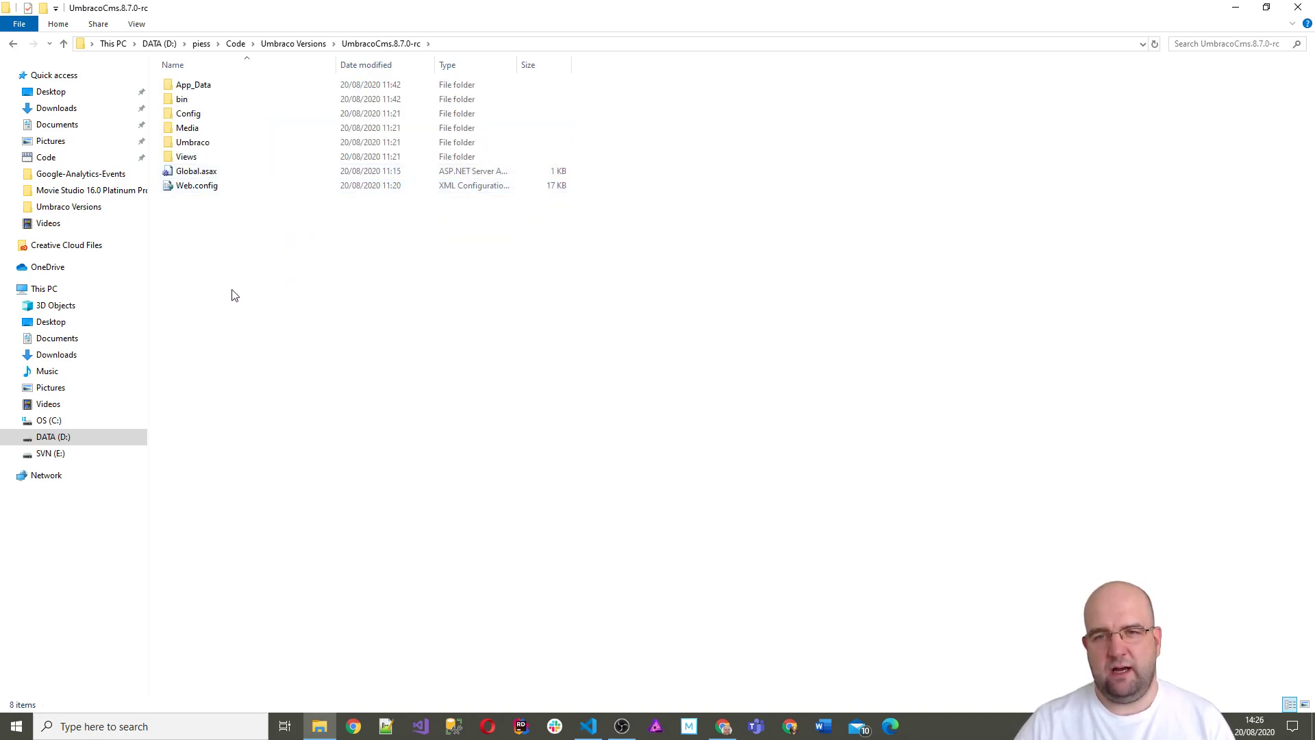
{"action": "right_click", "coordinate": [236, 295]}
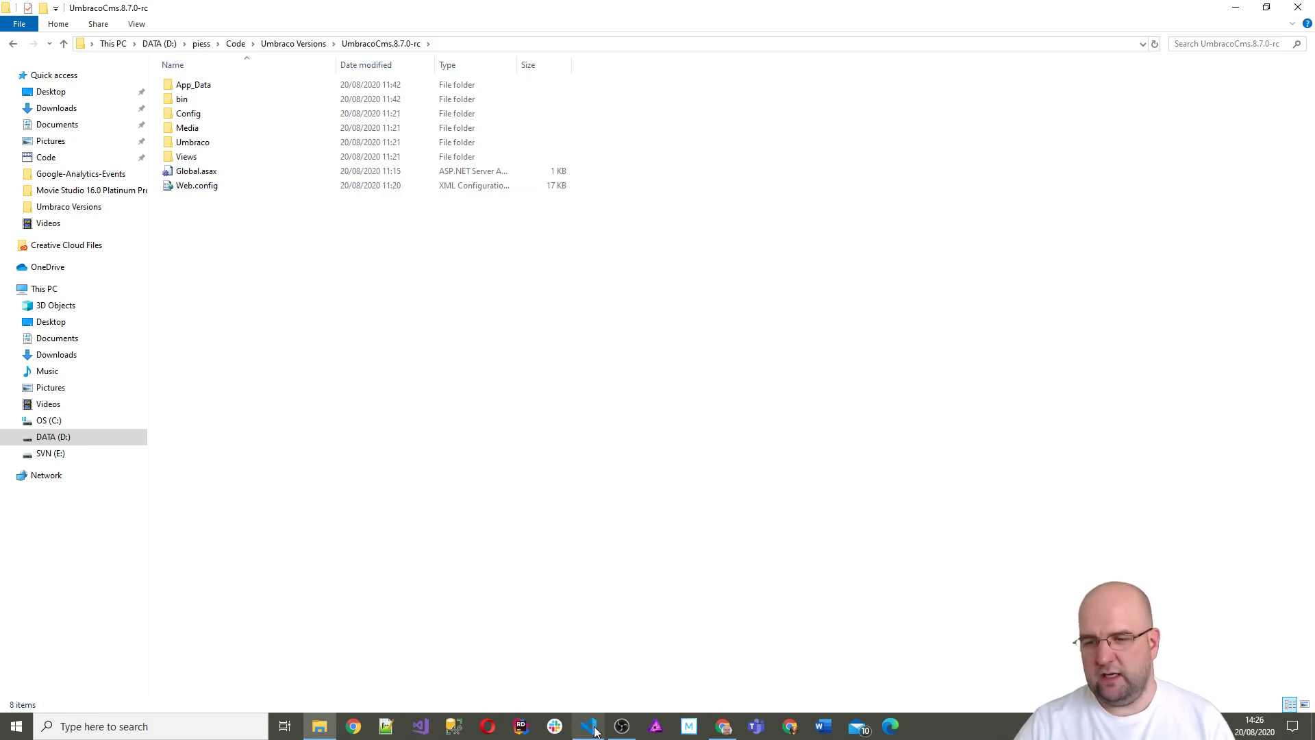
- In VS Code, search the installed extensions for 'iis ex' to confirm IIS Express is present
{"action": "left_click", "coordinate": [589, 726]}
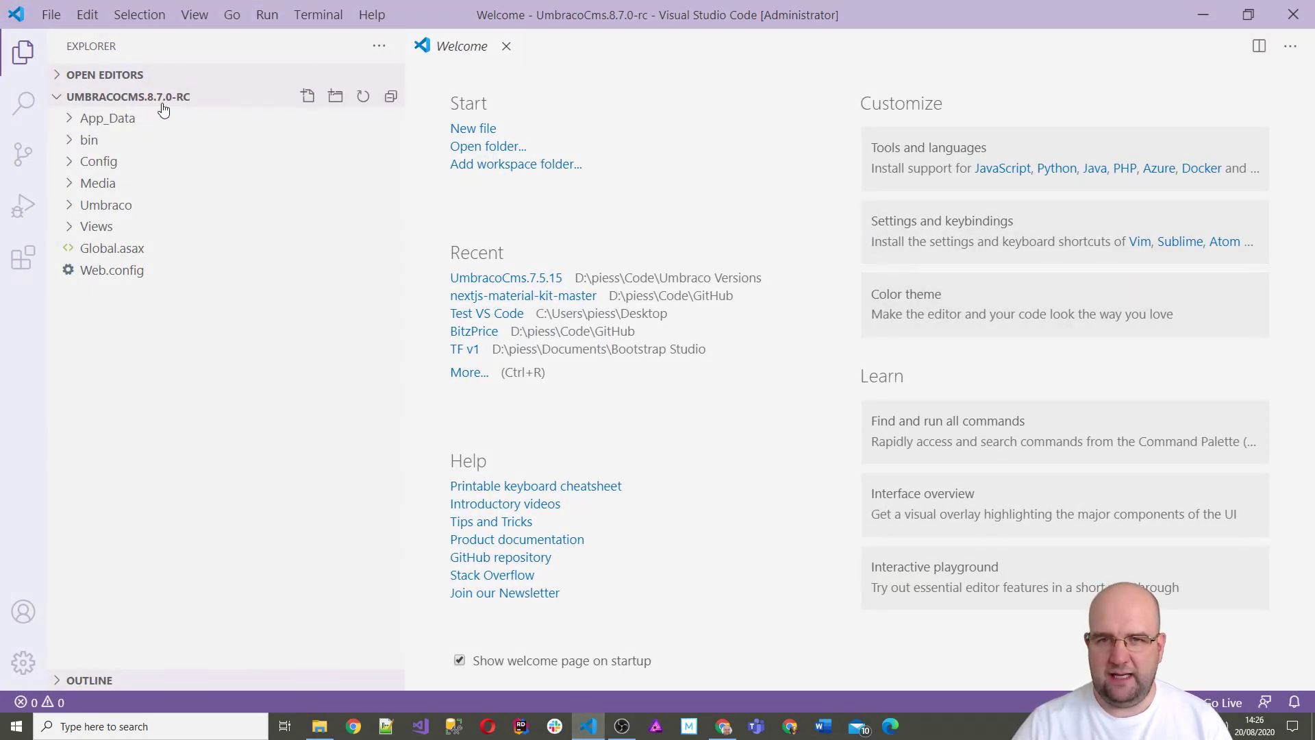
{"action": "mouse_move", "coordinate": [205, 17]}
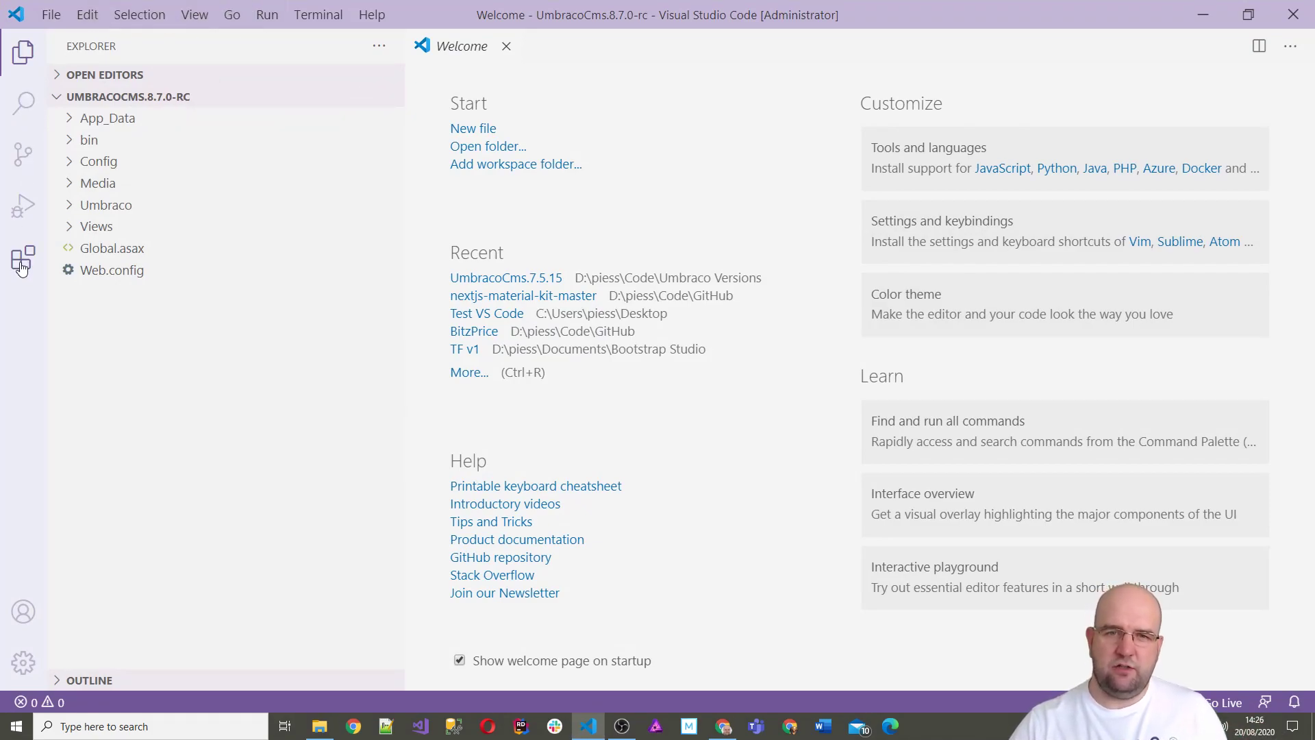
{"action": "left_click", "coordinate": [22, 260]}
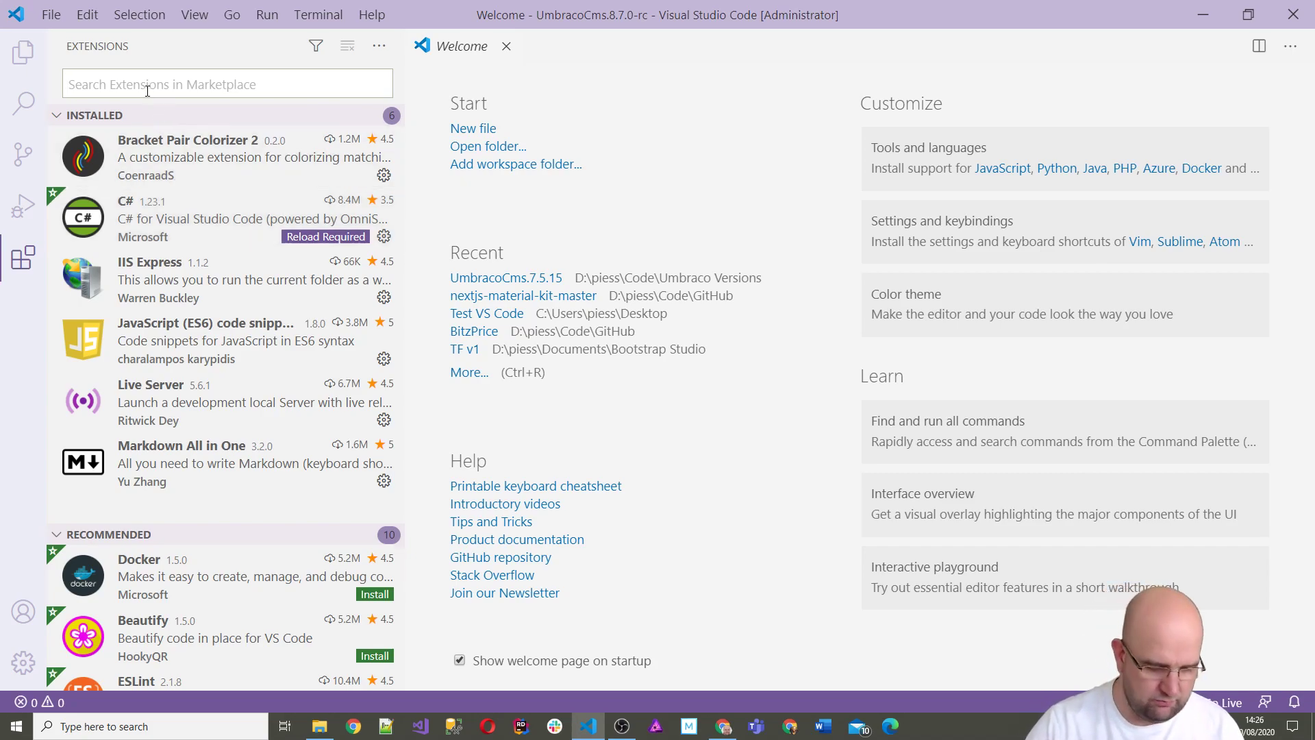
{"action": "type", "text": "iis ex"}
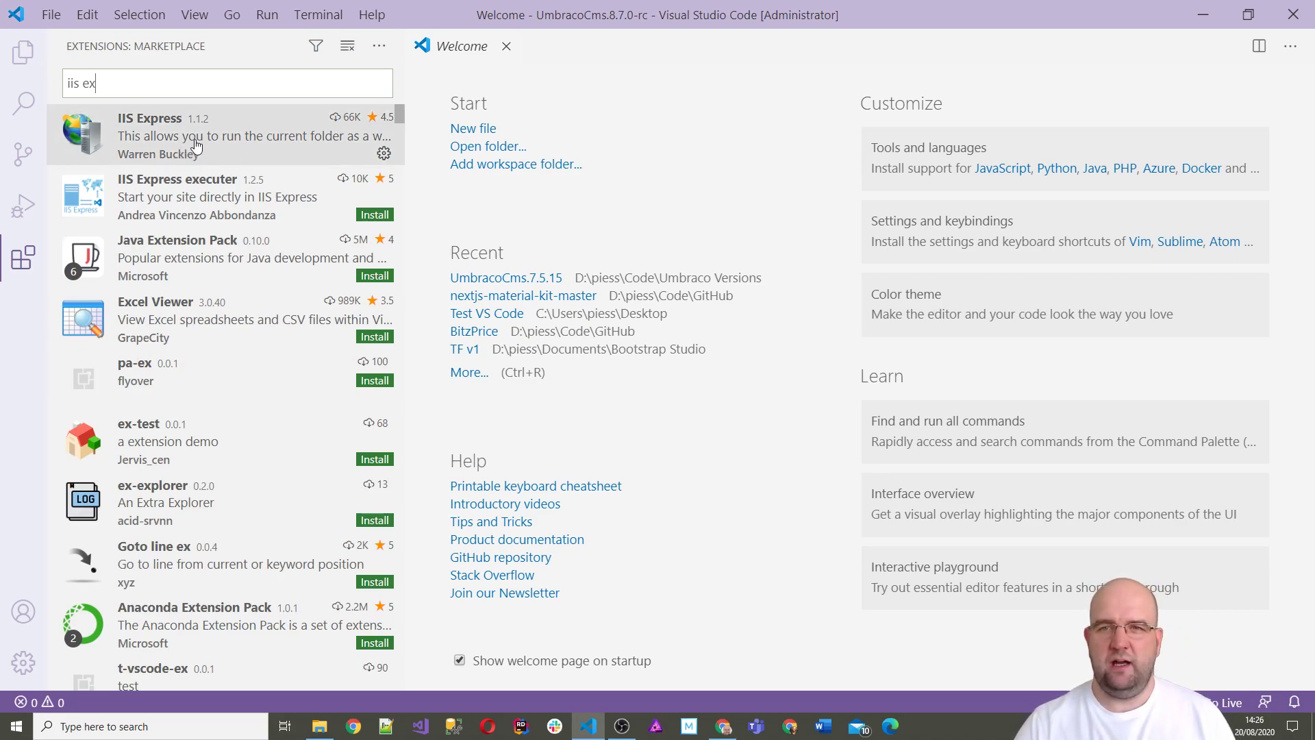
{"action": "mouse_move", "coordinate": [195, 148]}
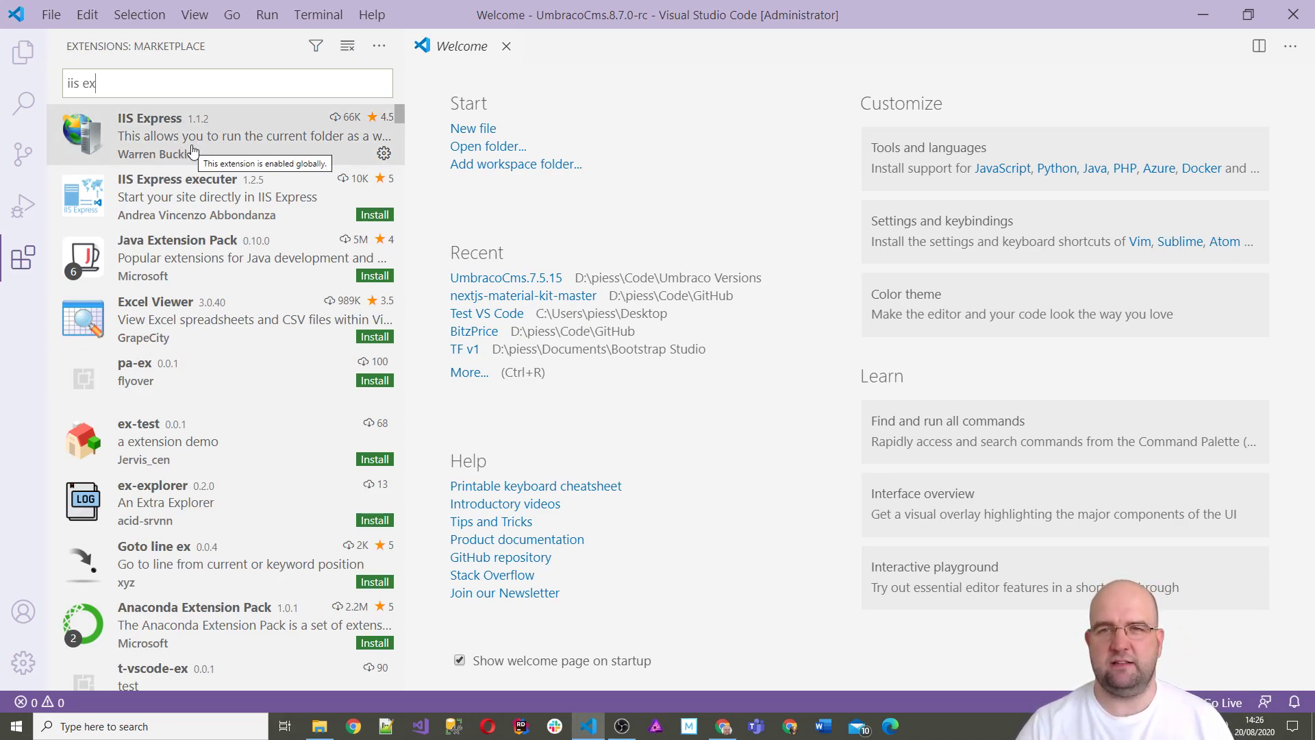
- Return to the Explorer view and start the site running in IIS Express
{"action": "left_click", "coordinate": [195, 14]}
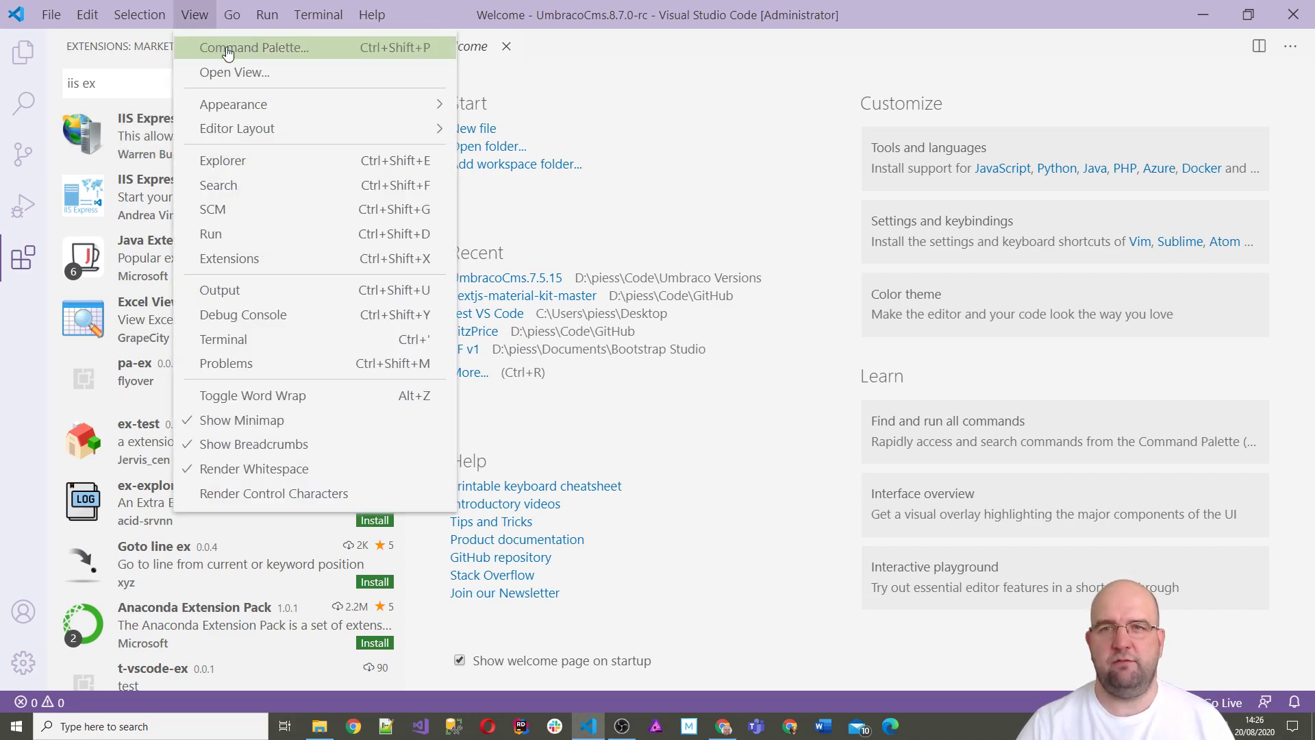
{"action": "left_click", "coordinate": [255, 46]}
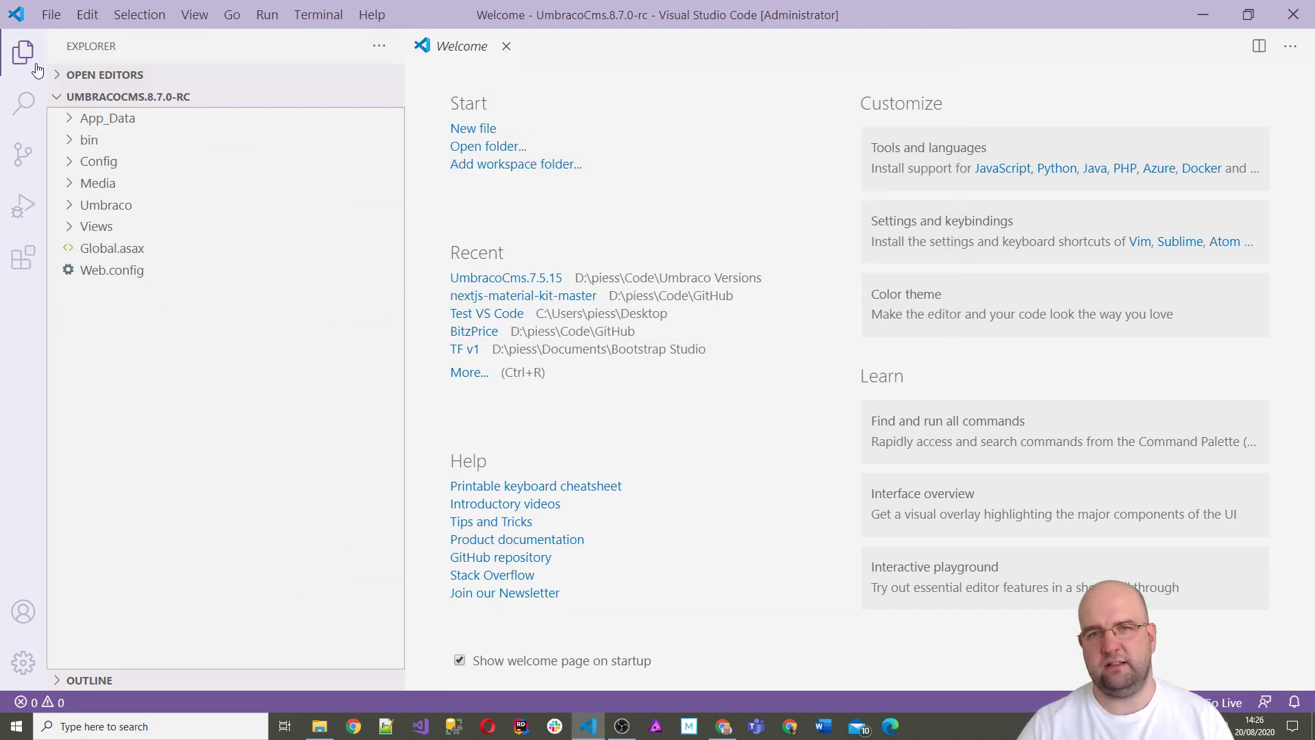
{"action": "mouse_move", "coordinate": [164, 77]}
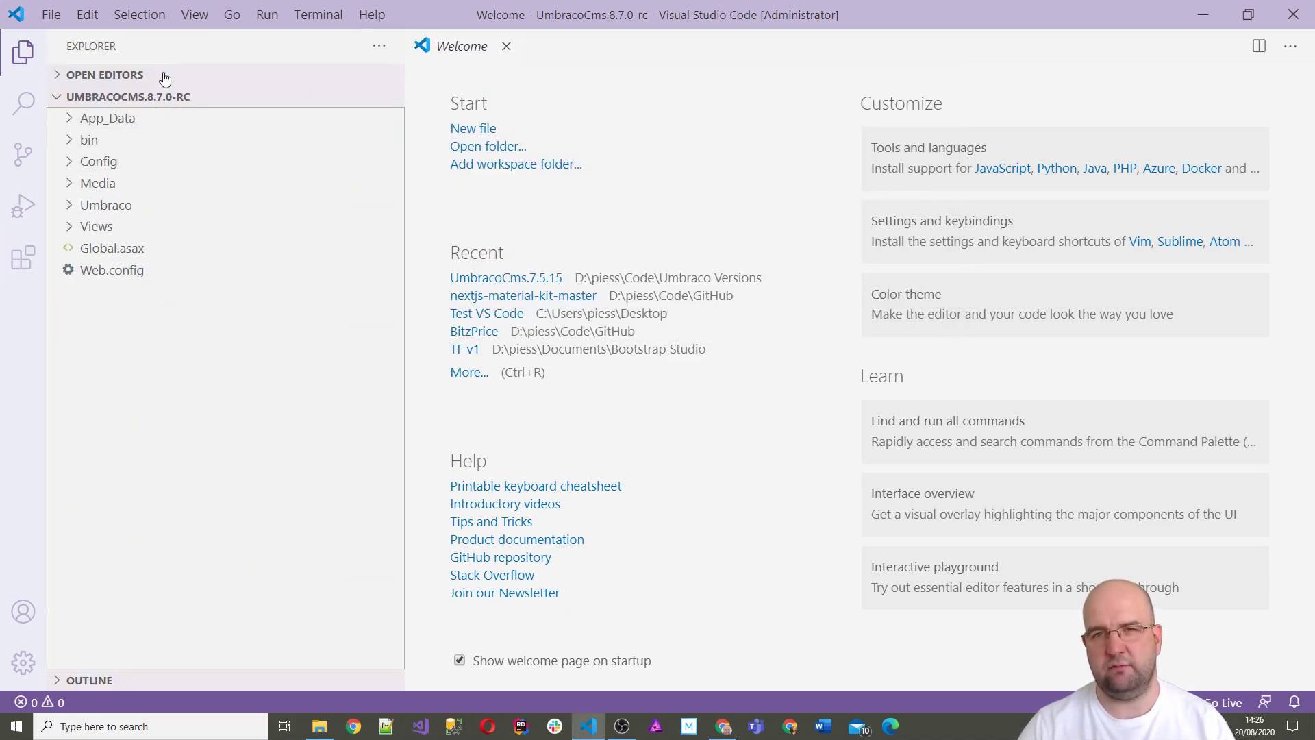
{"action": "left_click", "coordinate": [231, 13]}
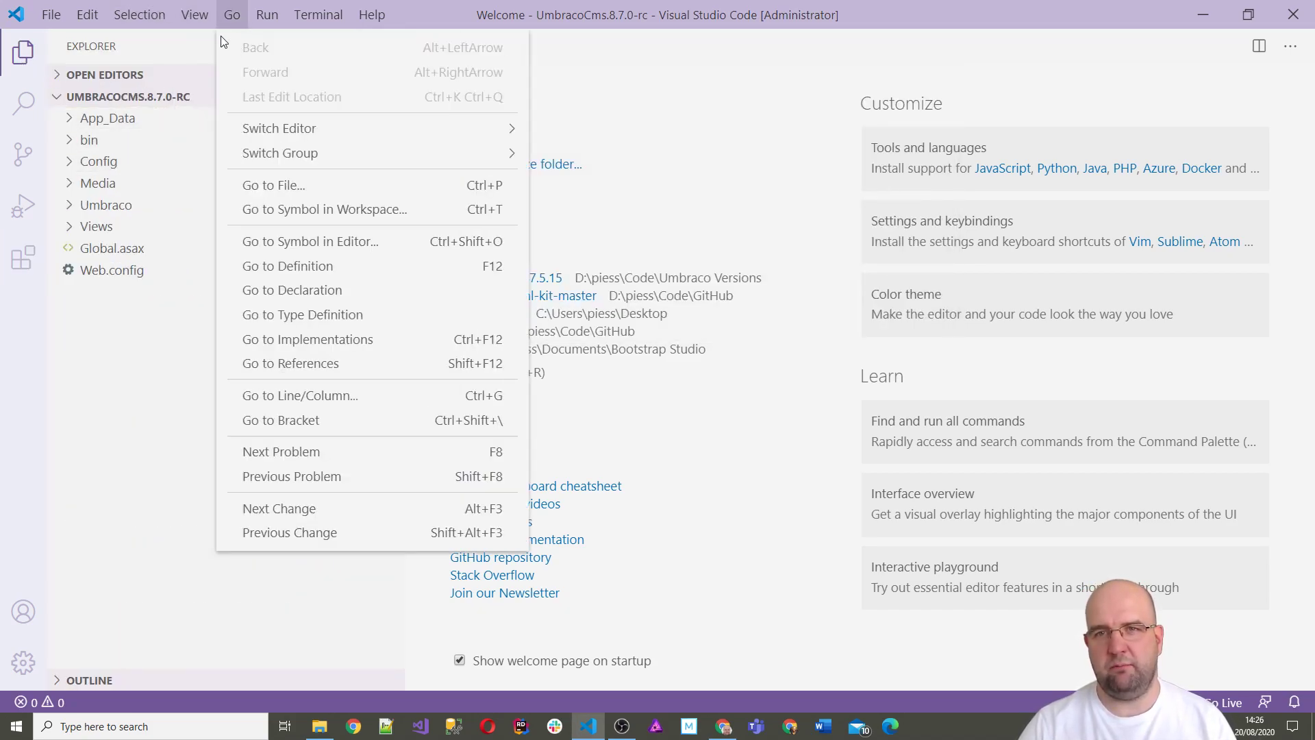
{"action": "key", "text": "Escape"}
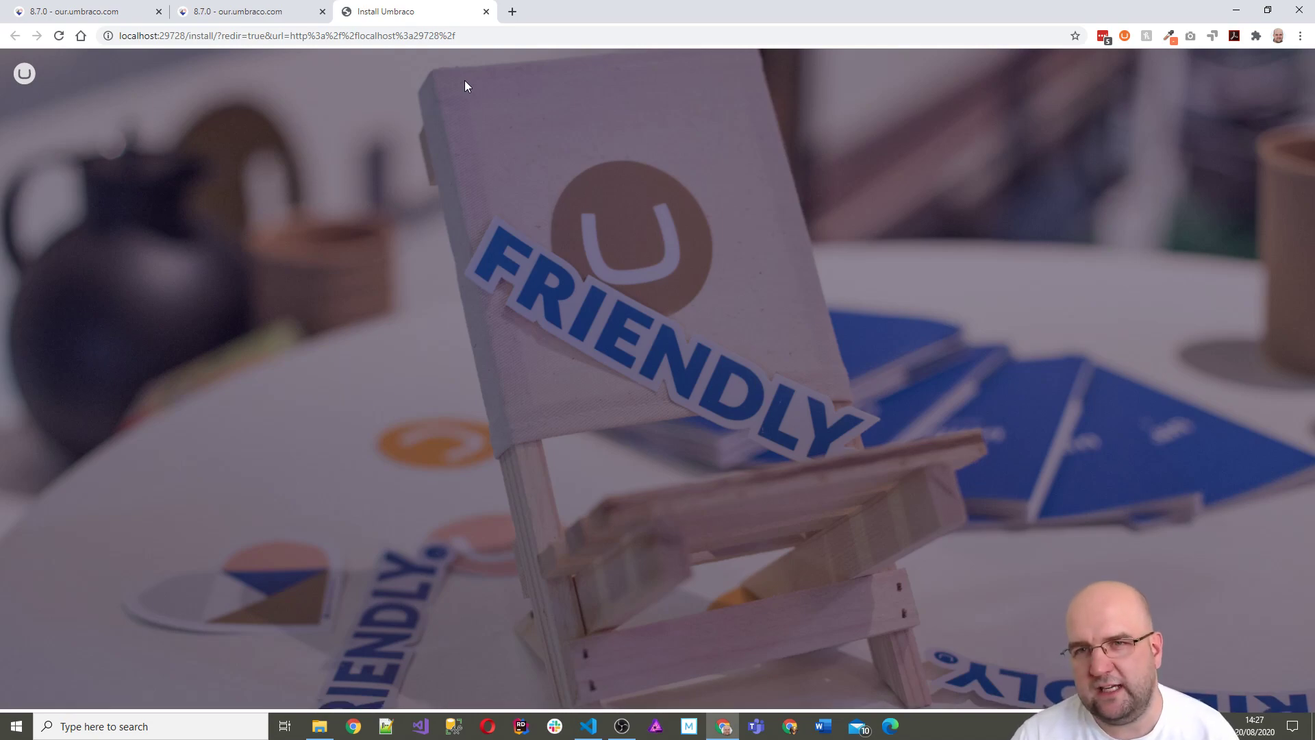
{"action": "left_click", "coordinate": [584, 271]}
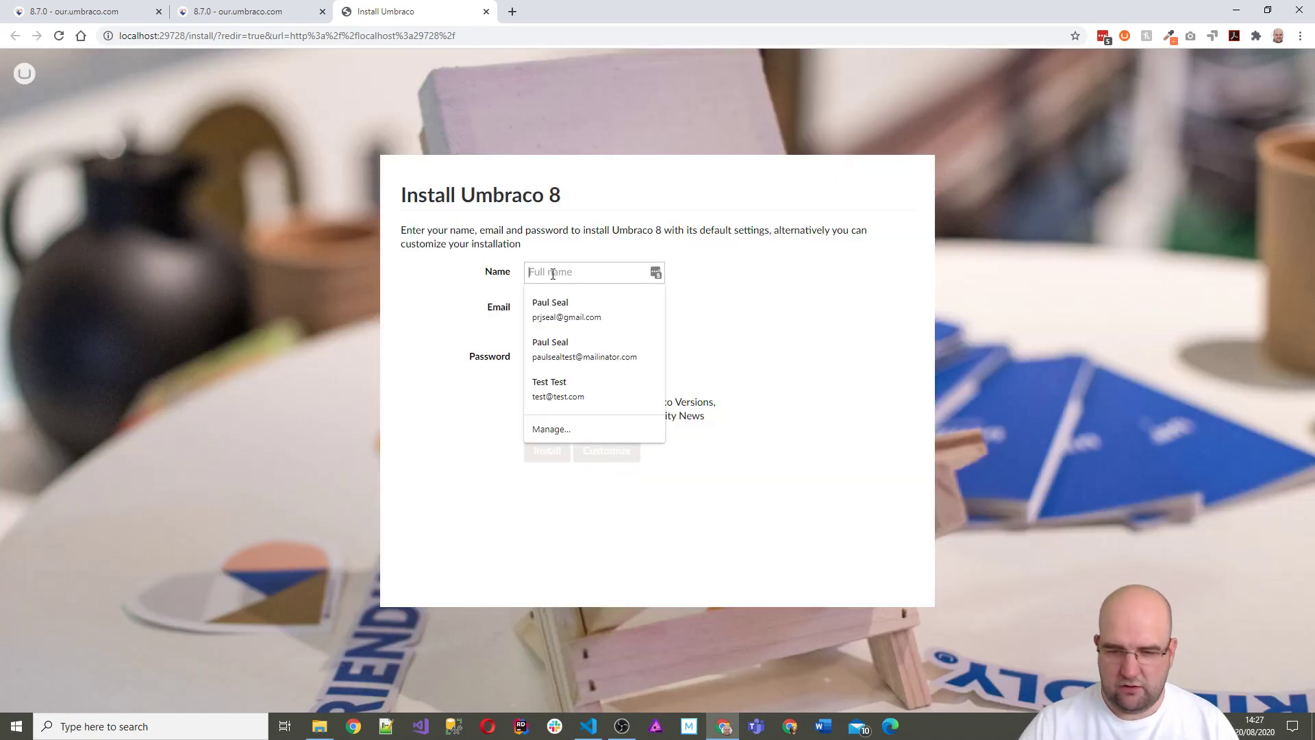
{"action": "type", "text": "admin@admin.com"}
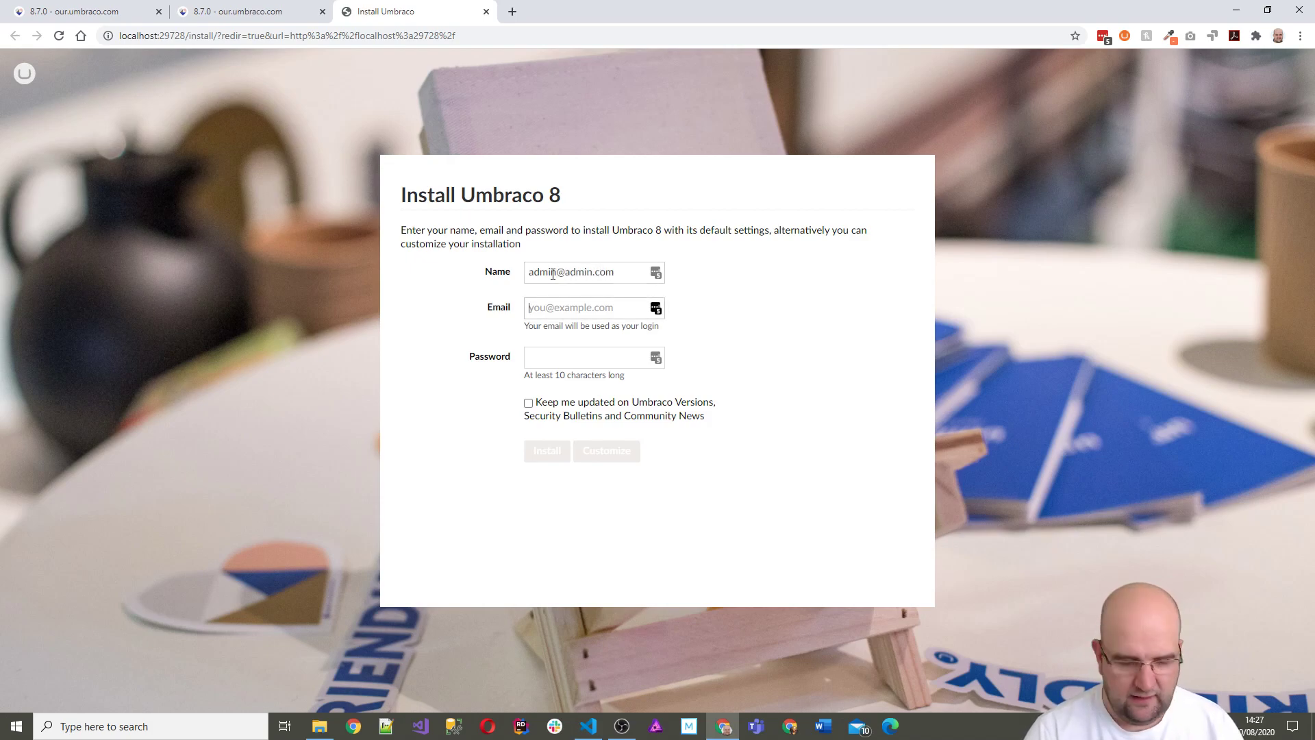
{"action": "type", "text": "admin@admi"}
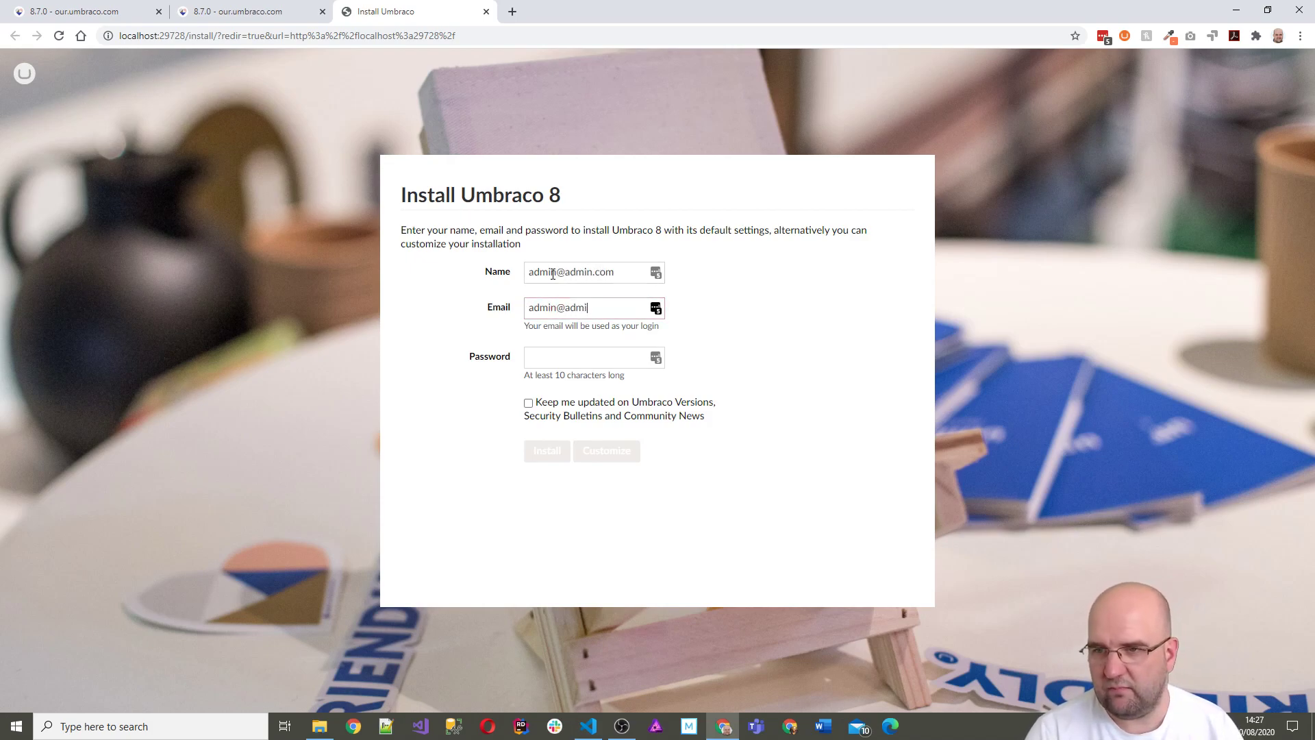
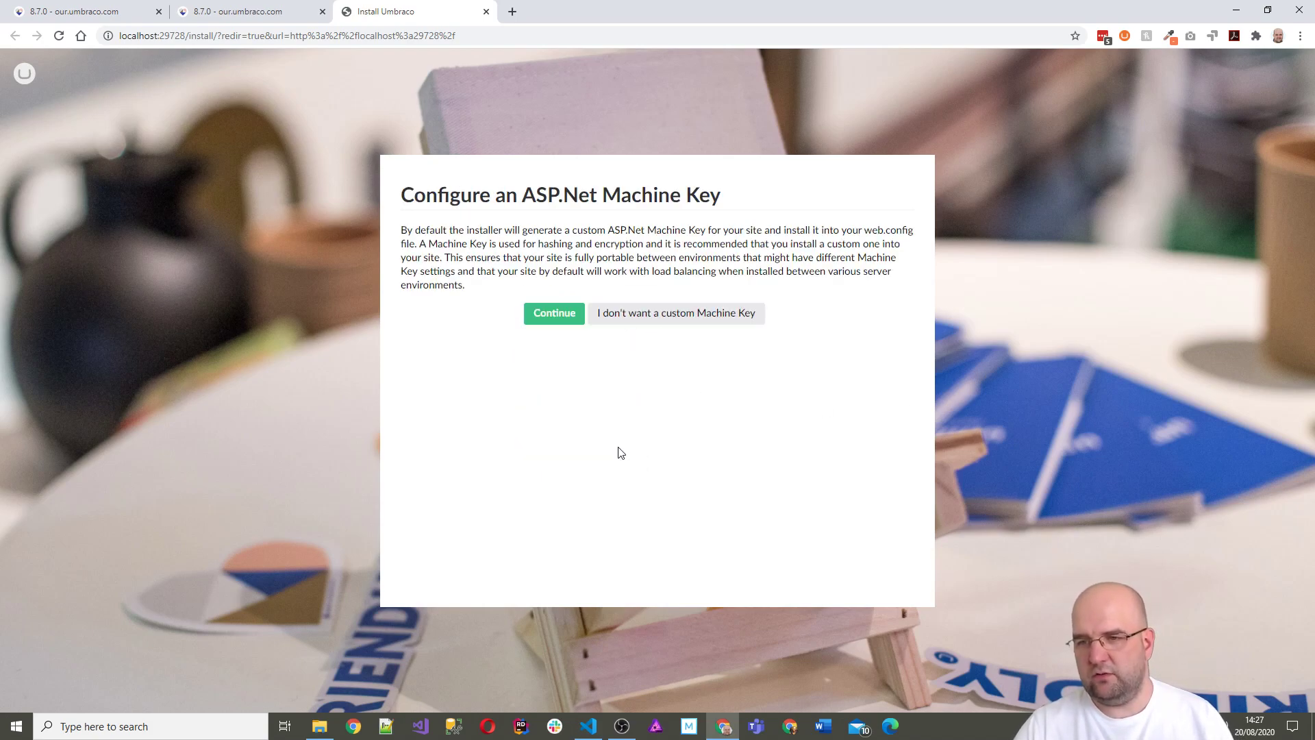
- Accept a custom machine key and continue installing with the SQL CE database
{"action": "left_click", "coordinate": [553, 312]}
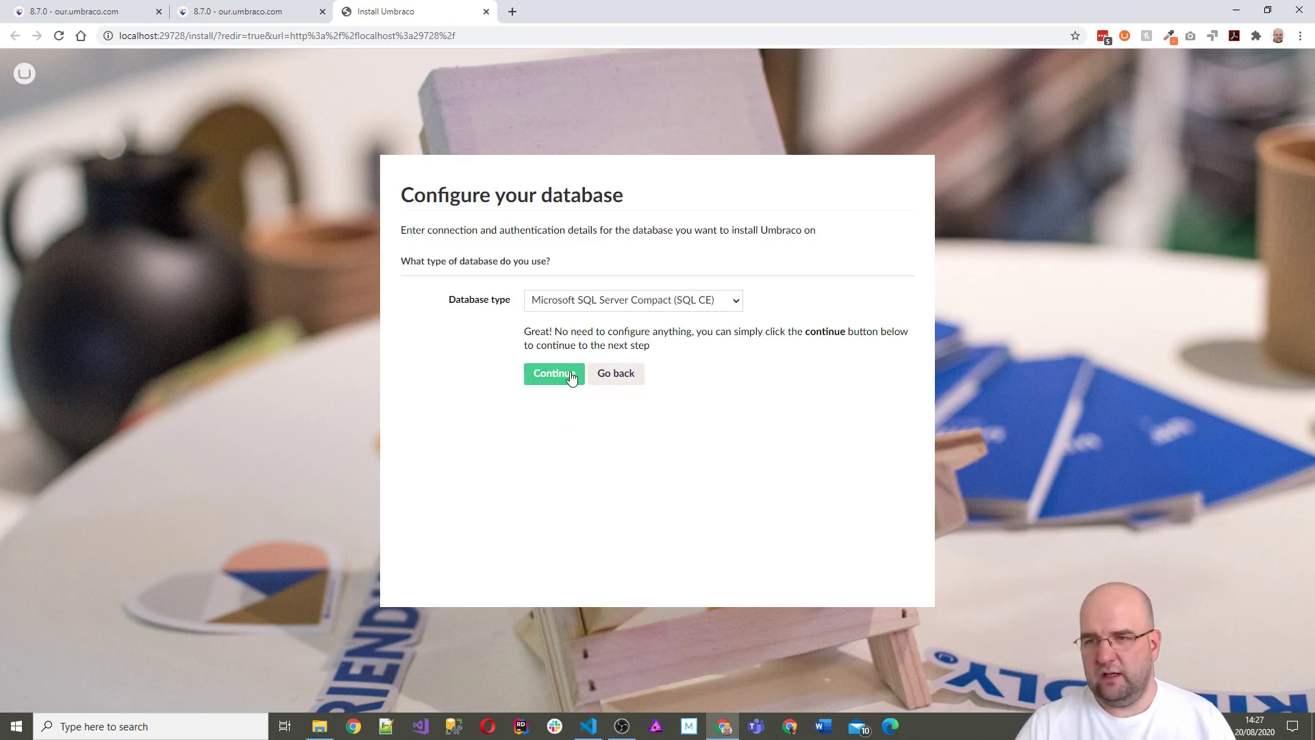
{"action": "left_click", "coordinate": [554, 373]}
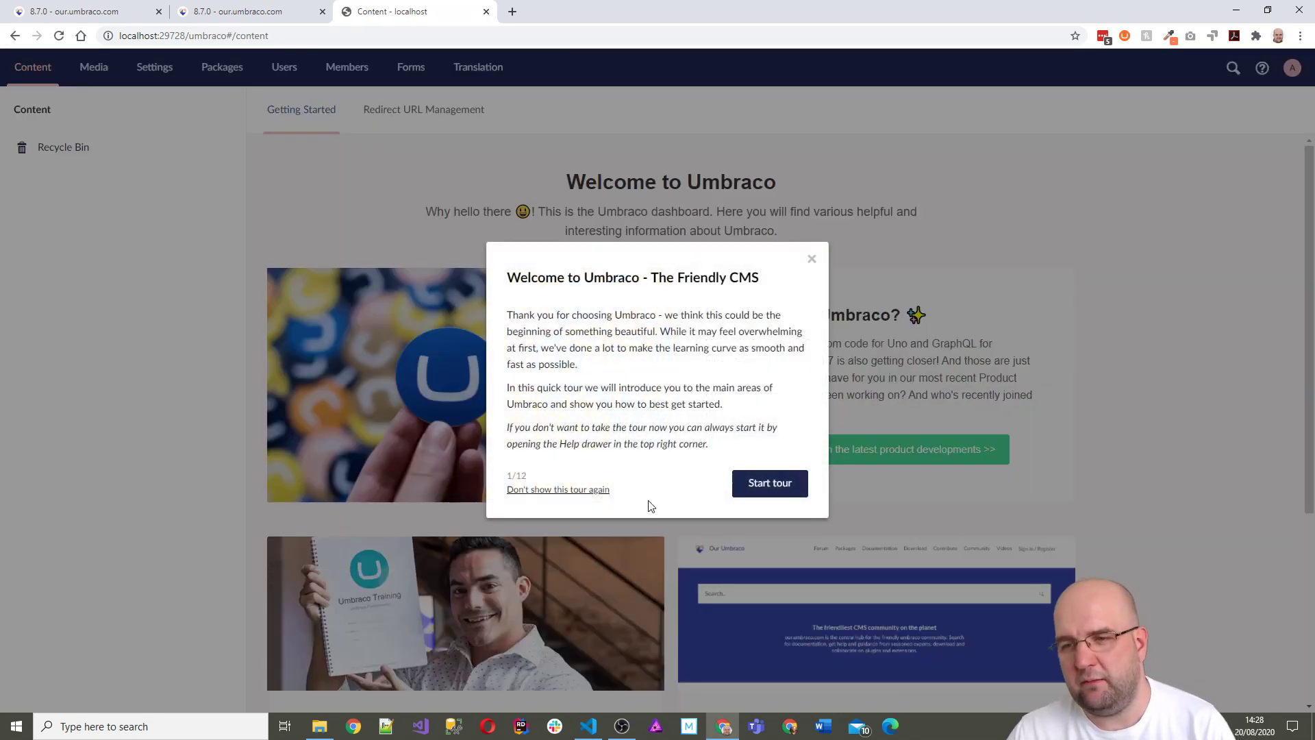
- Dismiss the welcome tour and browse the starter kit packages in the Packages section
{"action": "left_click", "coordinate": [811, 258]}
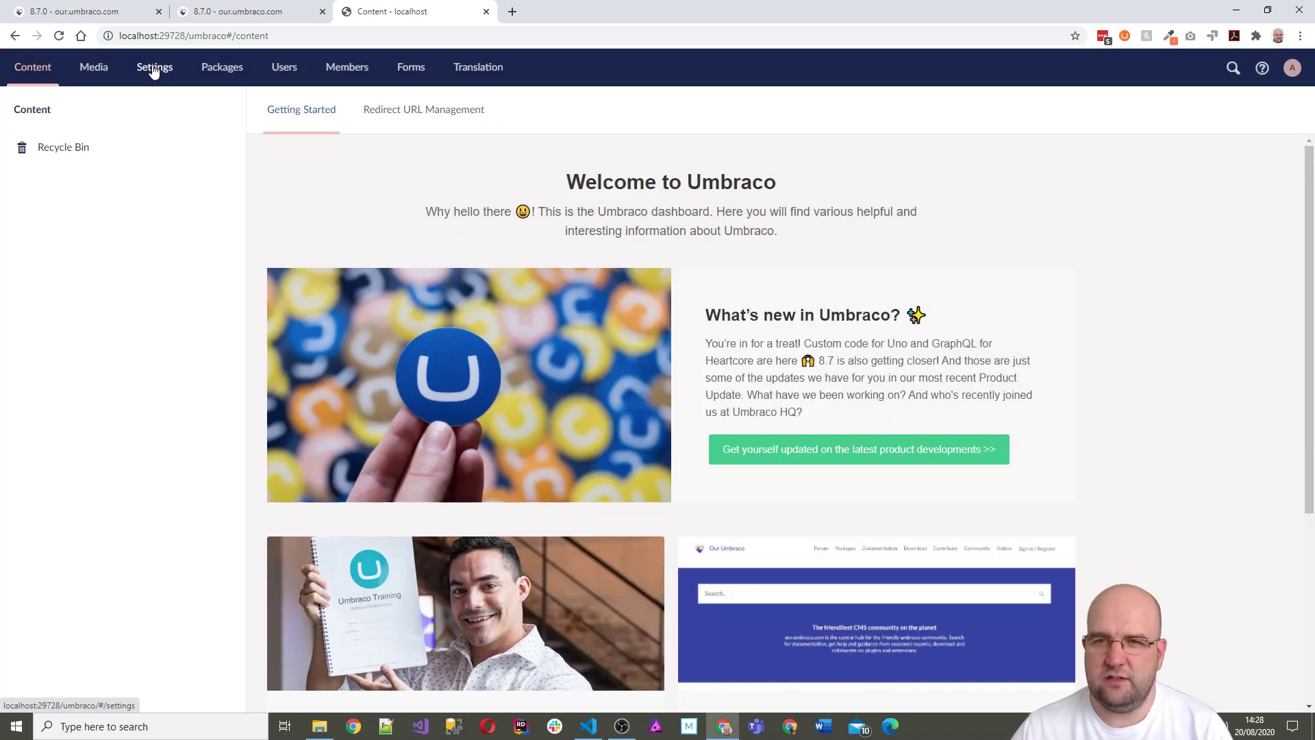
{"action": "left_click", "coordinate": [222, 67]}
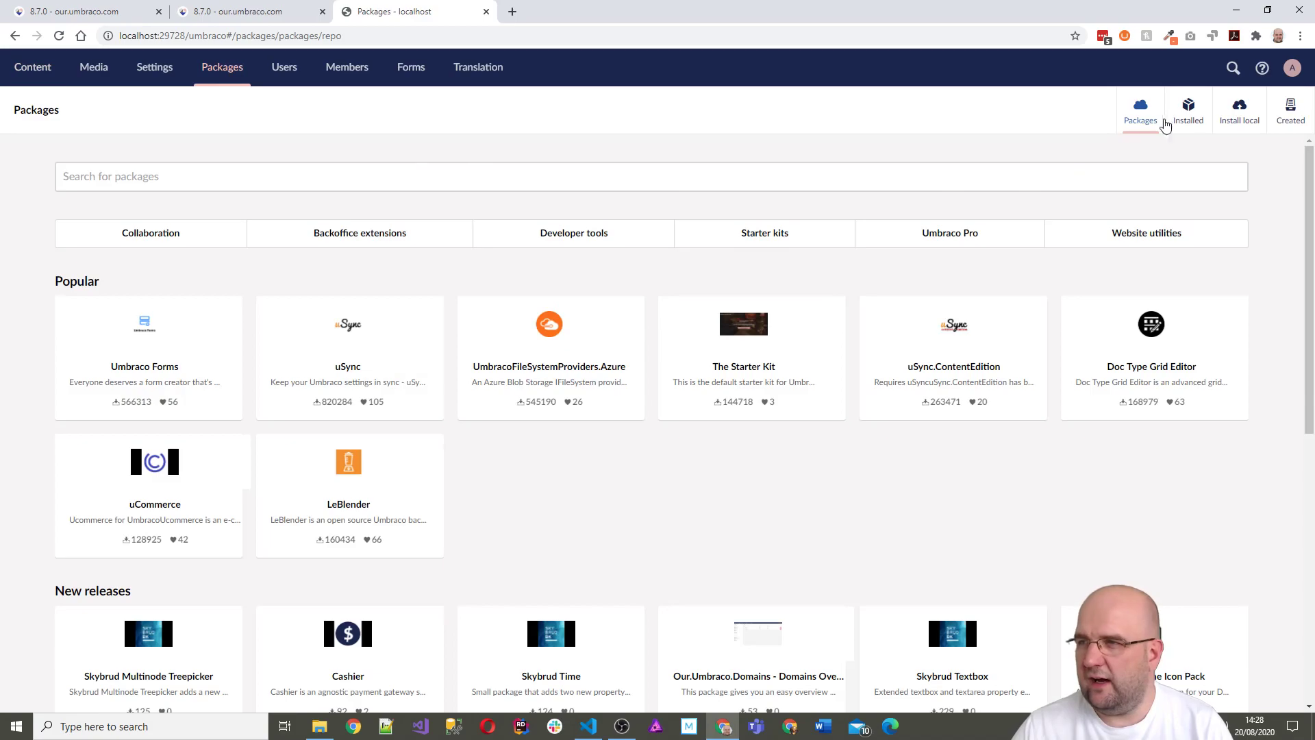
{"action": "mouse_move", "coordinate": [777, 227]}
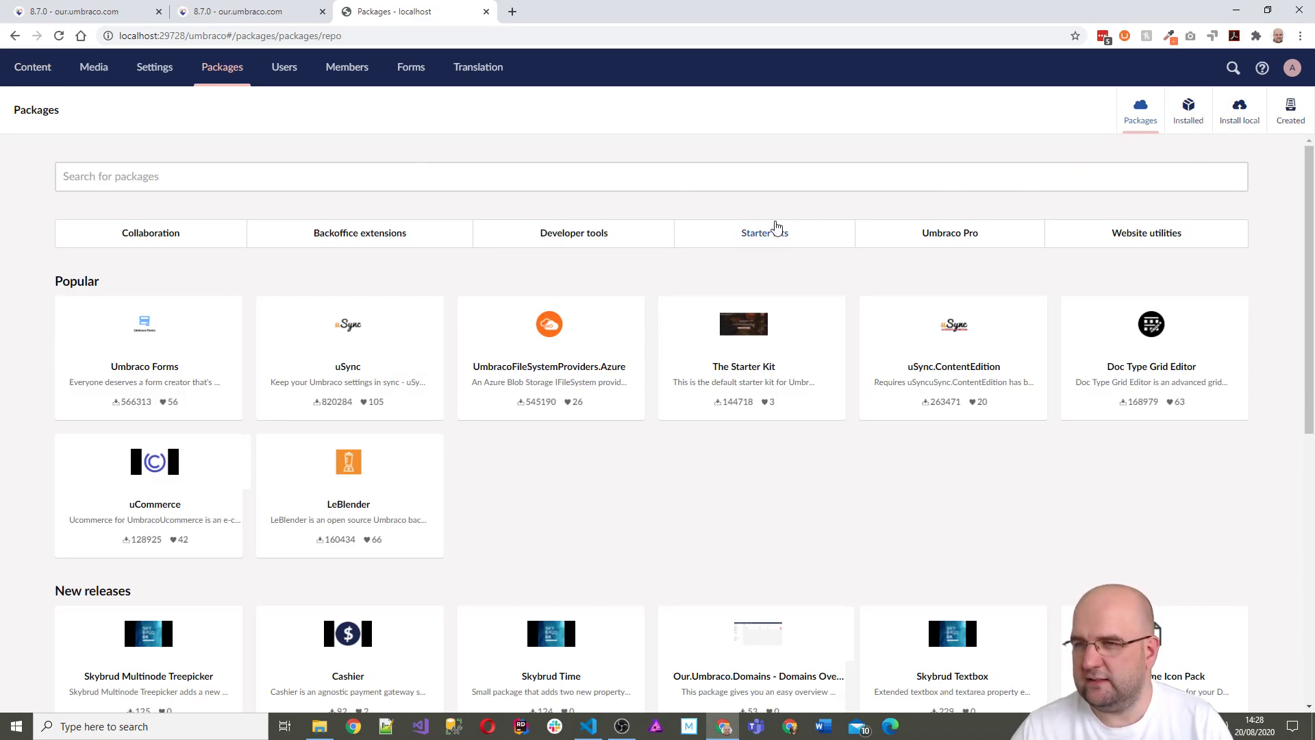
{"action": "left_click", "coordinate": [765, 233]}
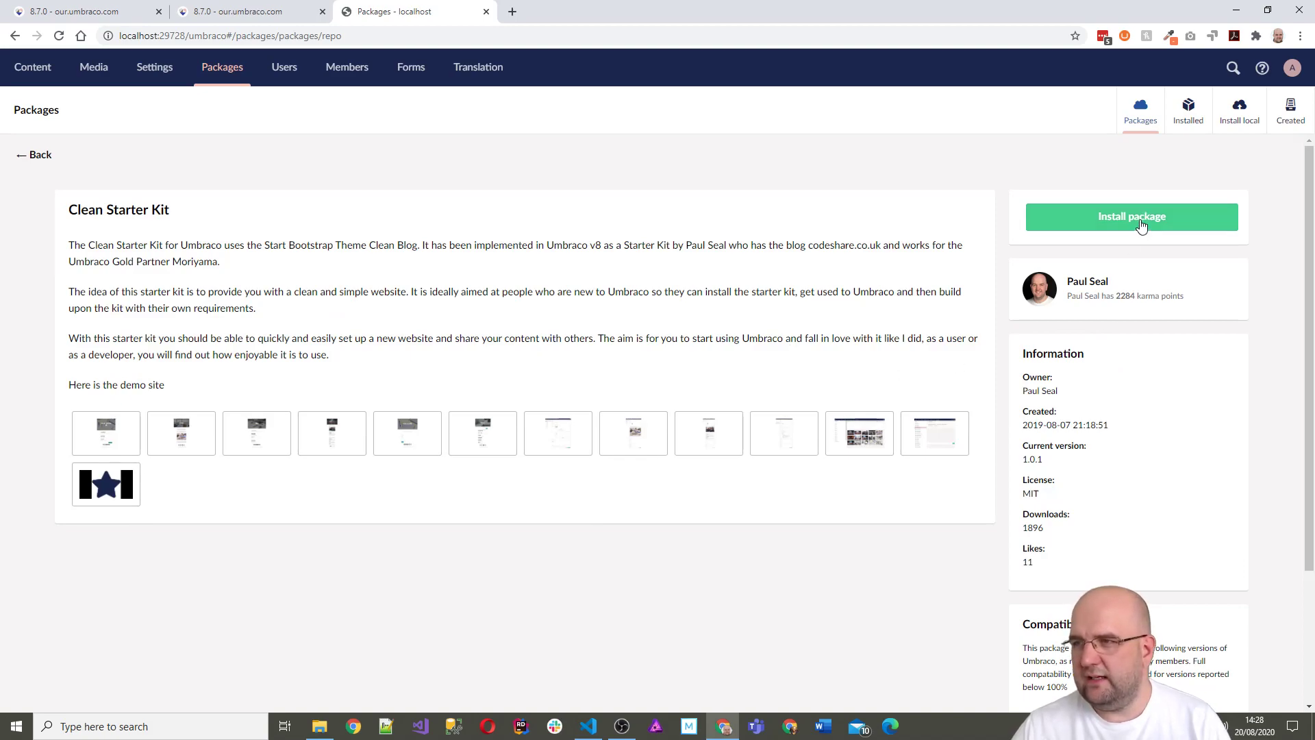
- Start installing the Clean Starter Kit, then switch to the Umbraco Versions folder in File Explorer
{"action": "left_click", "coordinate": [1131, 217]}
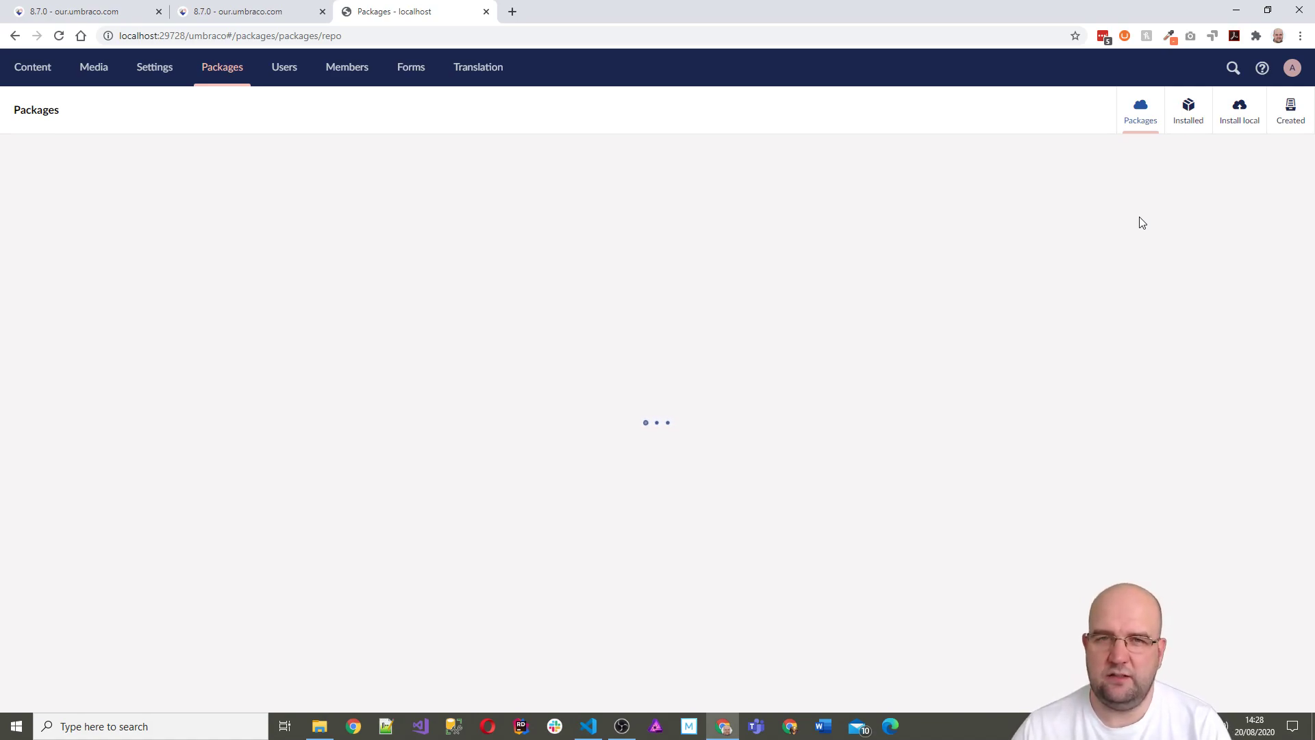
{"action": "left_click", "coordinate": [321, 726]}
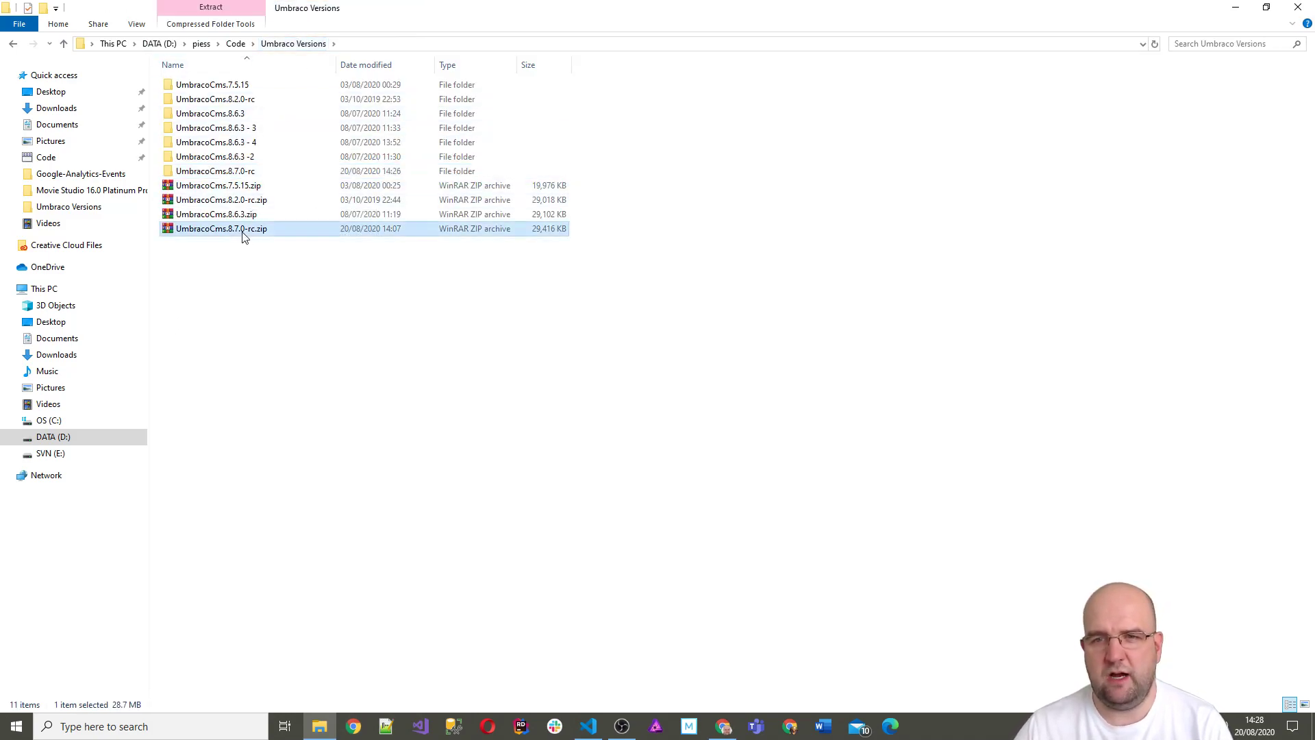
{"action": "right_click", "coordinate": [245, 229]}
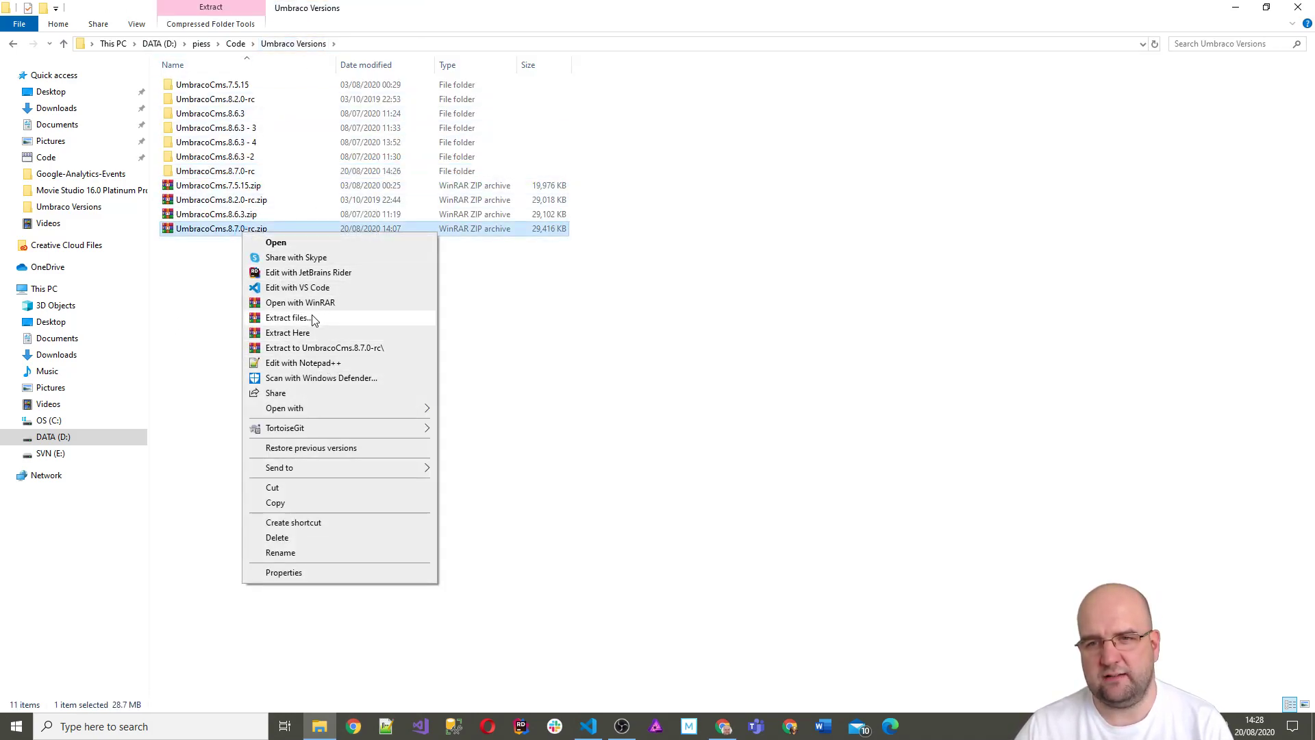
{"action": "left_click", "coordinate": [287, 318]}
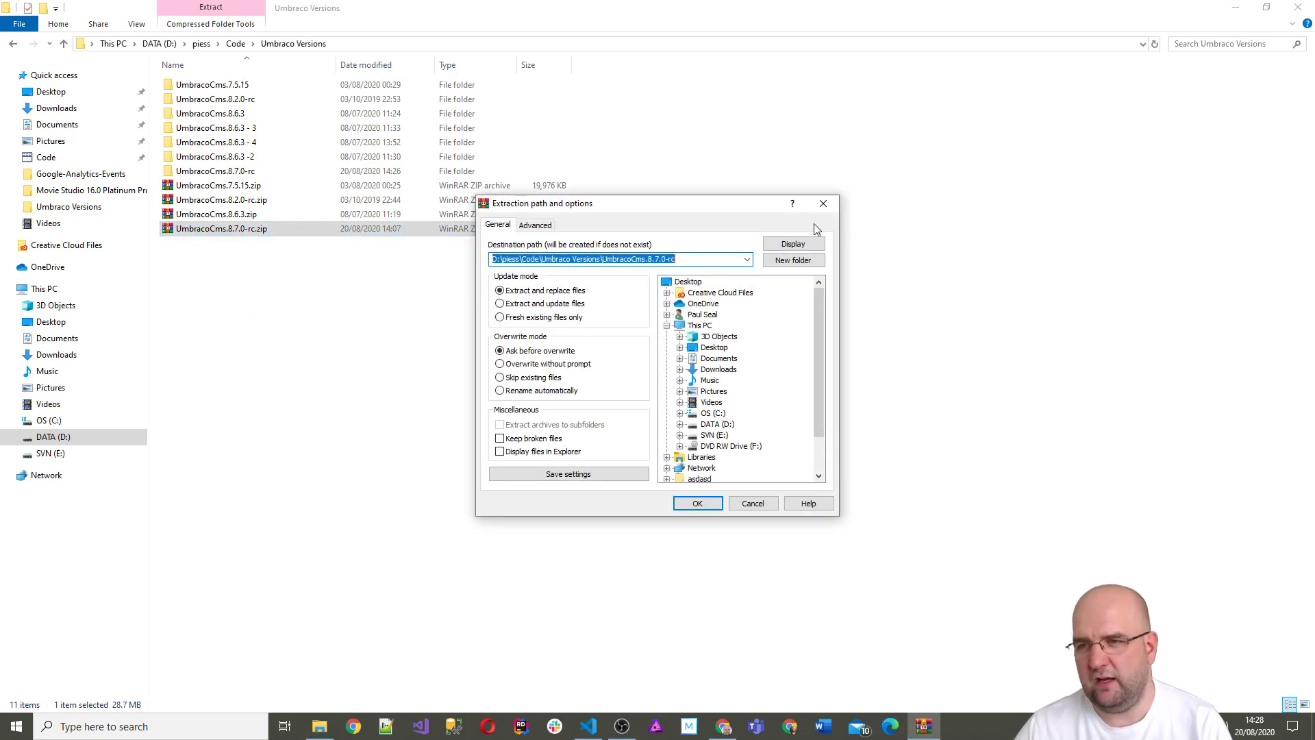
{"action": "left_click", "coordinate": [697, 504]}
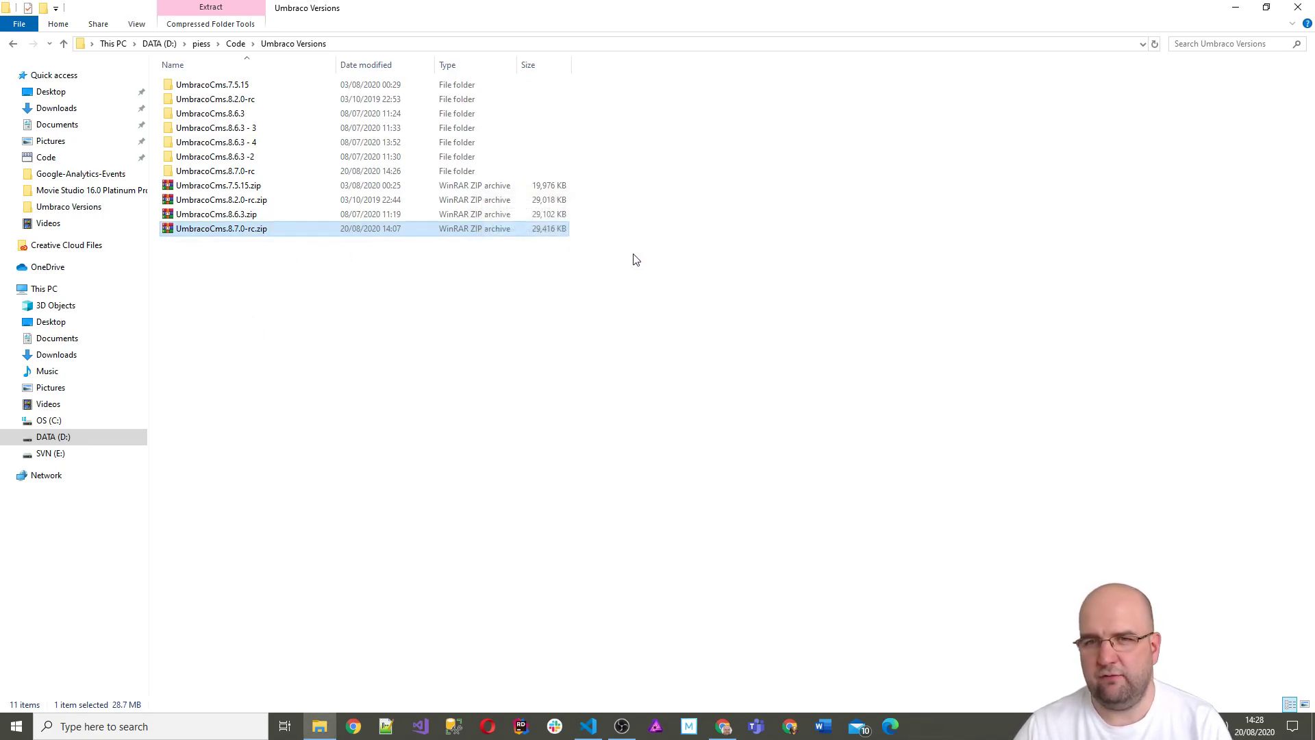
{"action": "mouse_move", "coordinate": [1257, 40]}
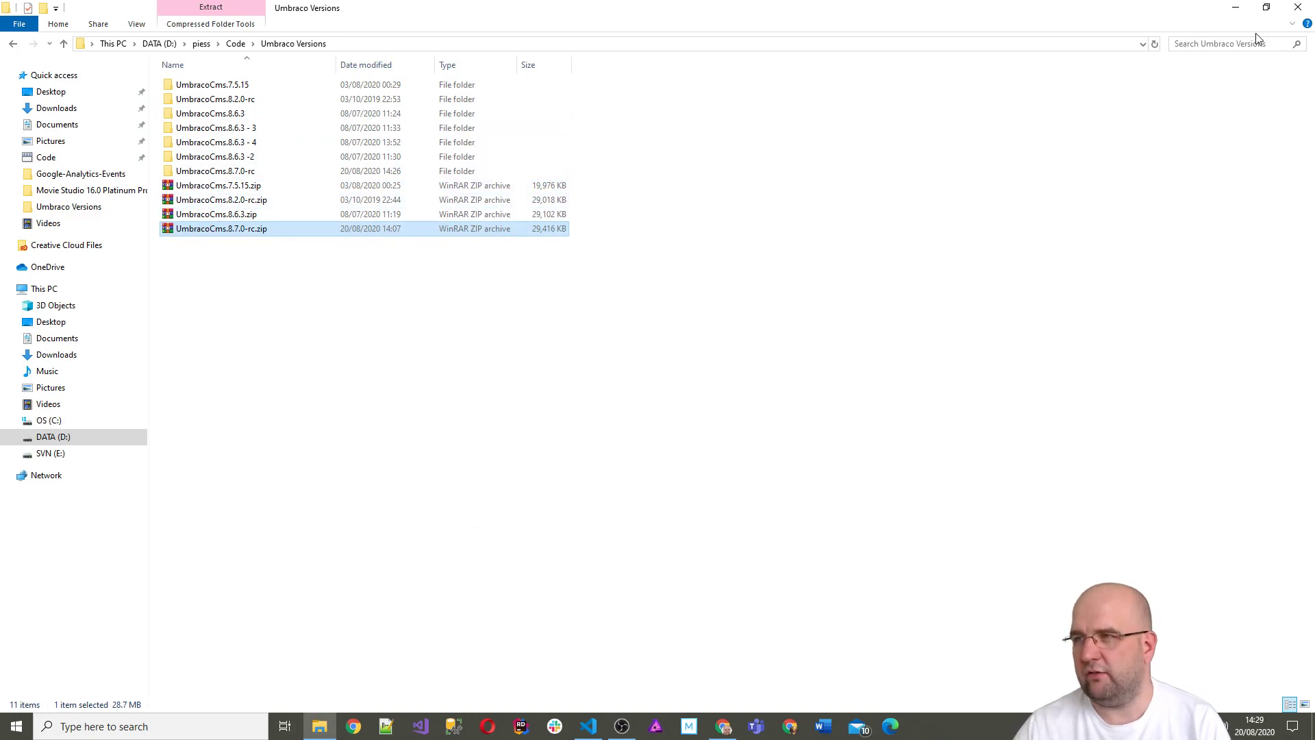
{"action": "mouse_move", "coordinate": [239, 174]}
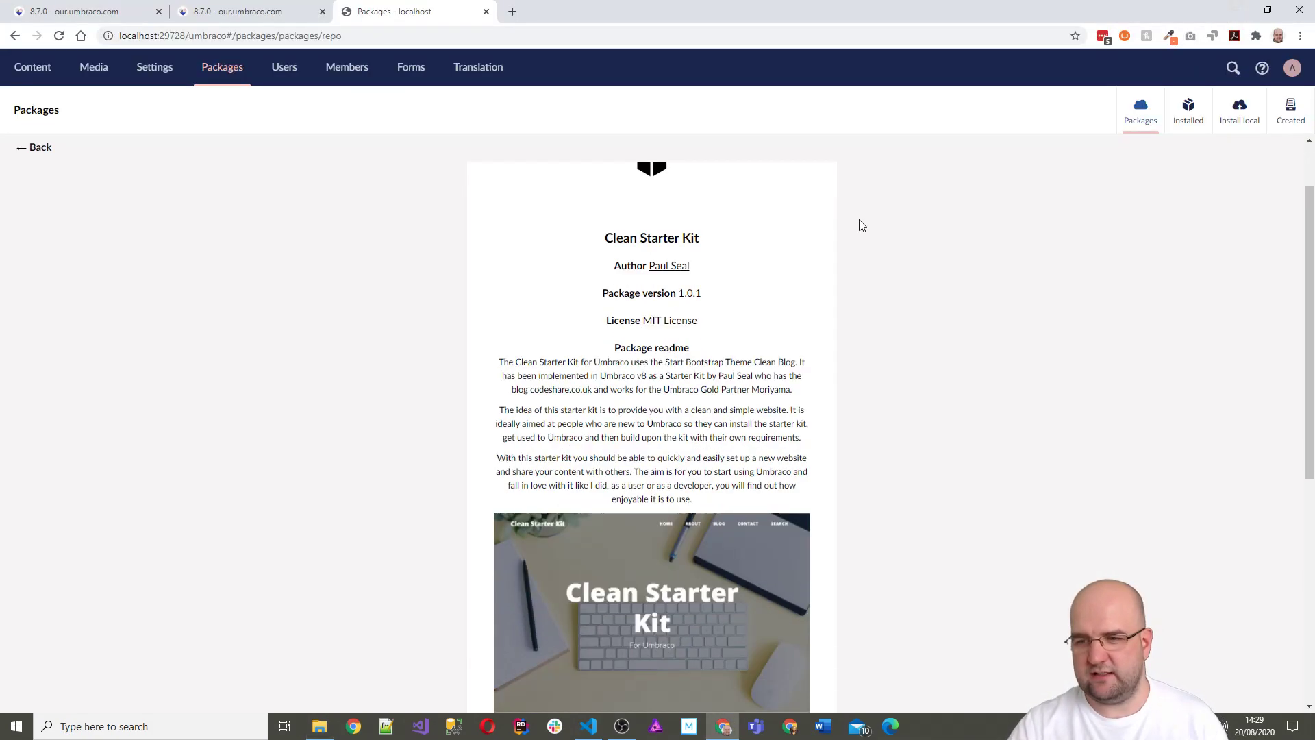
- Accept the Clean Starter Kit terms of use and install the package
{"action": "scroll", "scroll_direction": "down", "scroll_amount": 3}
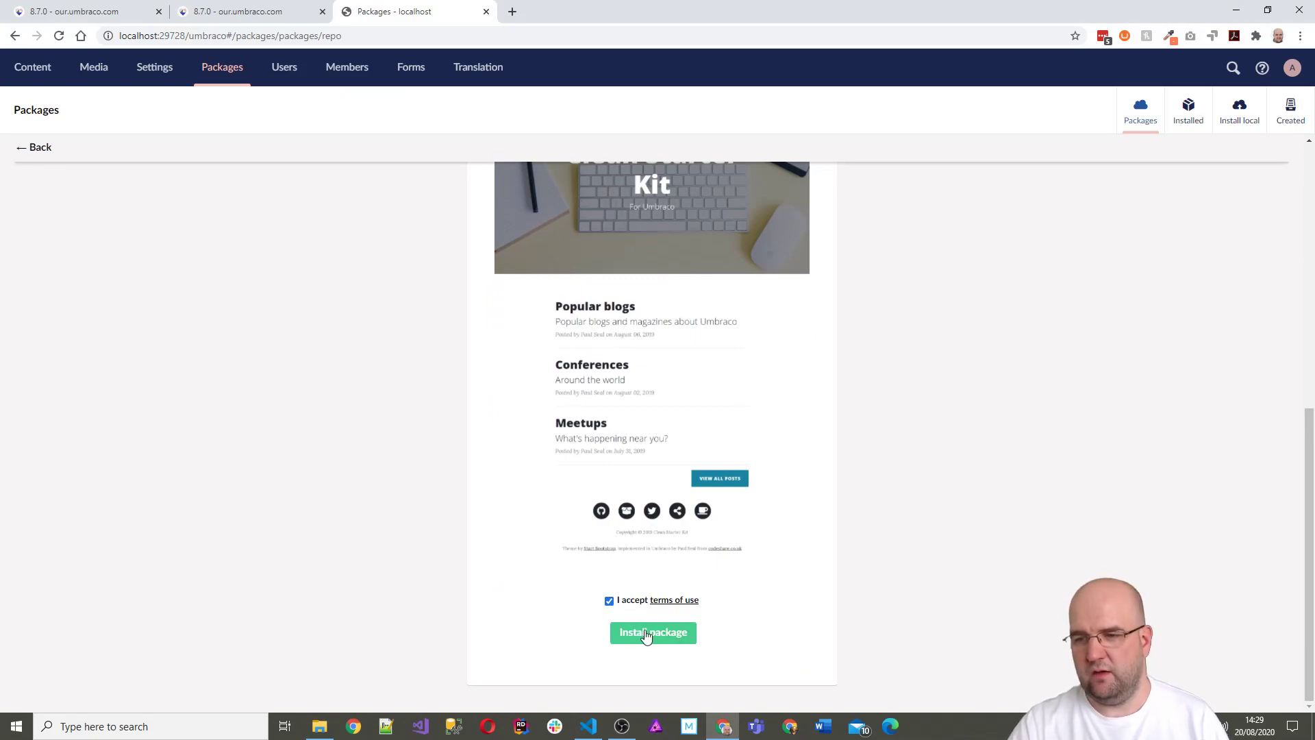
{"action": "left_click", "coordinate": [652, 632]}
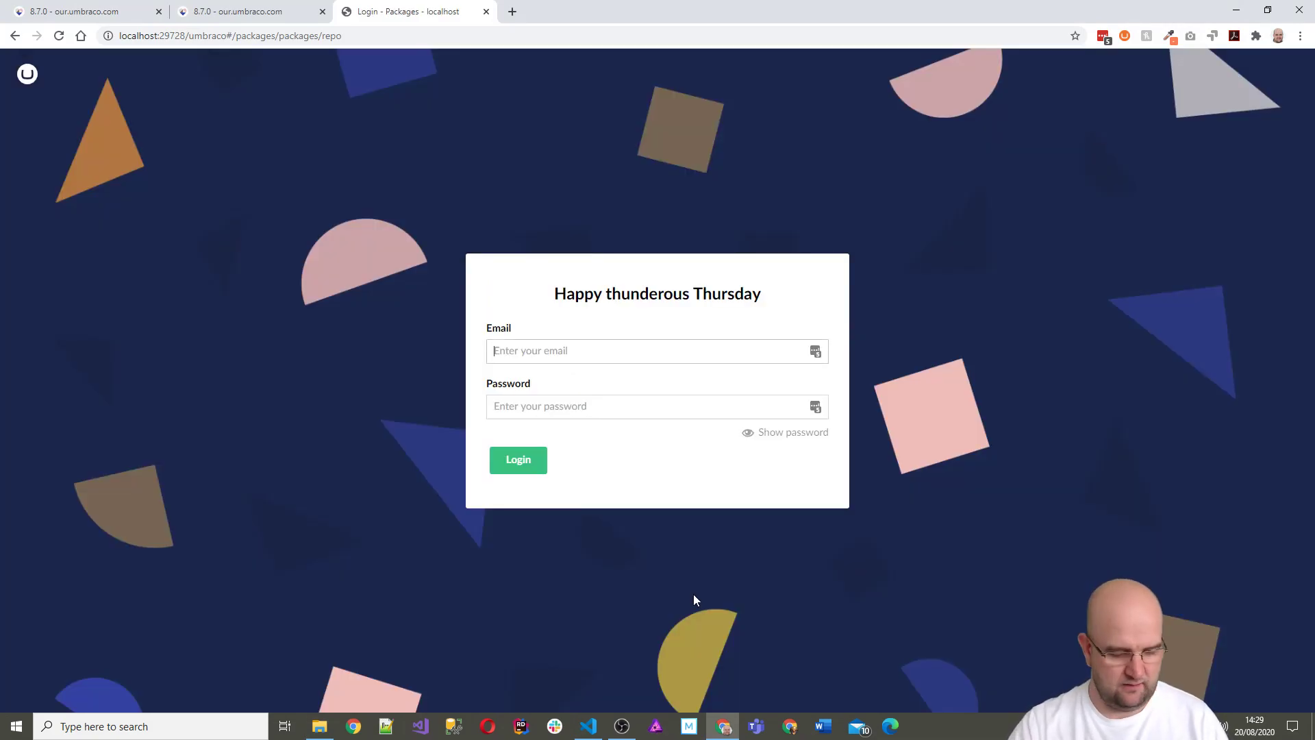
- Sign back into the backoffice with the admin email and password
{"action": "type", "text": "admin@admin.co"}
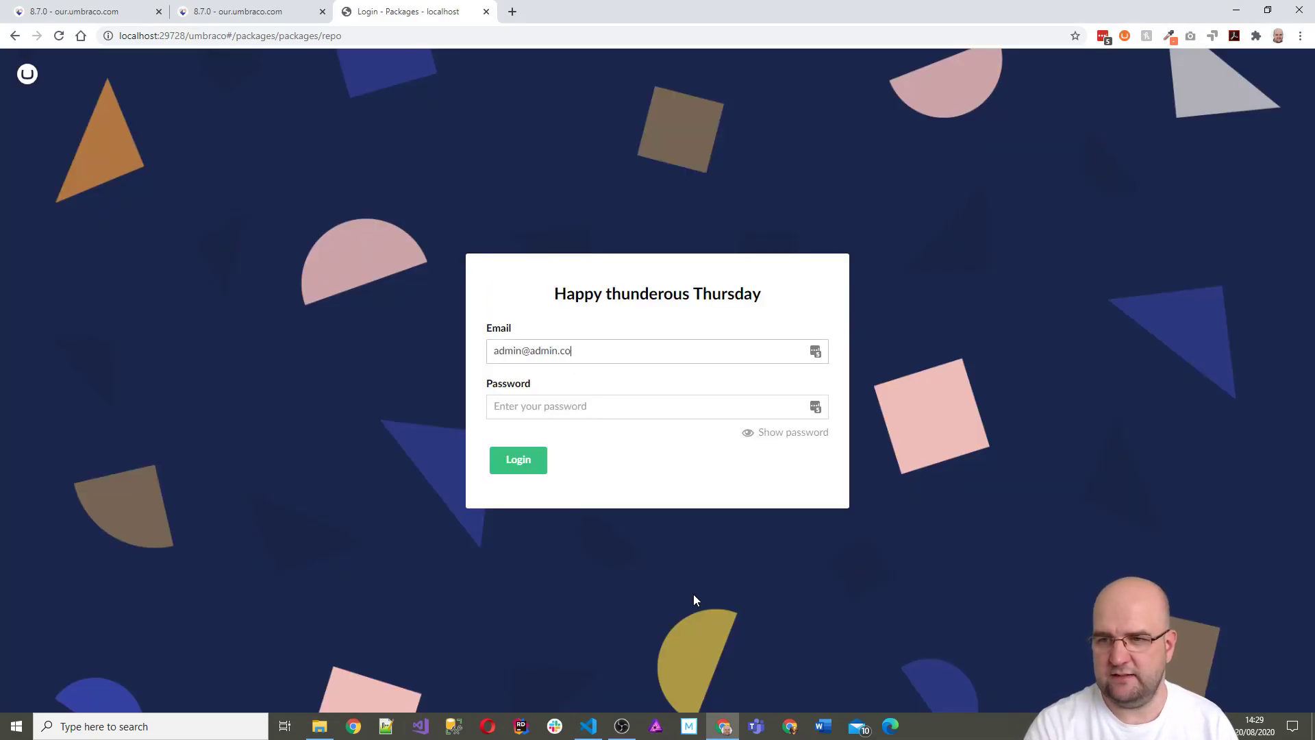
{"action": "type", "text": "•••••"}
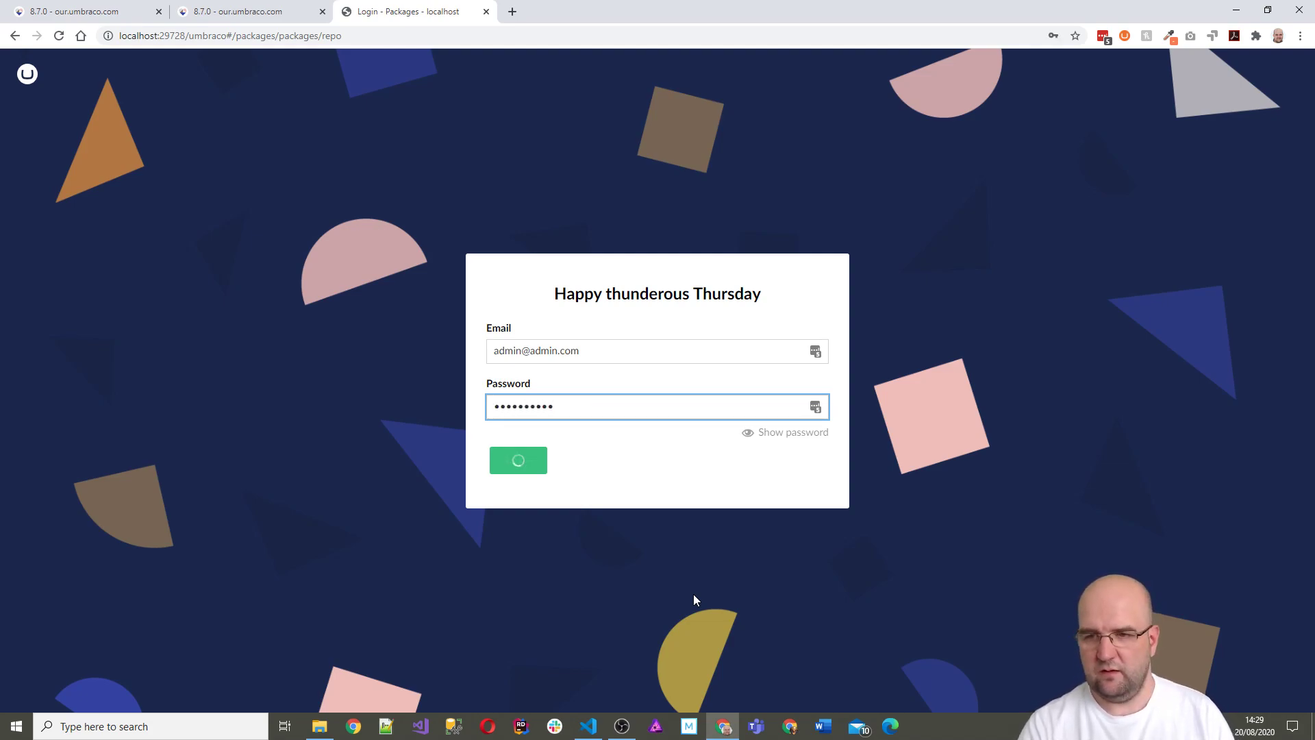
{"action": "left_click", "coordinate": [518, 461]}
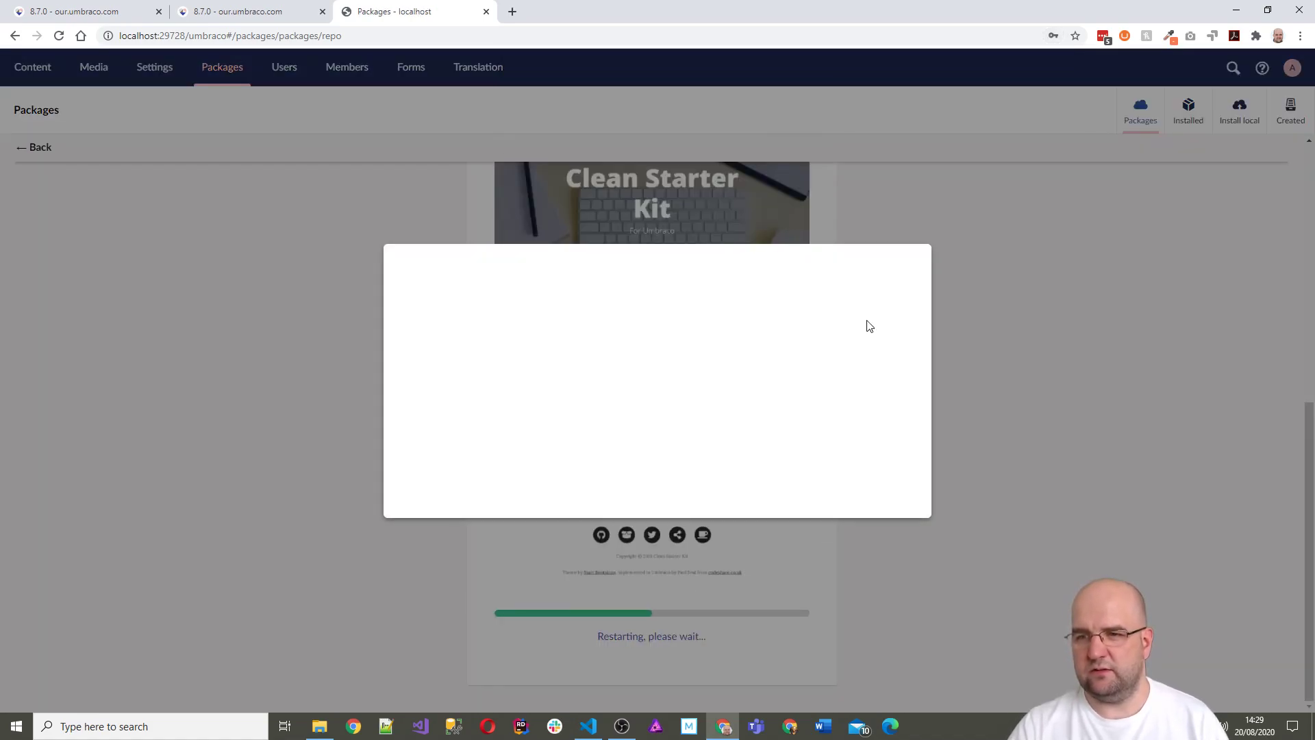
{"action": "mouse_move", "coordinate": [994, 322]}
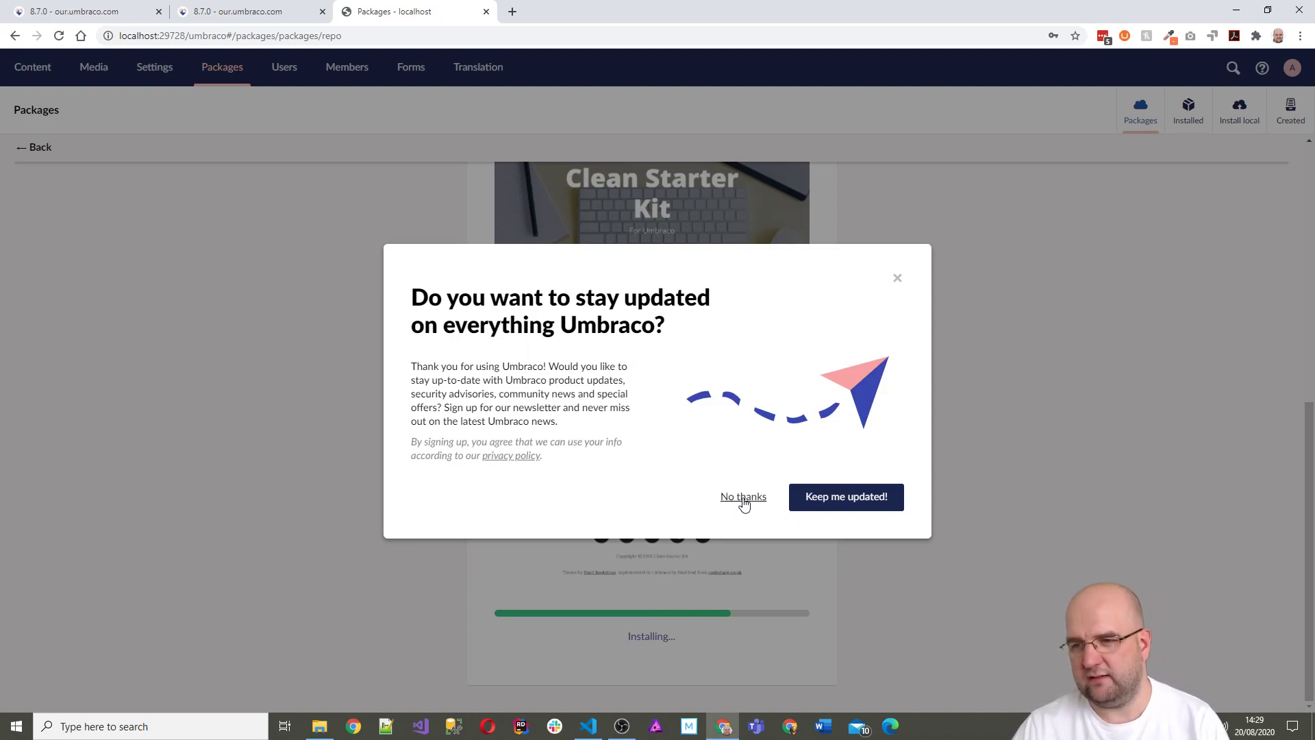
- Decline the newsletter signup and finish the Clean Starter Kit installation, reloading the page
{"action": "left_click", "coordinate": [742, 498]}
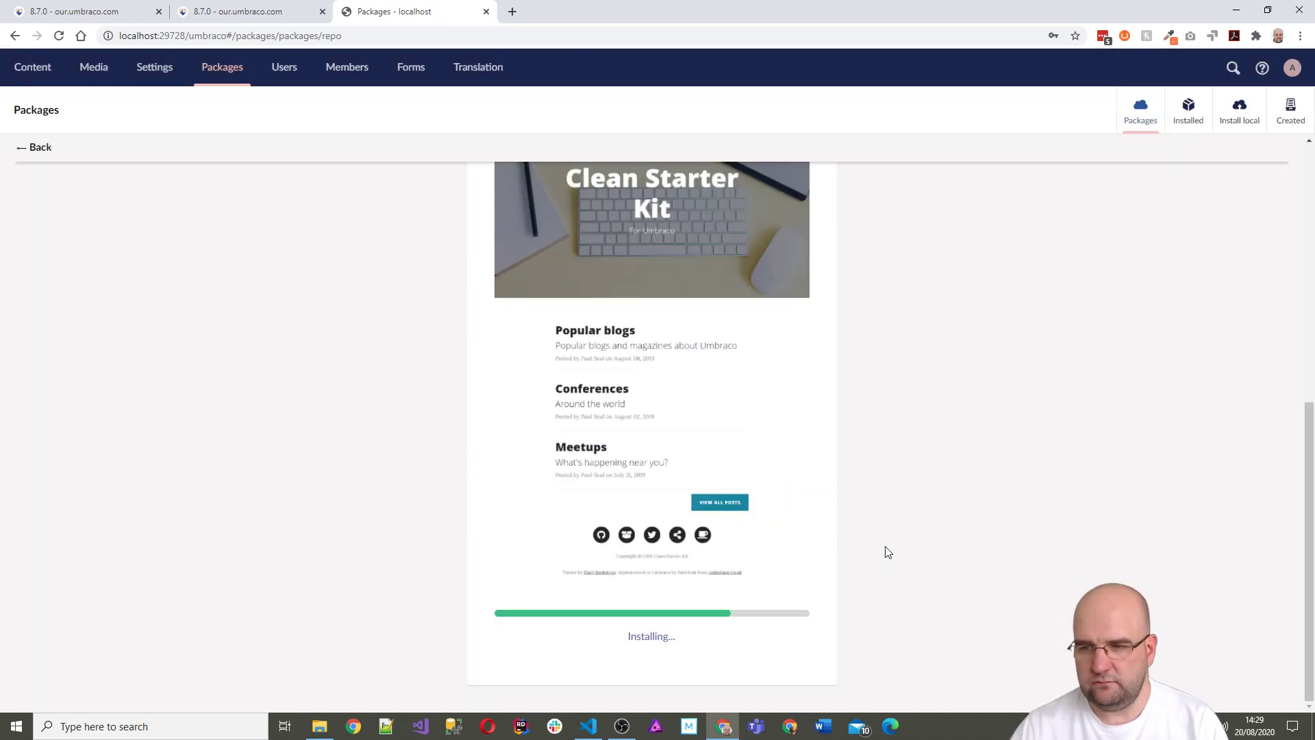
{"action": "mouse_move", "coordinate": [910, 529]}
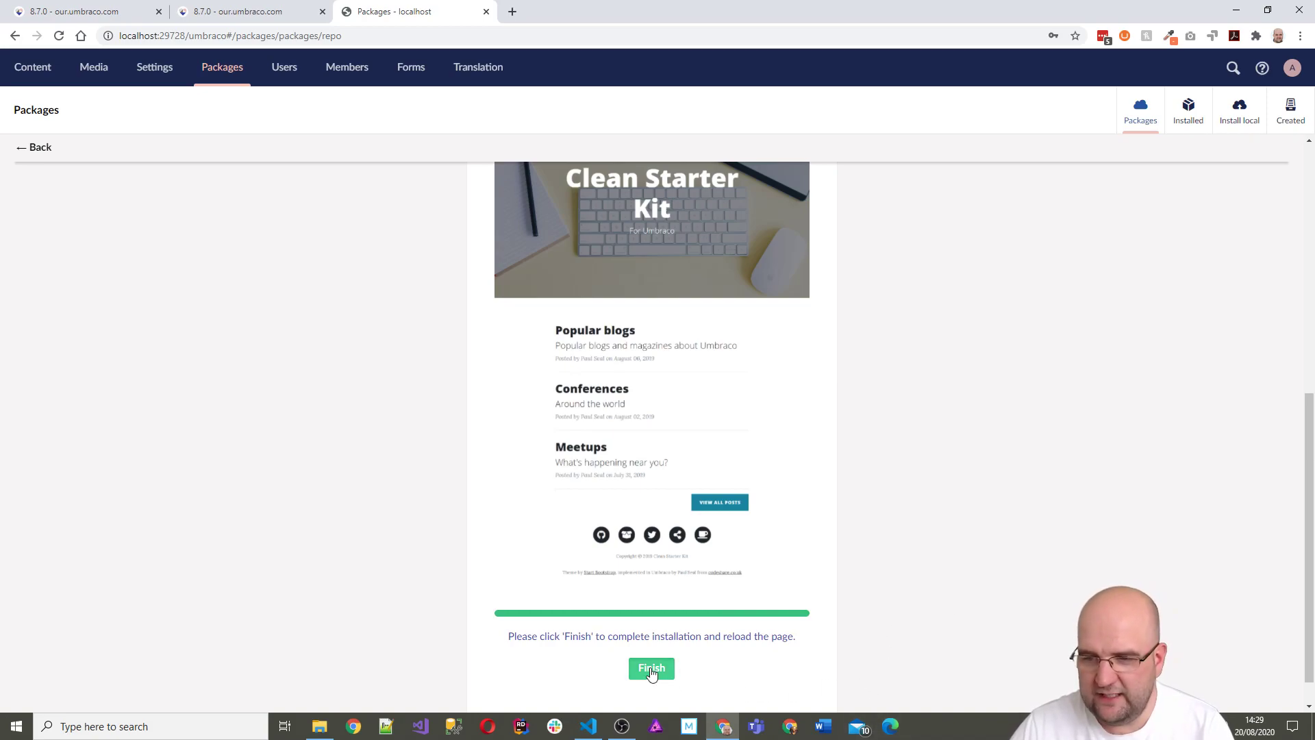
{"action": "left_click", "coordinate": [652, 669]}
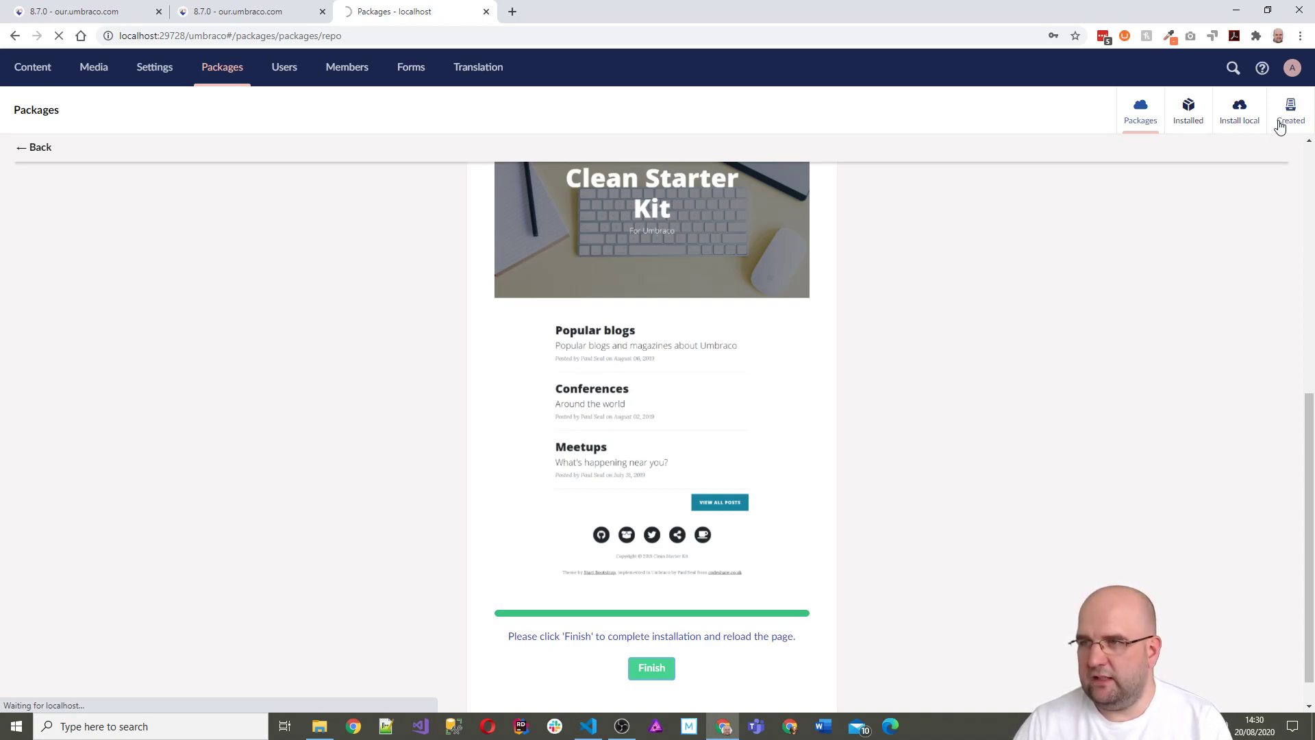
{"action": "left_click", "coordinate": [652, 669]}
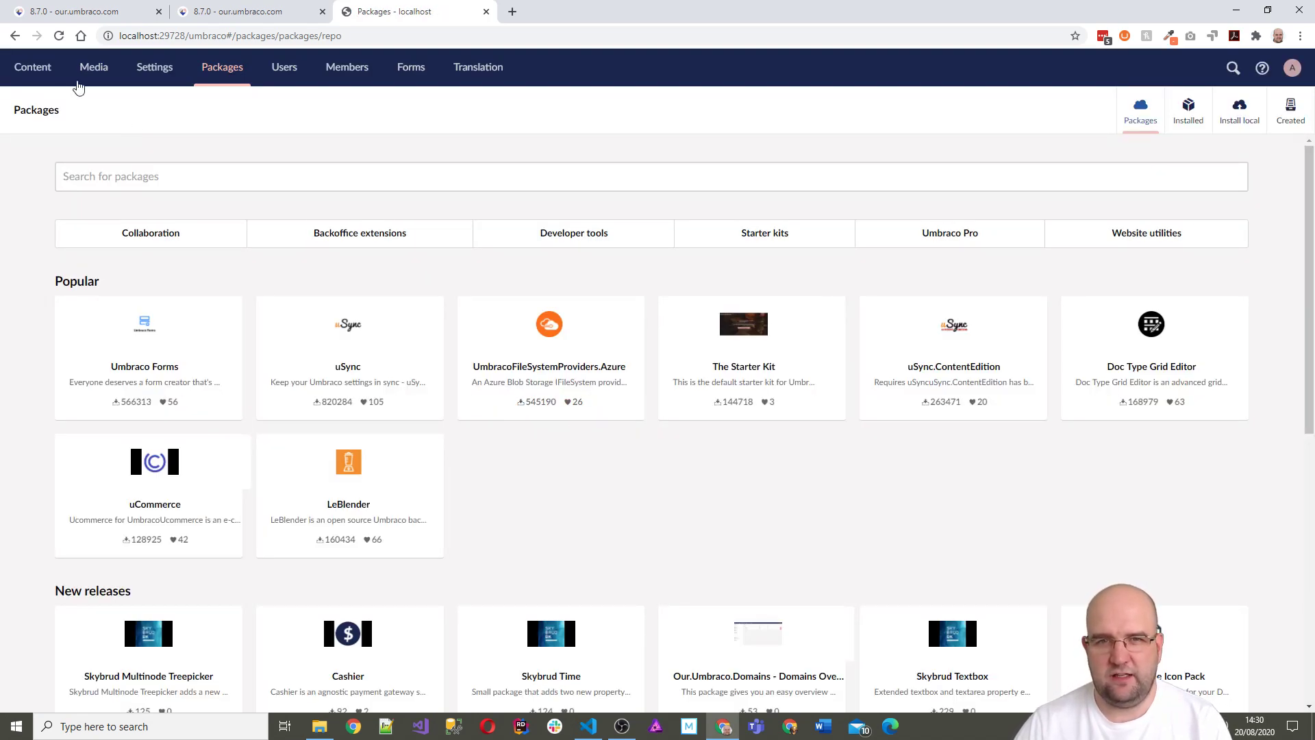
- In Content, expand Home to reveal the starter kit pages and view the Home page's Info tab
{"action": "left_click", "coordinate": [33, 67]}
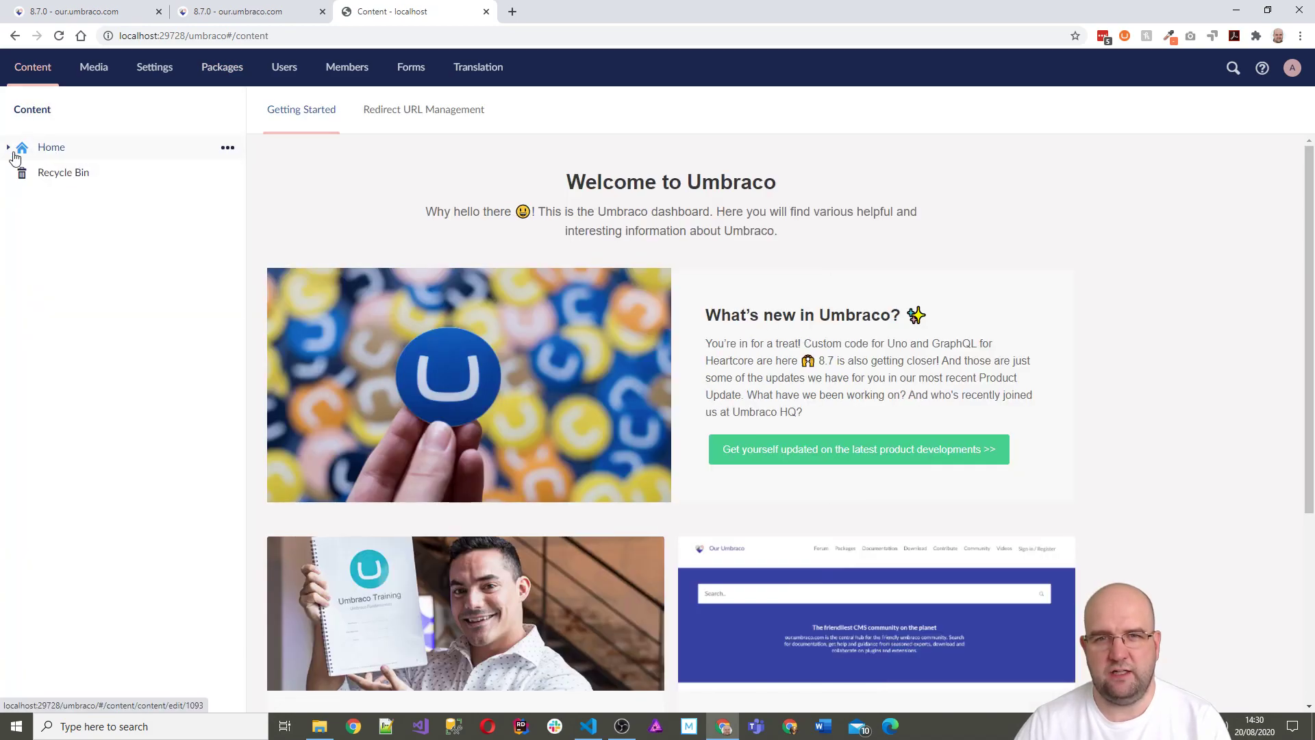
{"action": "left_click", "coordinate": [50, 148]}
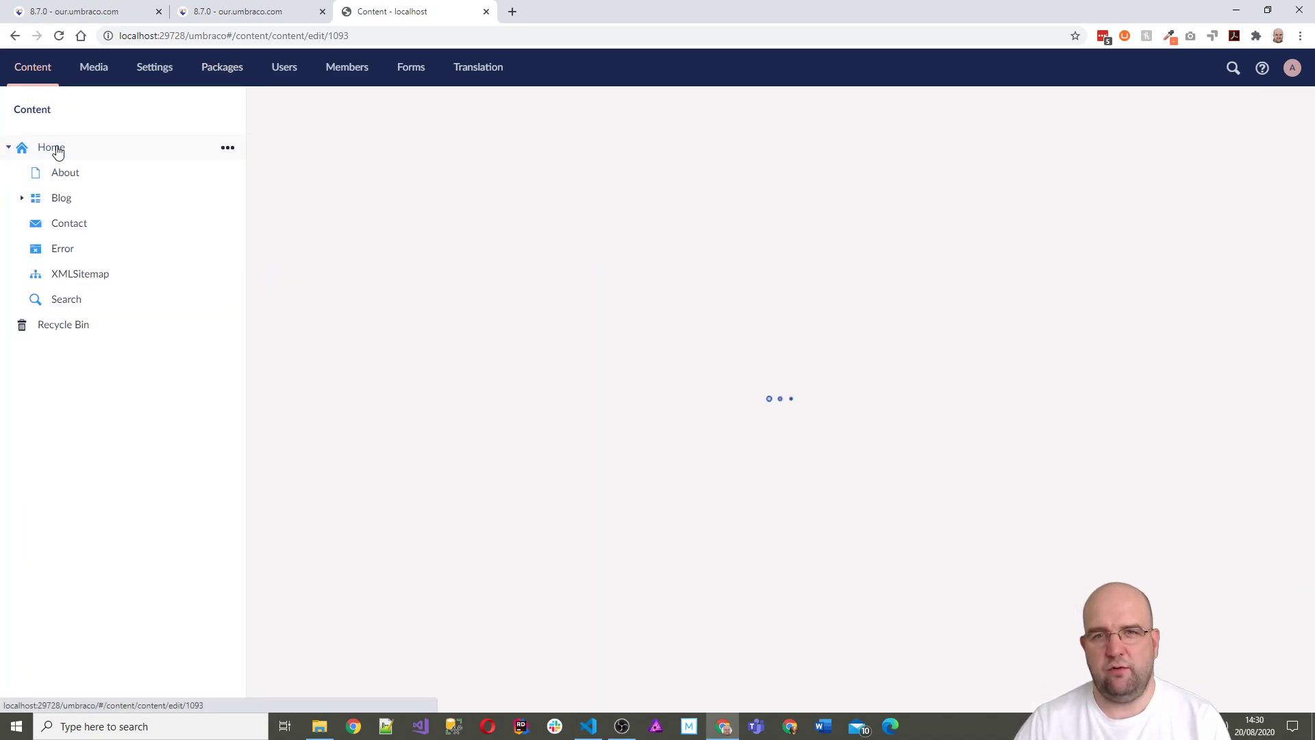
{"action": "mouse_move", "coordinate": [164, 155]}
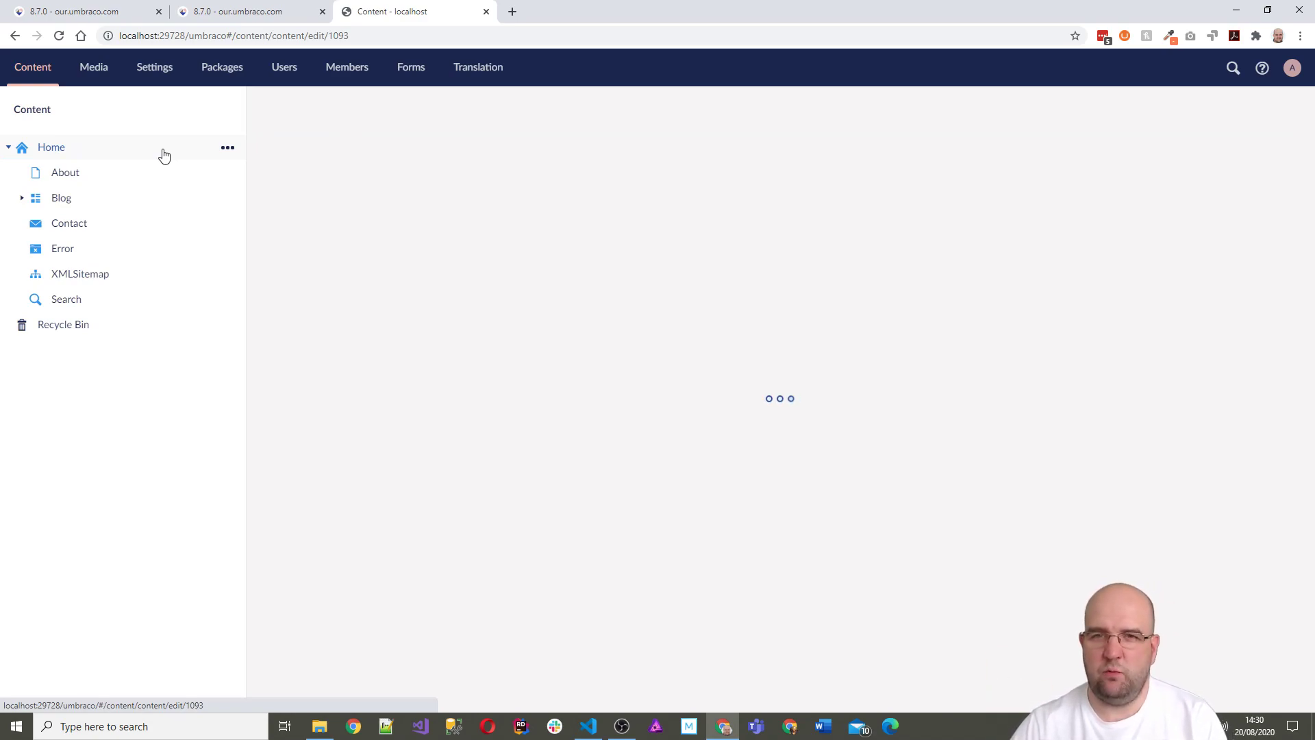
{"action": "left_click", "coordinate": [50, 148]}
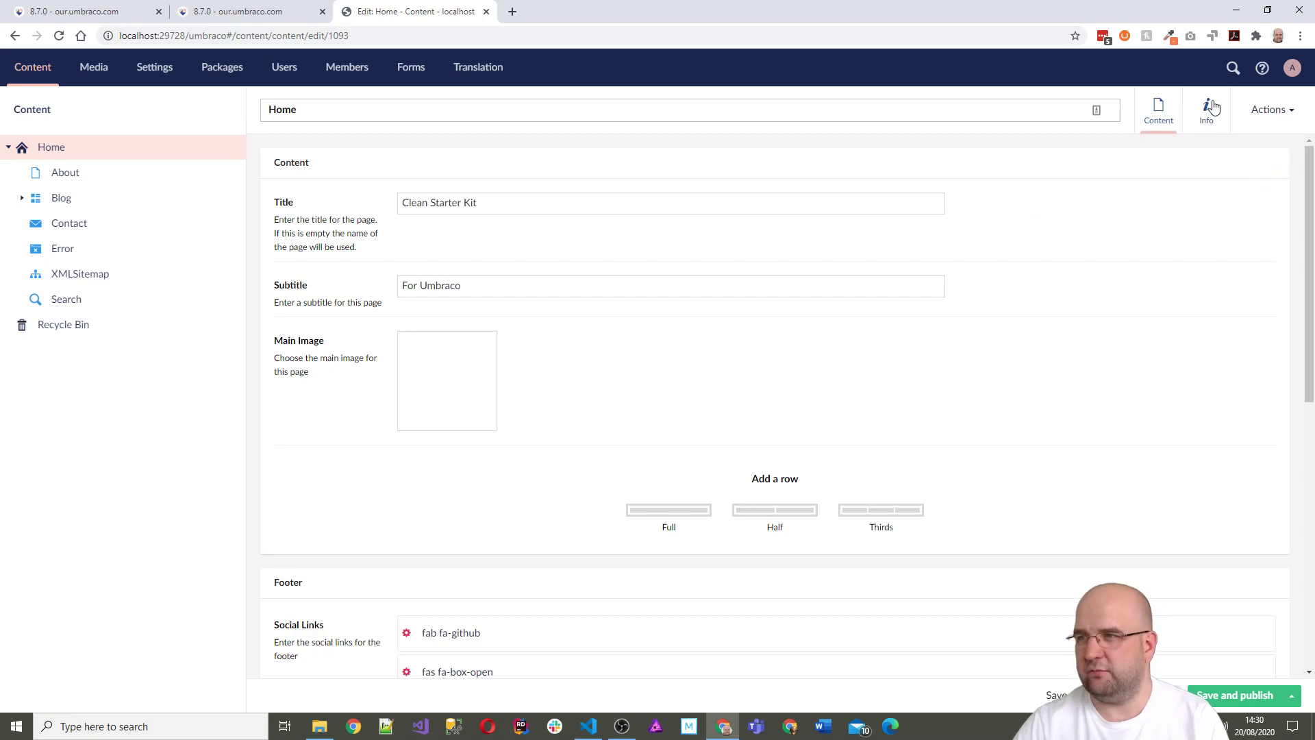
{"action": "left_click", "coordinate": [1205, 109]}
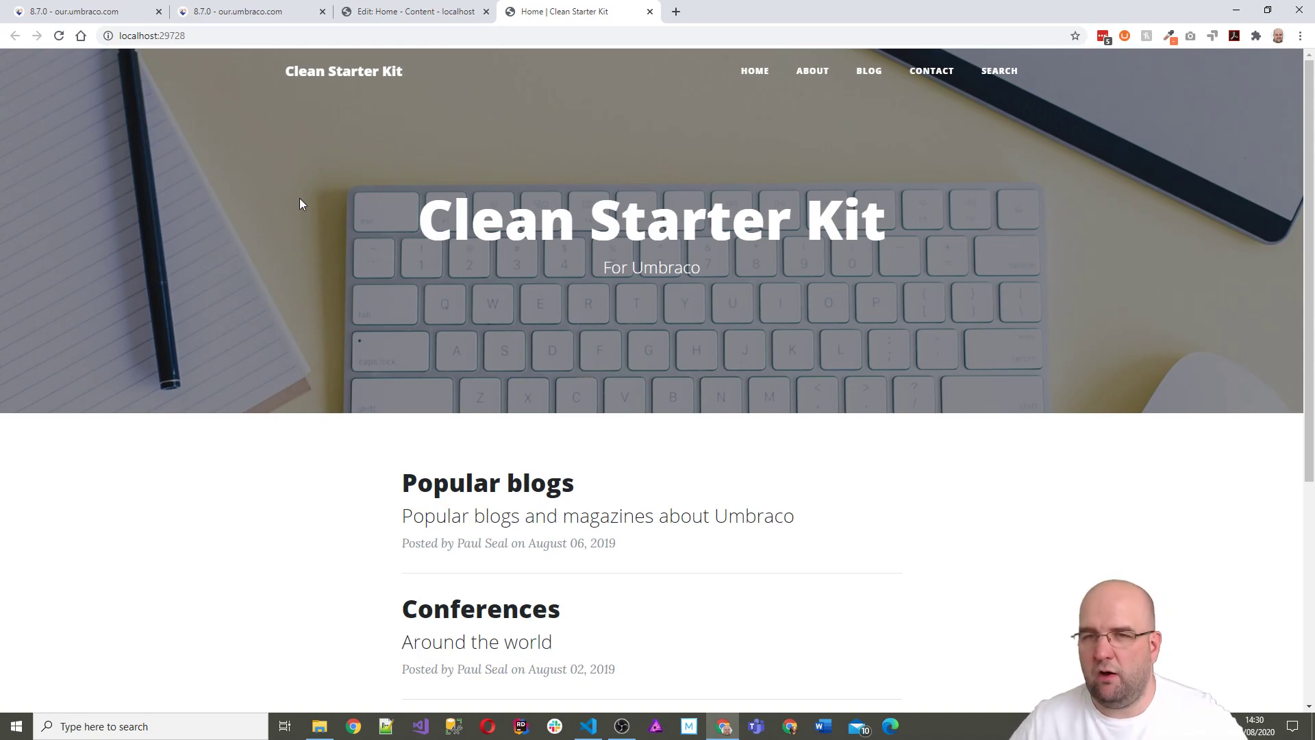
{"action": "mouse_move", "coordinate": [764, 346]}
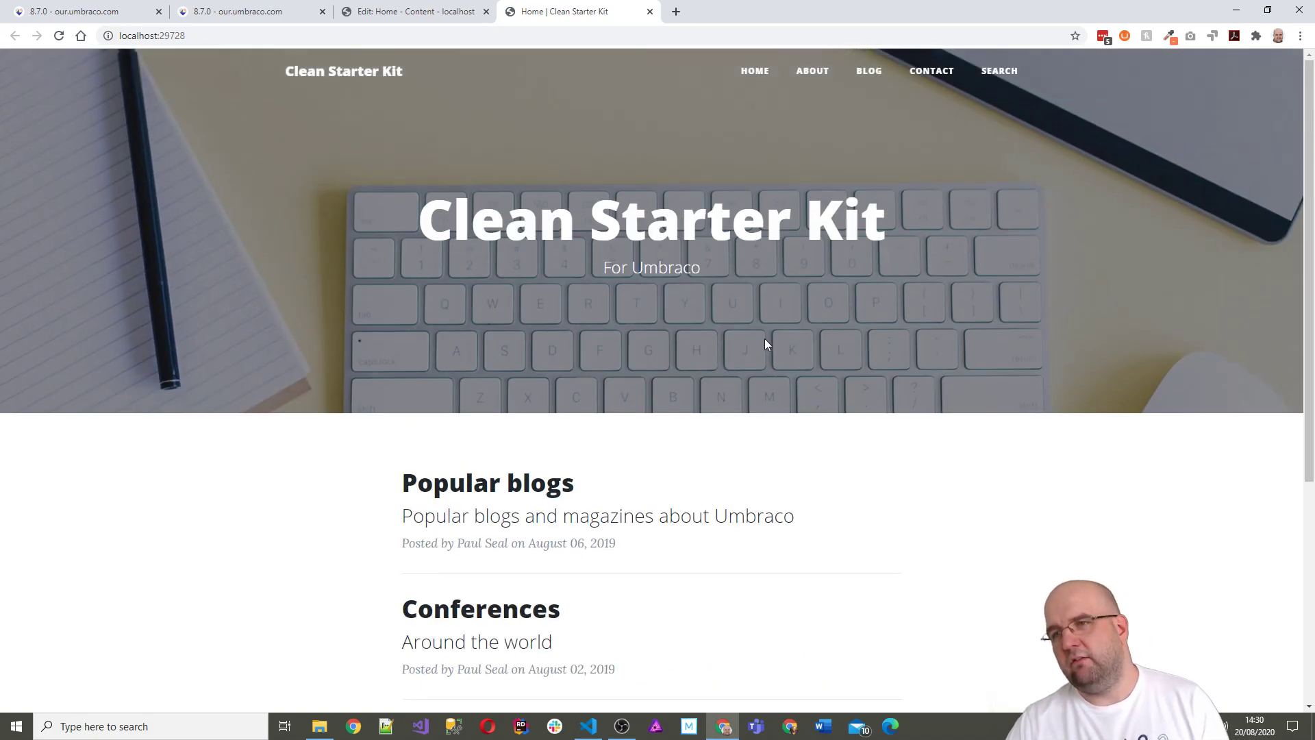
- Browse the live site's About, Home and Contact pages
{"action": "left_click", "coordinate": [813, 71]}
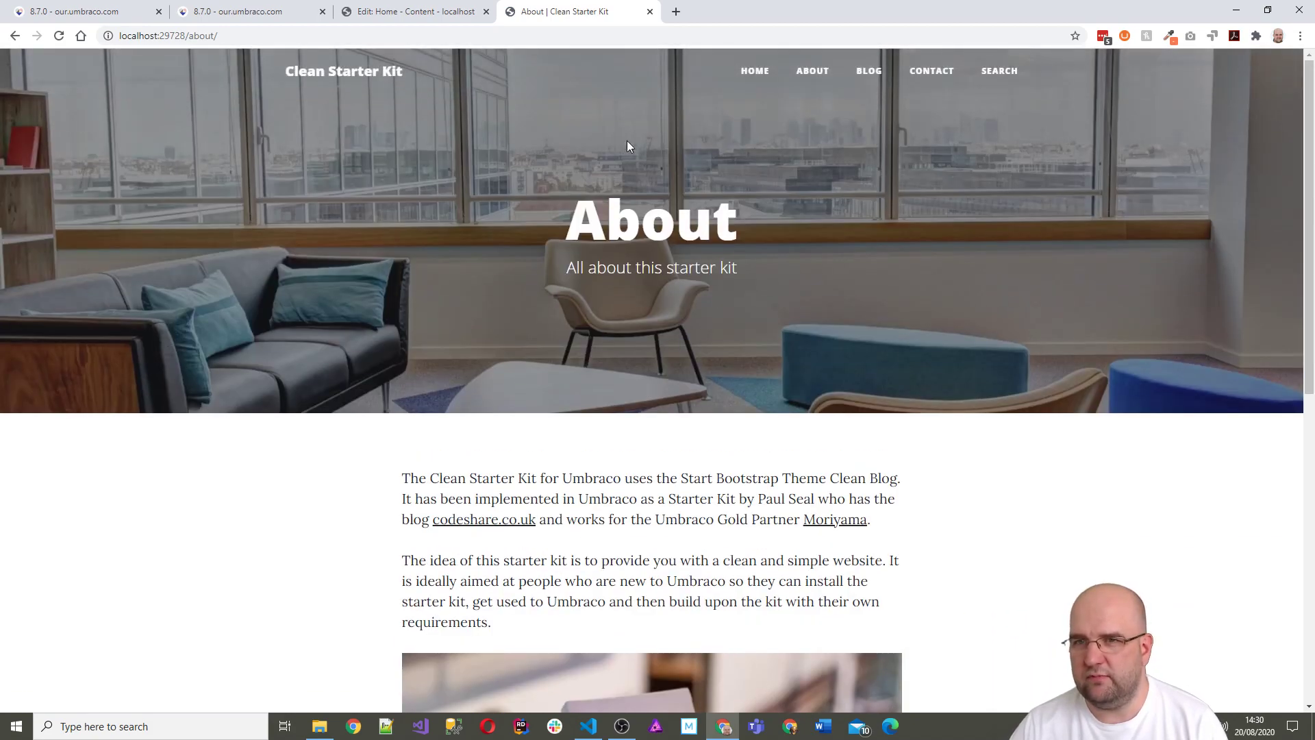
{"action": "mouse_move", "coordinate": [378, 76]}
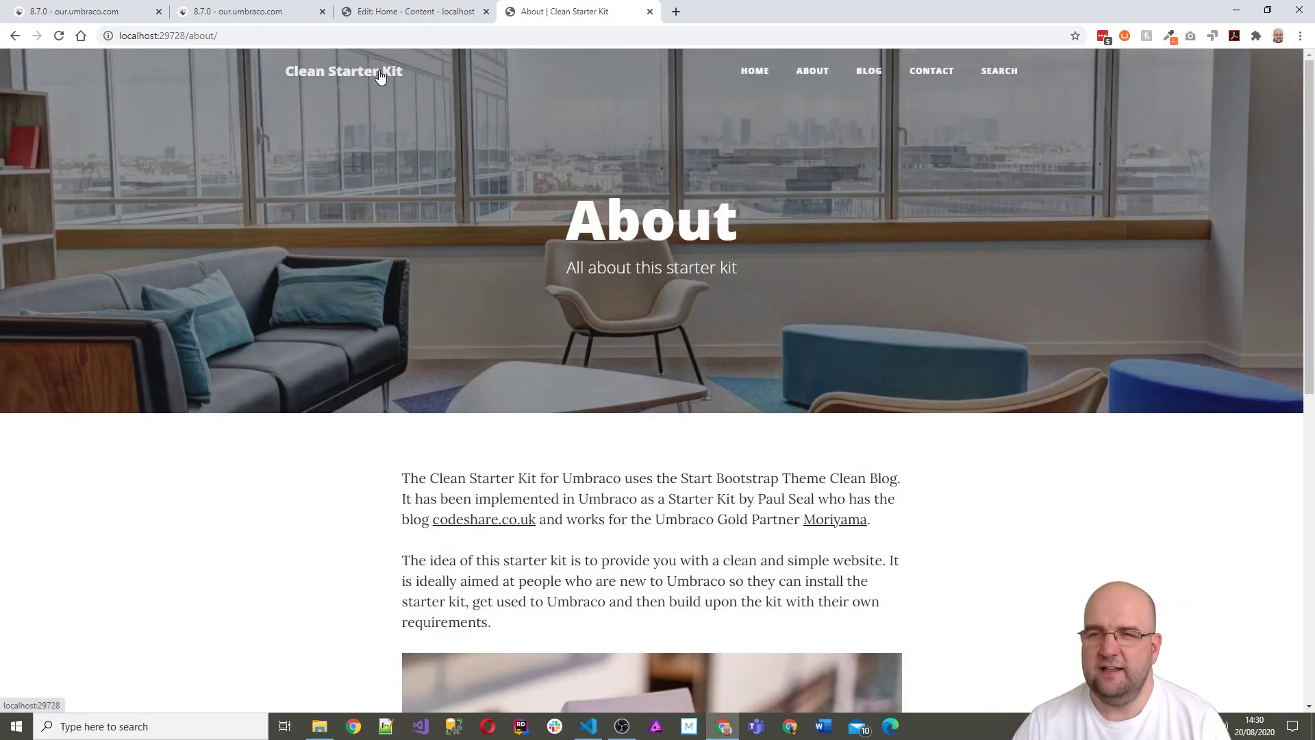
{"action": "left_click", "coordinate": [342, 71]}
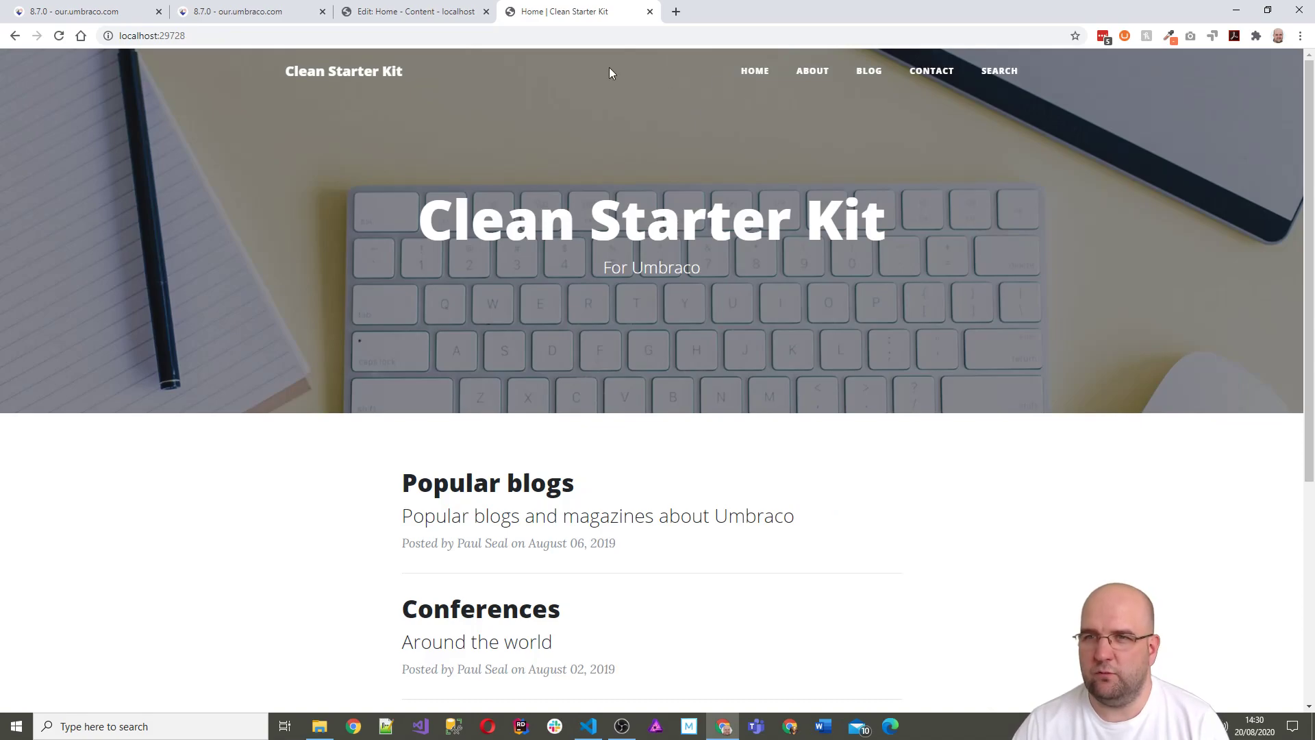
{"action": "left_click", "coordinate": [999, 71]}
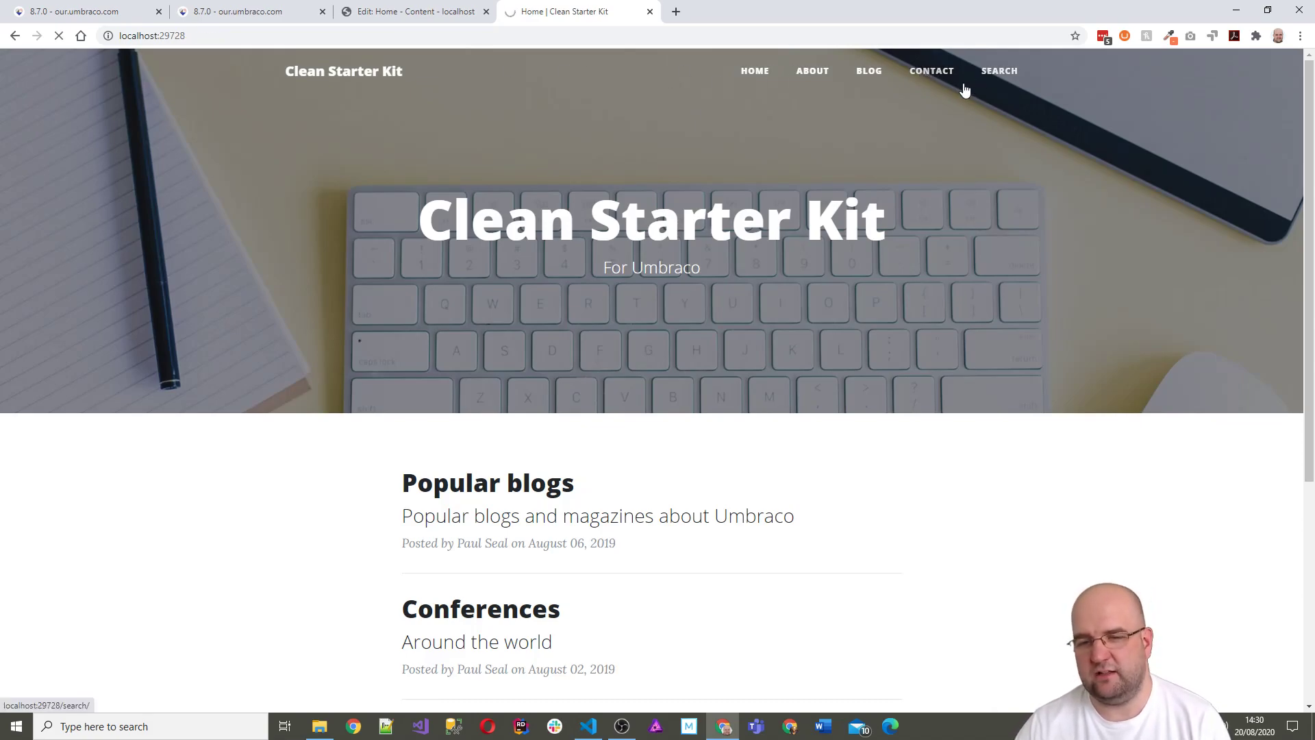
{"action": "left_click", "coordinate": [931, 72]}
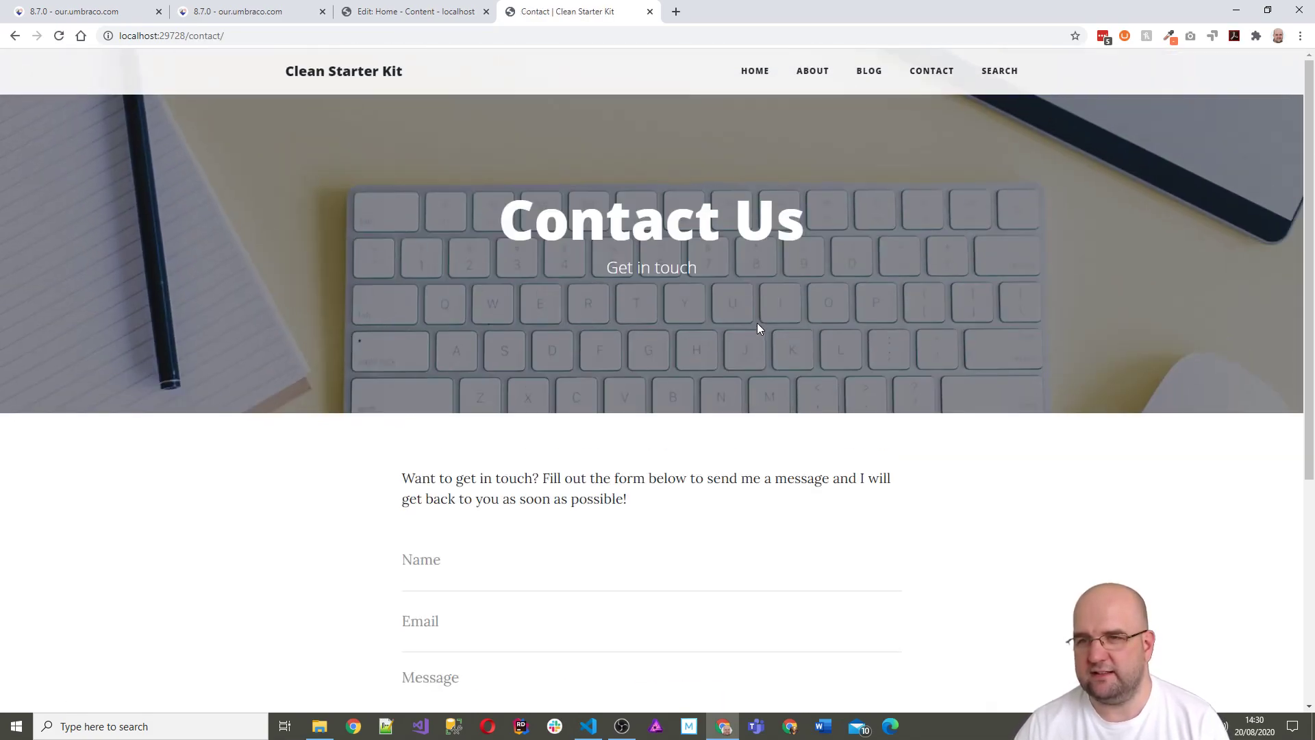
- Return to the Umbraco 8.7 release candidate post and scroll to 'What's in Umbraco 8.7?'
{"action": "left_click", "coordinate": [413, 11]}
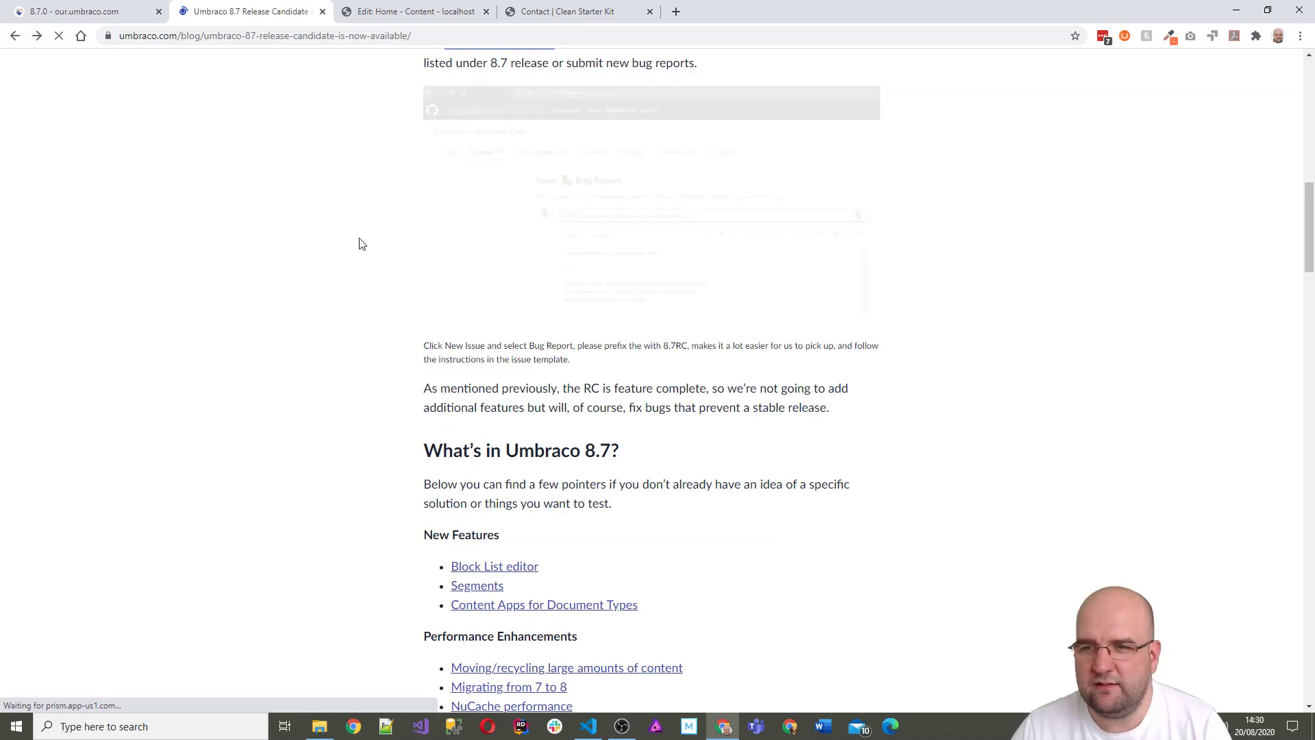
{"action": "scroll", "scroll_direction": "down", "scroll_amount": 3}
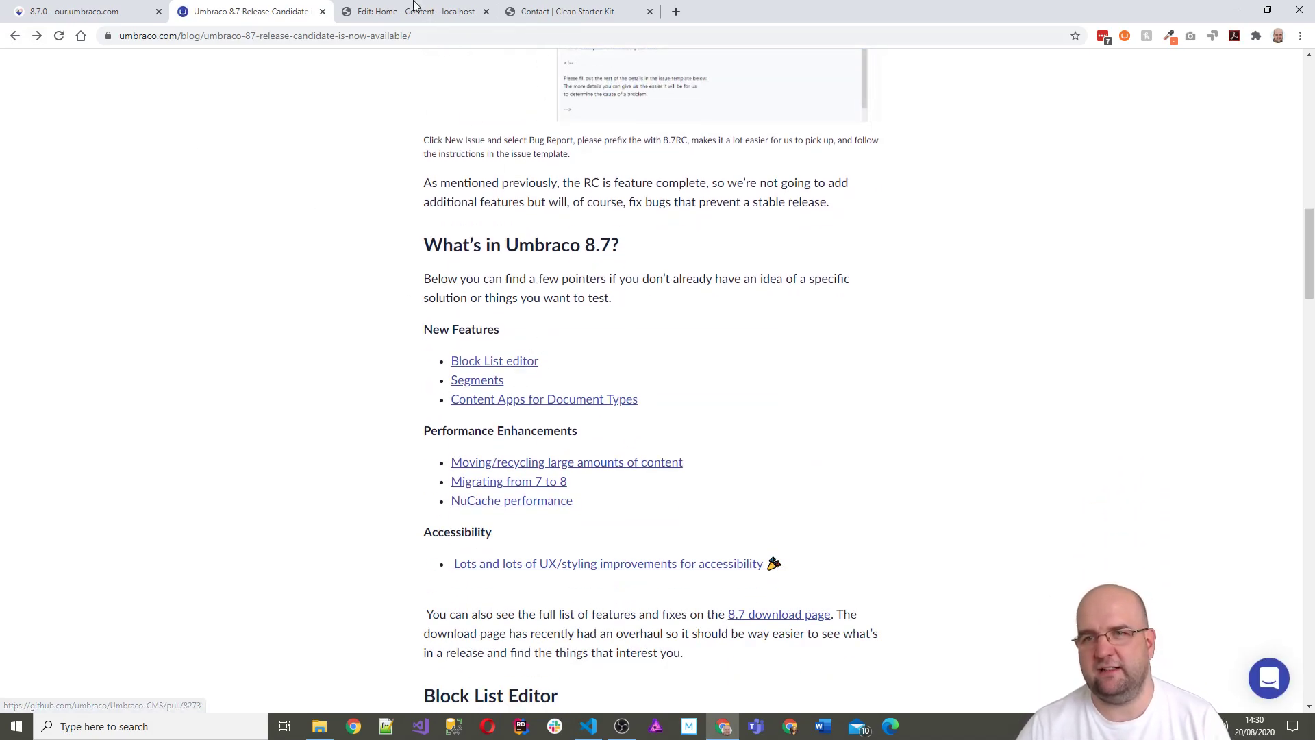
- Start a new document type under Compositions in the Settings section's Document Types
{"action": "left_click", "coordinate": [419, 11]}
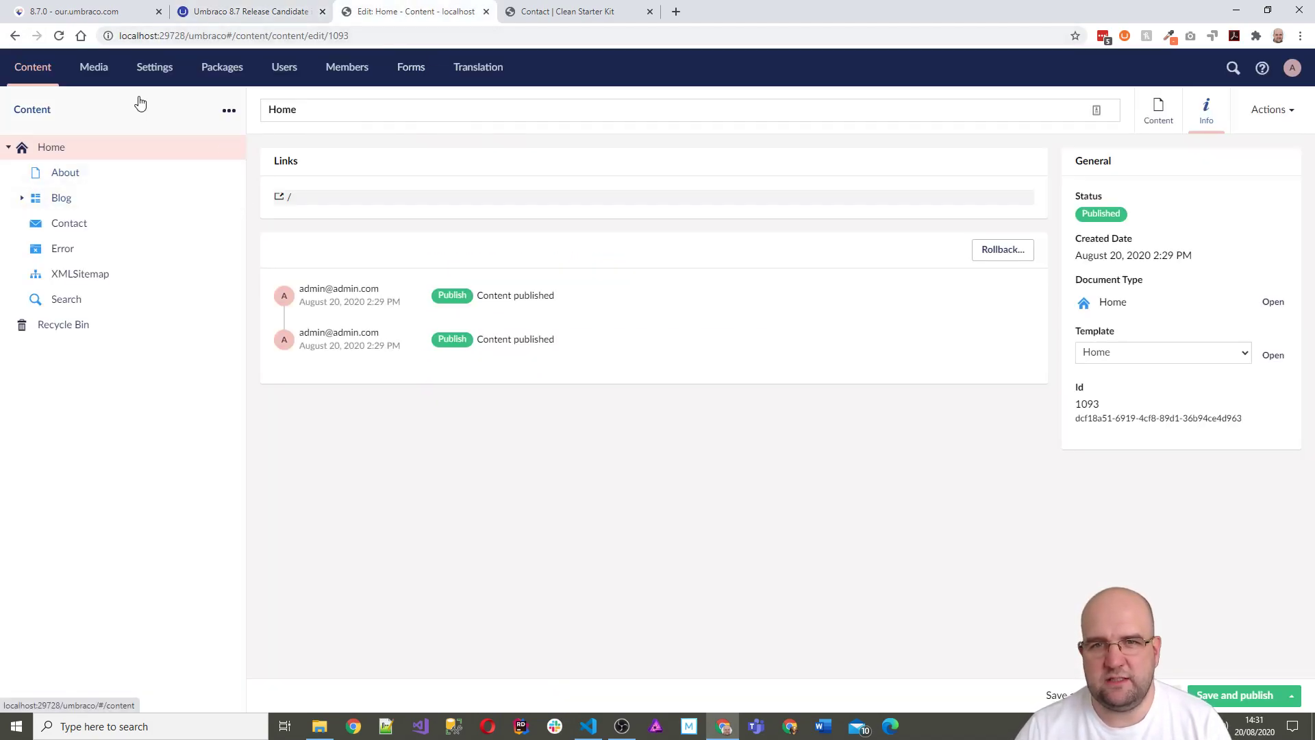
{"action": "left_click", "coordinate": [154, 66]}
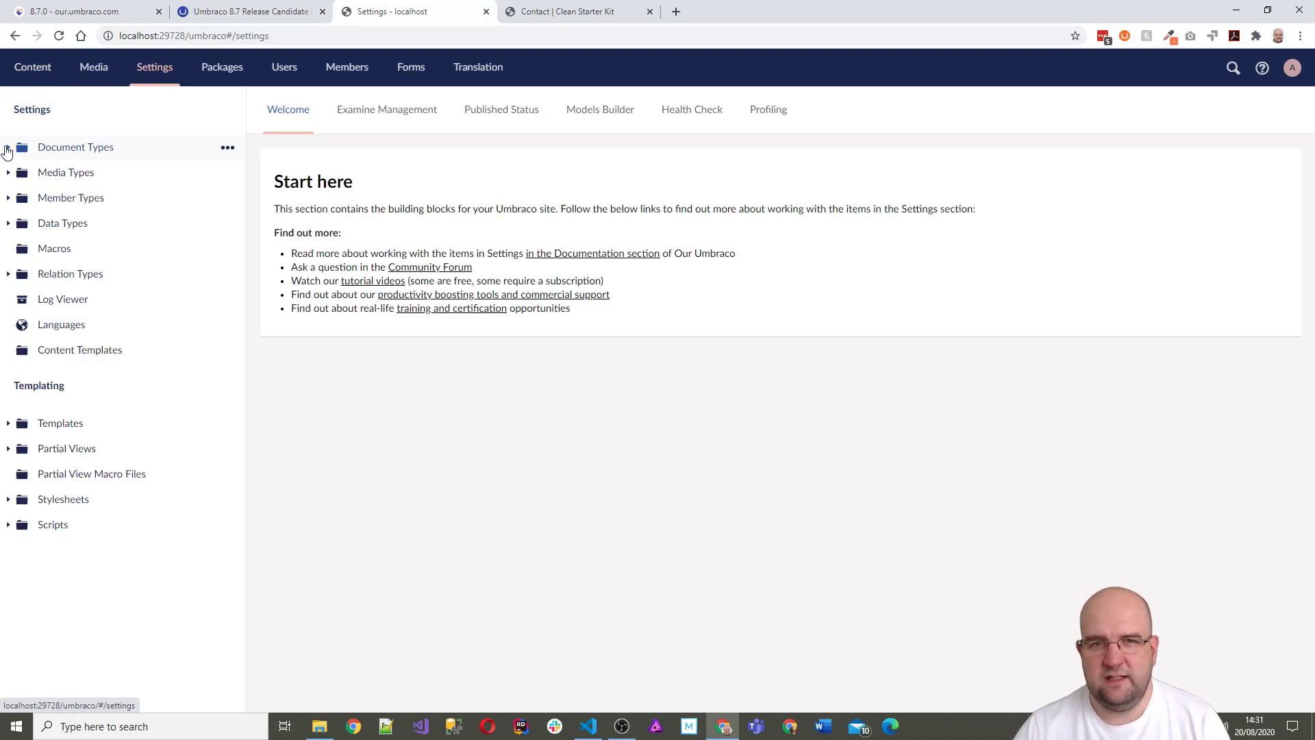
{"action": "left_click", "coordinate": [8, 148]}
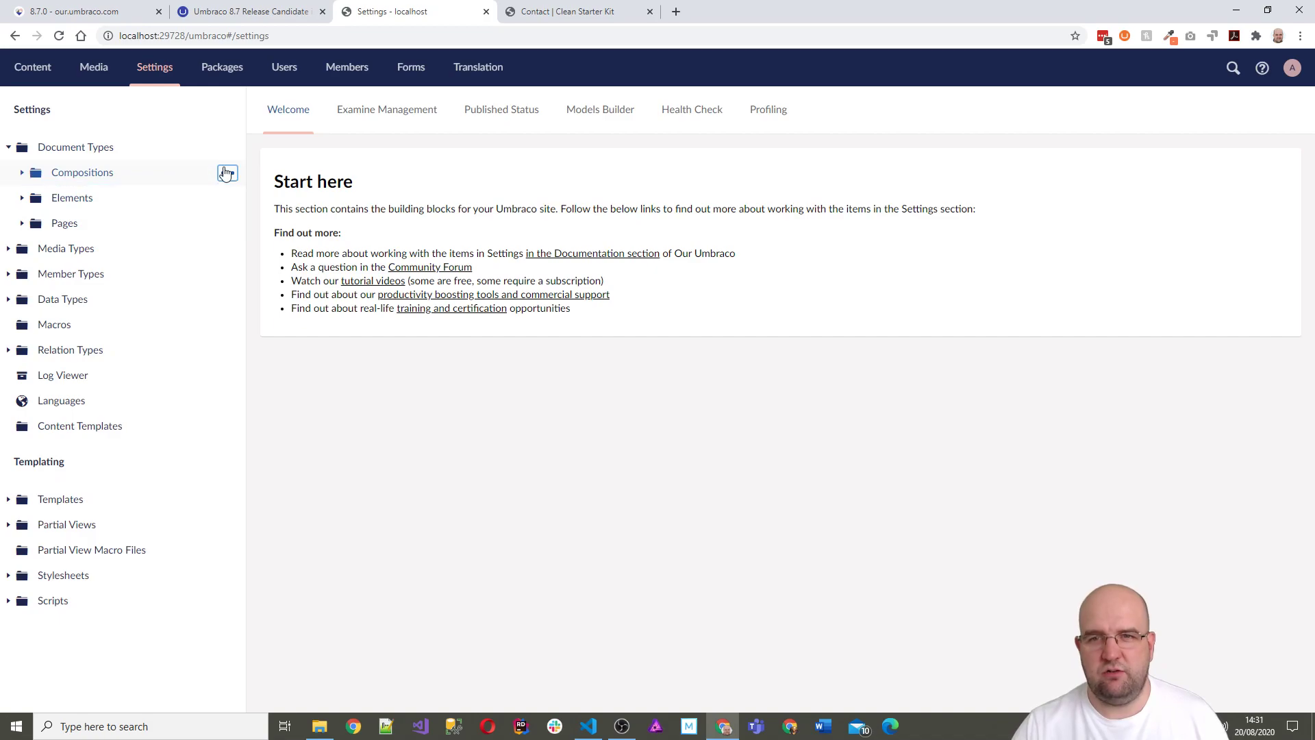
{"action": "left_click", "coordinate": [228, 173]}
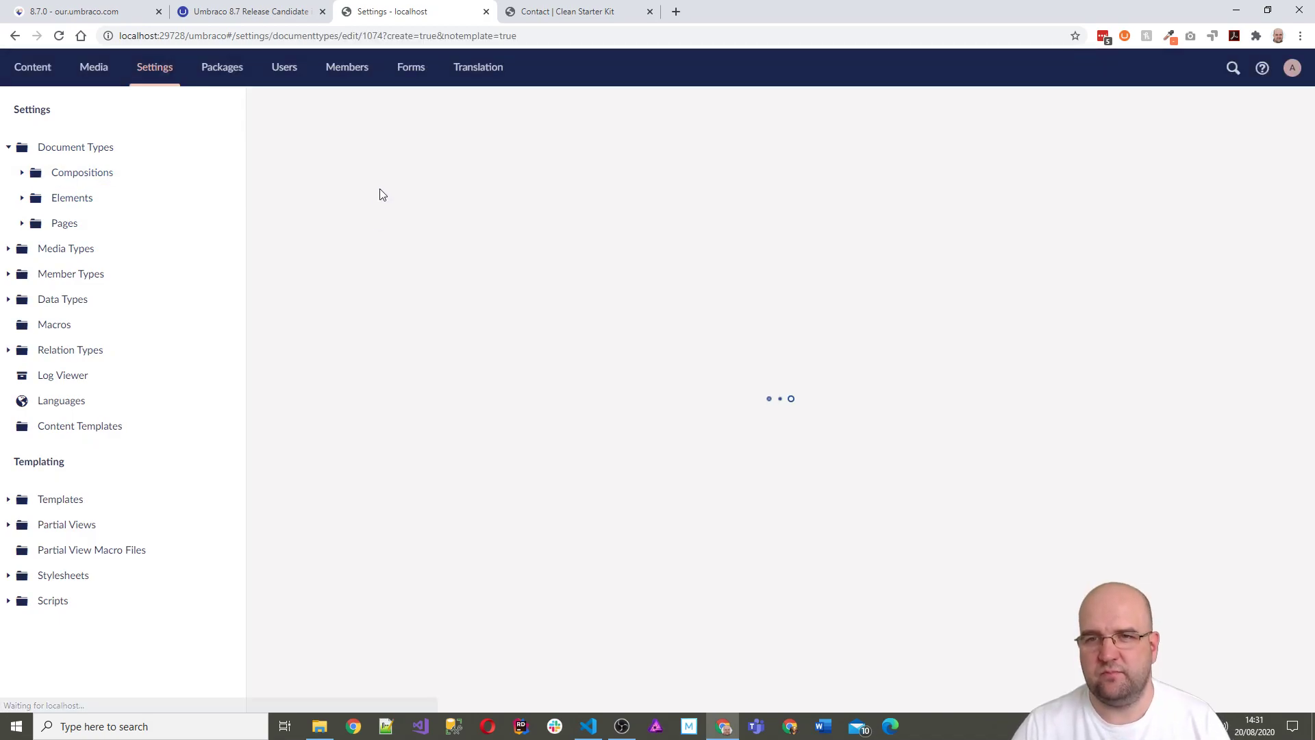
- Name the composition 'Block List Editor' and give it a pink icon
{"action": "type", "text": "Block List Ed"}
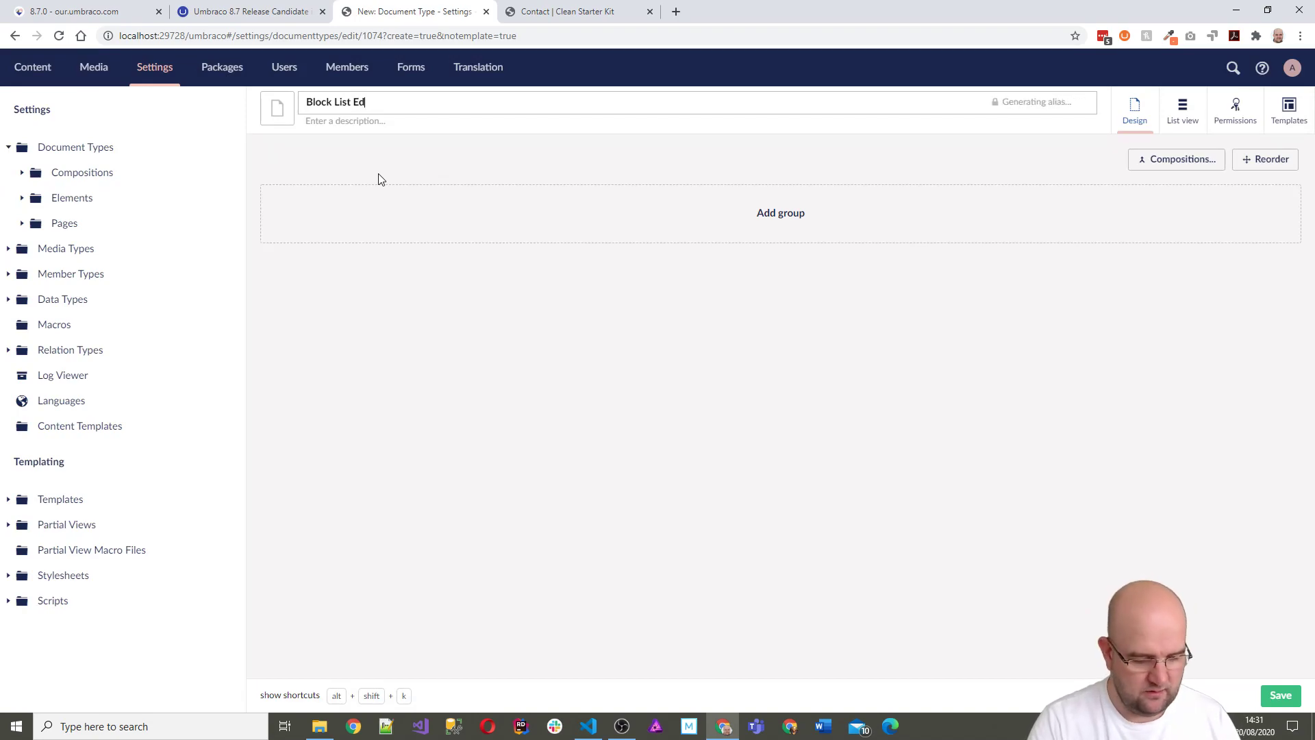
{"action": "type", "text": "itor"}
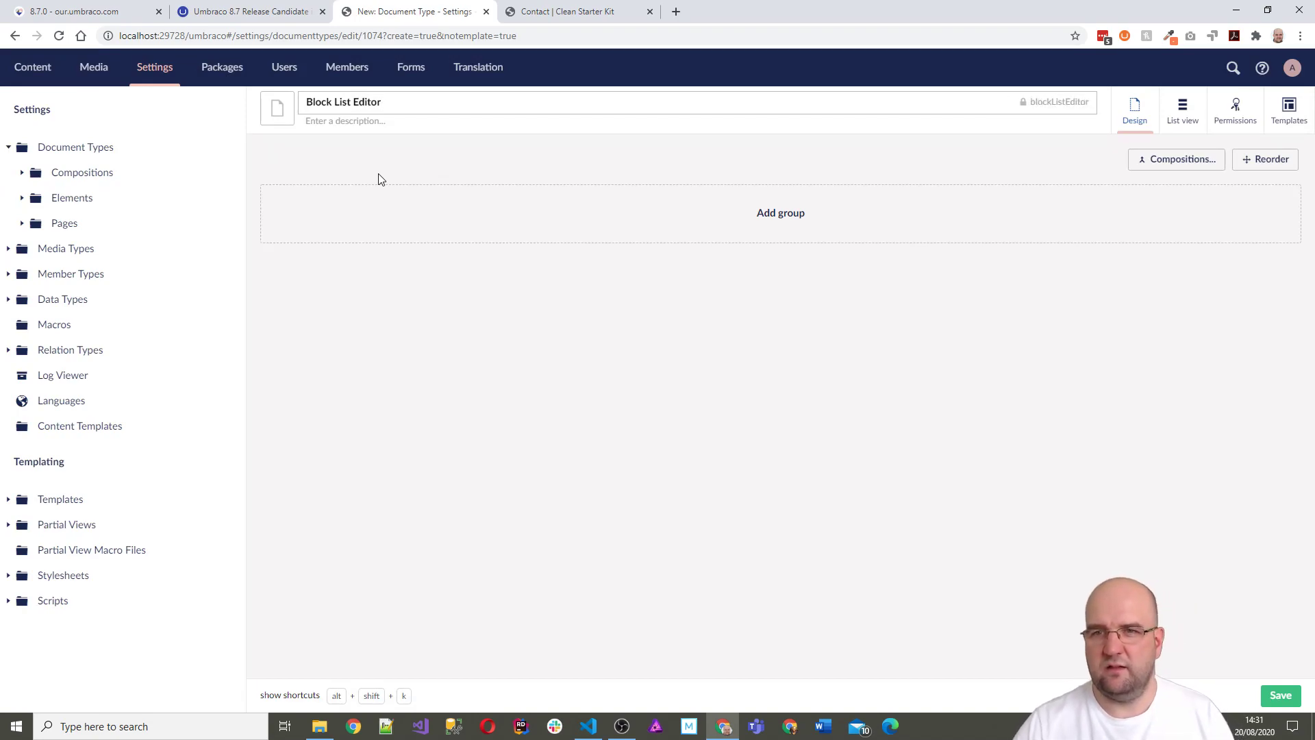
{"action": "left_click", "coordinate": [277, 109]}
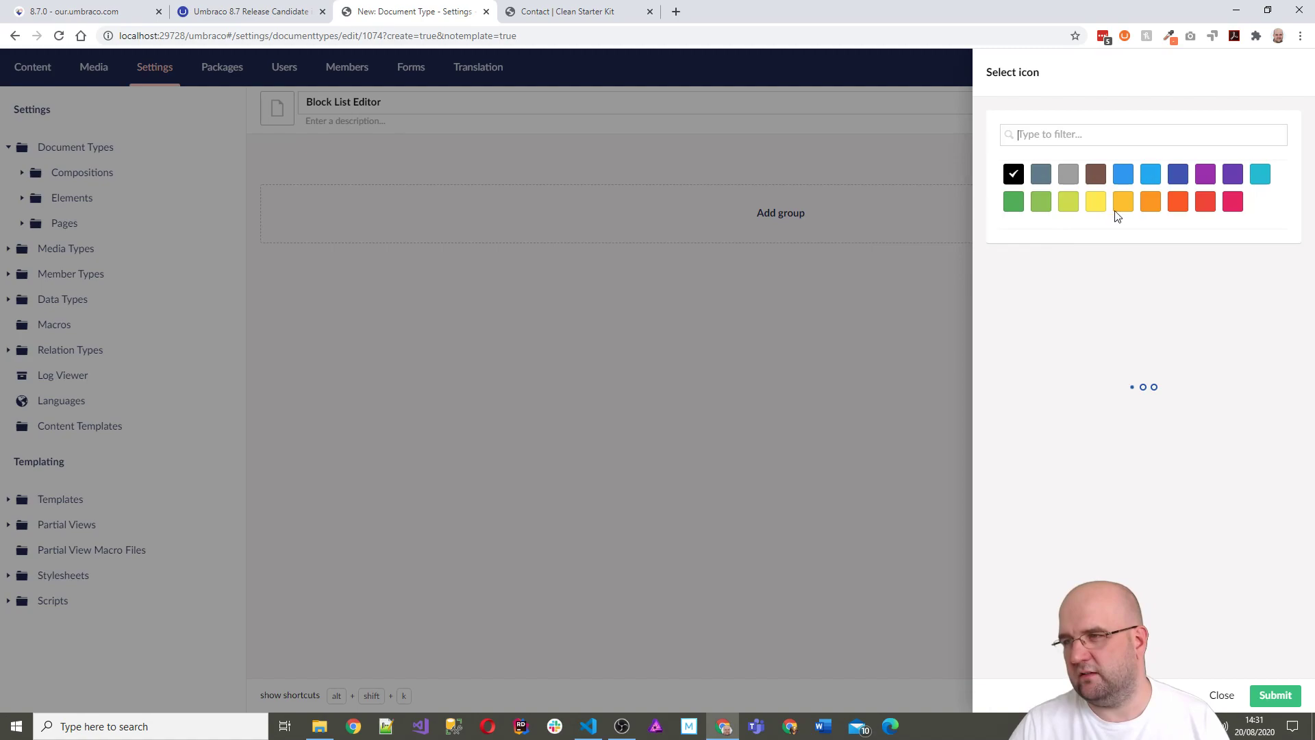
{"action": "left_click", "coordinate": [1233, 202]}
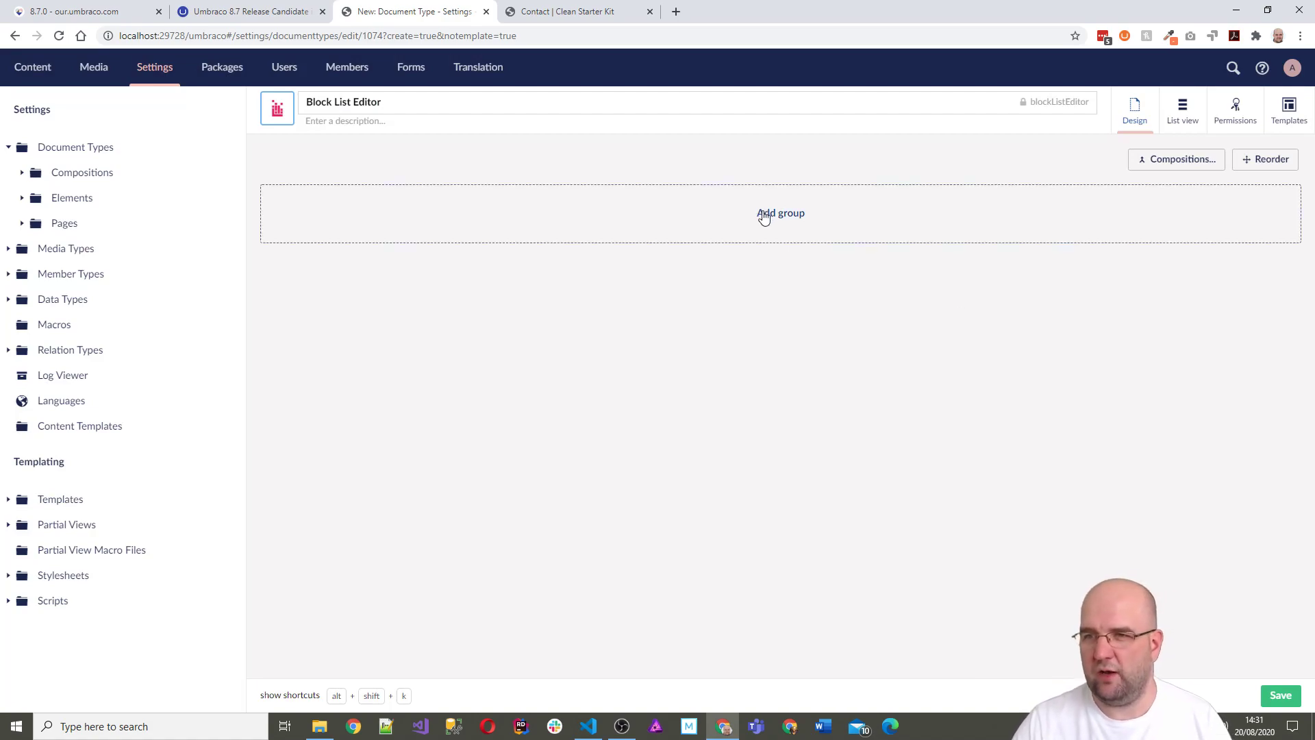
- Add a Content group holding a 'Content Blocks' property with an 'Enter your content' description
{"action": "left_click", "coordinate": [779, 212]}
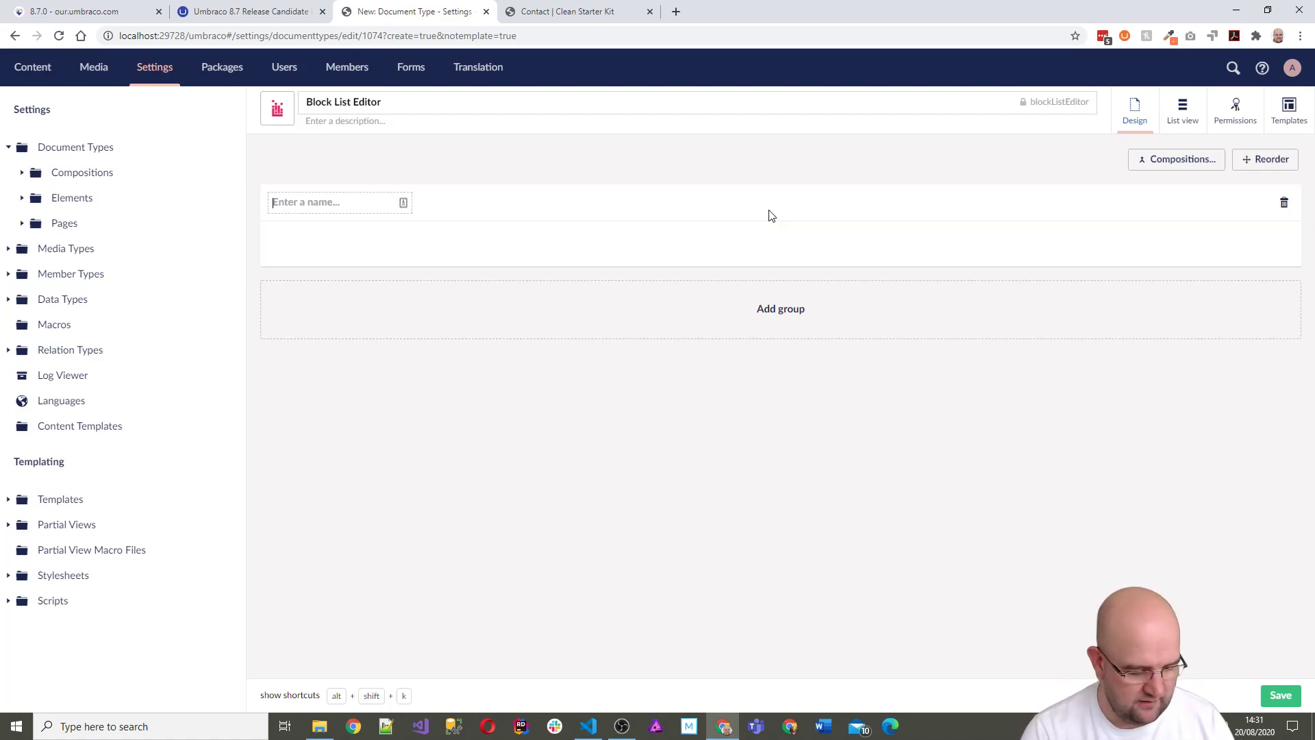
{"action": "type", "text": "Content"}
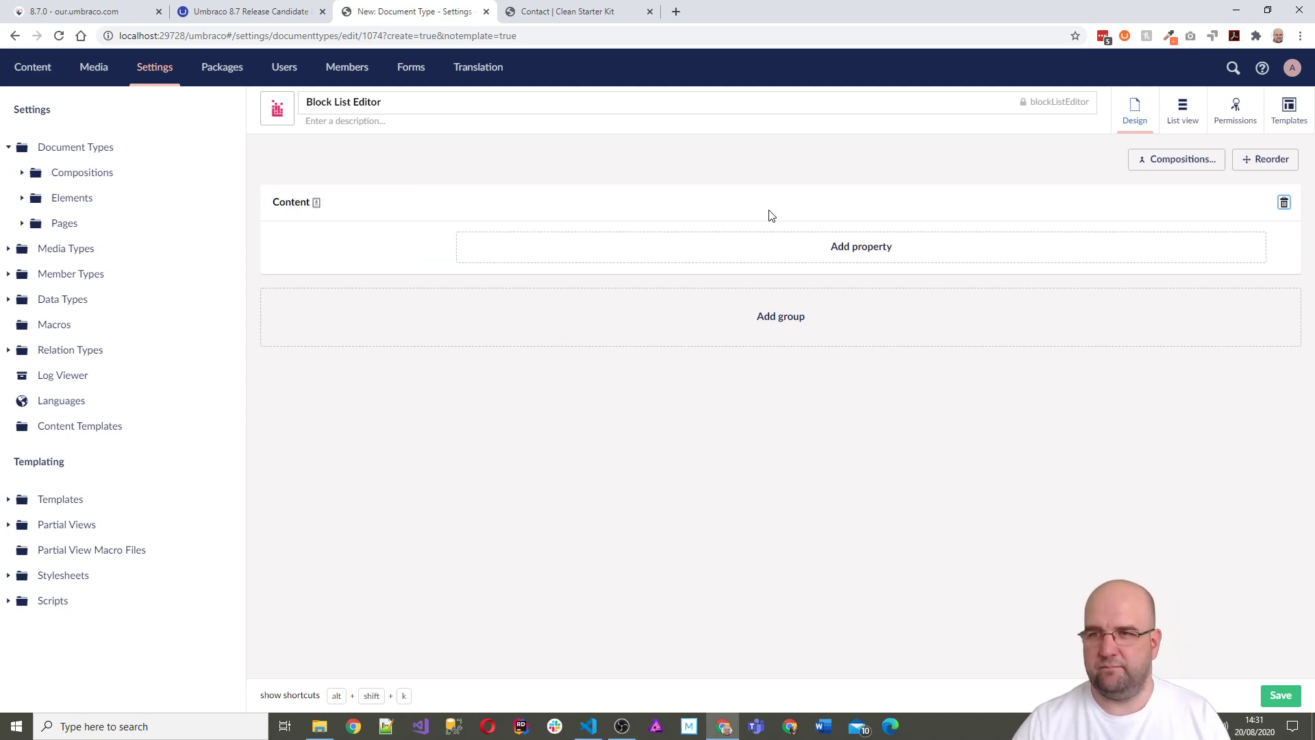
{"action": "left_click", "coordinate": [861, 247]}
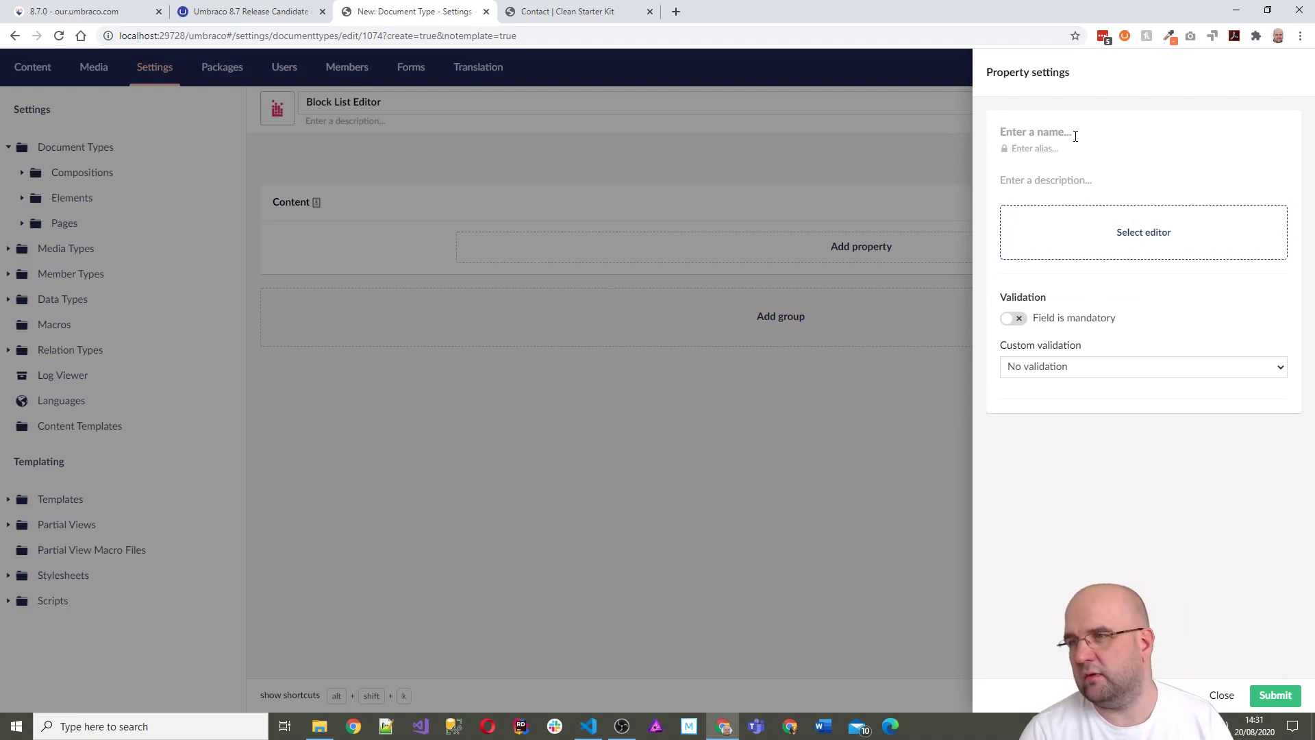
{"action": "type", "text": "Content Blocks"}
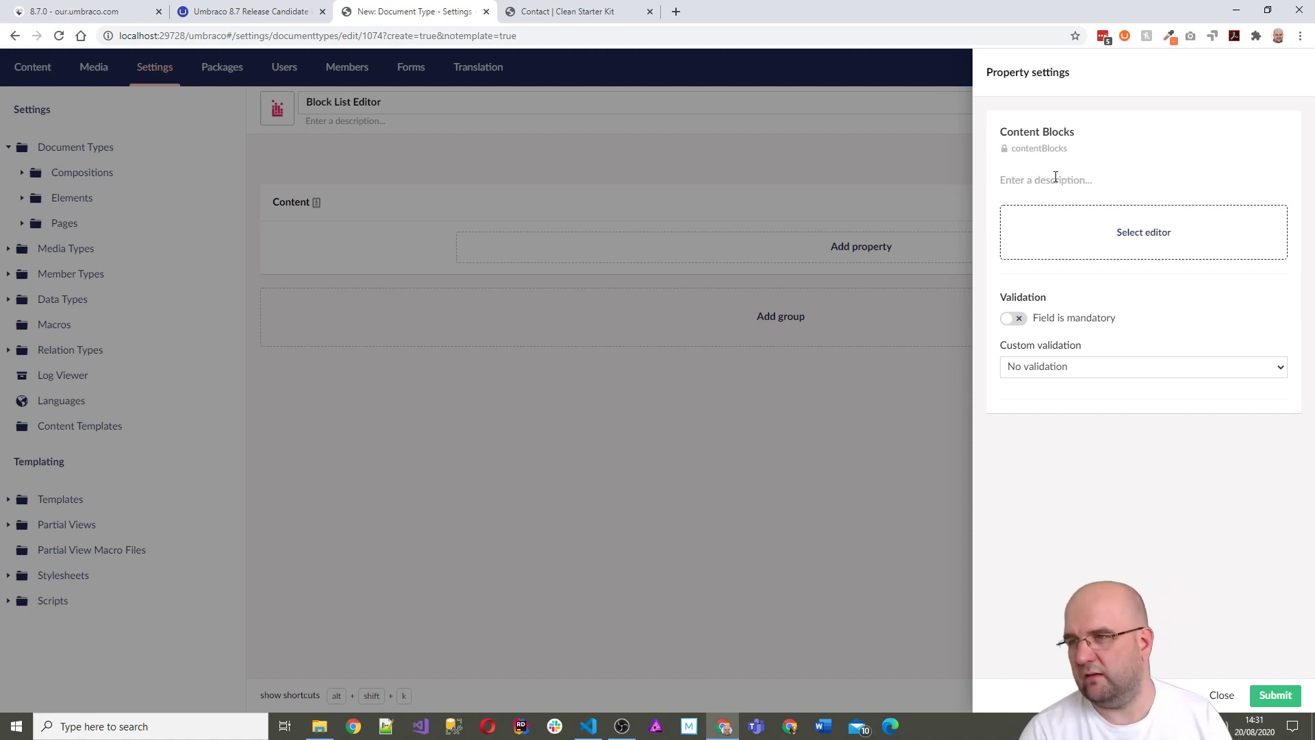
{"action": "type", "text": "E"}
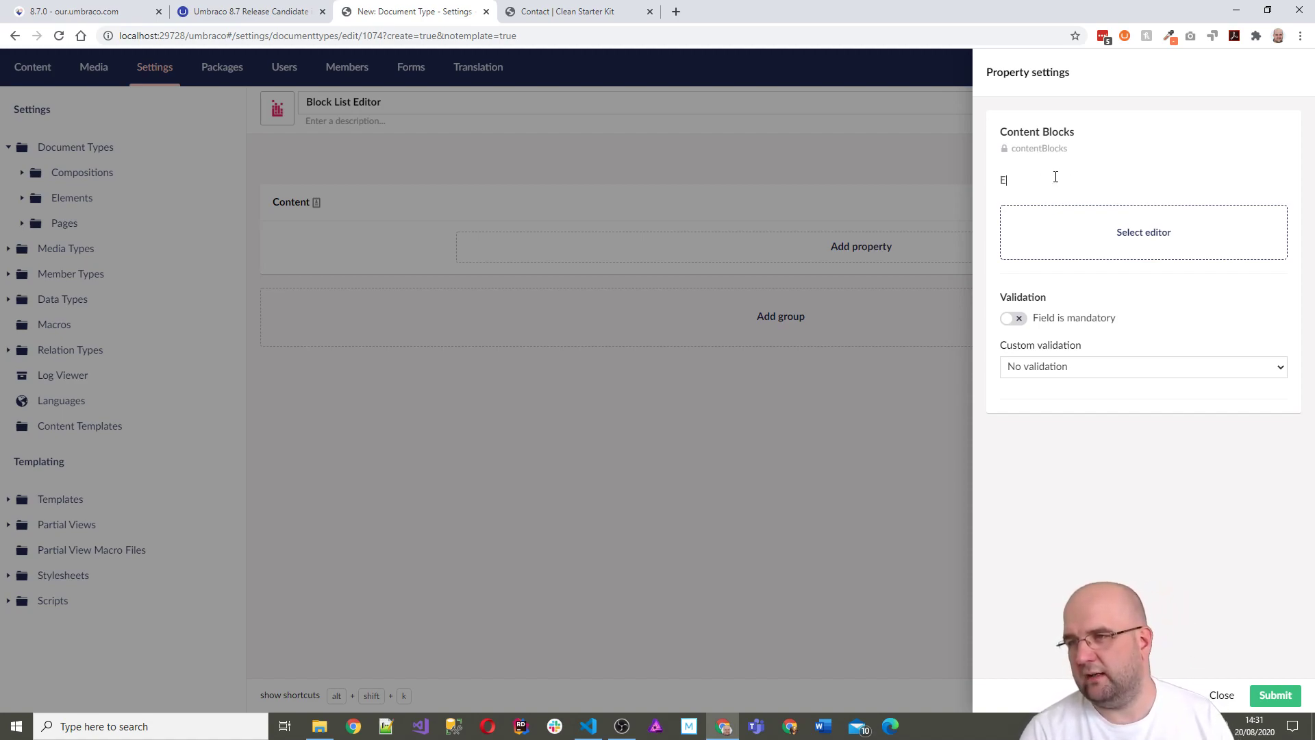
{"action": "type", "text": "nter your content blocks"}
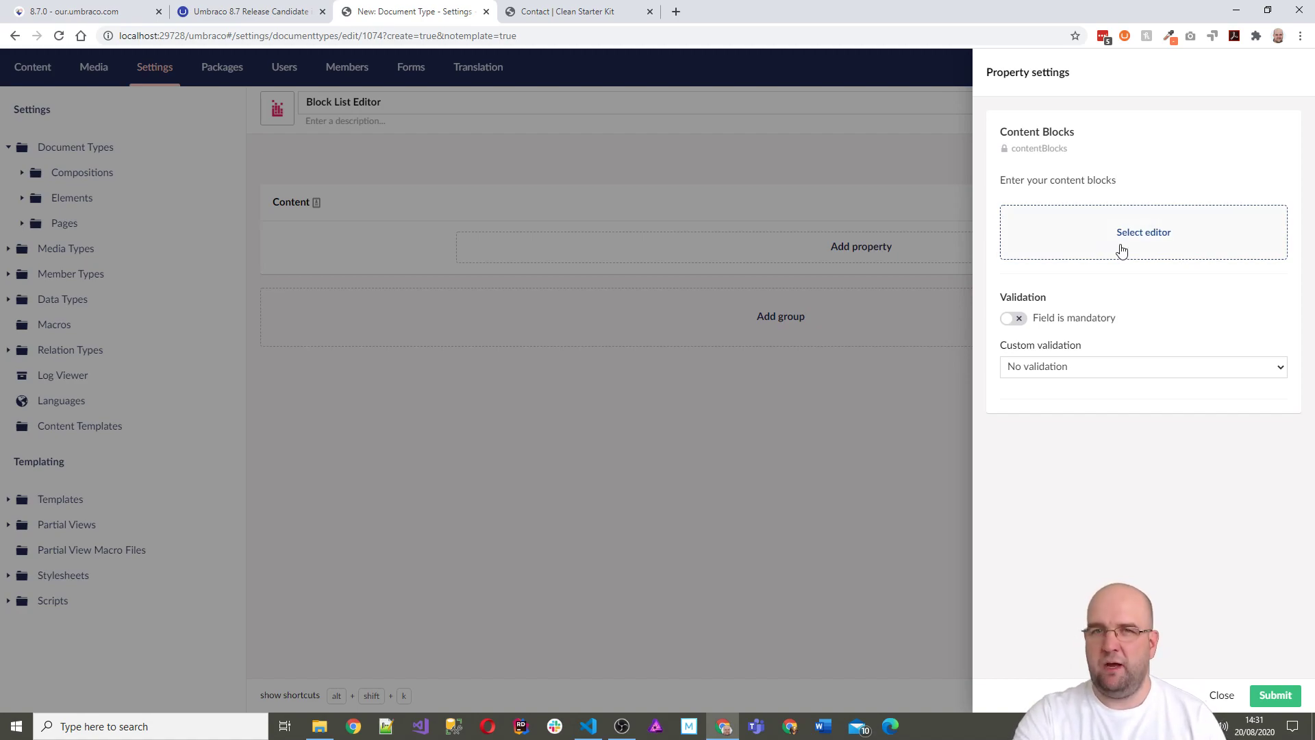
- Browse the available property editors for Content Blocks and back out
{"action": "left_click", "coordinate": [1142, 231]}
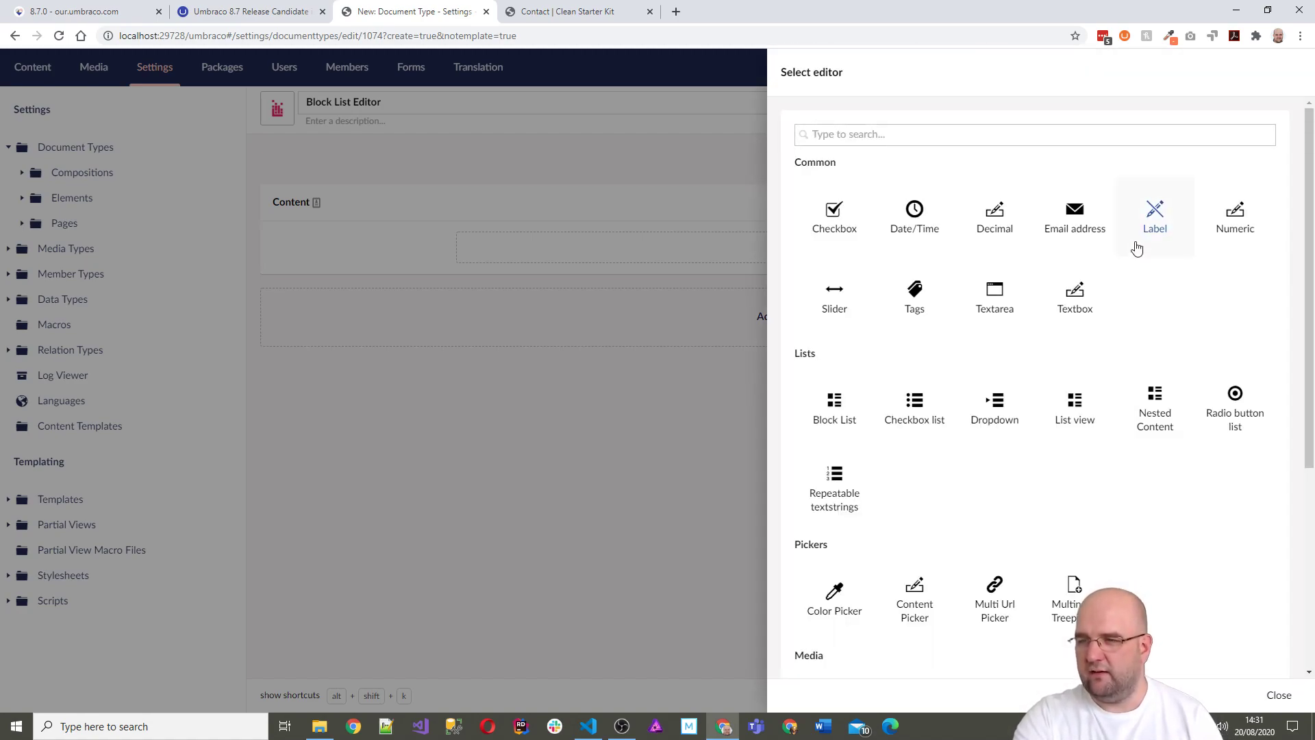
{"action": "scroll", "scroll_direction": "down", "scroll_amount": 3}
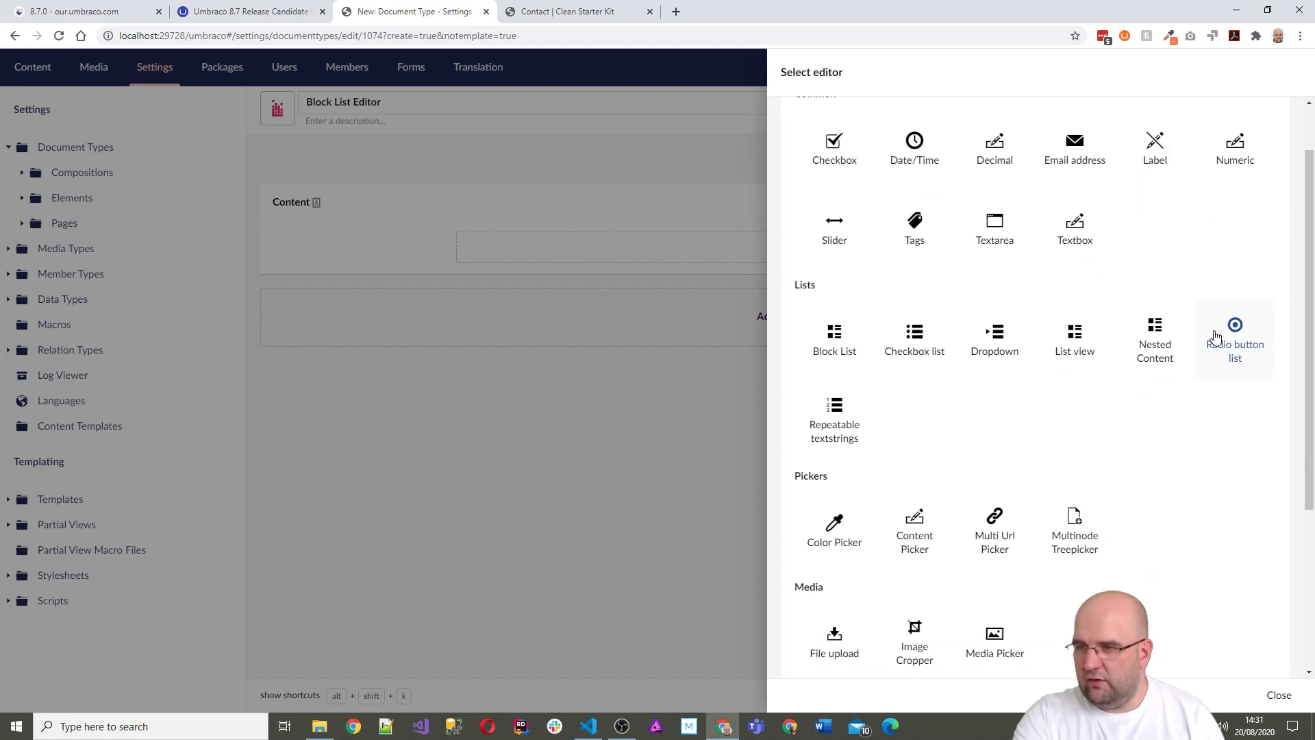
{"action": "scroll", "scroll_direction": "down", "scroll_amount": 3}
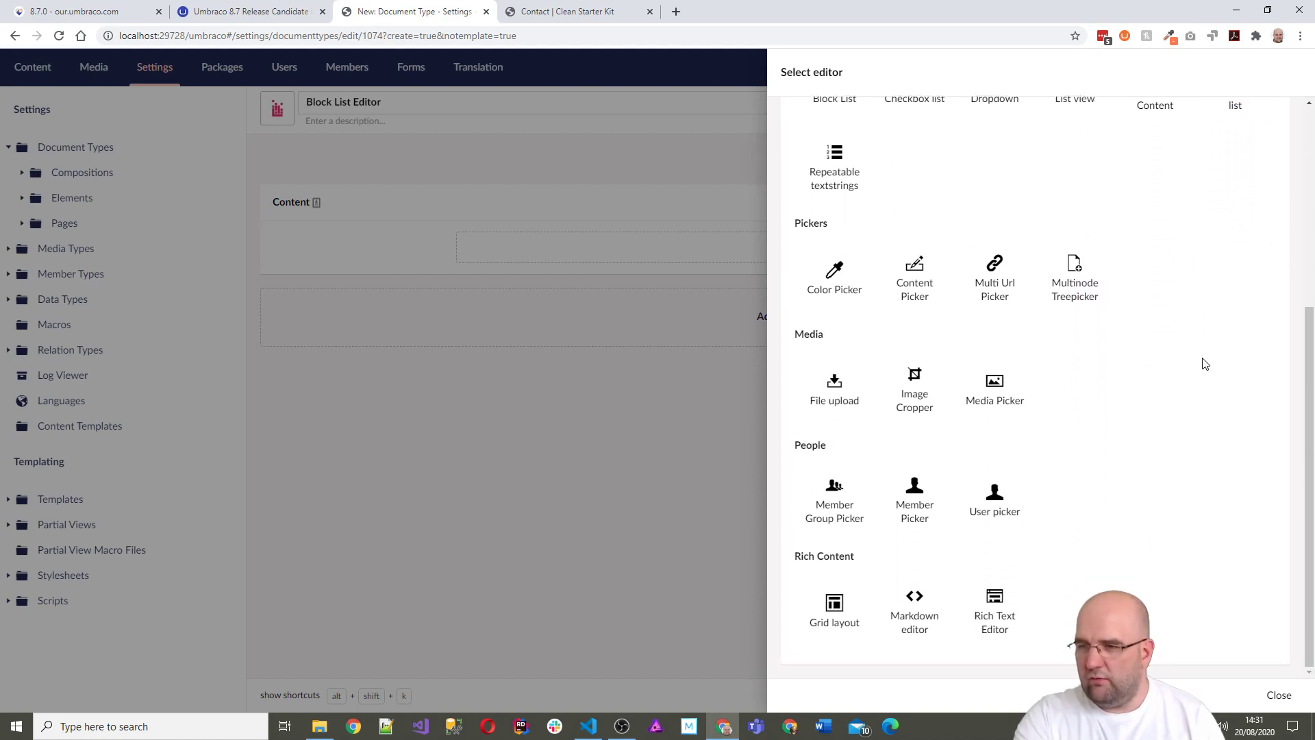
{"action": "mouse_move", "coordinate": [893, 592]}
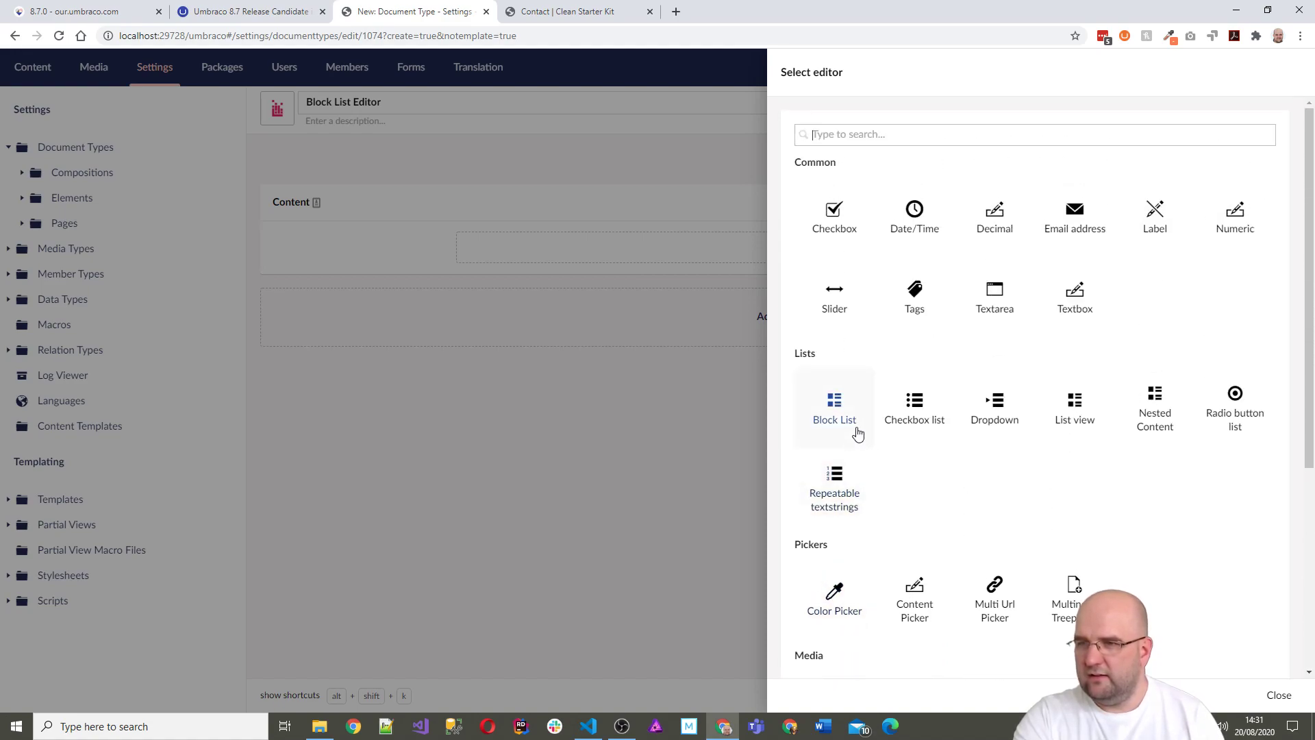
{"action": "mouse_move", "coordinate": [1077, 247]}
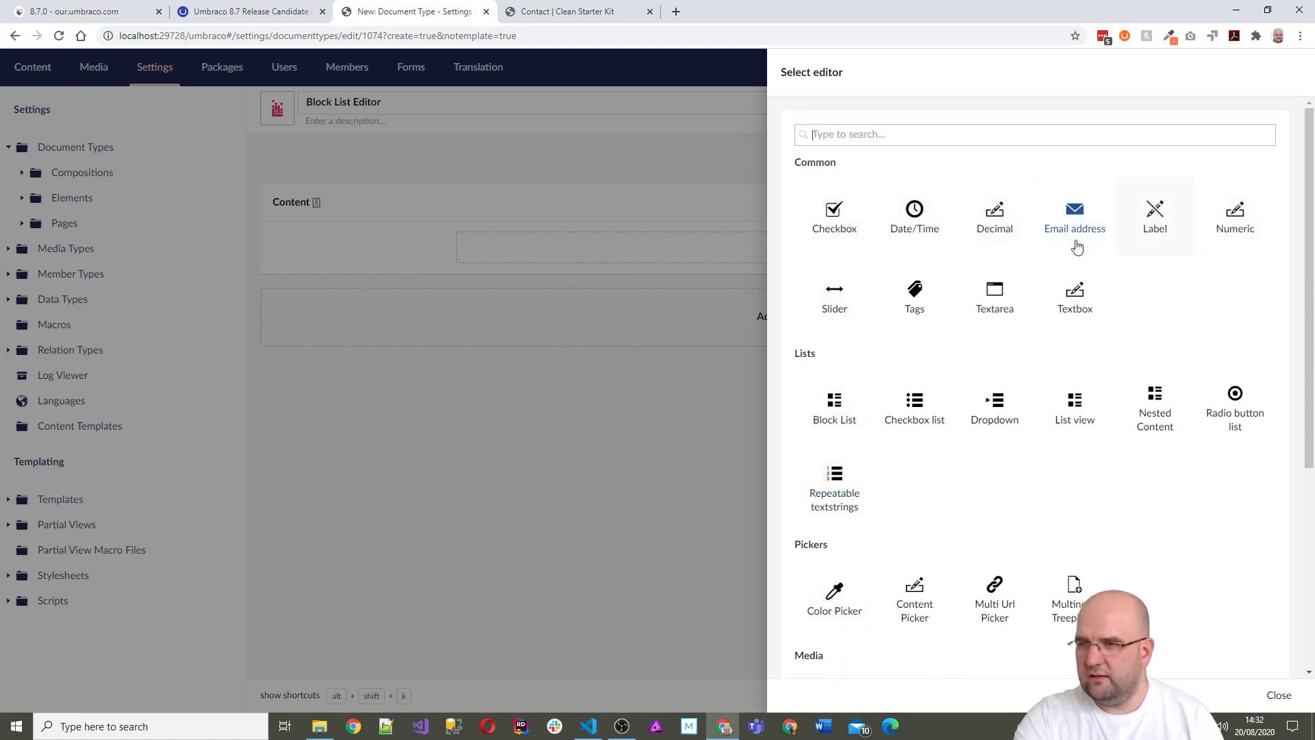
{"action": "mouse_move", "coordinate": [861, 394]}
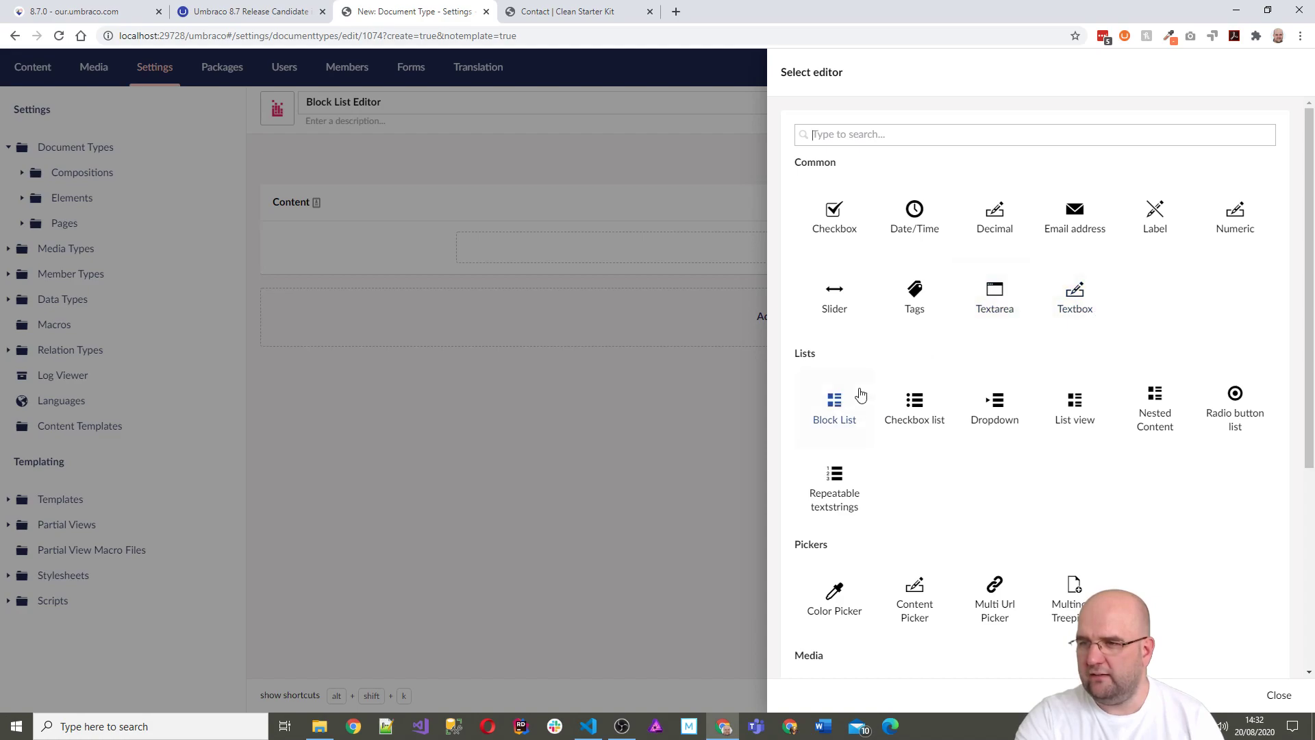
{"action": "scroll", "scroll_direction": "down", "scroll_amount": 3}
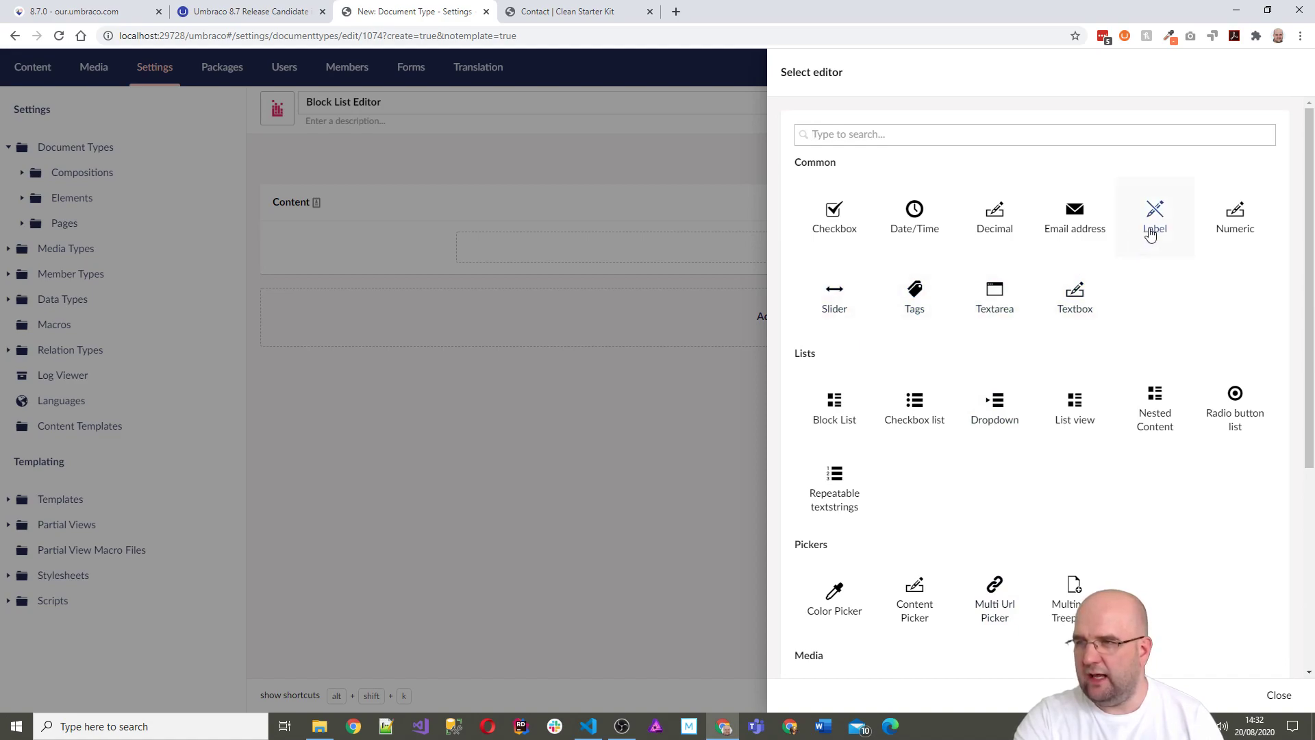
{"action": "left_click", "coordinate": [1153, 216]}
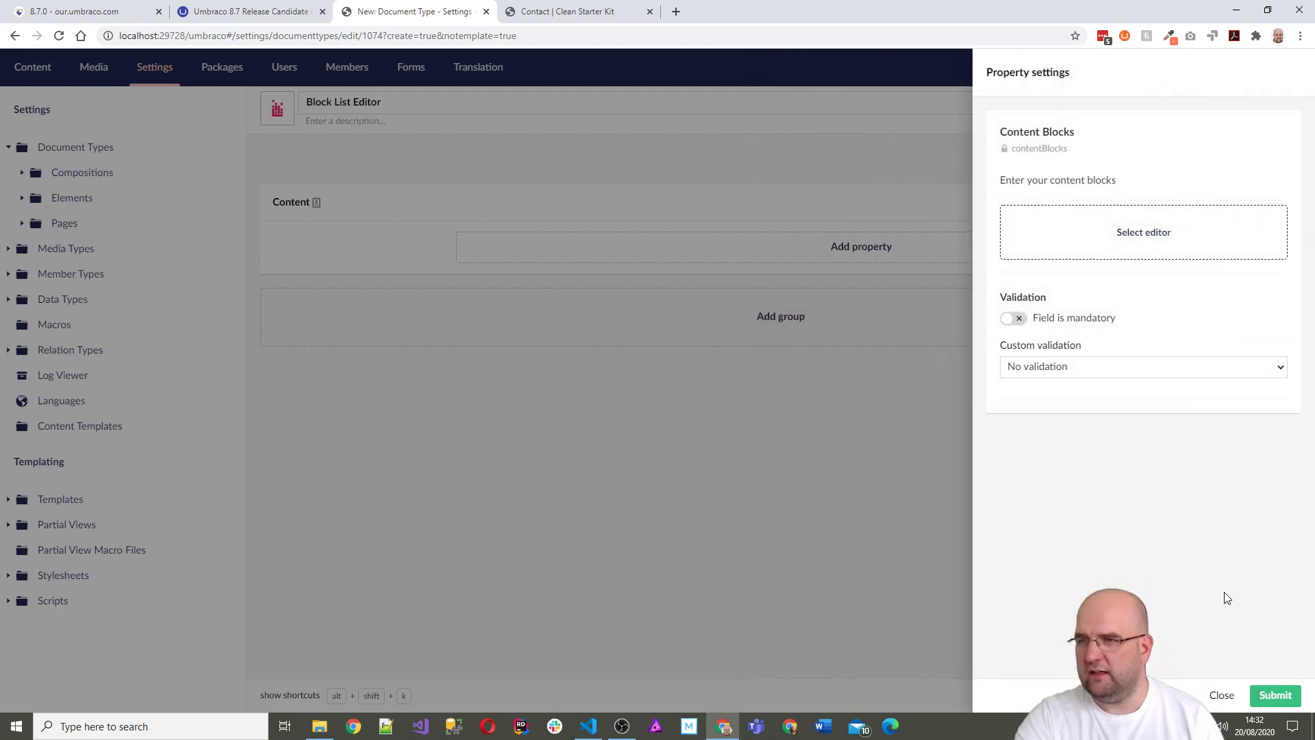
- Review the Textbox editor, then choose Label (string) as the Content Blocks editor
{"action": "left_click", "coordinate": [1142, 232]}
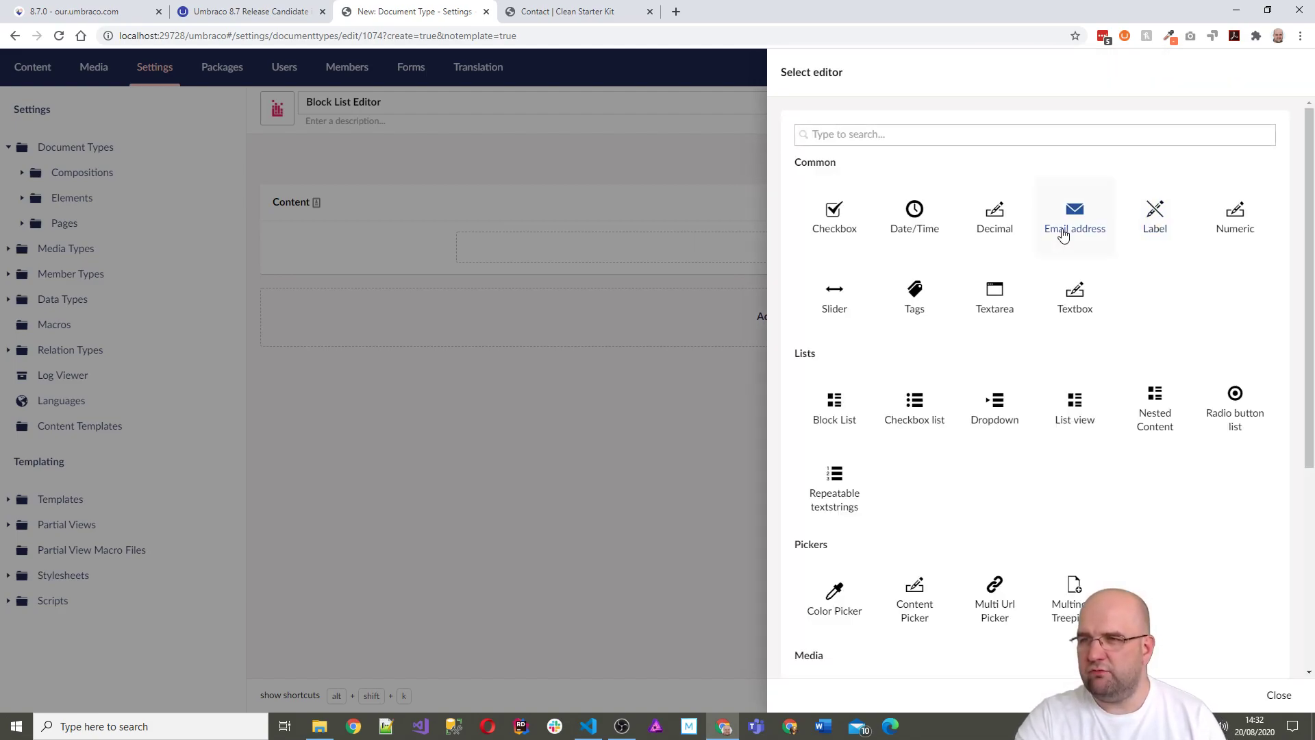
{"action": "mouse_move", "coordinate": [1045, 246]}
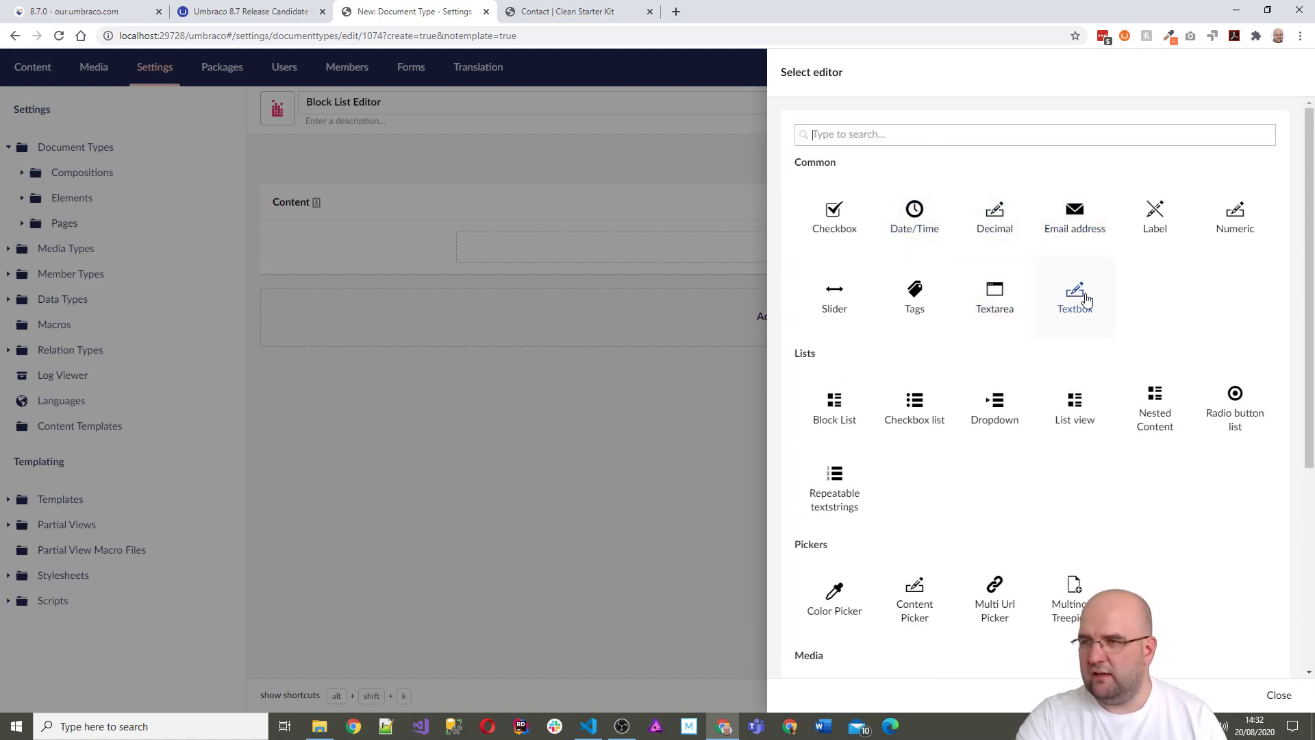
{"action": "left_click", "coordinate": [1074, 296]}
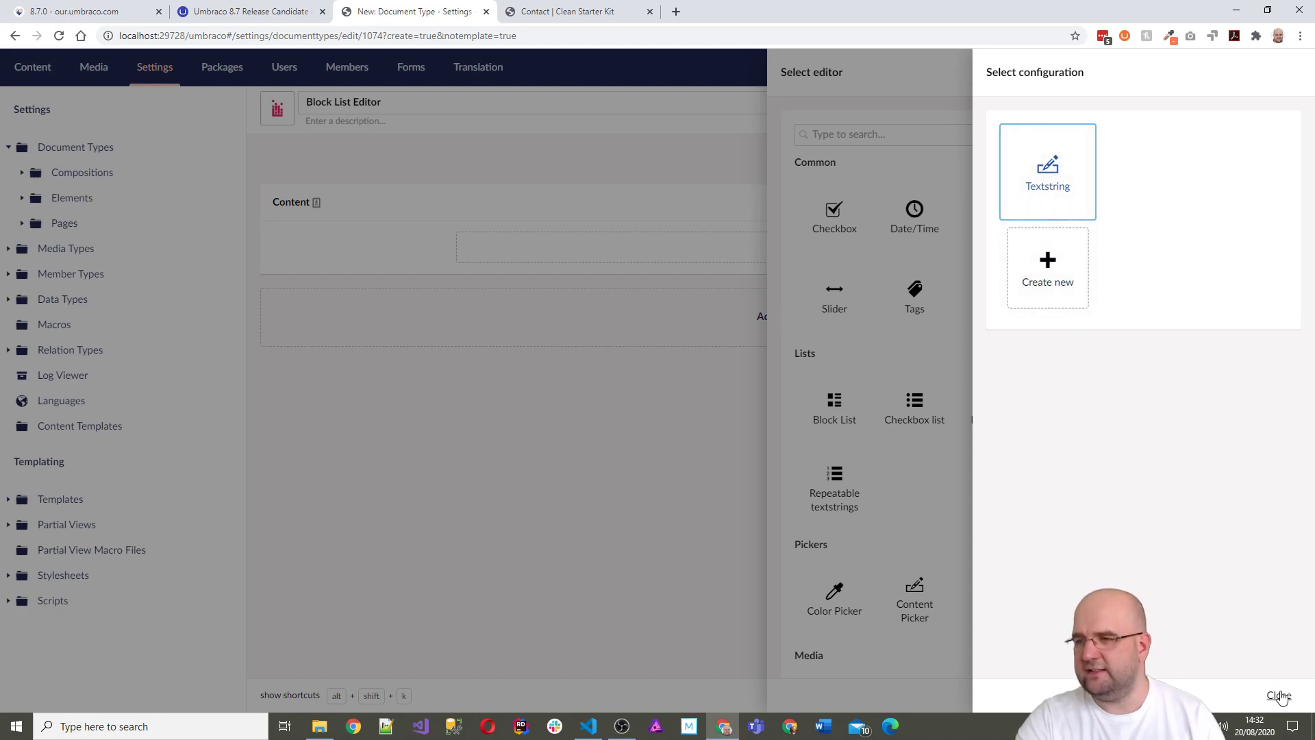
{"action": "left_click", "coordinate": [1280, 696]}
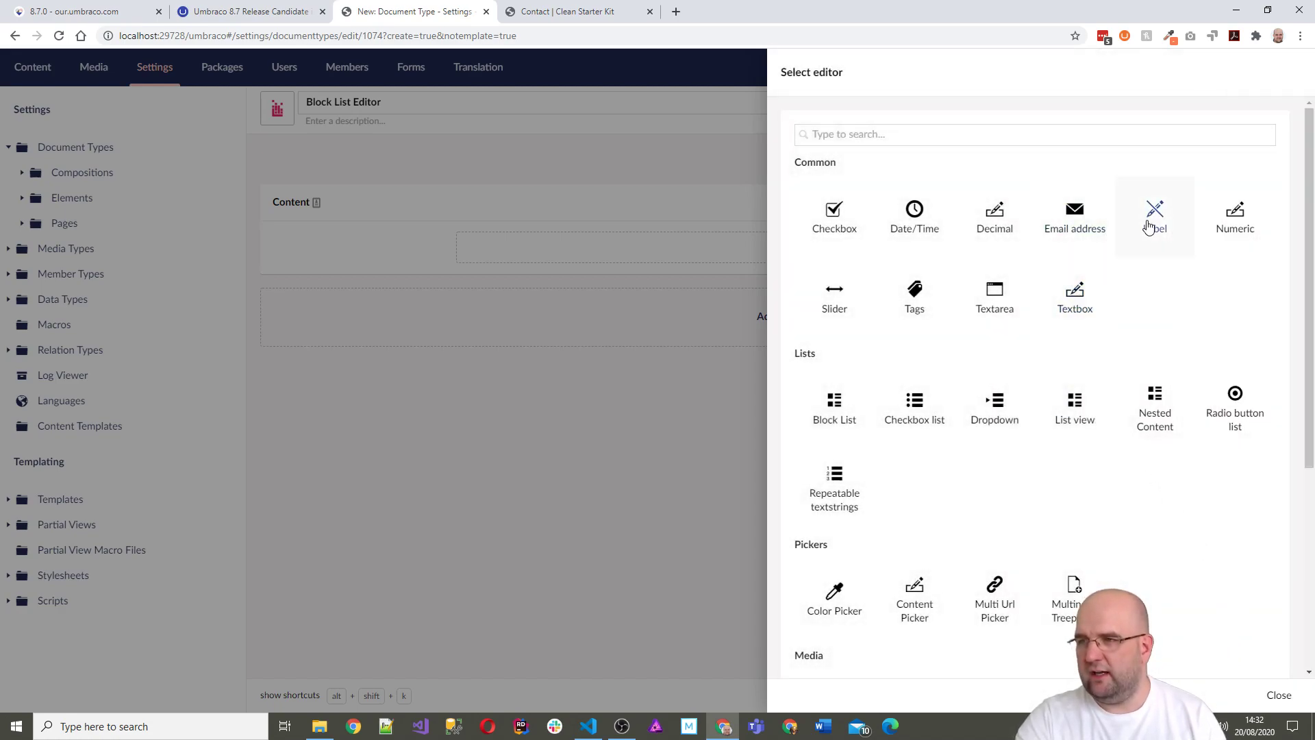
{"action": "left_click", "coordinate": [1155, 213]}
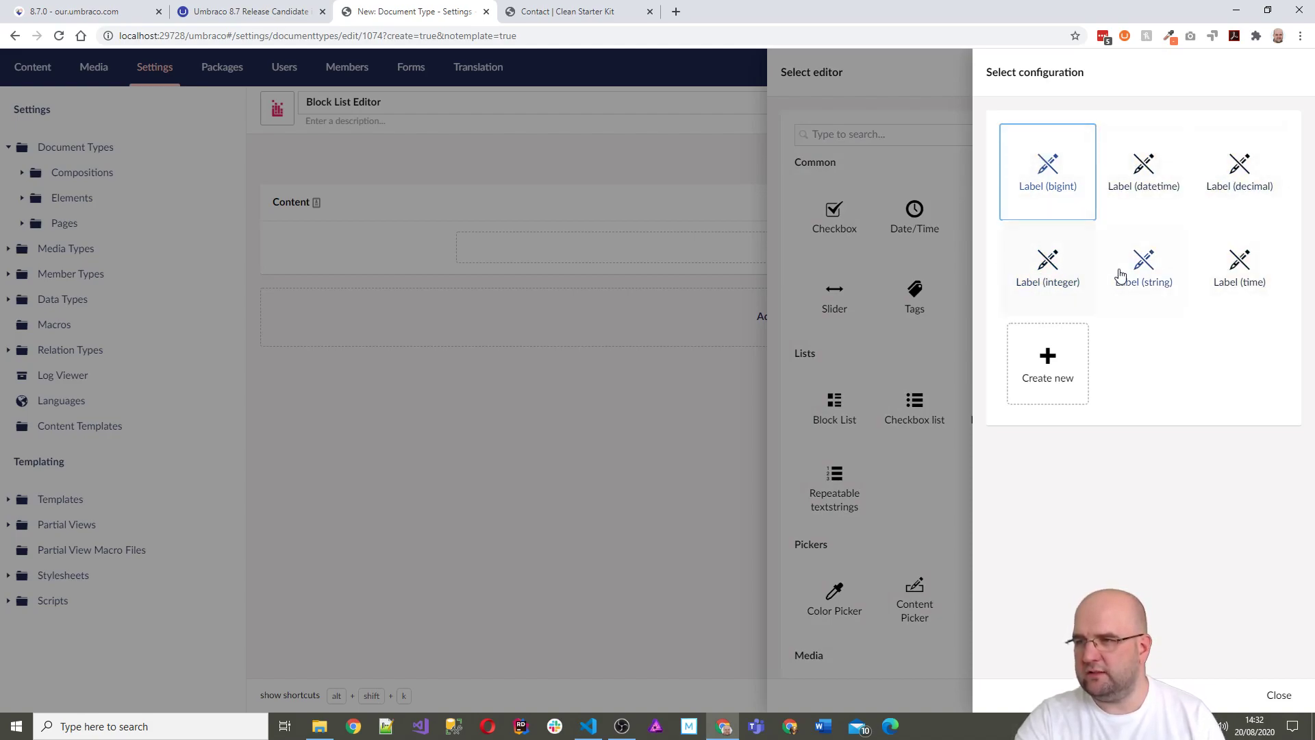
{"action": "left_click", "coordinate": [1142, 266]}
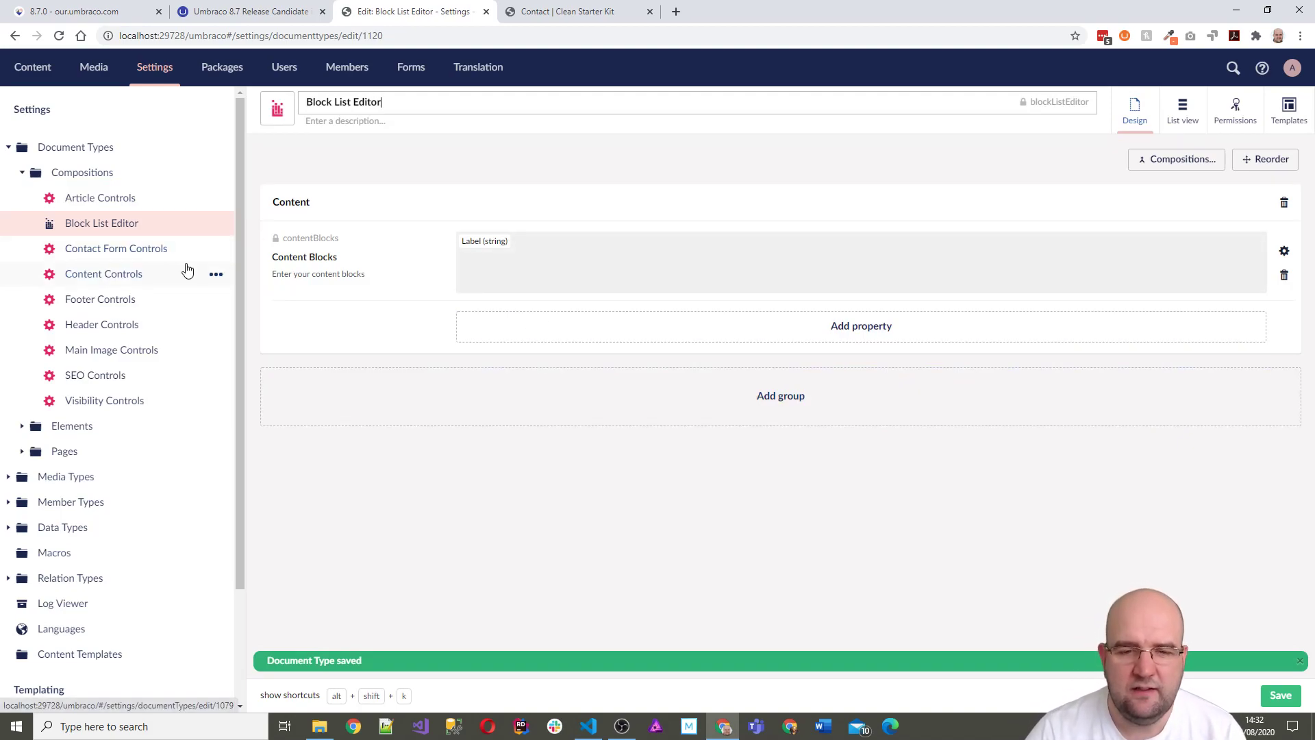
- Make the new Block List Editor data type use the Block List property editor
{"action": "scroll", "scroll_direction": "down", "scroll_amount": 3}
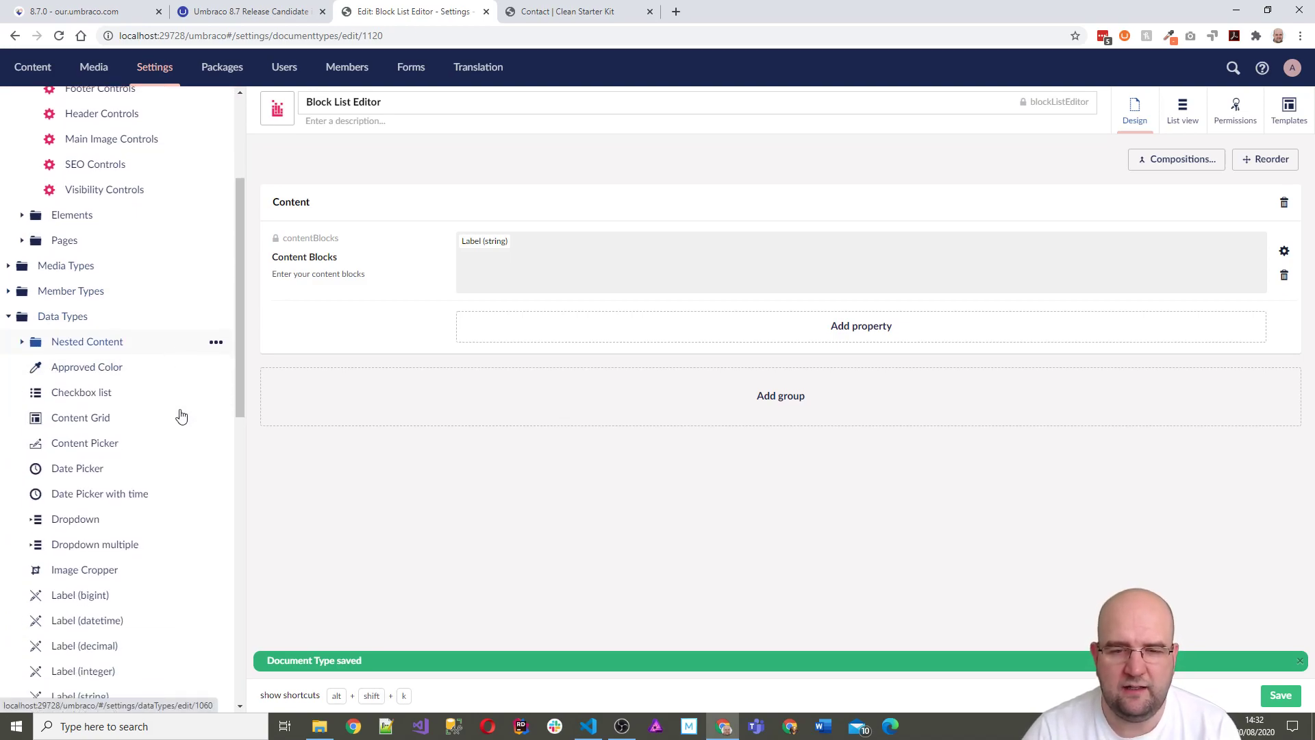
{"action": "mouse_move", "coordinate": [159, 373]}
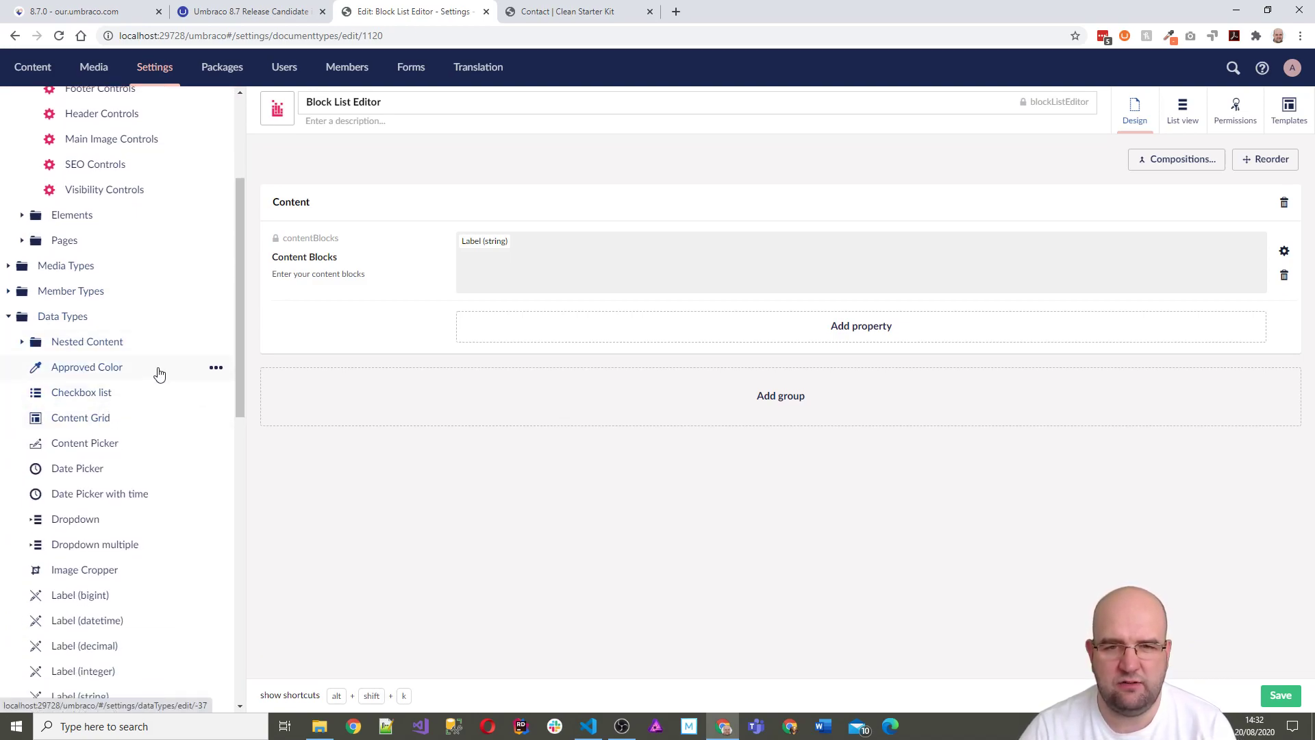
{"action": "mouse_move", "coordinate": [219, 321]}
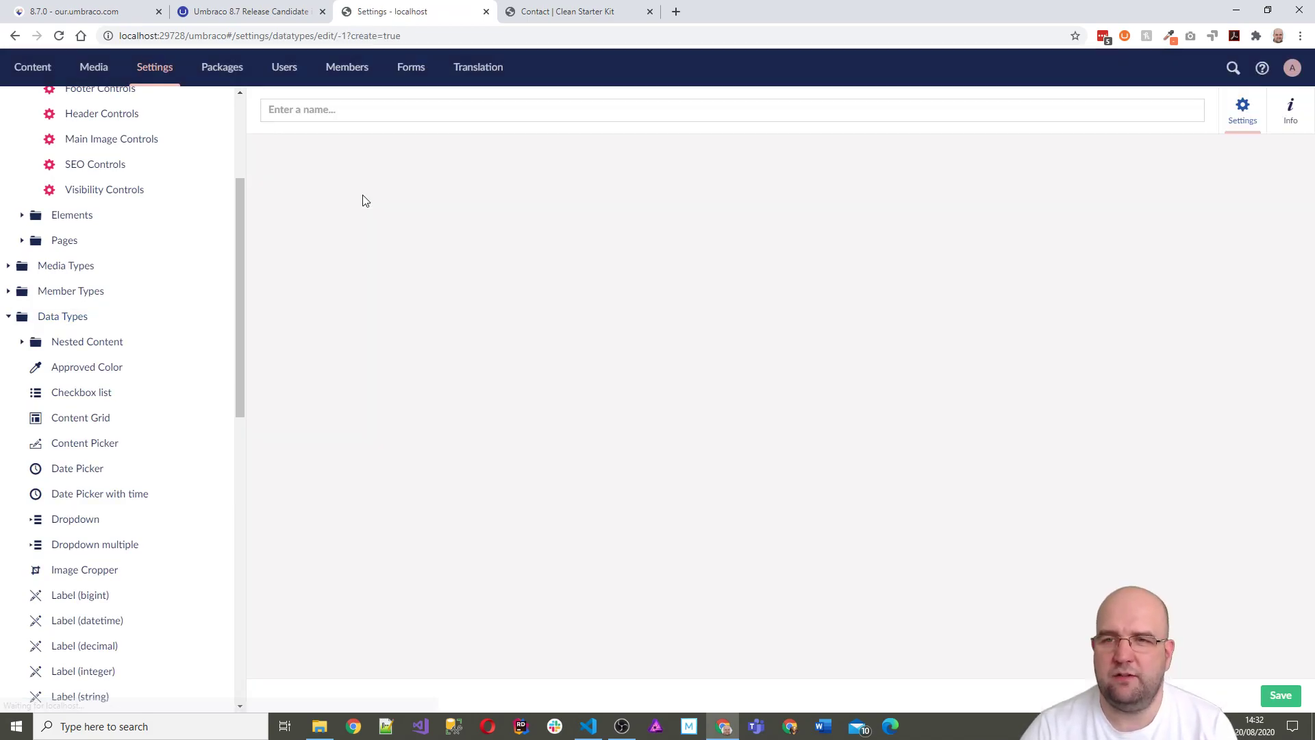
{"action": "type", "text": "Block List Editor"}
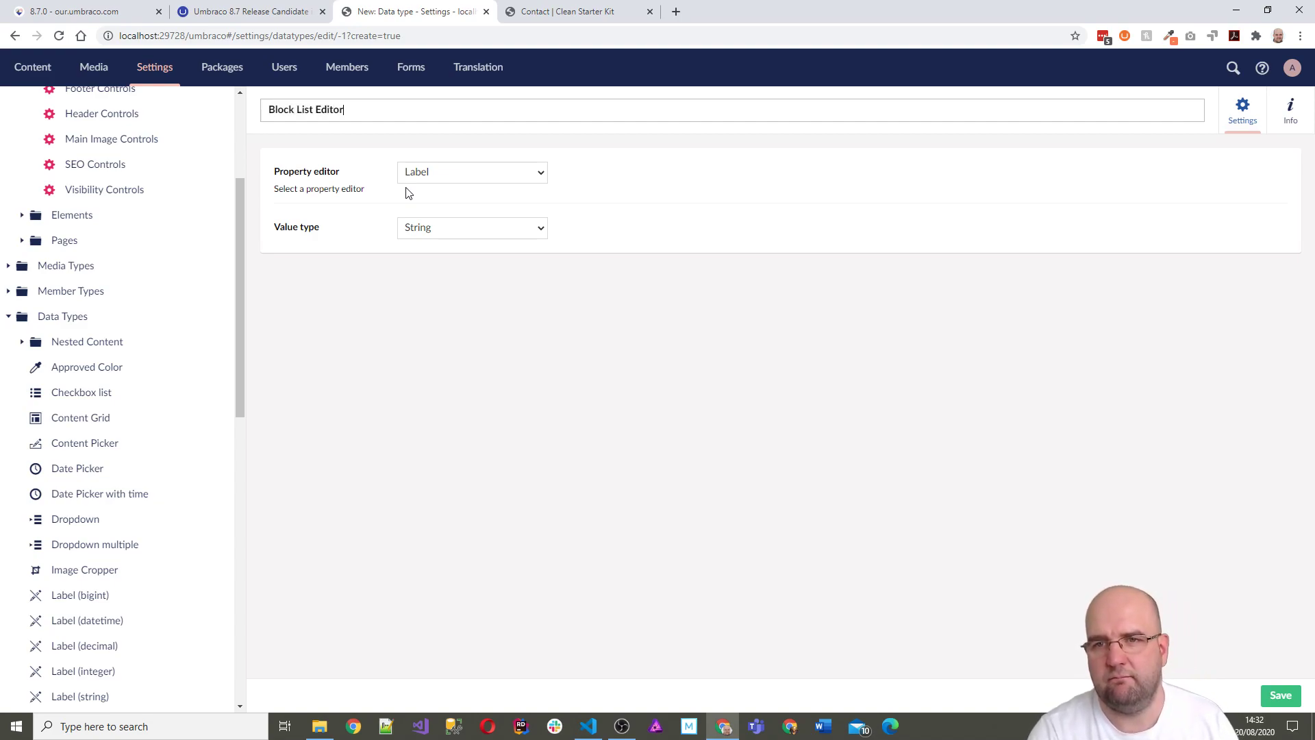
{"action": "left_click", "coordinate": [471, 173]}
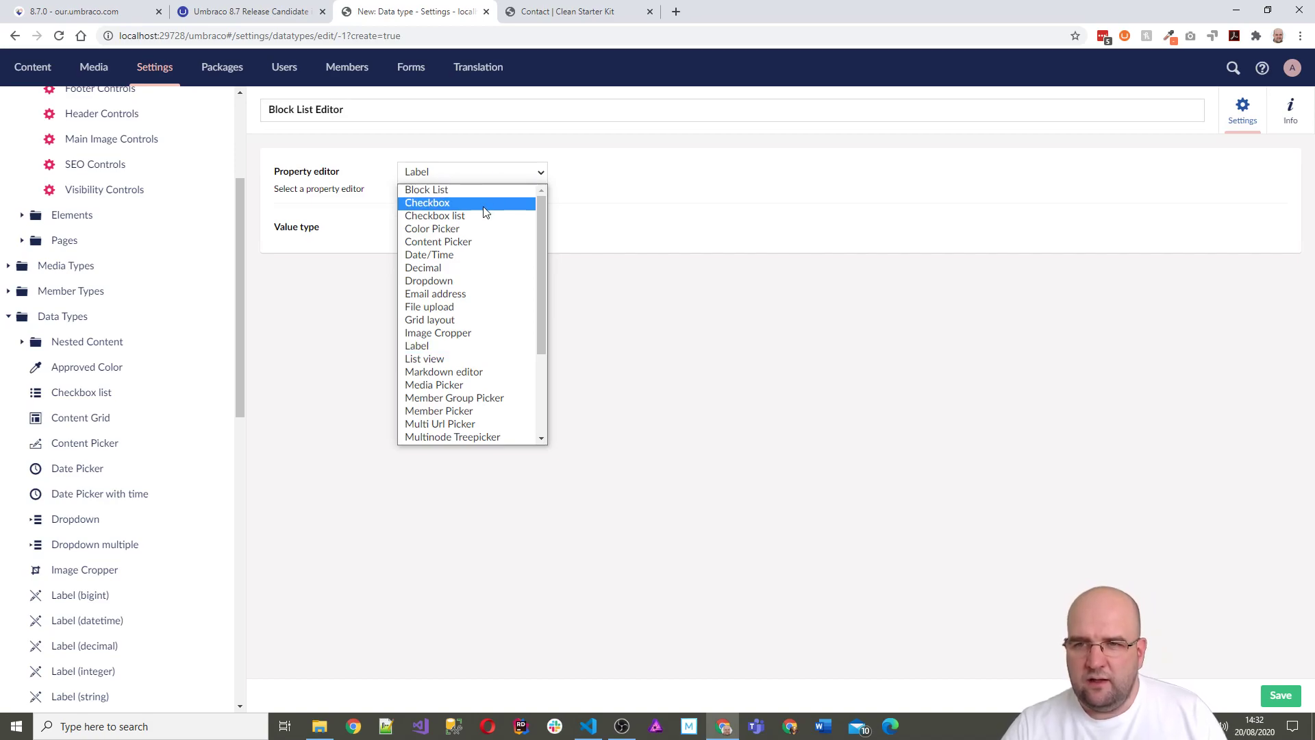
{"action": "left_click", "coordinate": [426, 189]}
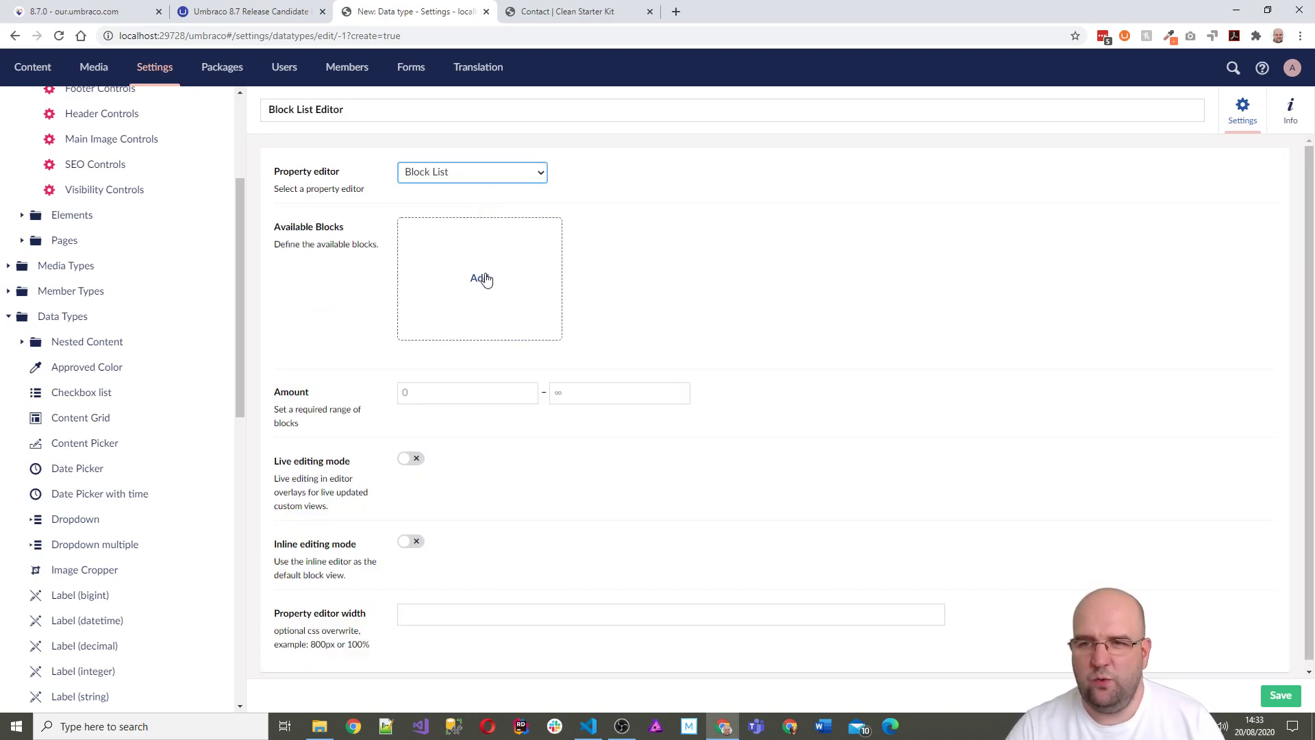
- Allow the Icon Link Item block under Available Blocks and save the data type
{"action": "left_click", "coordinate": [479, 280]}
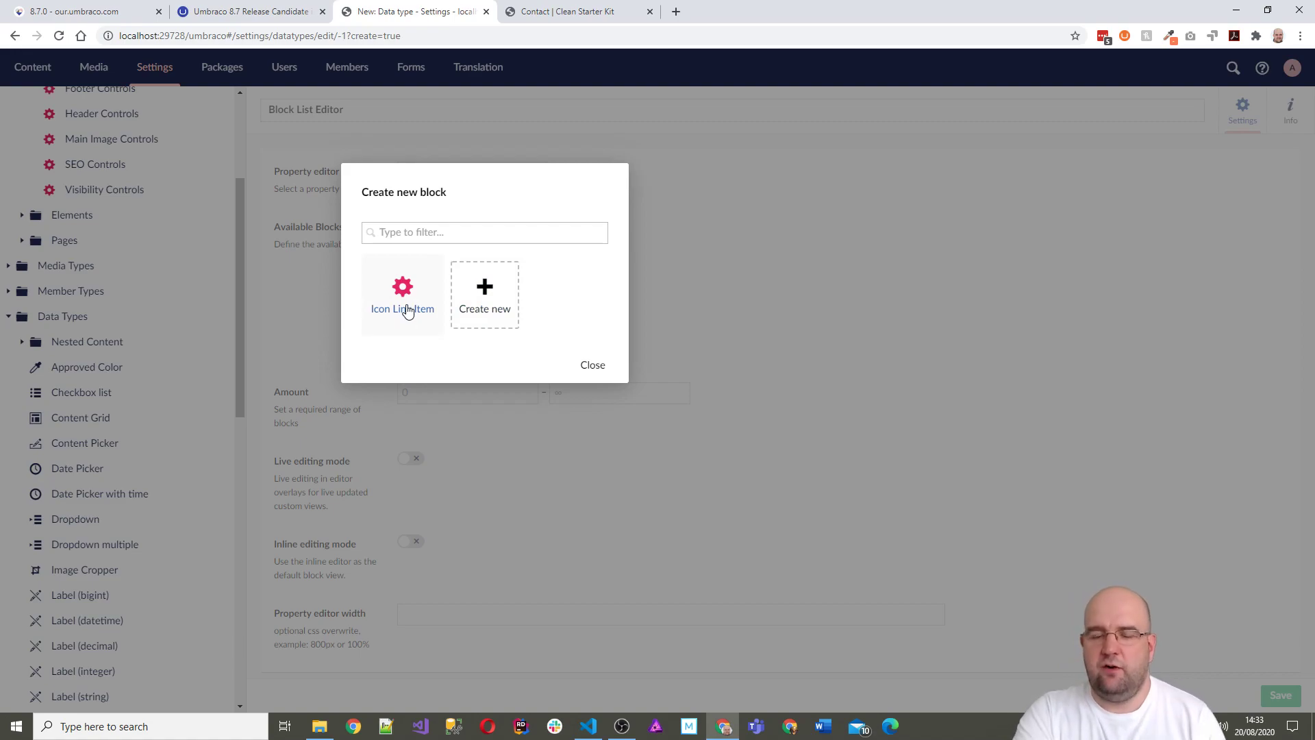
{"action": "left_click", "coordinate": [403, 293]}
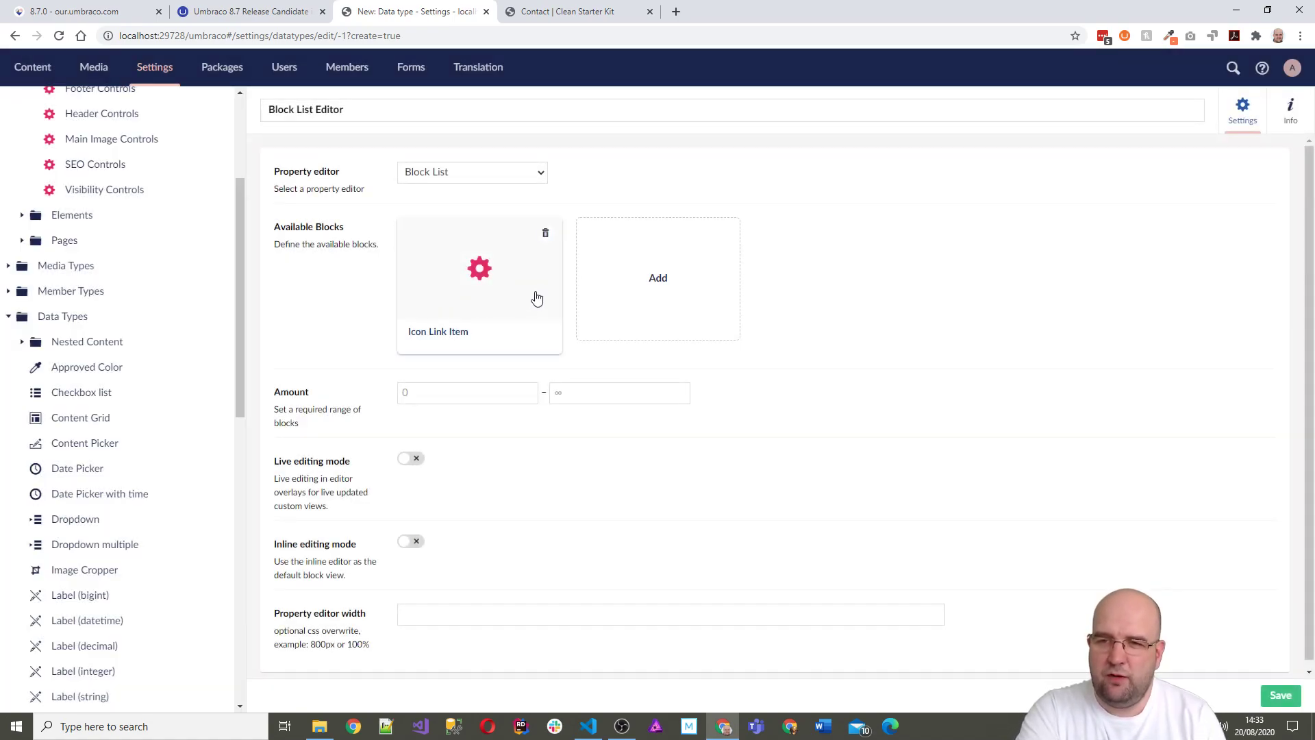
{"action": "mouse_move", "coordinate": [517, 320]}
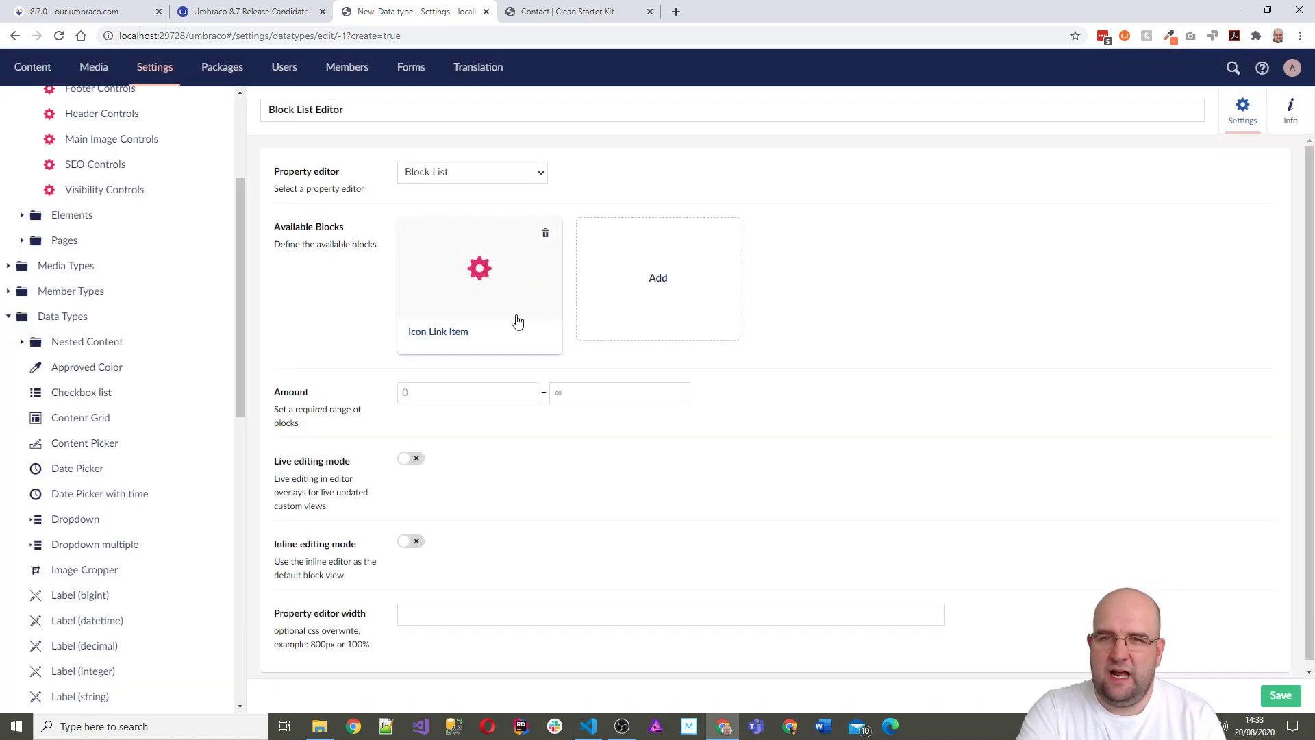
{"action": "mouse_move", "coordinate": [605, 322]}
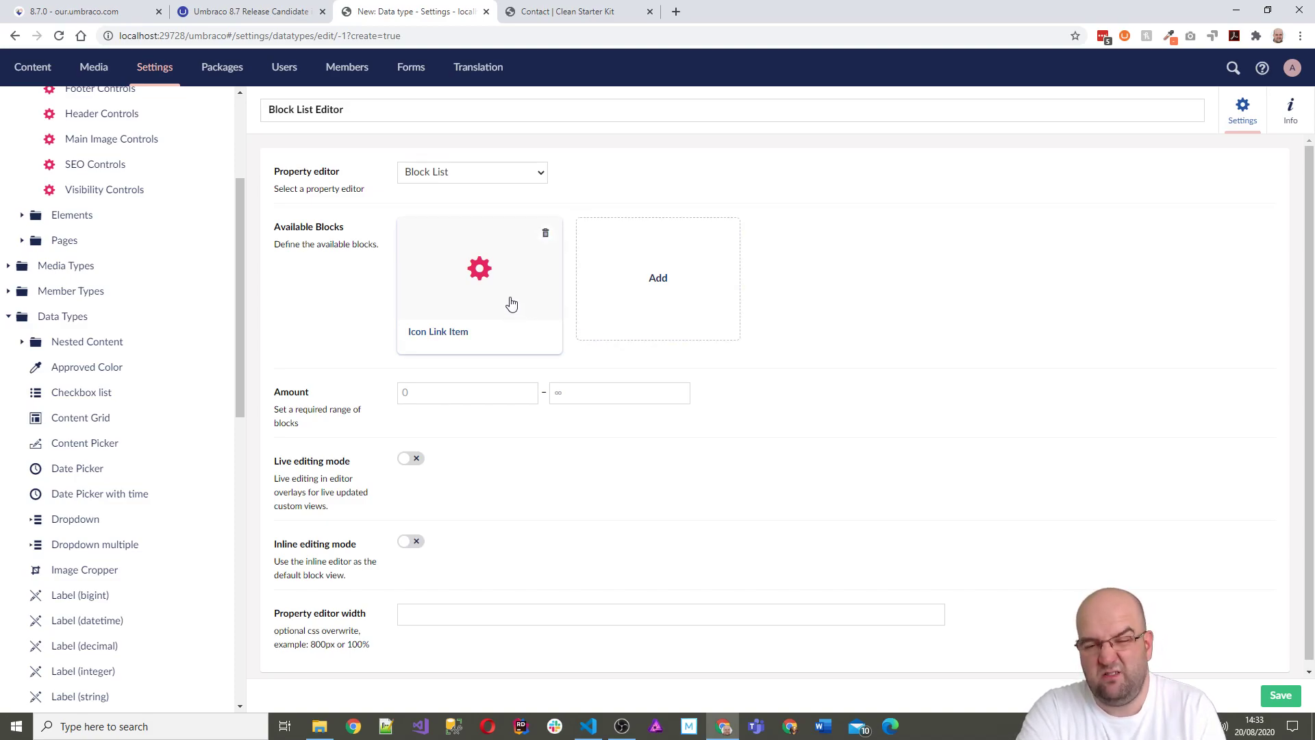
{"action": "mouse_move", "coordinate": [349, 408]}
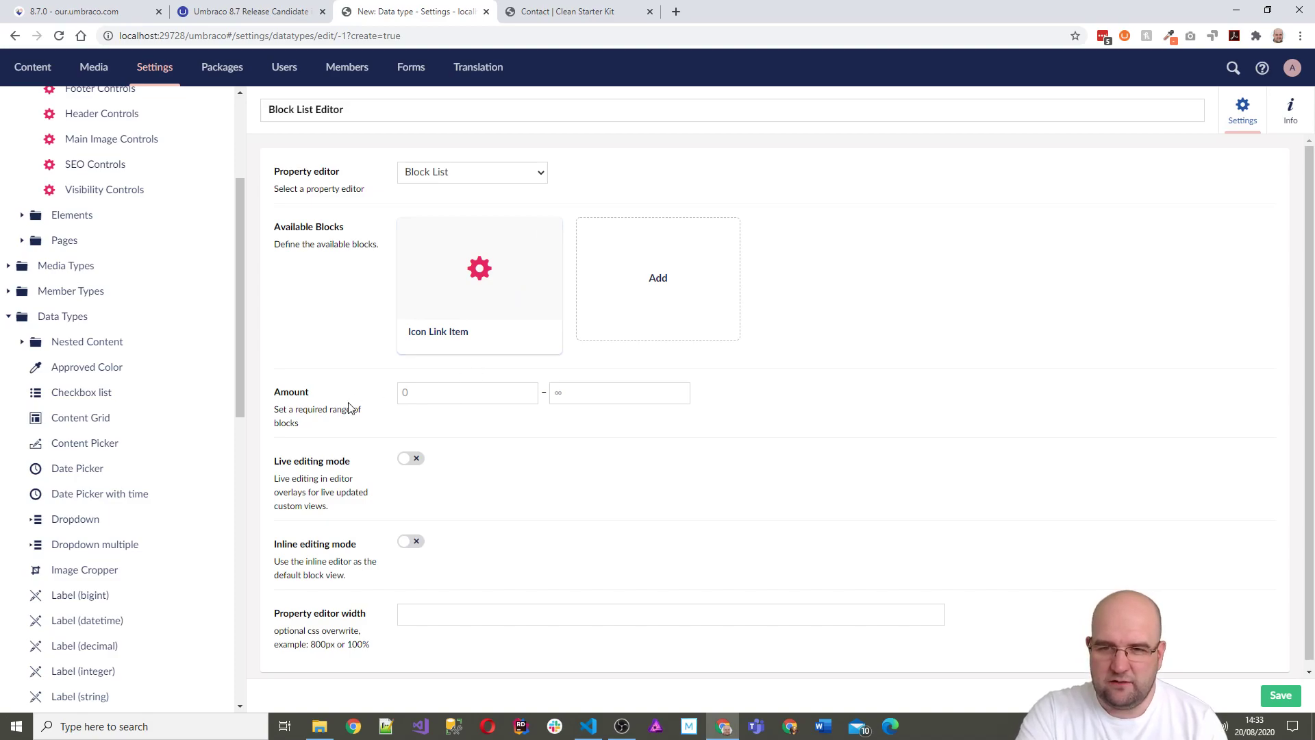
{"action": "left_click", "coordinate": [618, 392]}
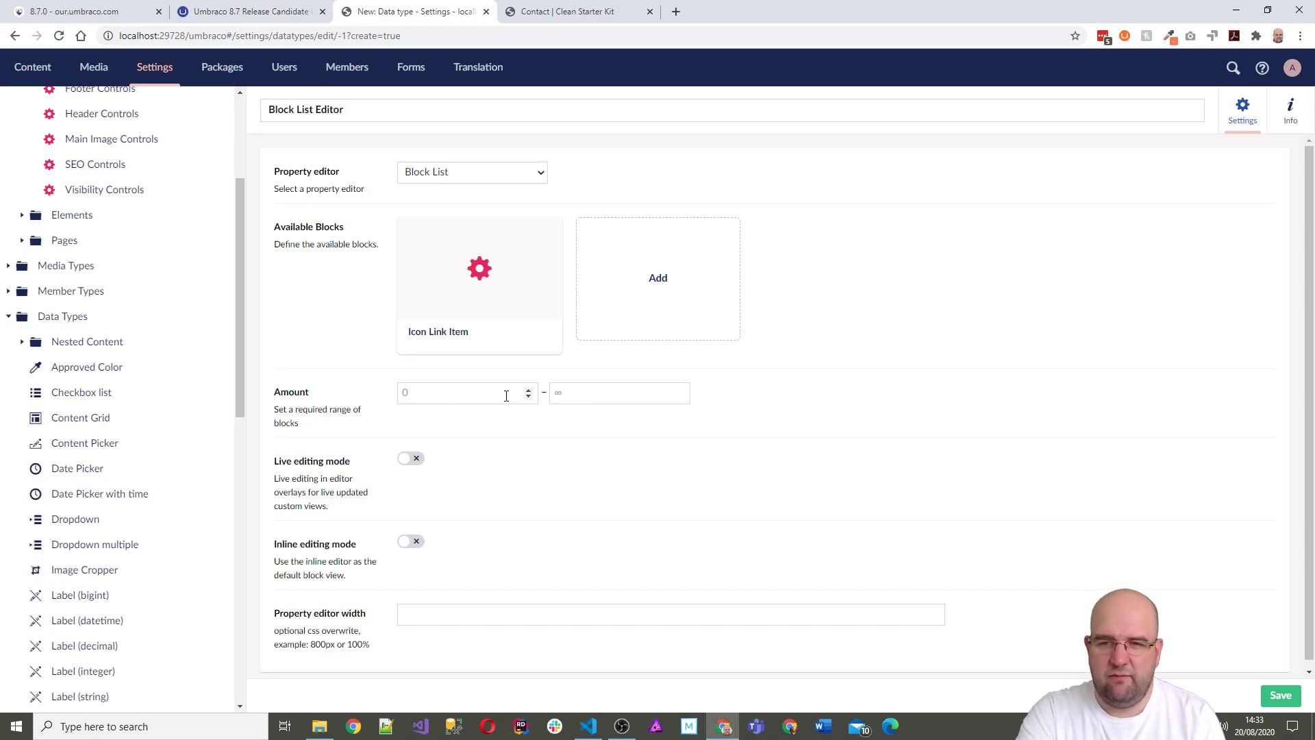
{"action": "mouse_move", "coordinate": [447, 447]}
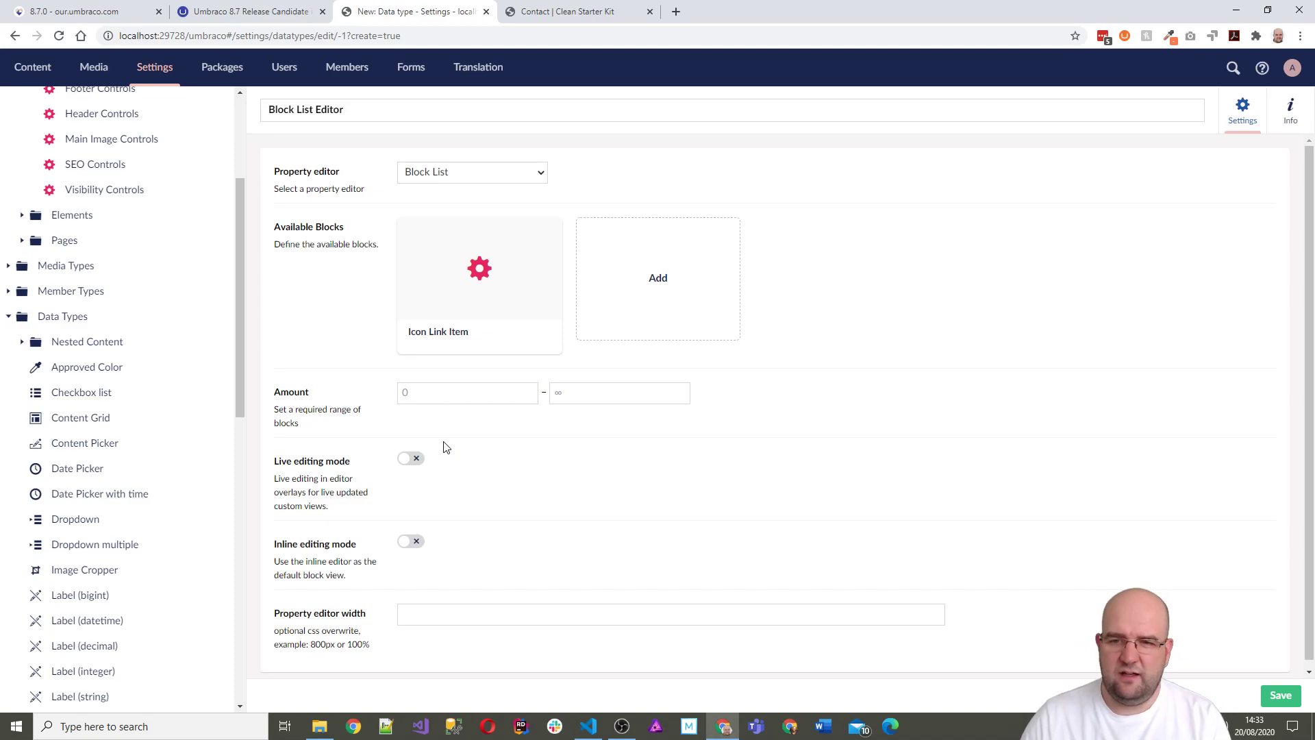
{"action": "mouse_move", "coordinate": [434, 460]}
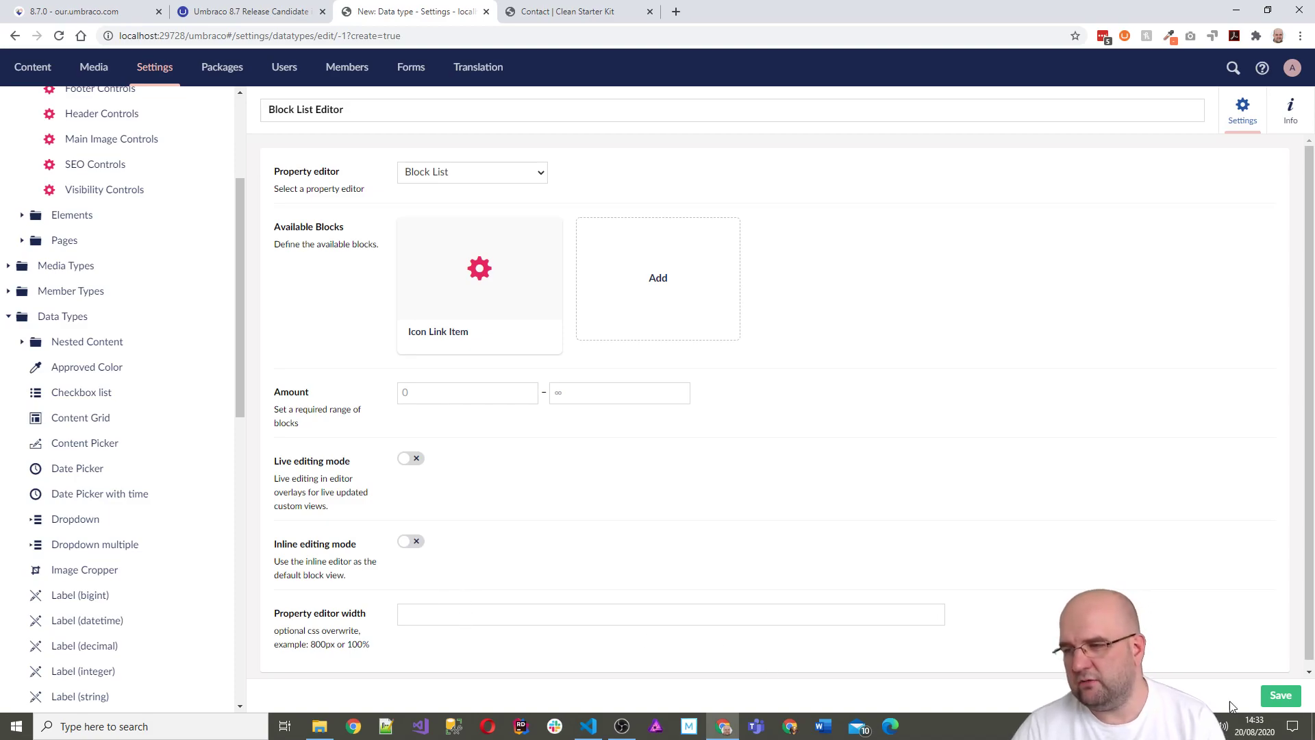
{"action": "left_click", "coordinate": [1281, 696]}
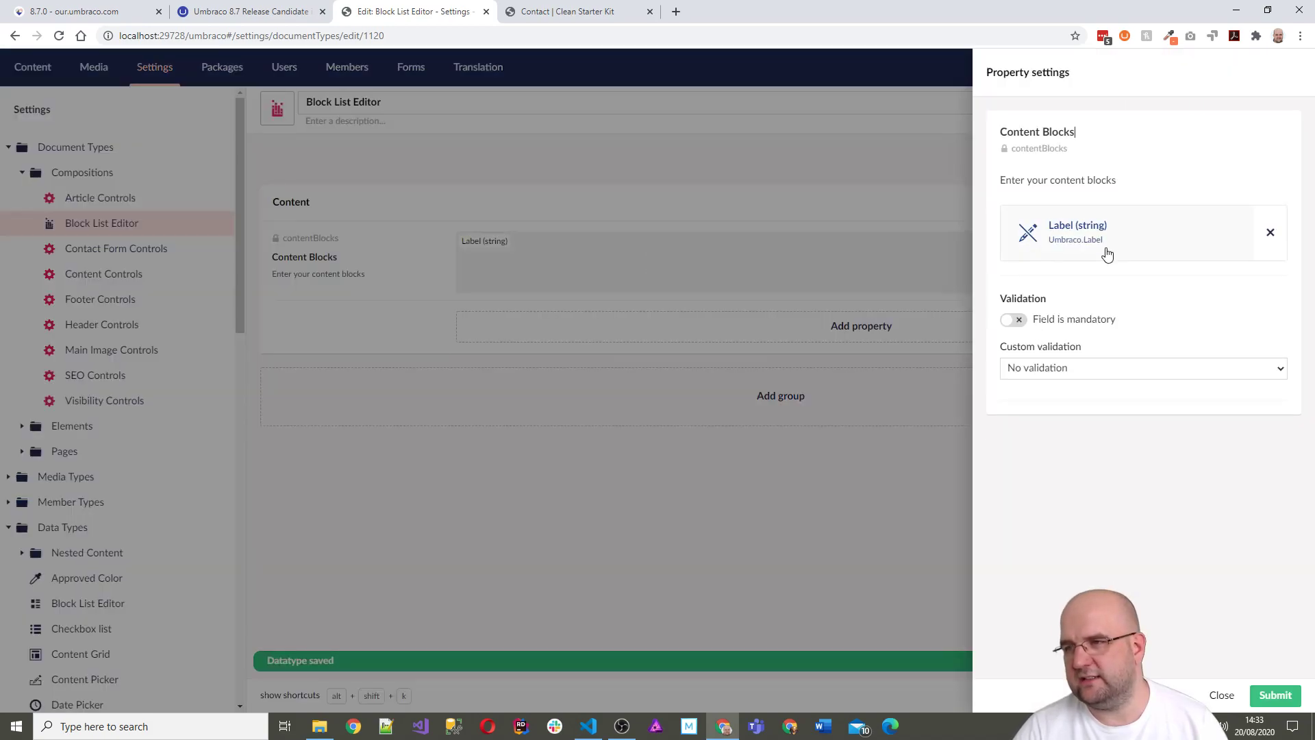
- Switch Content Blocks to the Block List Editor data type and save the composition
{"action": "left_click", "coordinate": [1077, 231]}
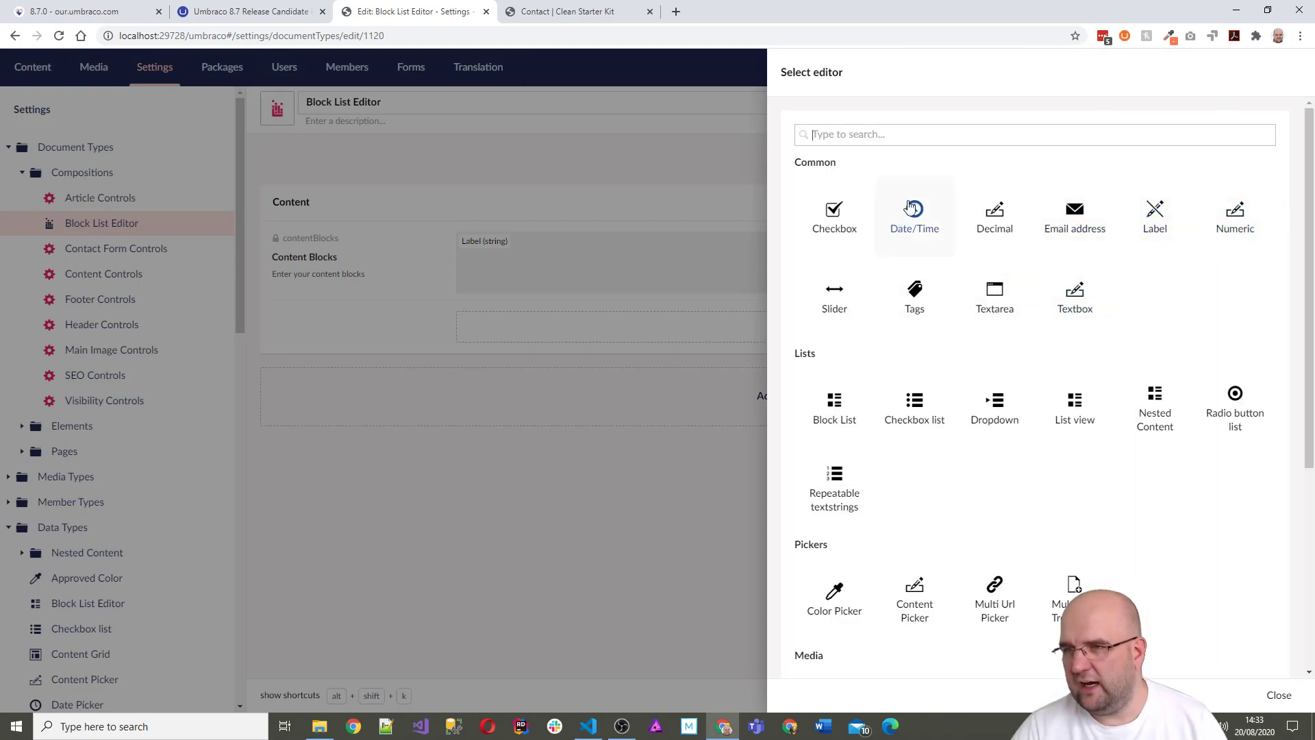
{"action": "scroll", "scroll_direction": "down", "scroll_amount": 3}
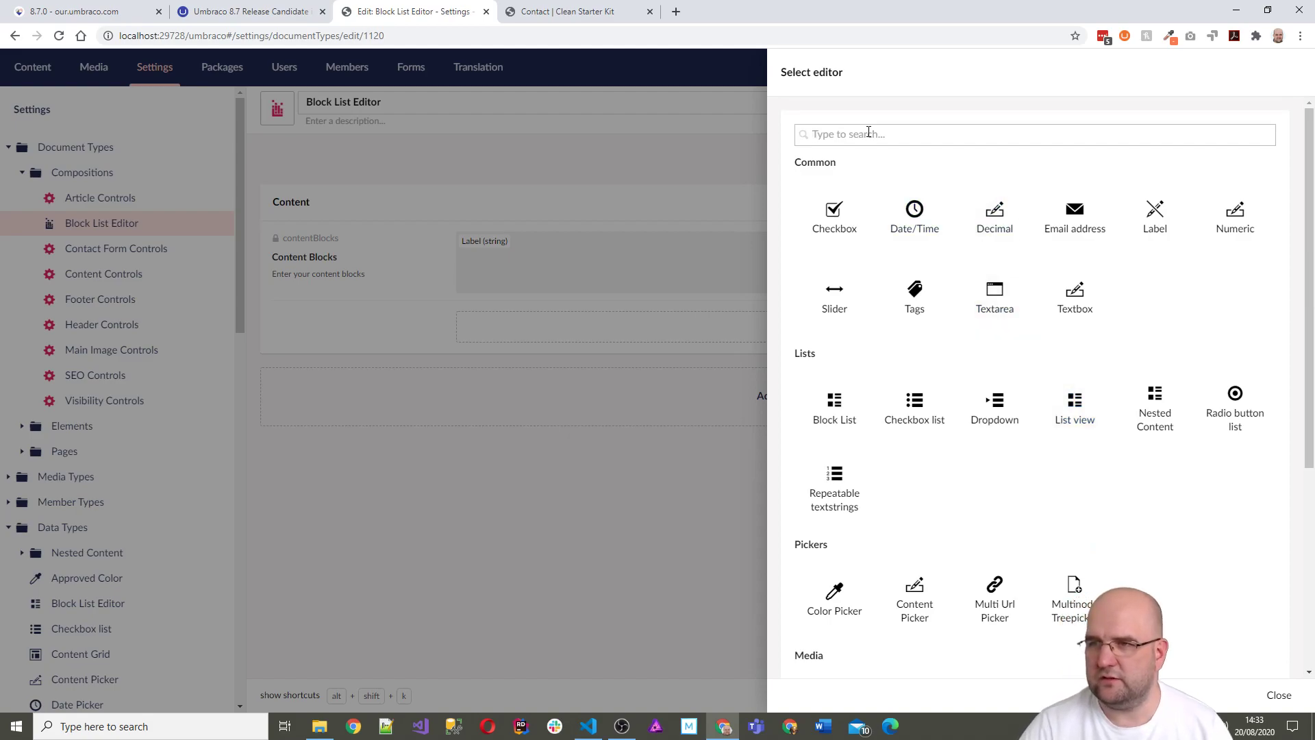
{"action": "type", "text": "block"}
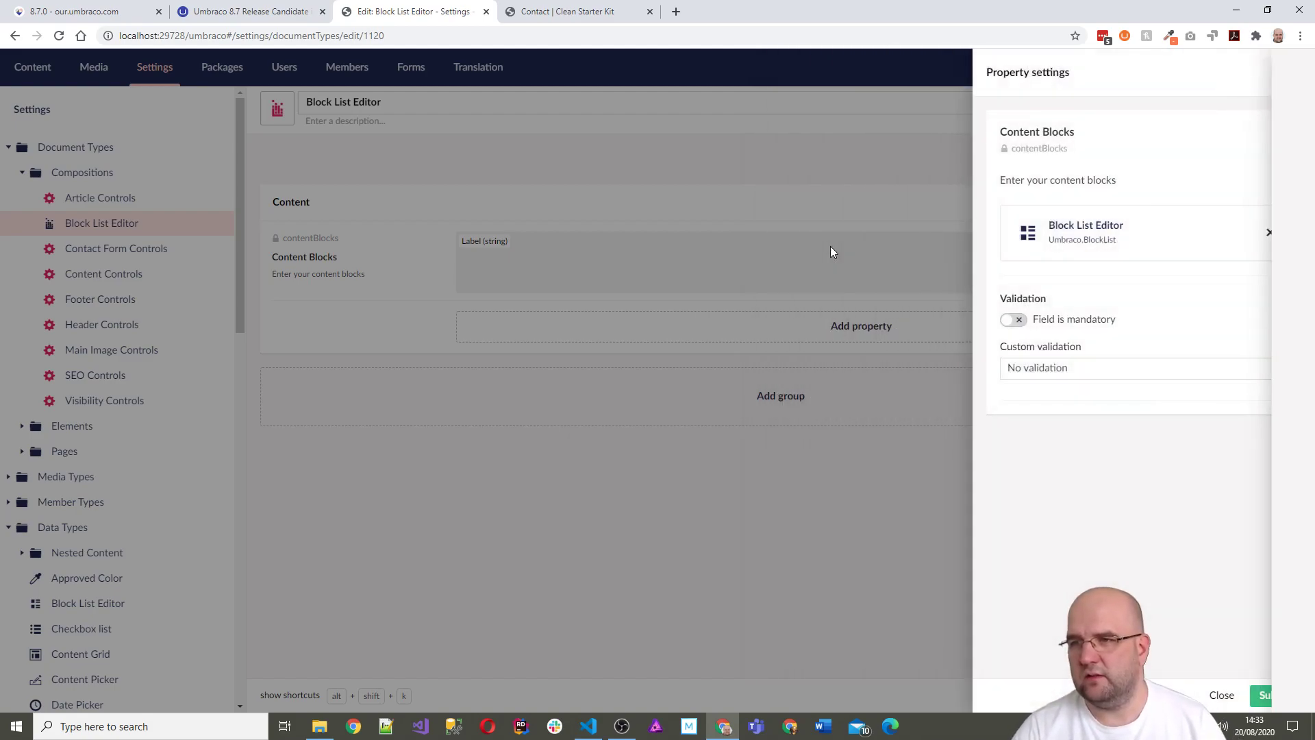
{"action": "left_click", "coordinate": [1222, 694]}
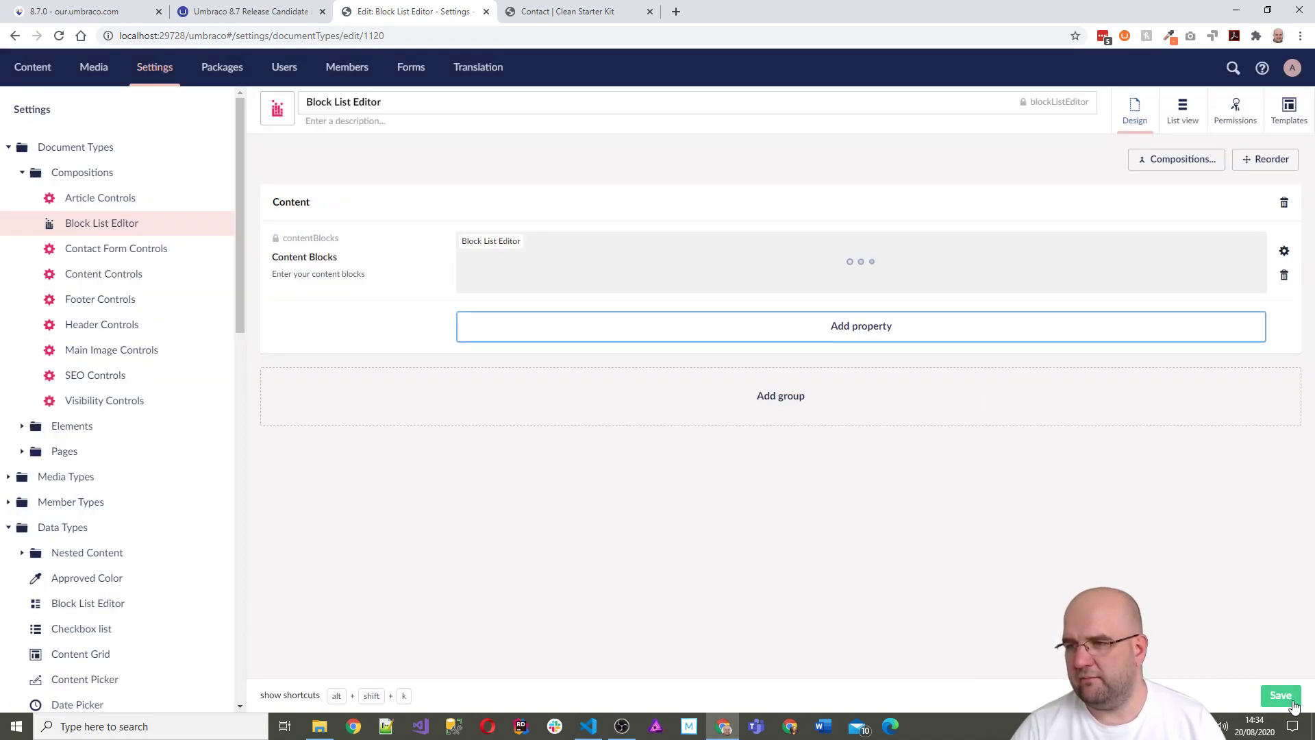
{"action": "left_click", "coordinate": [1281, 696]}
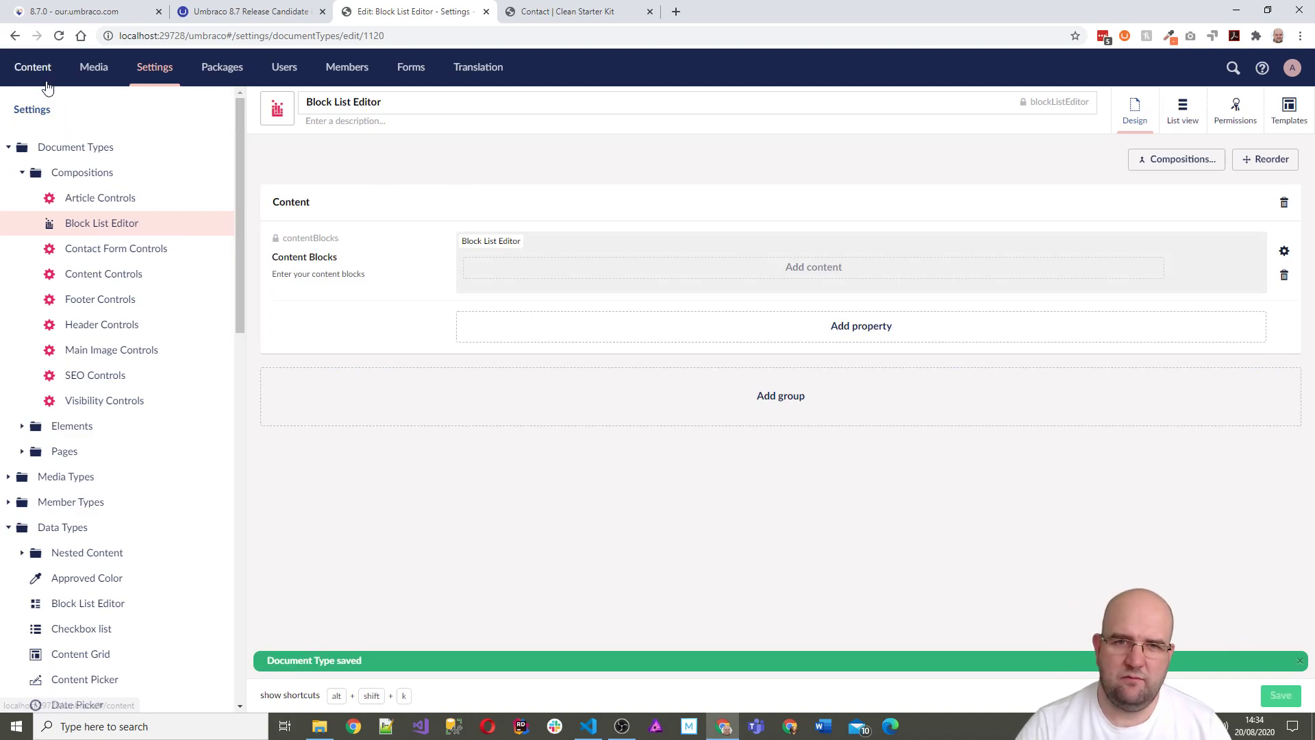
- Add the Block List Editor composition to the Content page document type and save it
{"action": "left_click", "coordinate": [71, 425]}
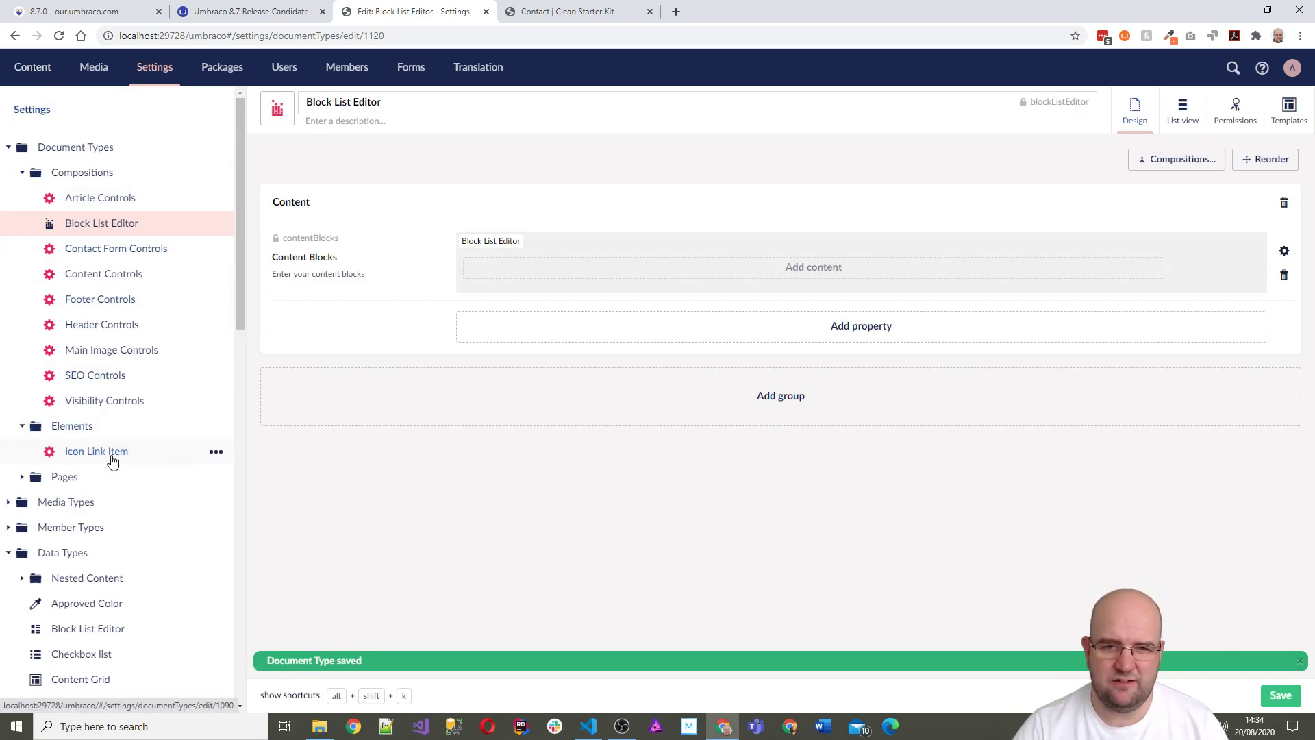
{"action": "left_click", "coordinate": [96, 450]}
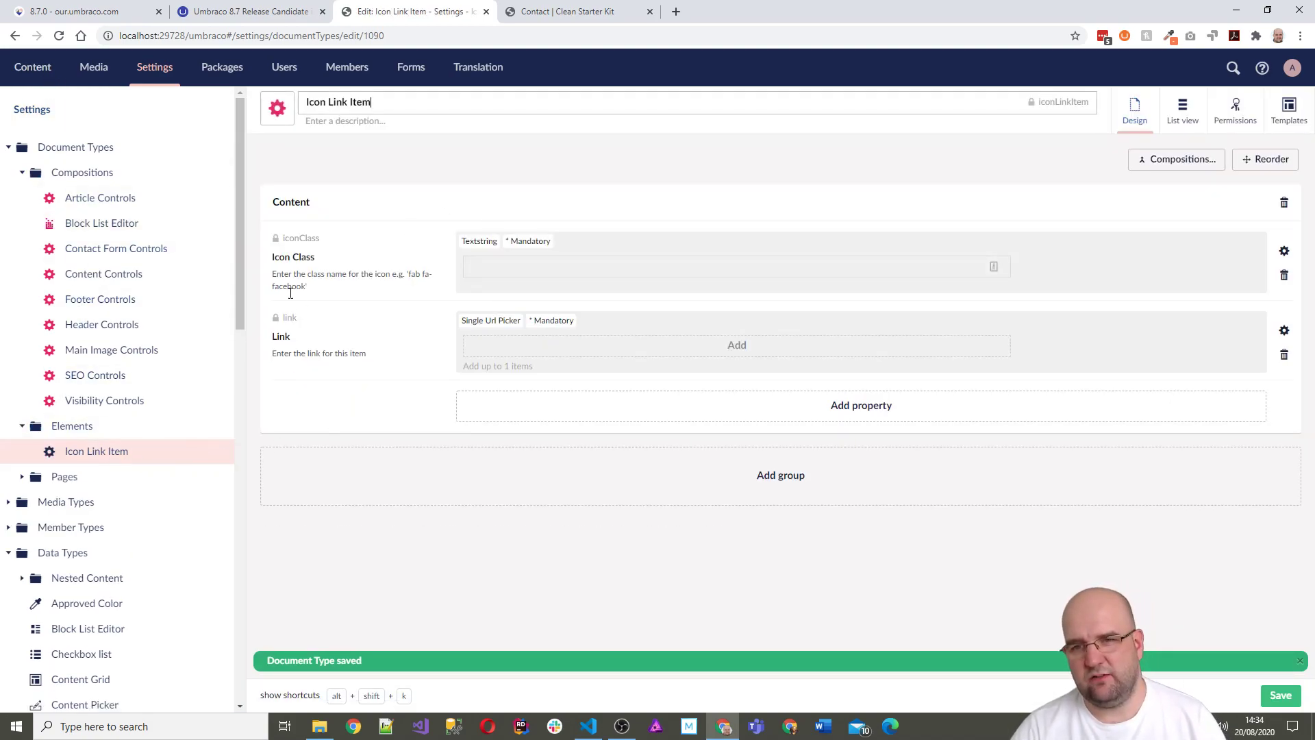
{"action": "mouse_move", "coordinate": [570, 359]}
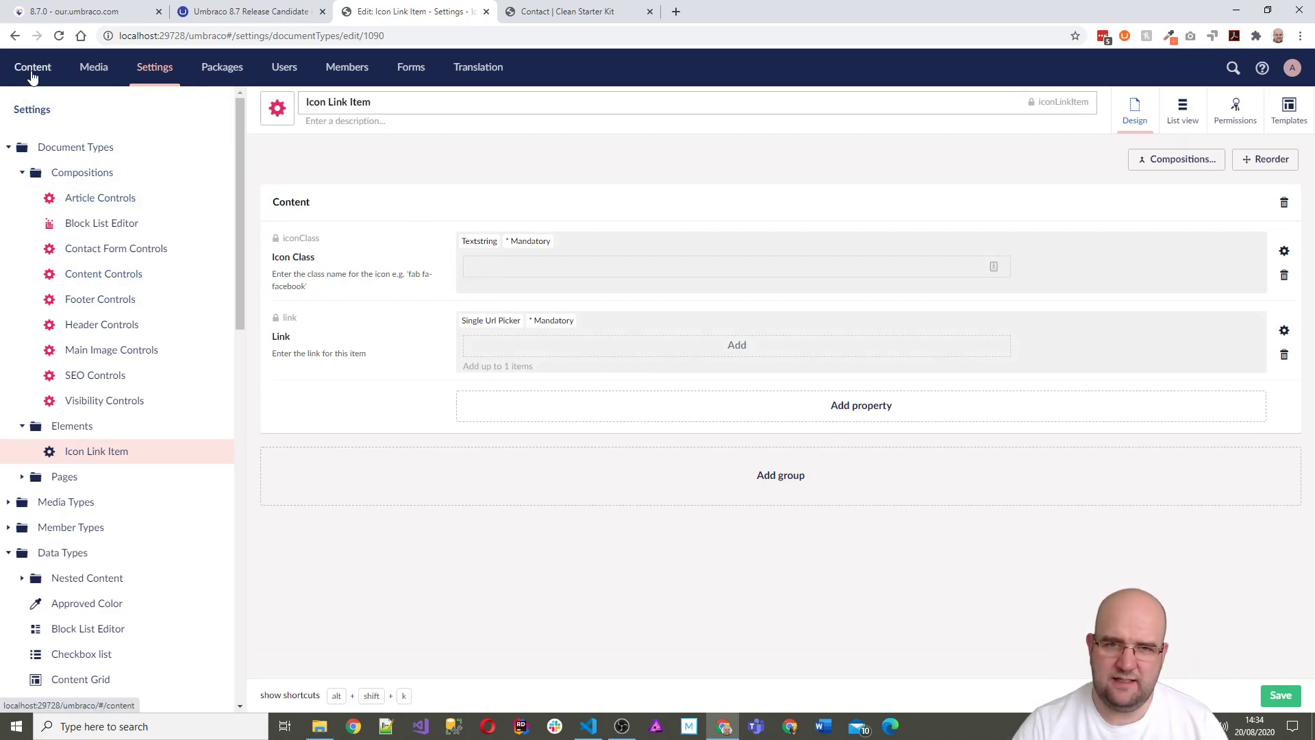
{"action": "mouse_move", "coordinate": [101, 226]}
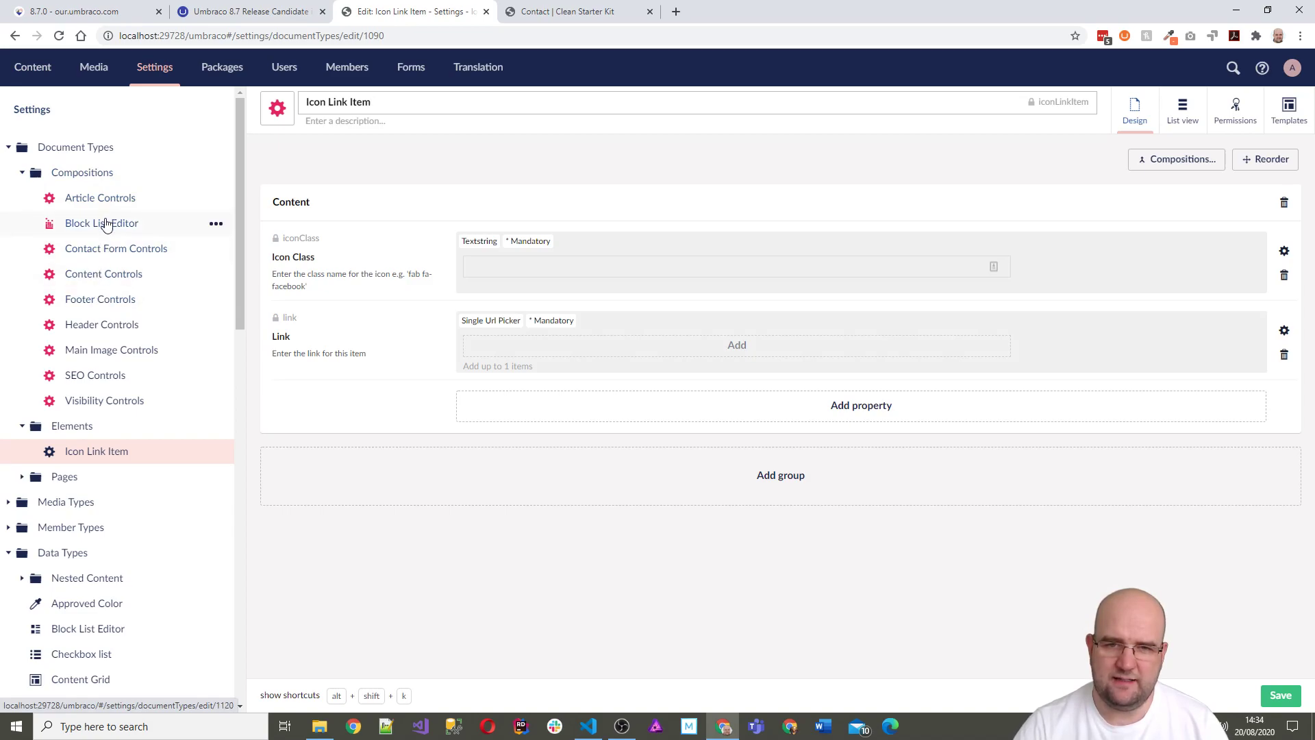
{"action": "left_click", "coordinate": [63, 477]}
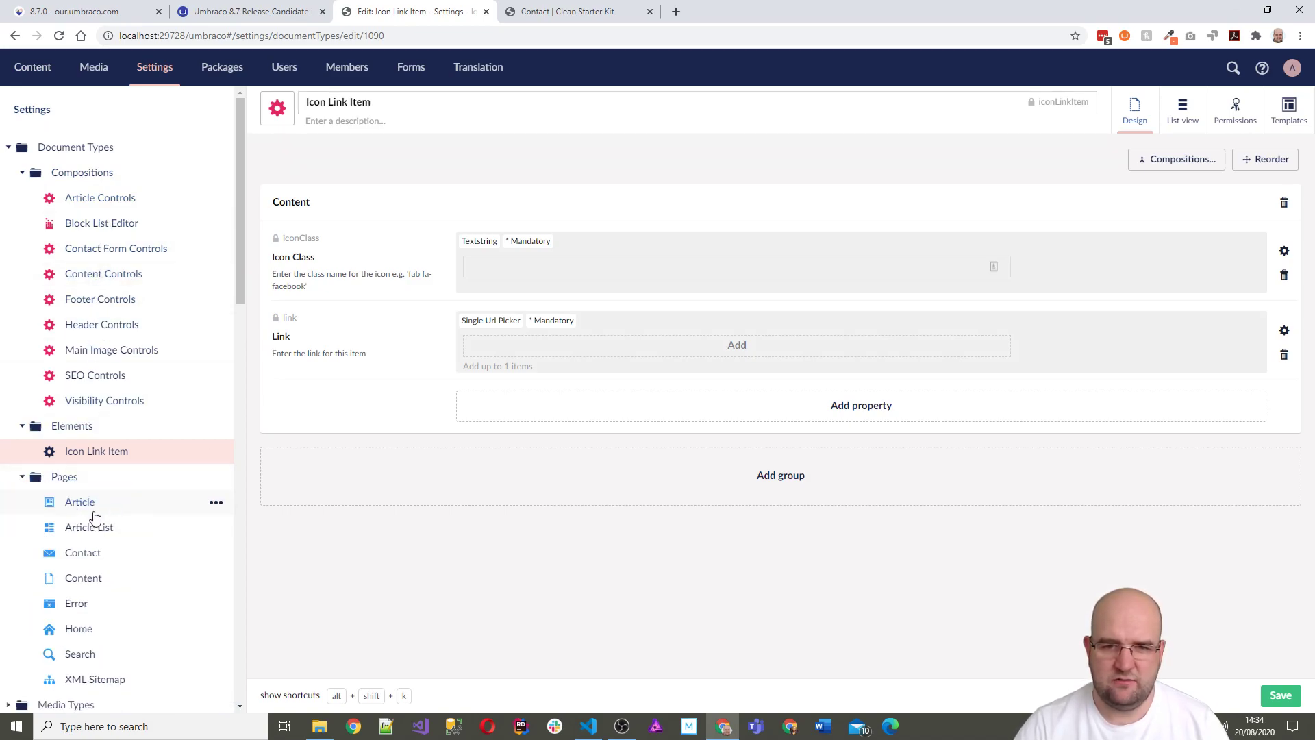
{"action": "left_click", "coordinate": [83, 577]}
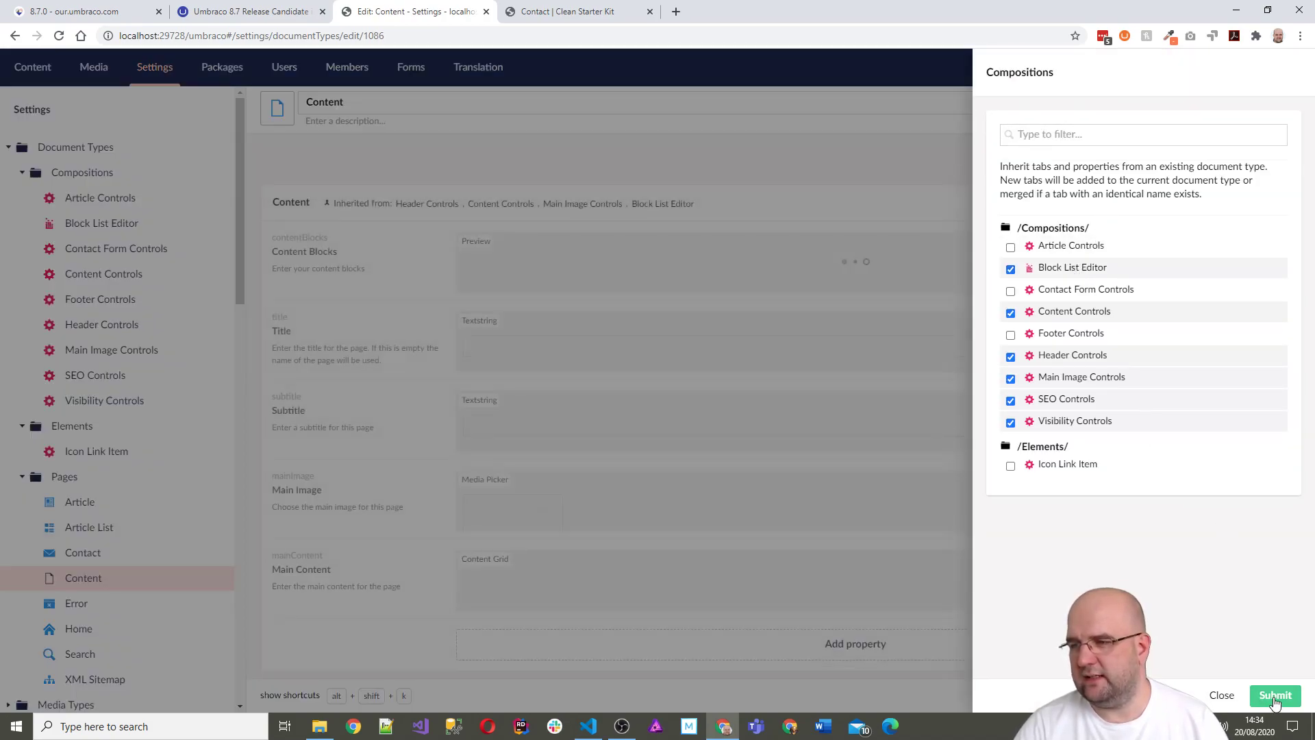
{"action": "left_click", "coordinate": [1274, 696]}
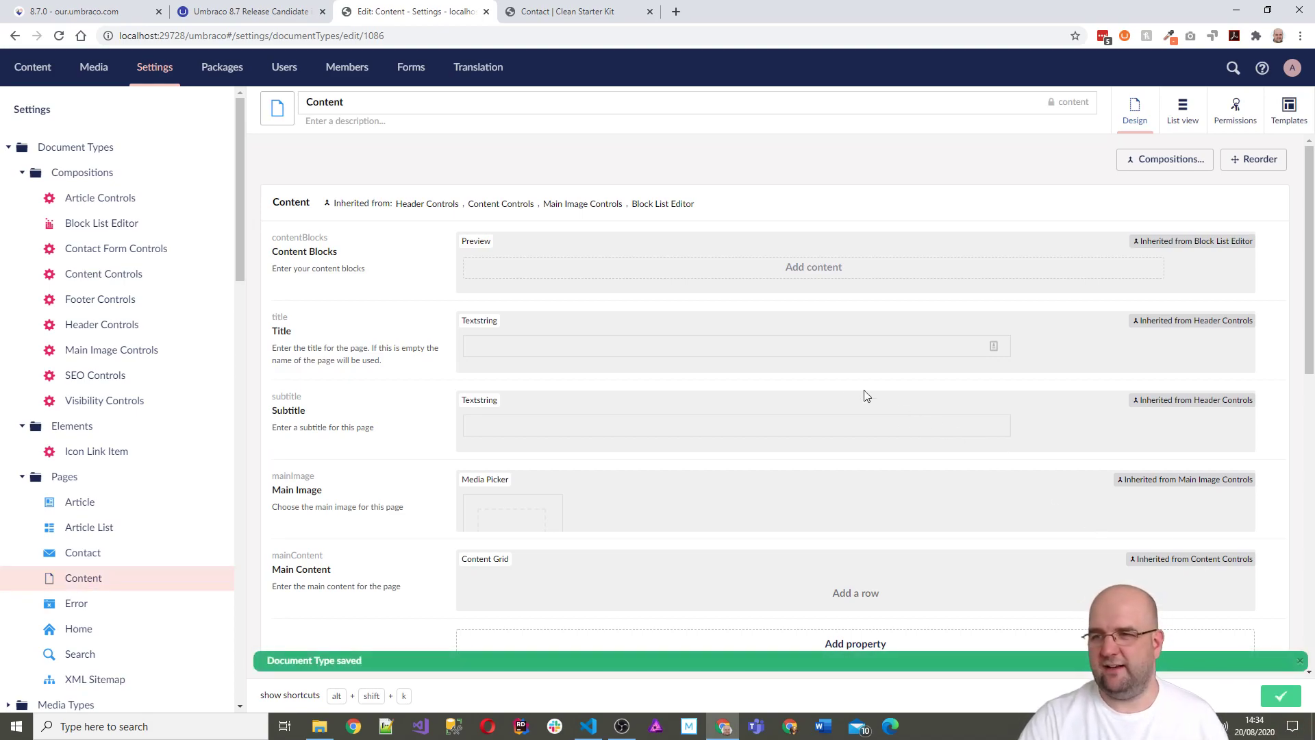
{"action": "left_click", "coordinate": [32, 65]}
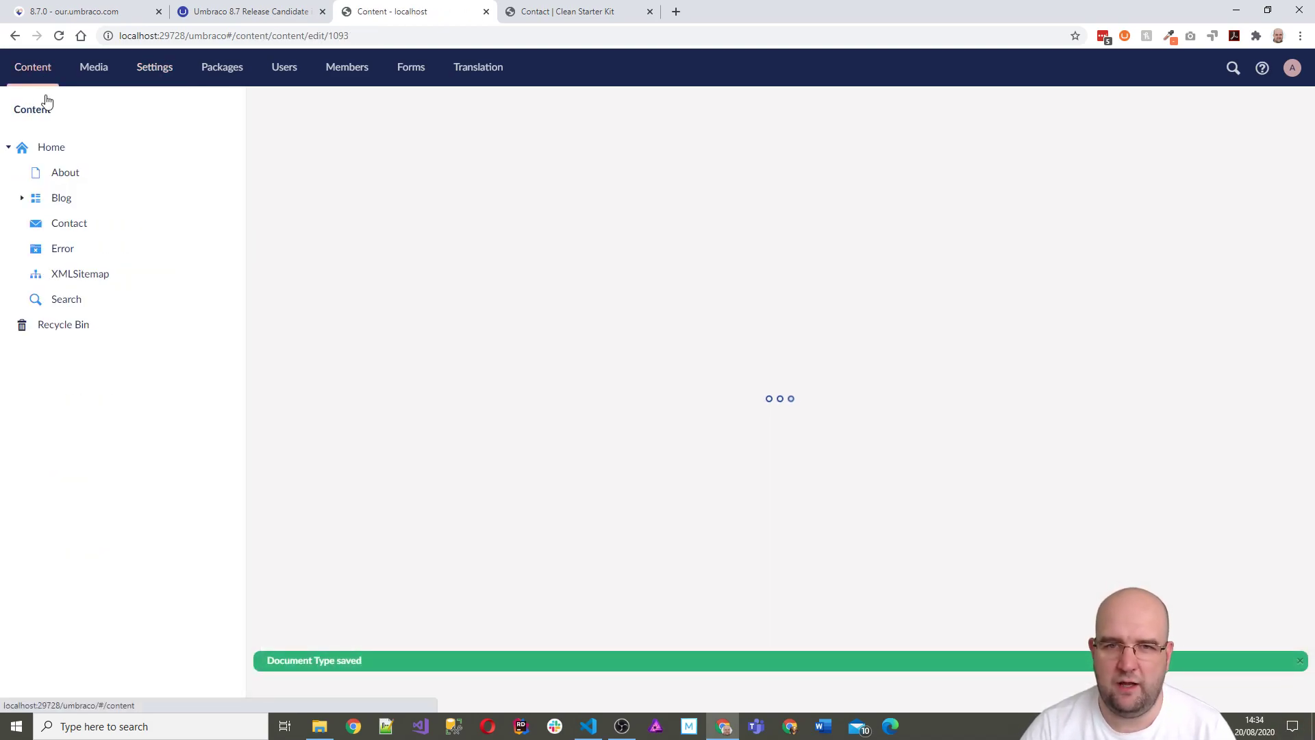
- Open the About page and start adding a block to its Content Blocks
{"action": "left_click", "coordinate": [50, 148]}
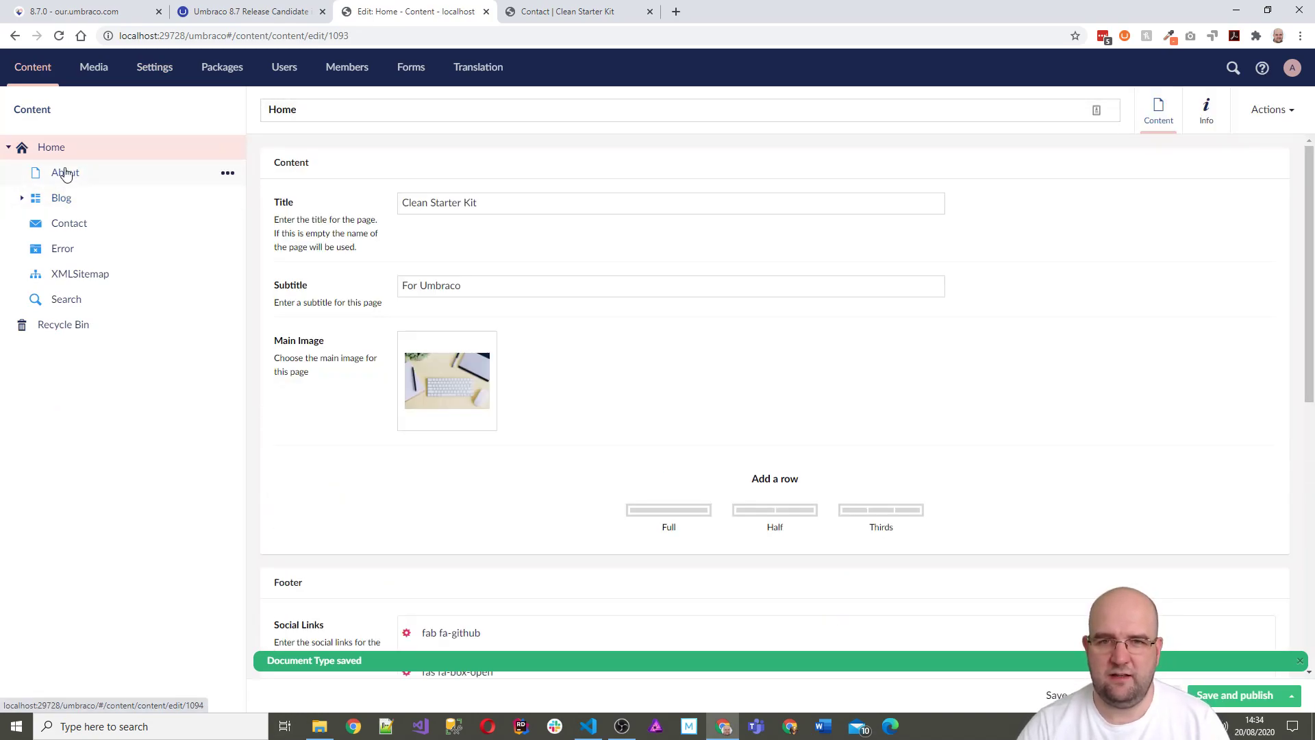
{"action": "left_click", "coordinate": [64, 172]}
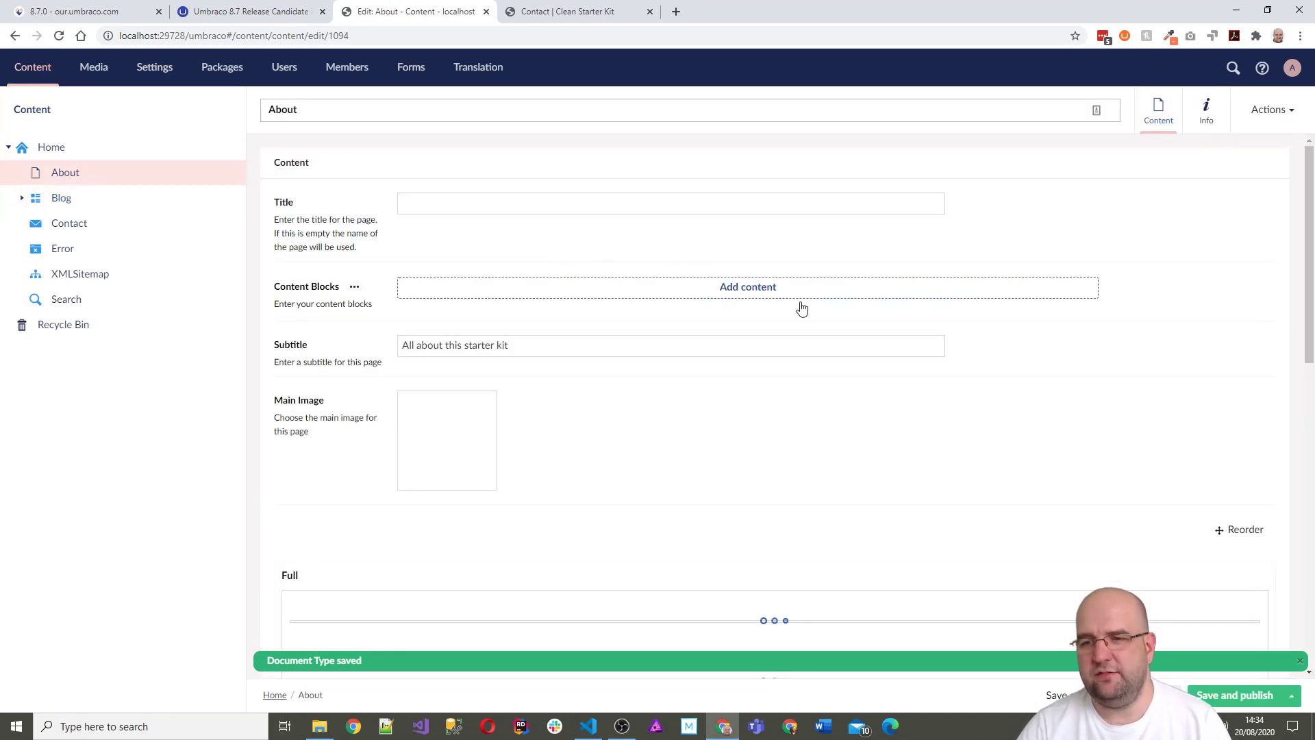
{"action": "scroll", "scroll_direction": "down", "scroll_amount": 3}
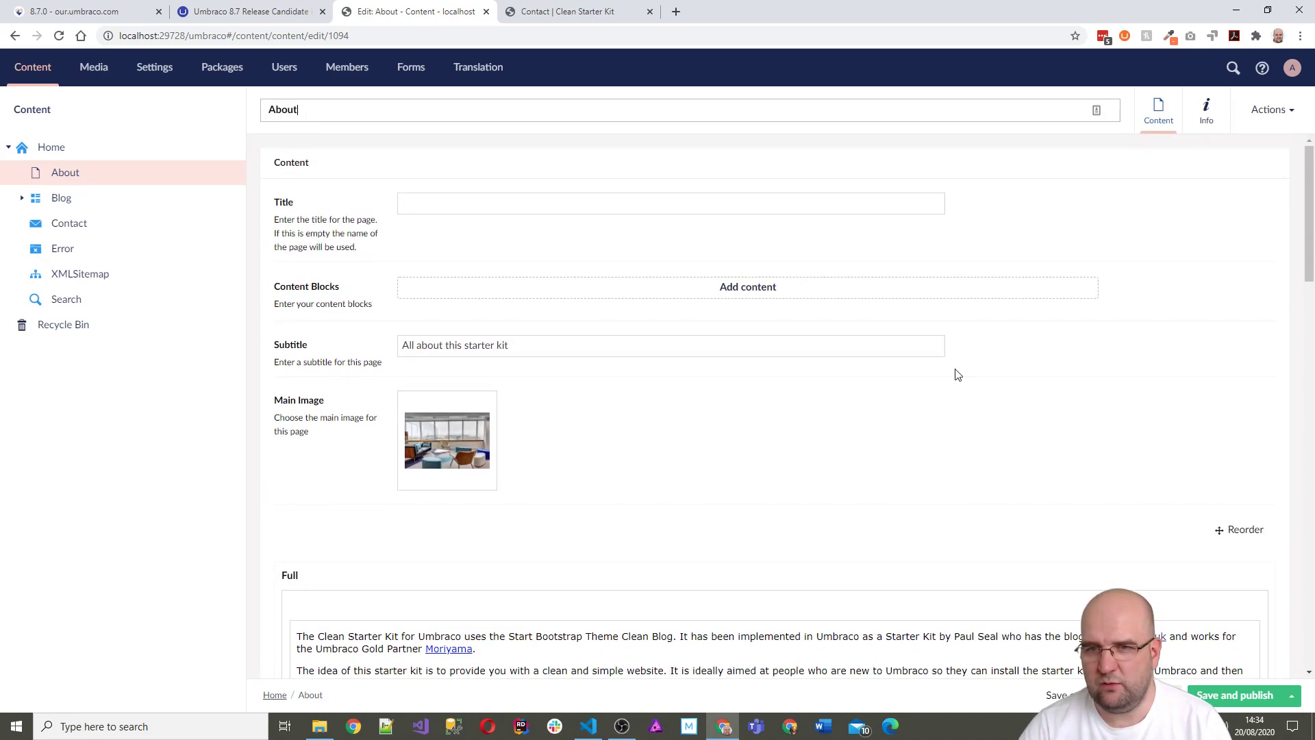
{"action": "mouse_move", "coordinate": [765, 296]}
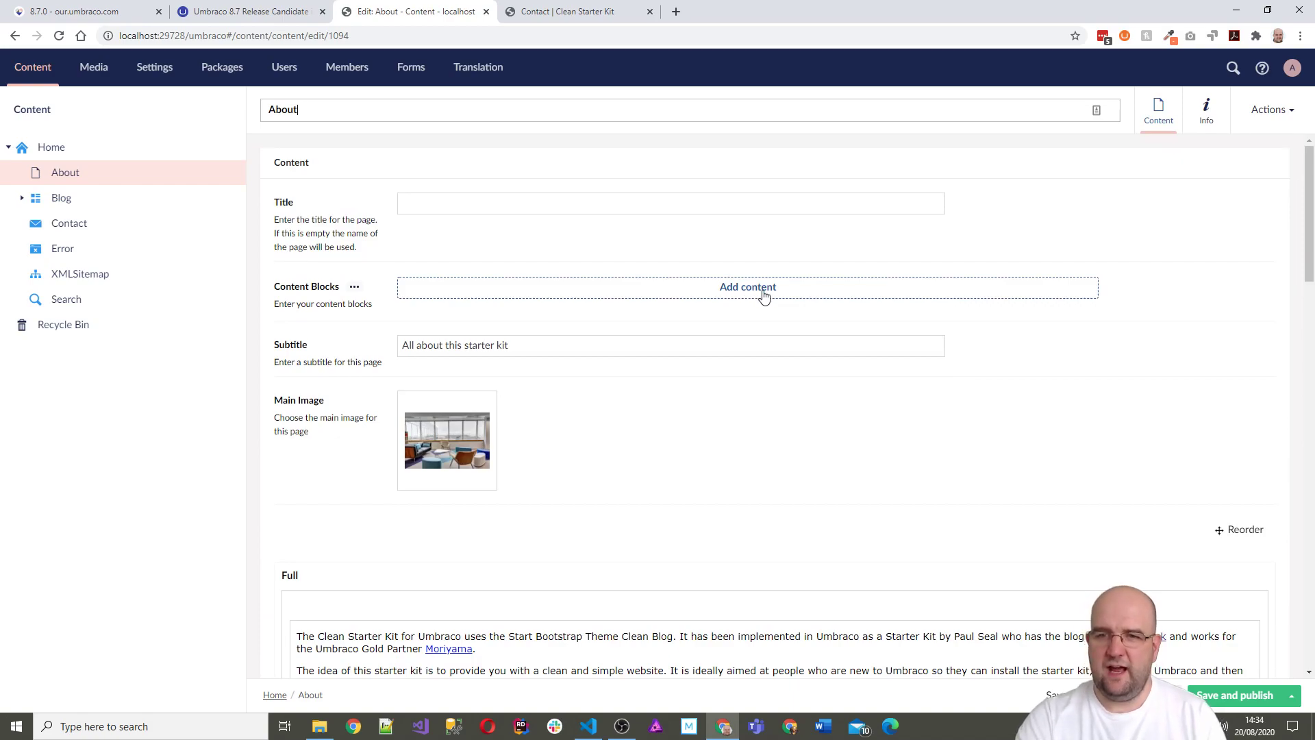
{"action": "left_click", "coordinate": [748, 286]}
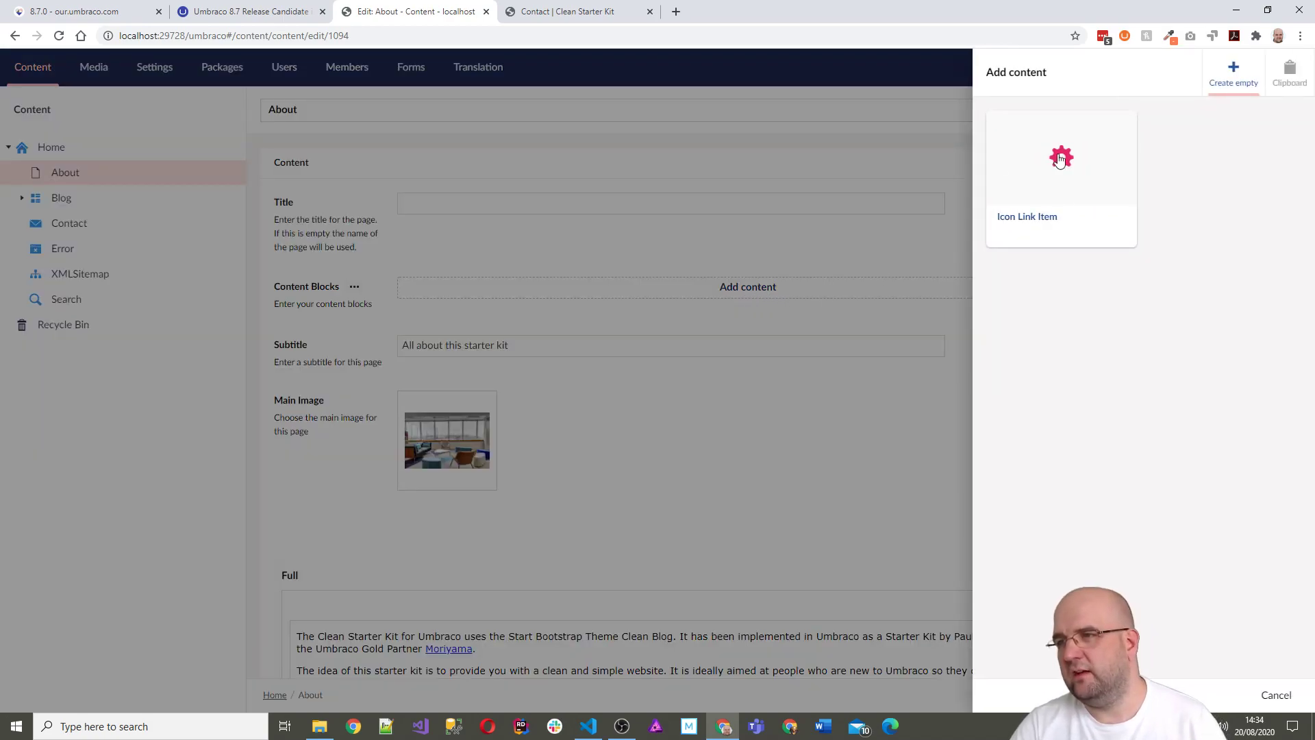
- Add an Icon Link Item block with text and link it to the Contact page
{"action": "left_click", "coordinate": [1060, 159]}
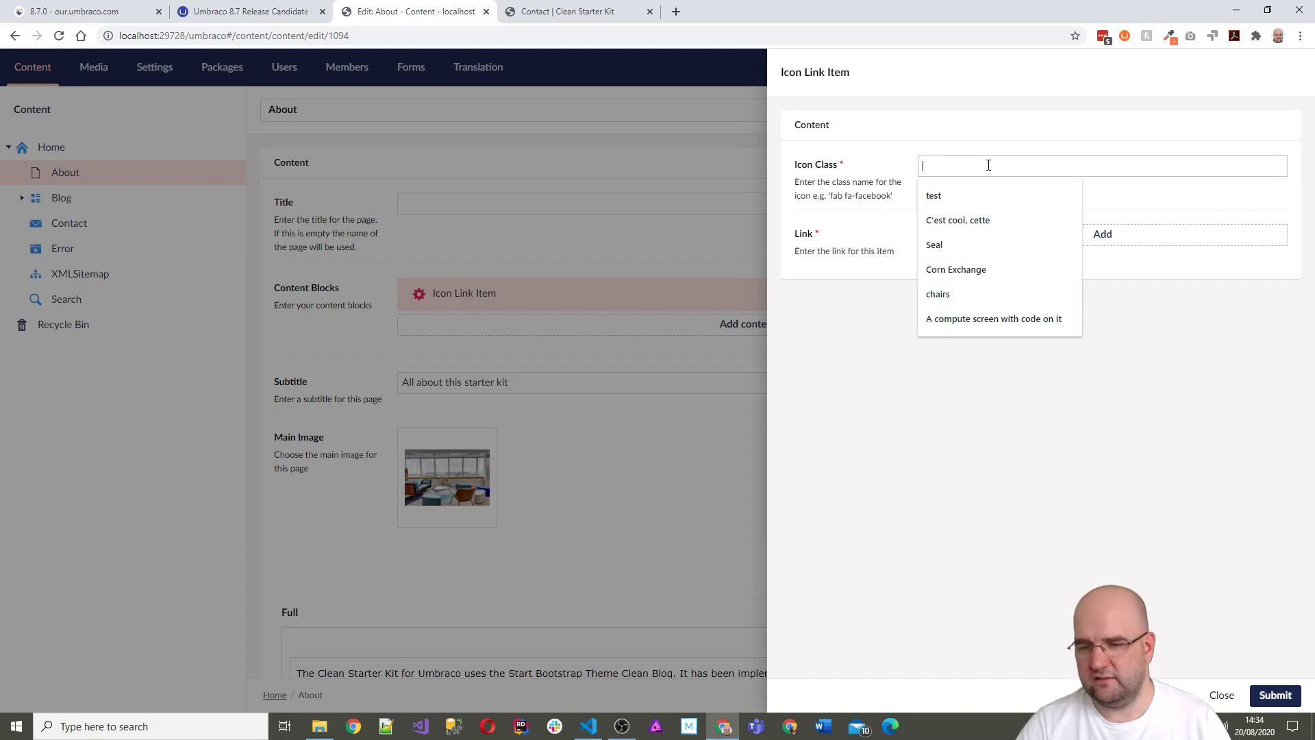
{"action": "type", "text": "something"}
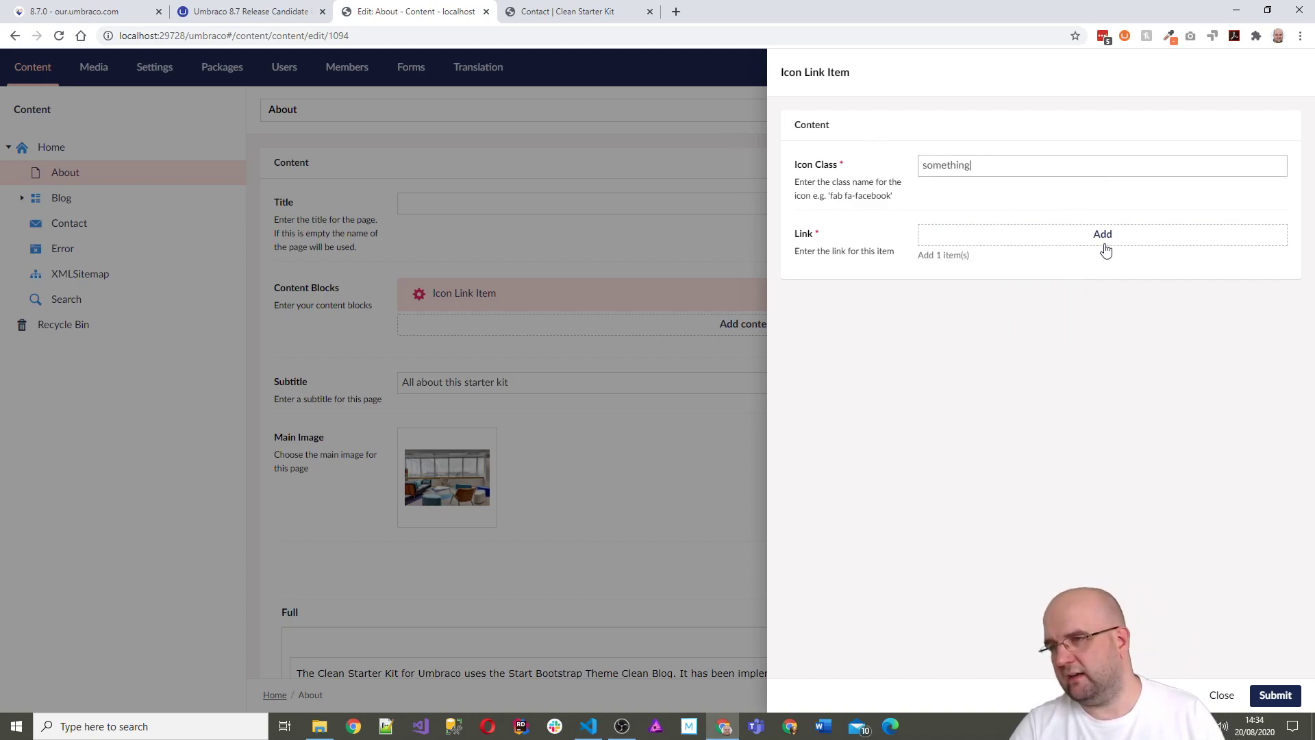
{"action": "left_click", "coordinate": [1102, 234]}
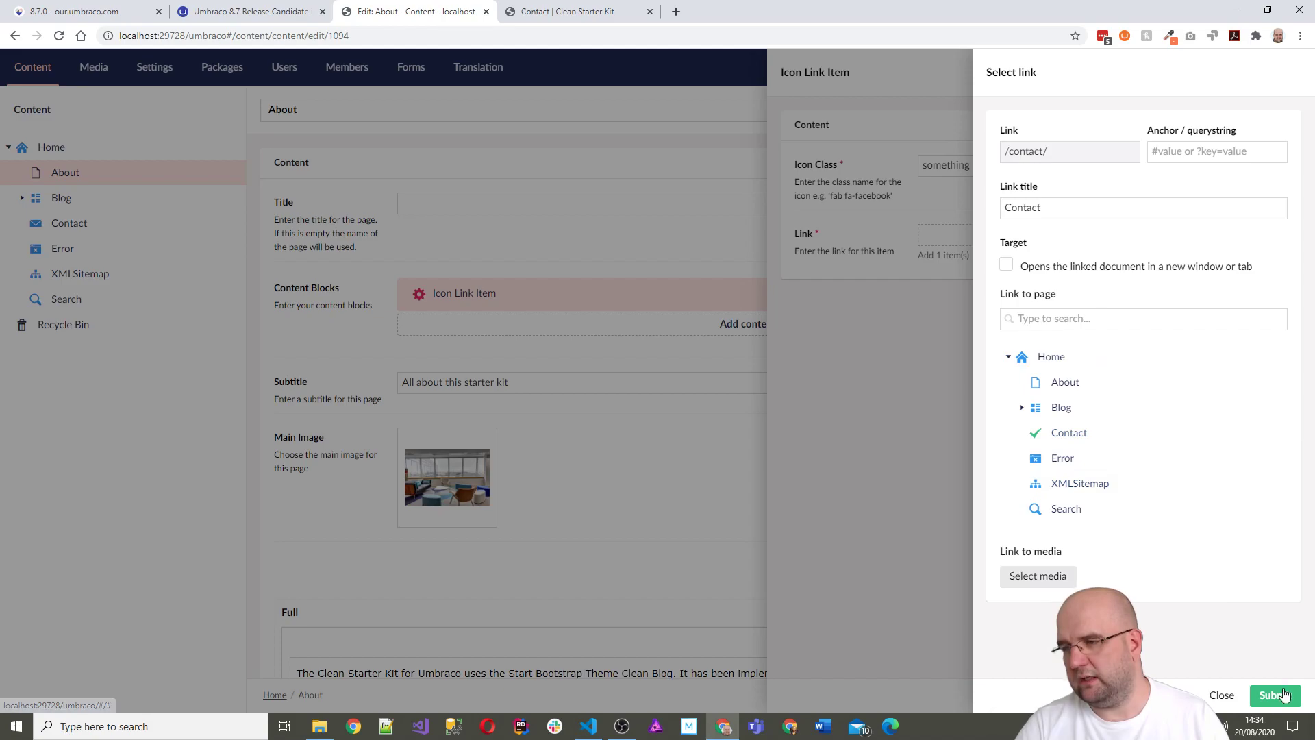
{"action": "left_click", "coordinate": [1274, 696]}
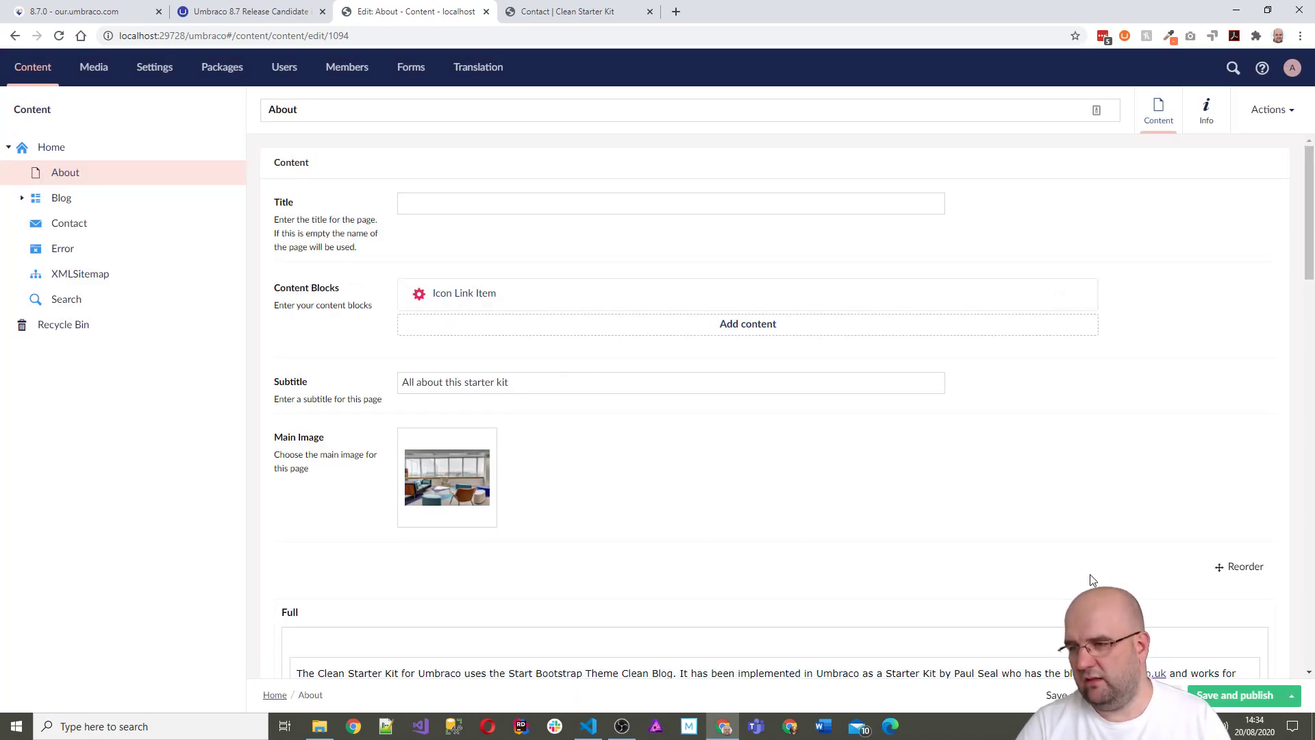
- Publish the About page and copy the Icon Link Item block
{"action": "left_click", "coordinate": [1234, 696]}
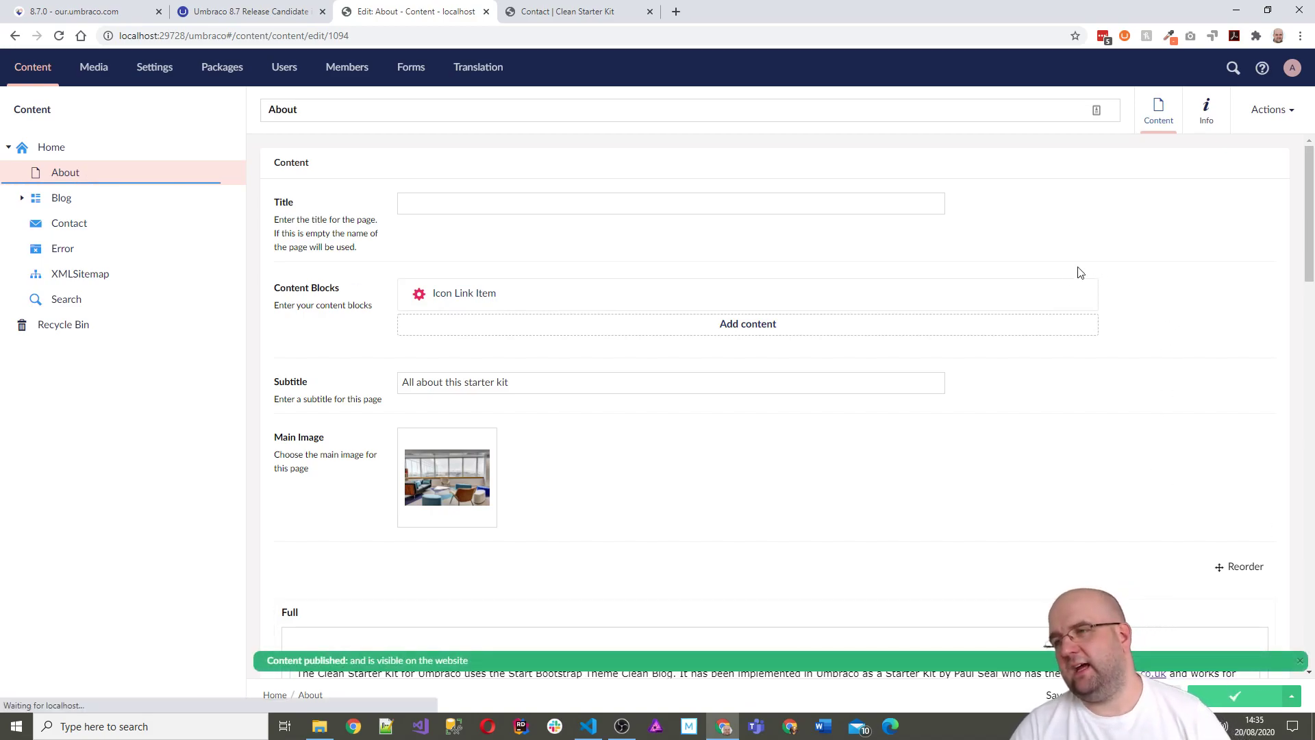
{"action": "left_click", "coordinate": [1059, 296]}
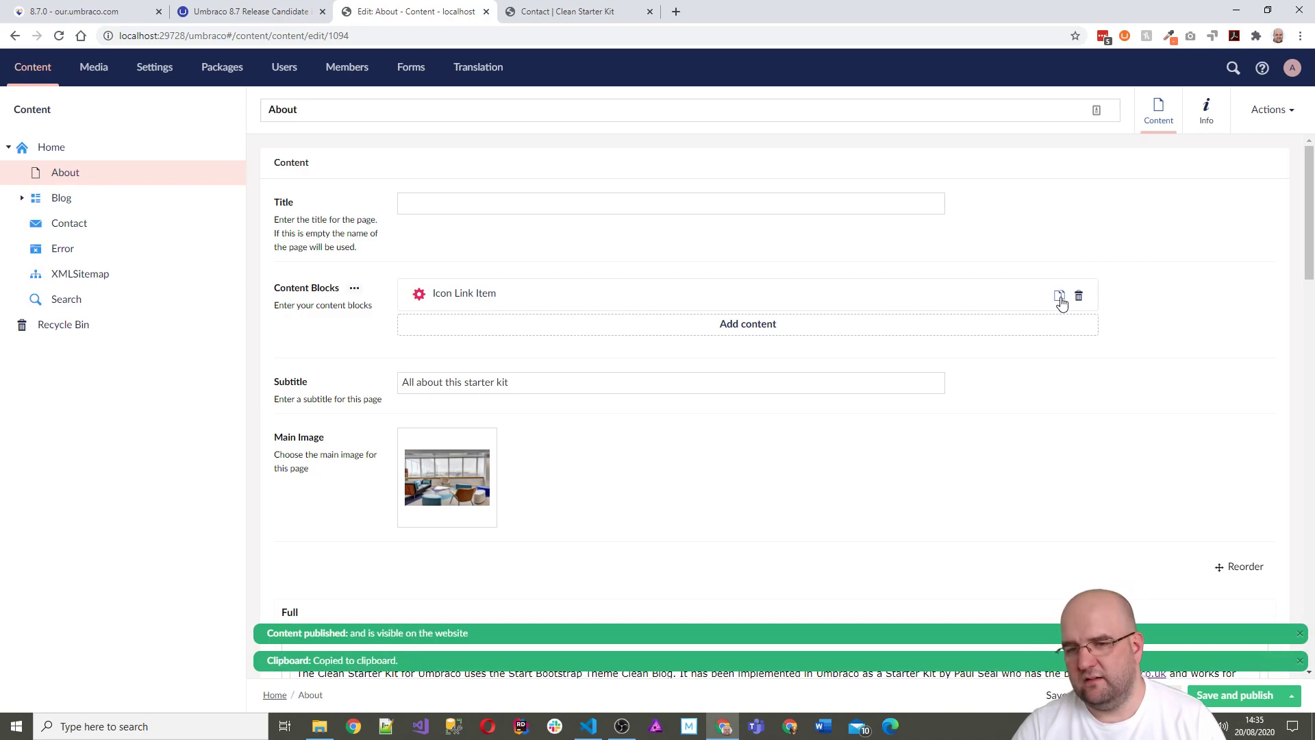
- Paste the copied Icon Link Item from the Clipboard as a second block and publish
{"action": "left_click", "coordinate": [748, 323]}
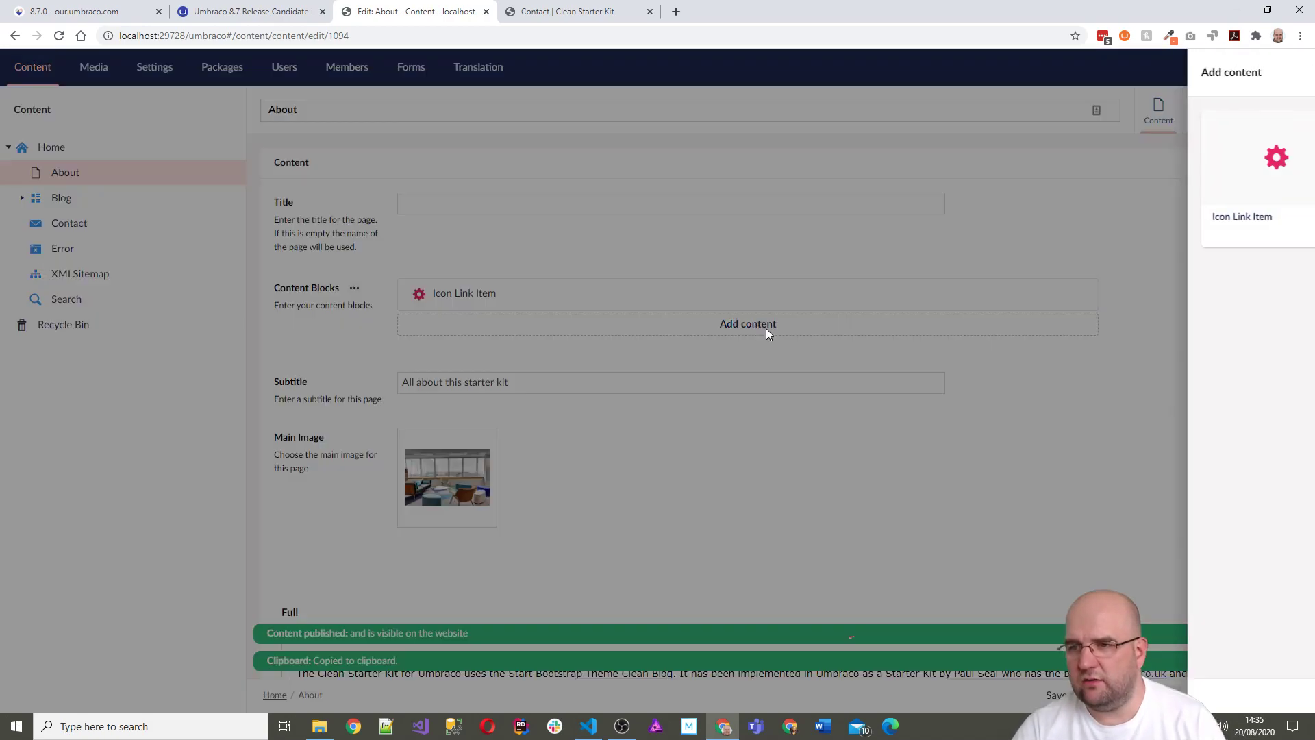
{"action": "left_click", "coordinate": [1290, 69]}
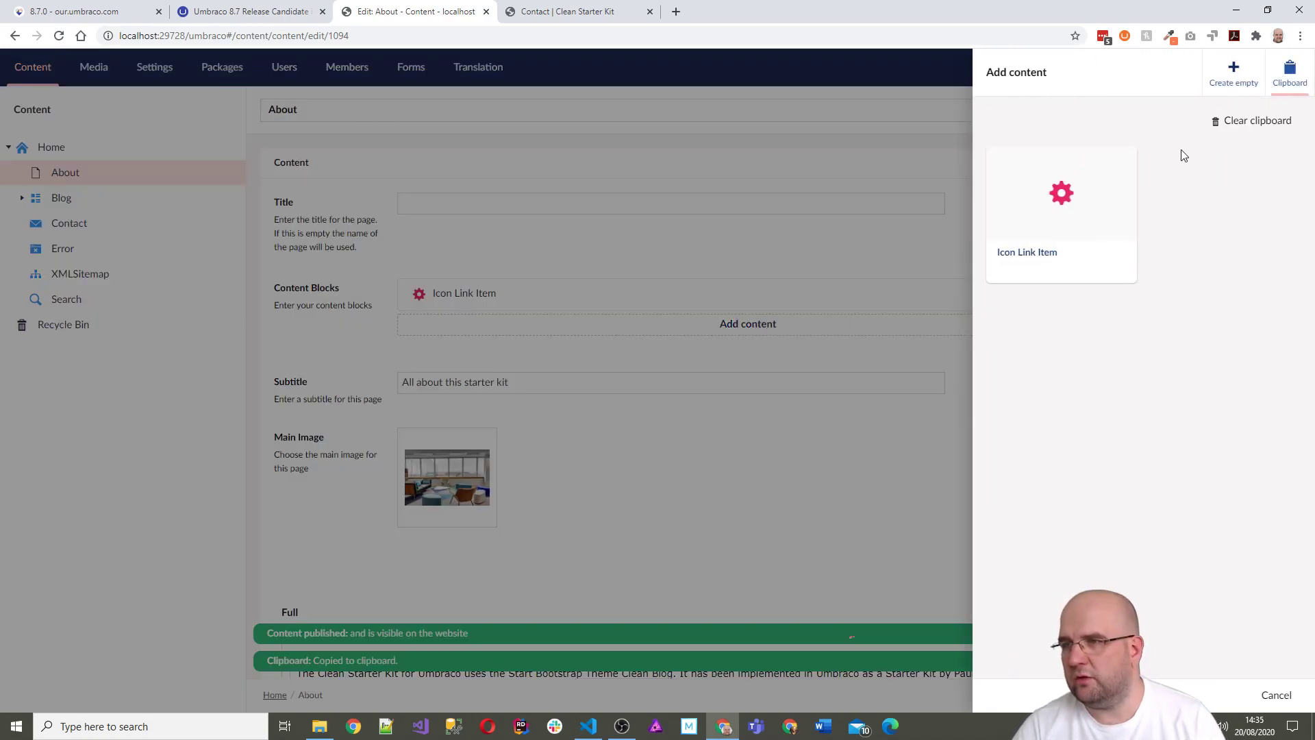
{"action": "left_click", "coordinate": [1060, 205]}
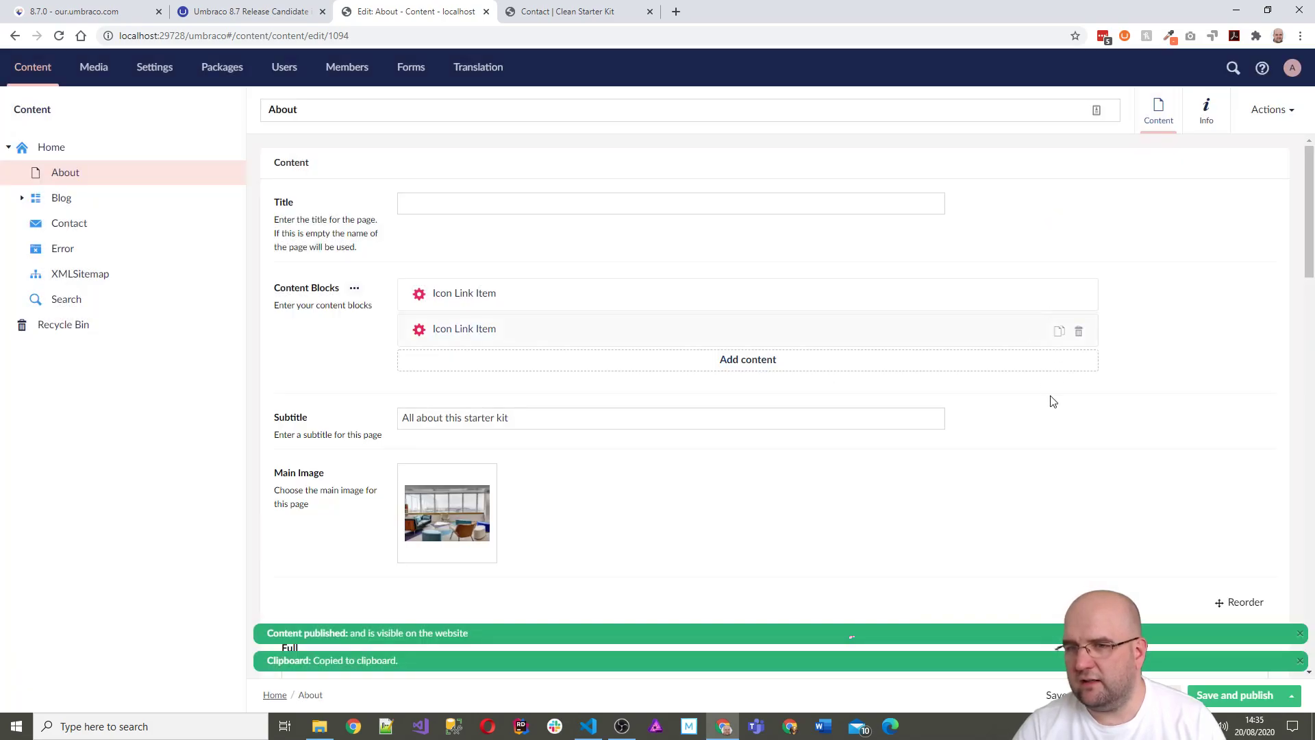
{"action": "left_click", "coordinate": [1234, 696]}
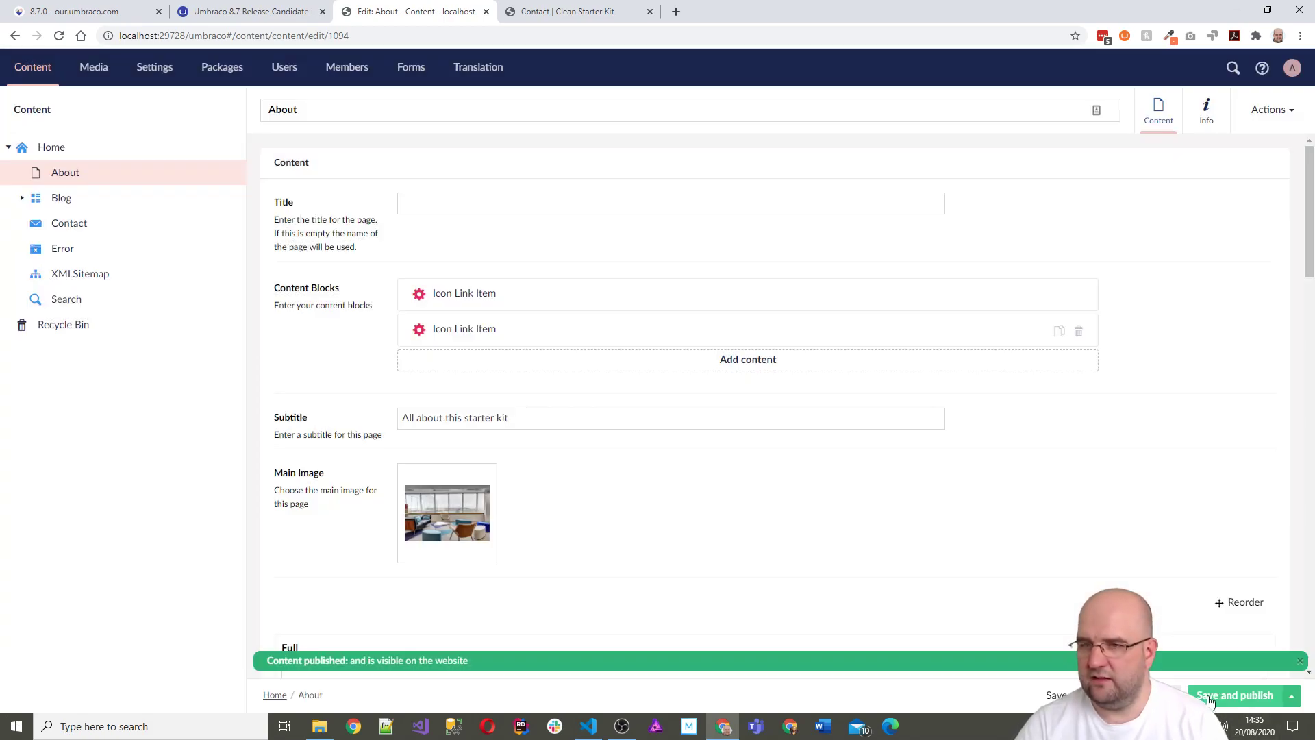
{"action": "left_click", "coordinate": [491, 293]}
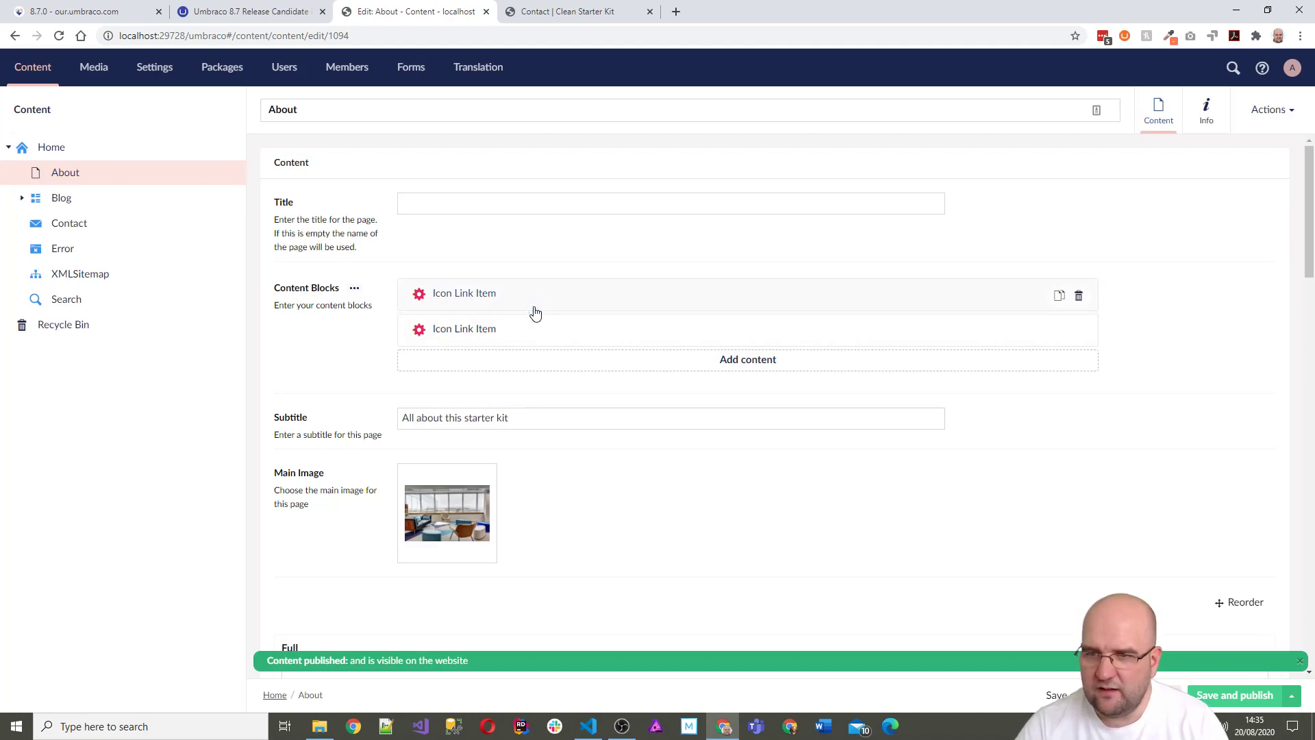
{"action": "mouse_move", "coordinate": [649, 318]}
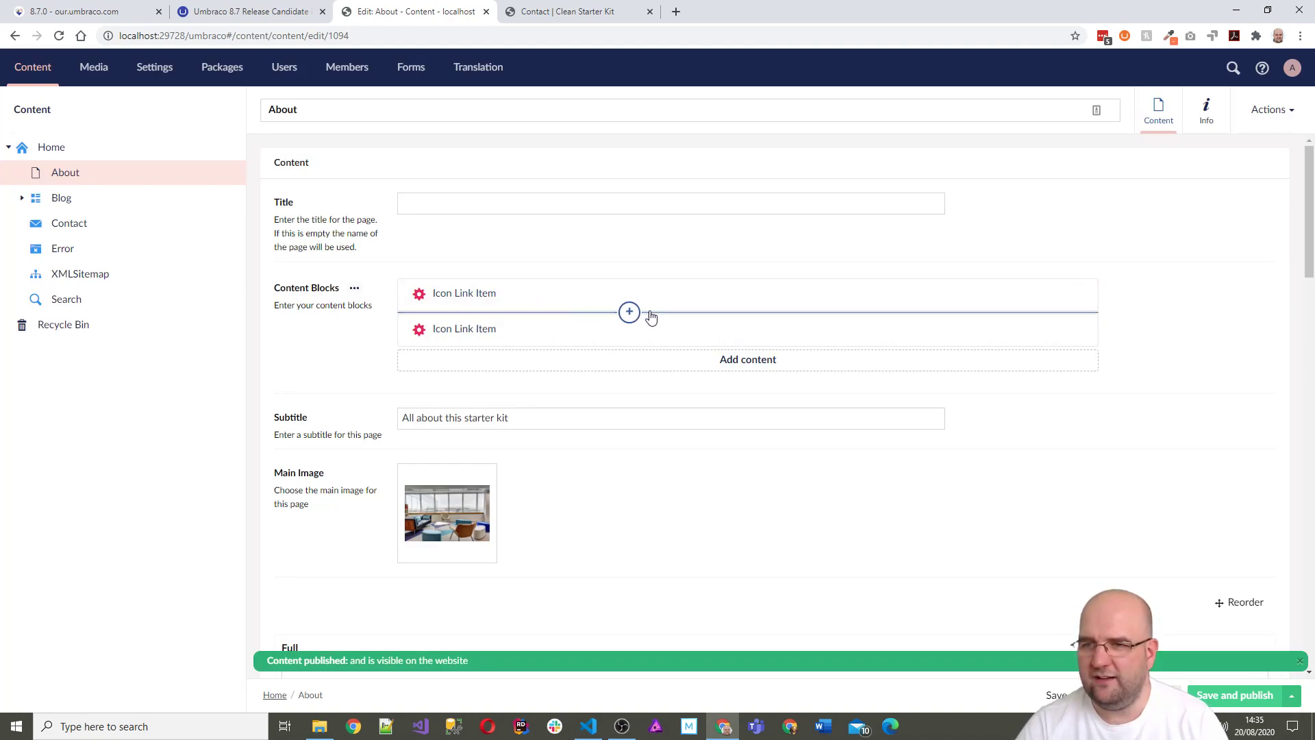
{"action": "mouse_move", "coordinate": [885, 312]}
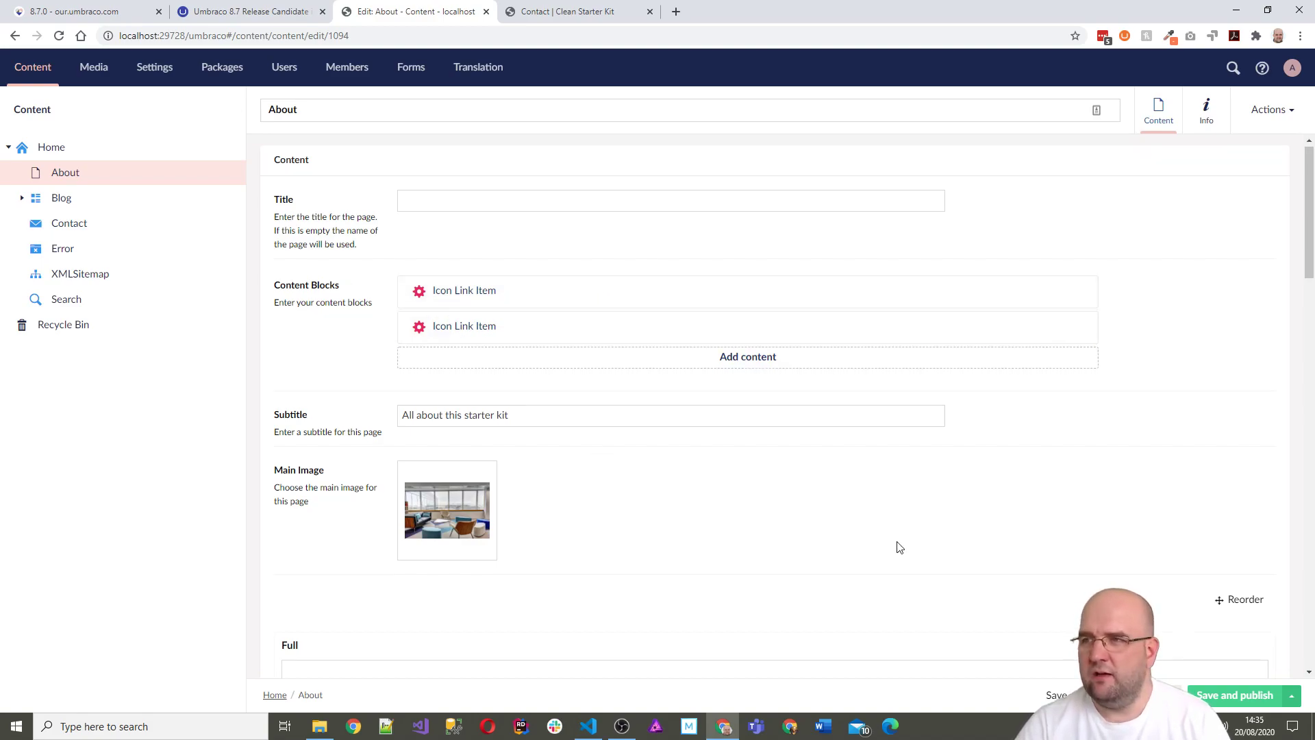
{"action": "scroll", "scroll_direction": "down", "scroll_amount": 3}
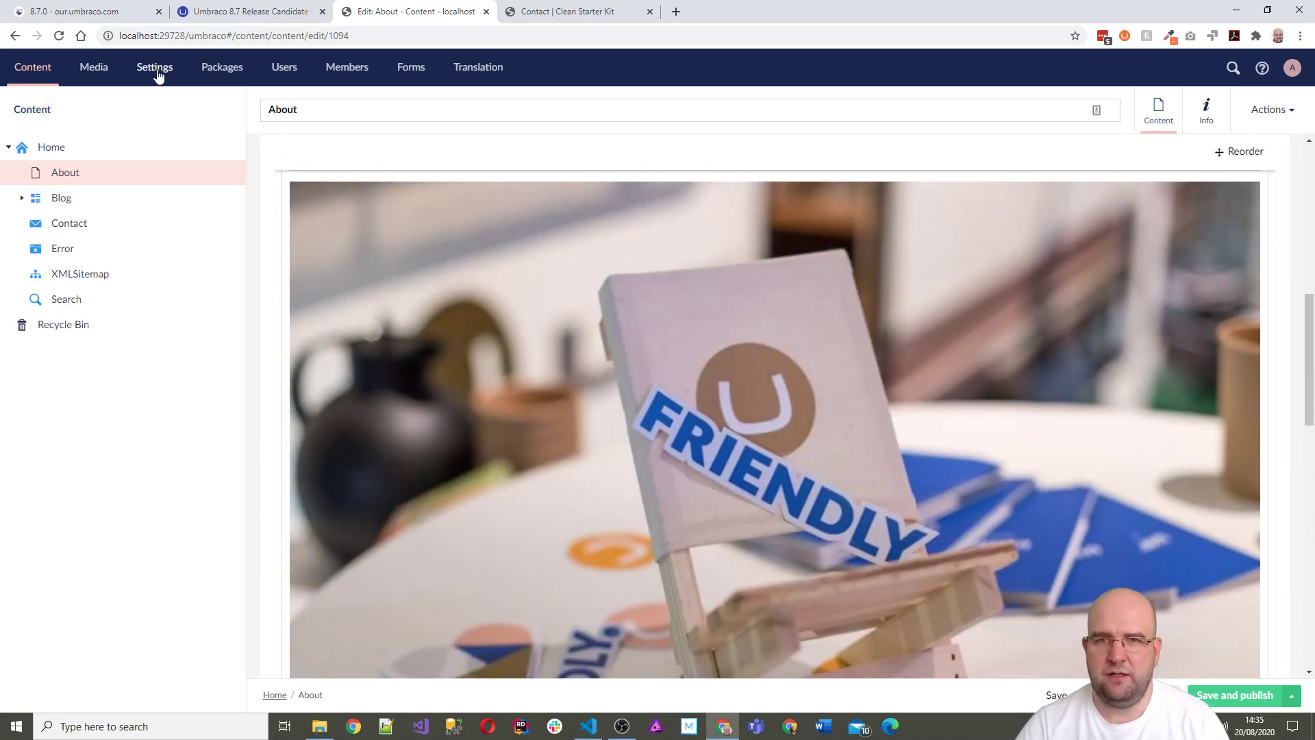
{"action": "left_click", "coordinate": [154, 67]}
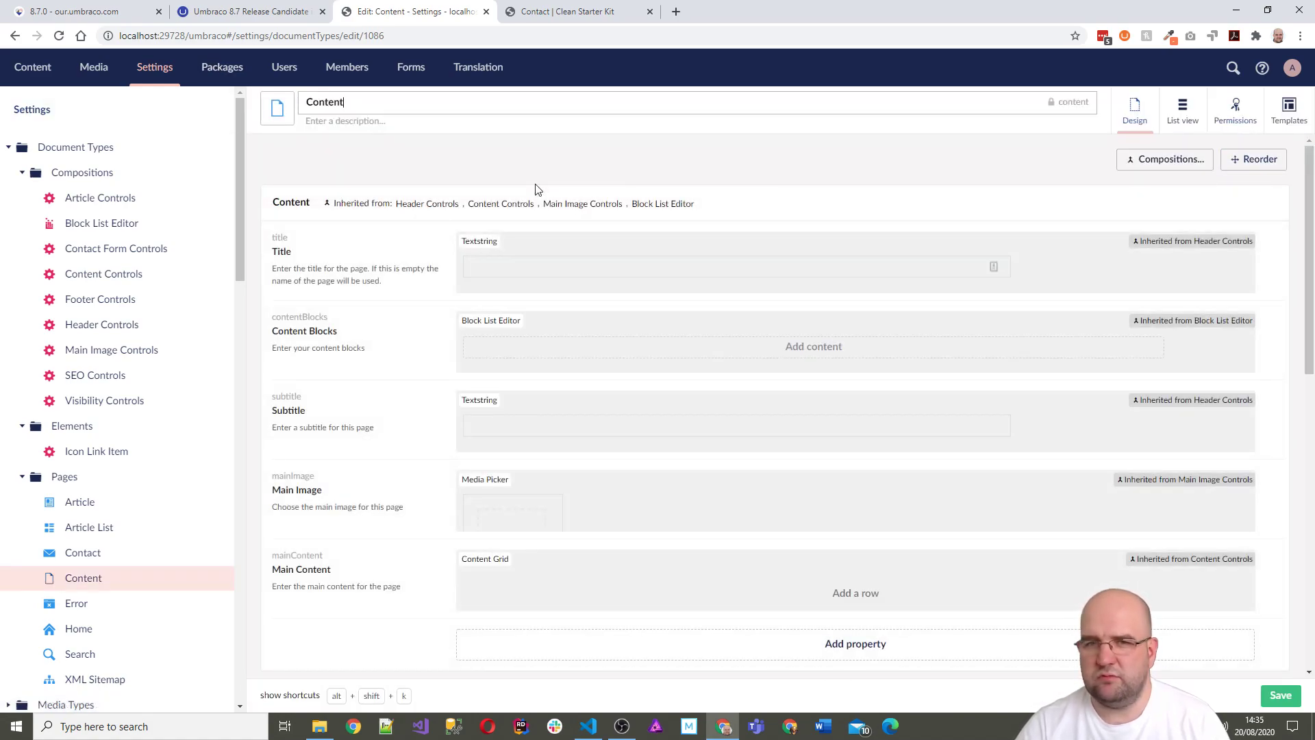
{"action": "scroll", "scroll_direction": "down", "scroll_amount": 3}
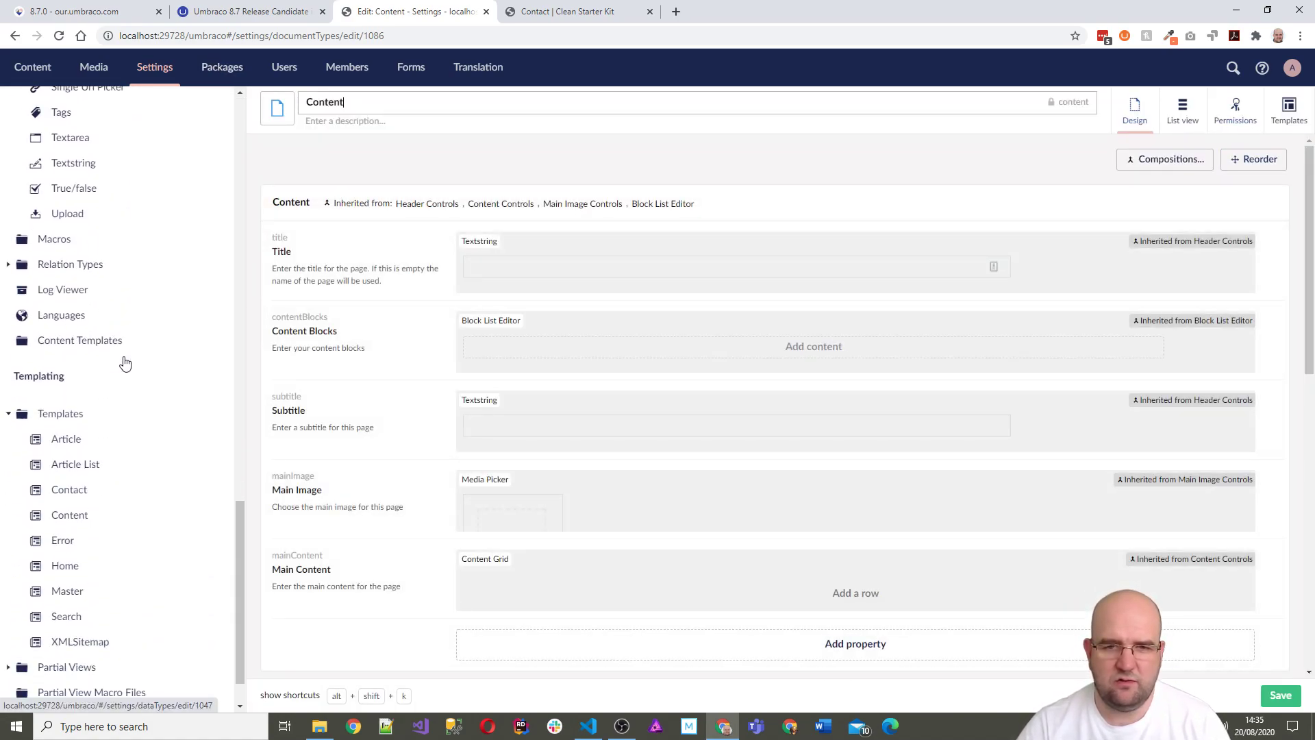
{"action": "left_click", "coordinate": [63, 507]}
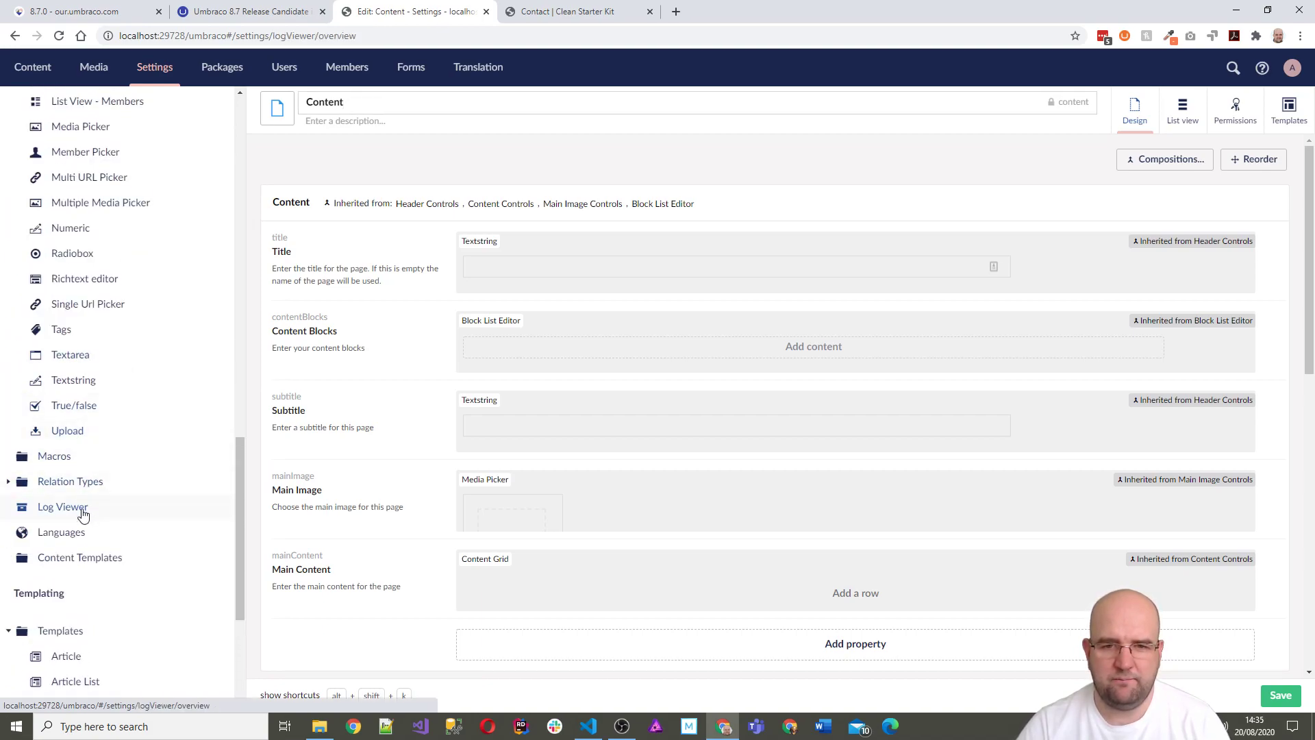
{"action": "left_click", "coordinate": [63, 507]}
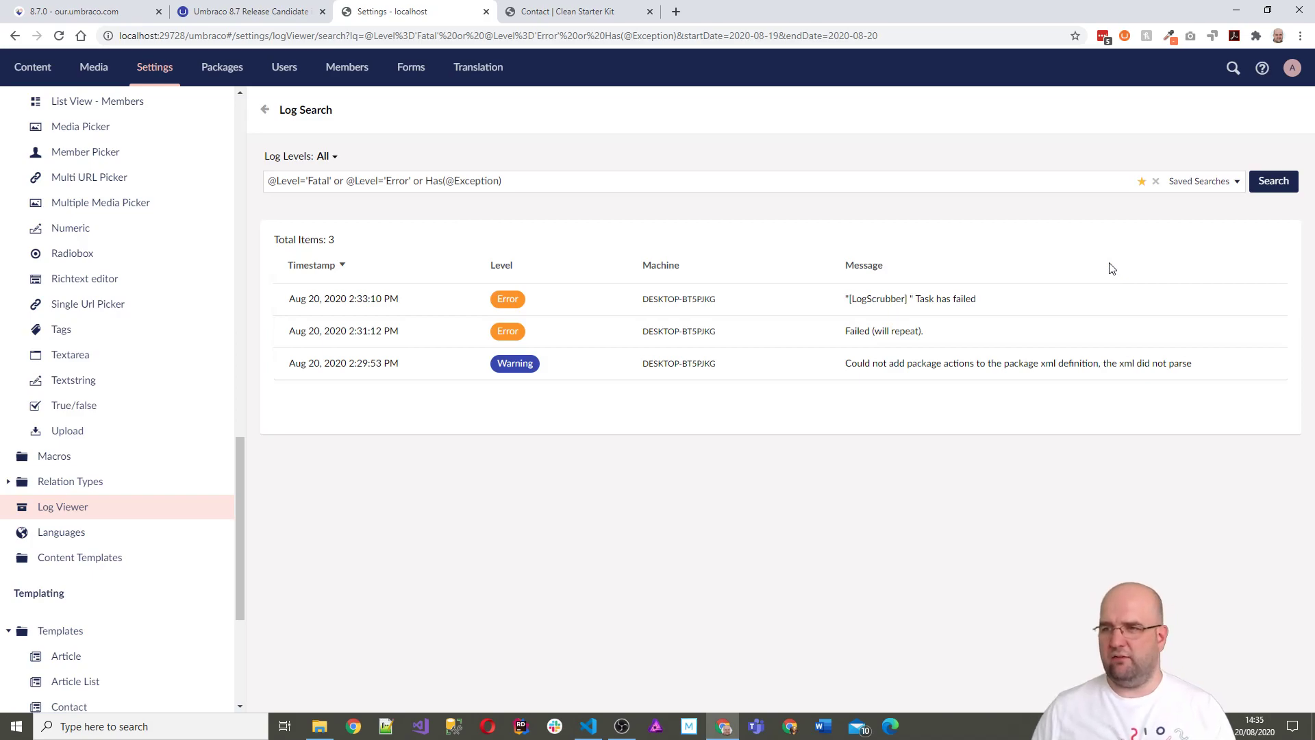
{"action": "mouse_move", "coordinate": [942, 314]}
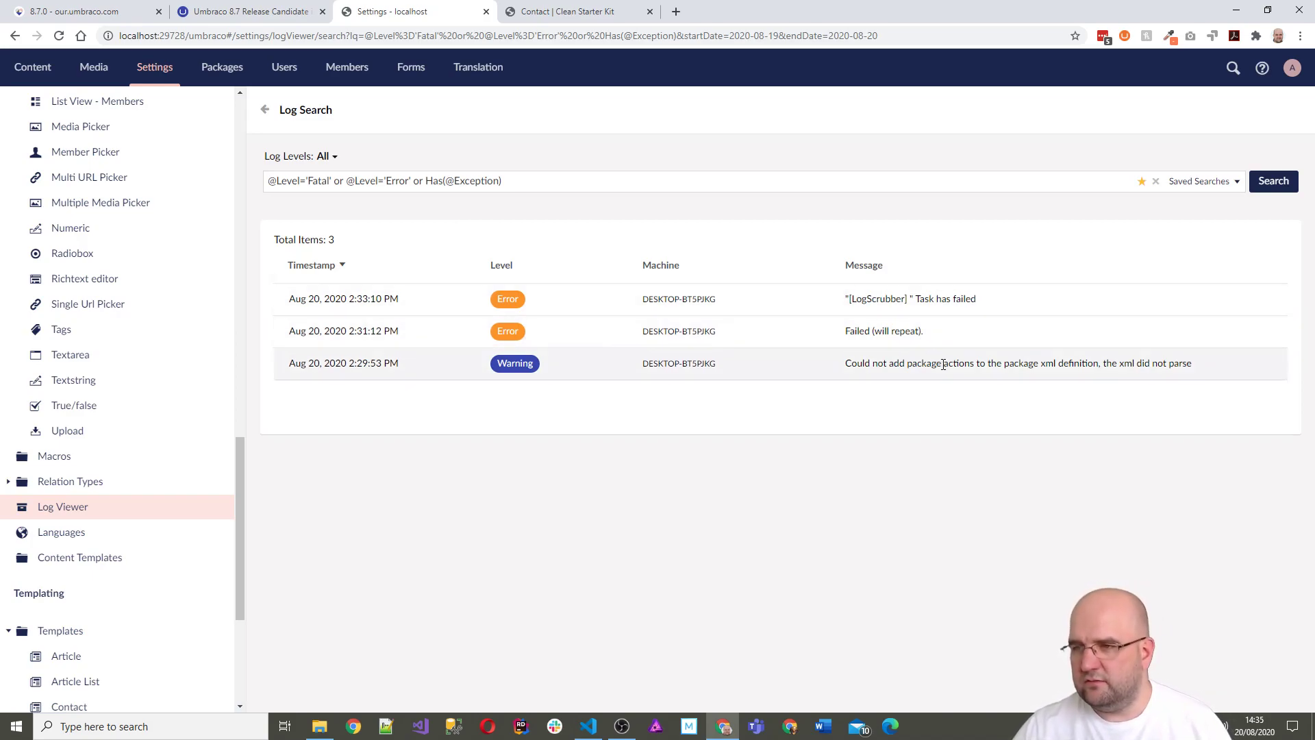
{"action": "left_click", "coordinate": [923, 299]}
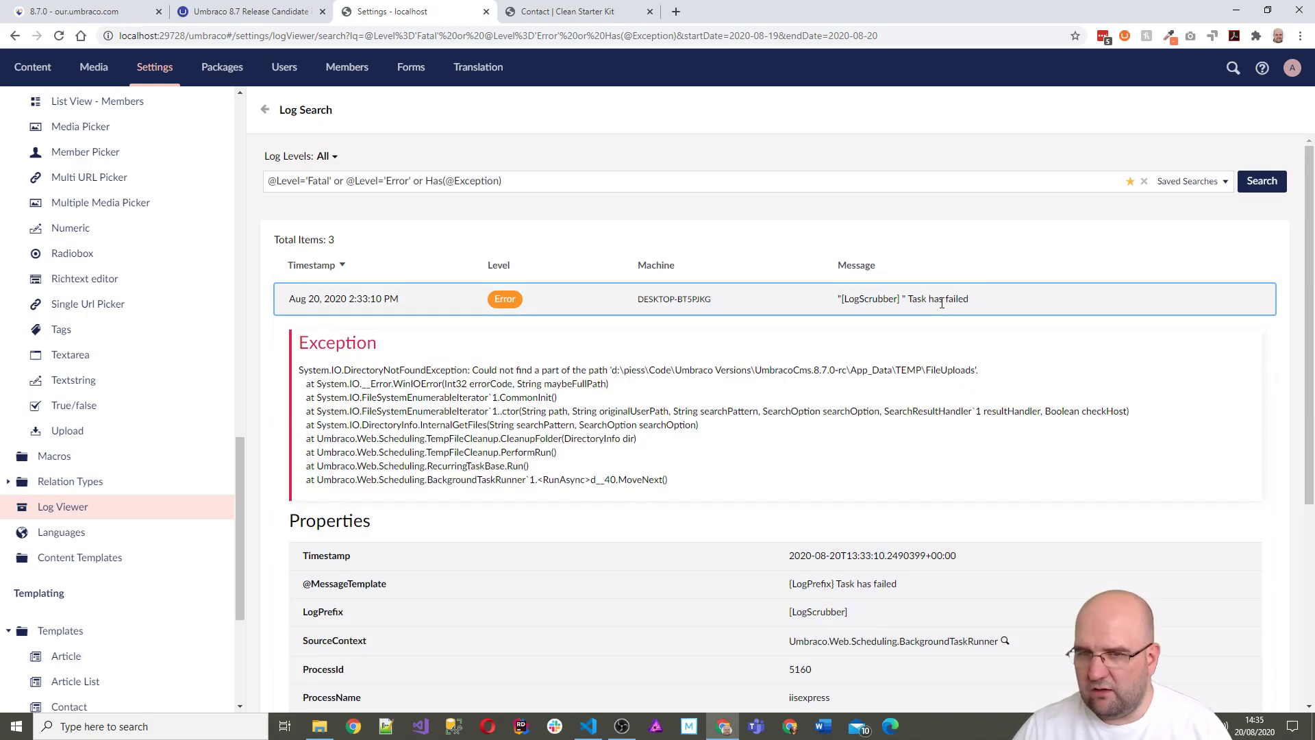
{"action": "mouse_move", "coordinate": [752, 424]}
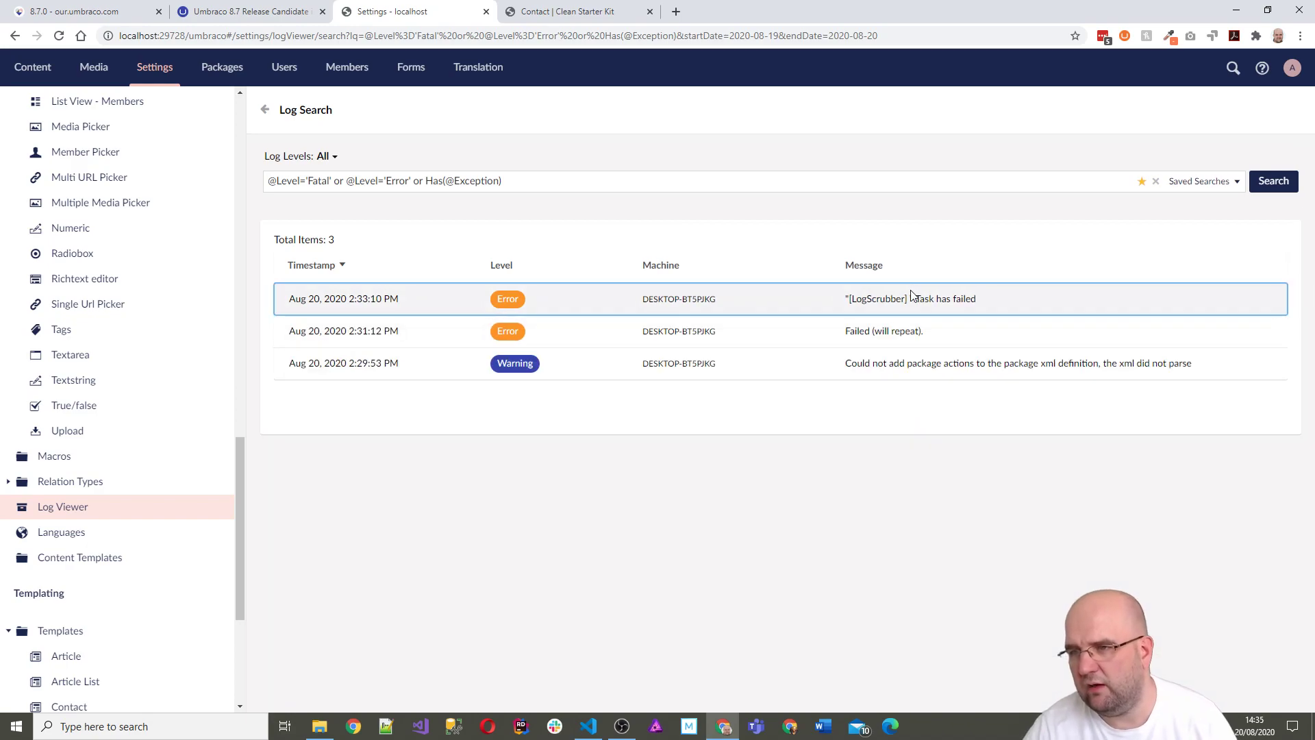
{"action": "mouse_move", "coordinate": [594, 300]}
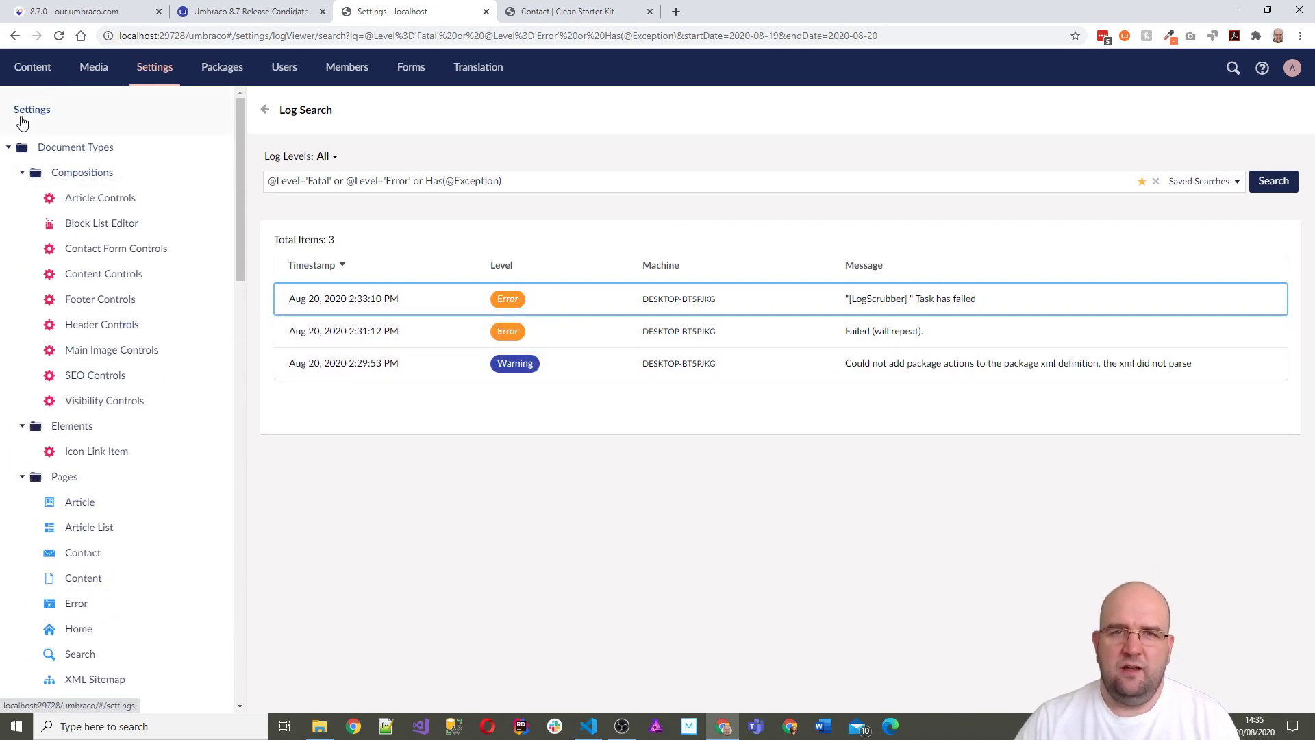
{"action": "left_click", "coordinate": [33, 66]}
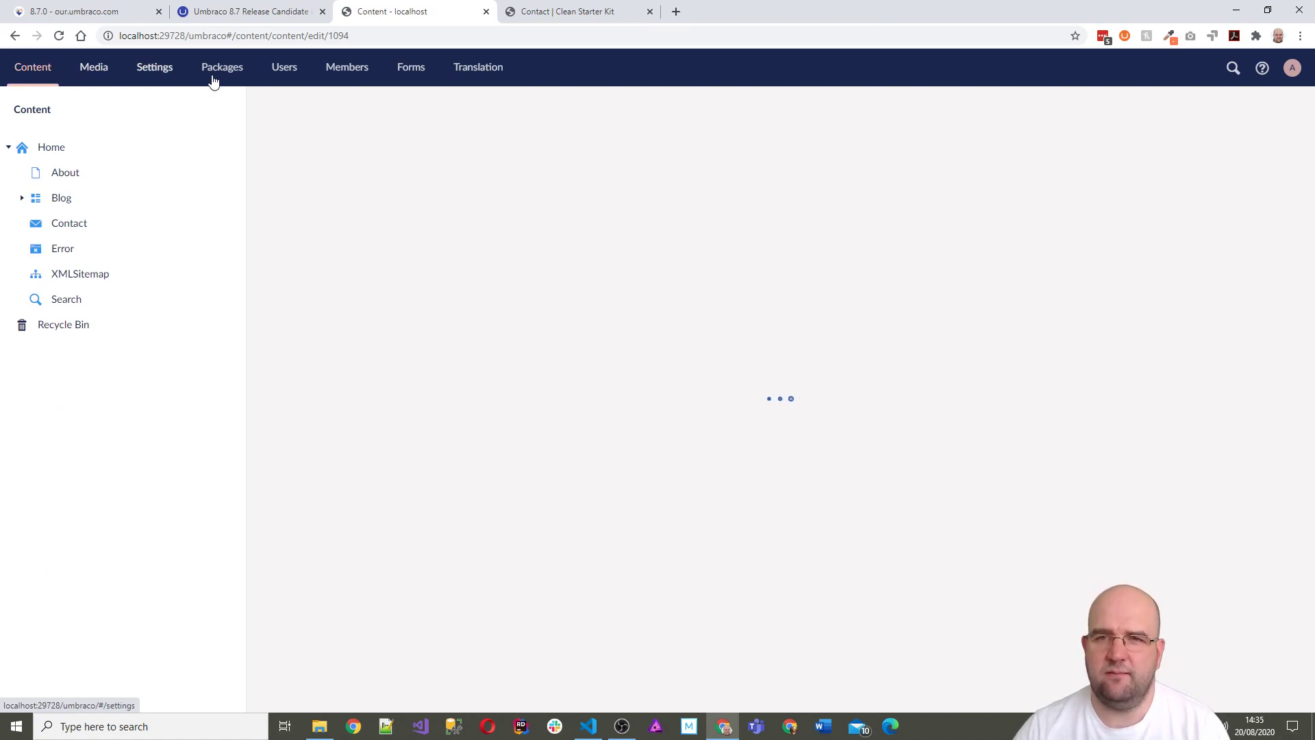
- Check the Settings log overview, then return to the 8.7 release candidate blog post
{"action": "left_click", "coordinate": [153, 67]}
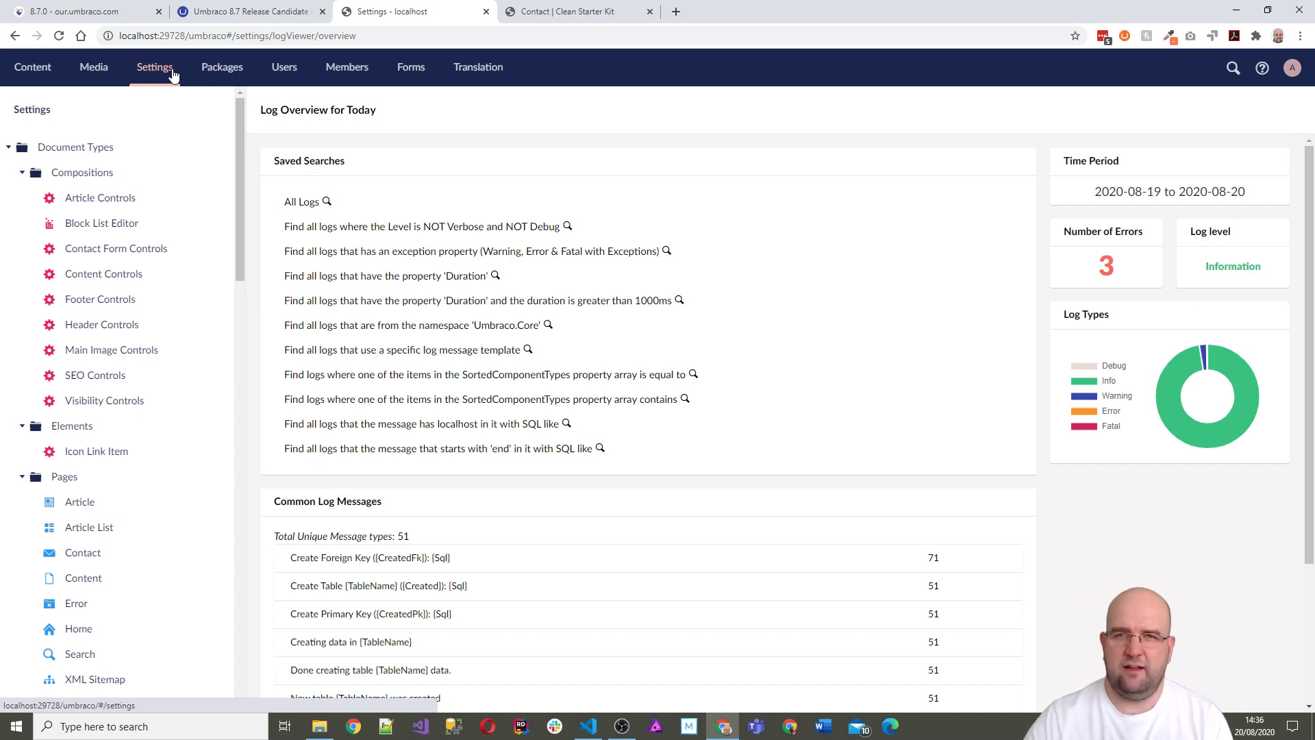
{"action": "left_click", "coordinate": [246, 11]}
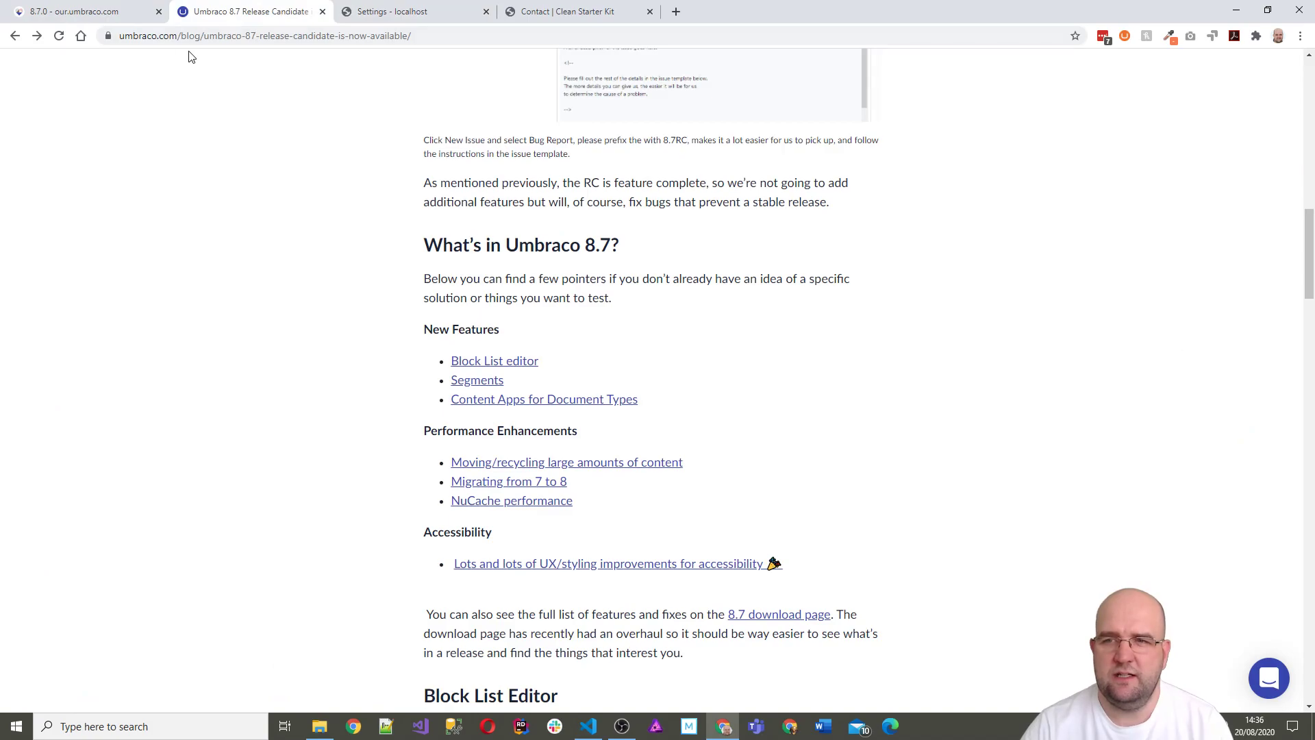
- Follow the post's 'How to test' link to the Umbraco-CMS GitHub issue tracker
{"action": "scroll", "scroll_direction": "down", "scroll_amount": 3}
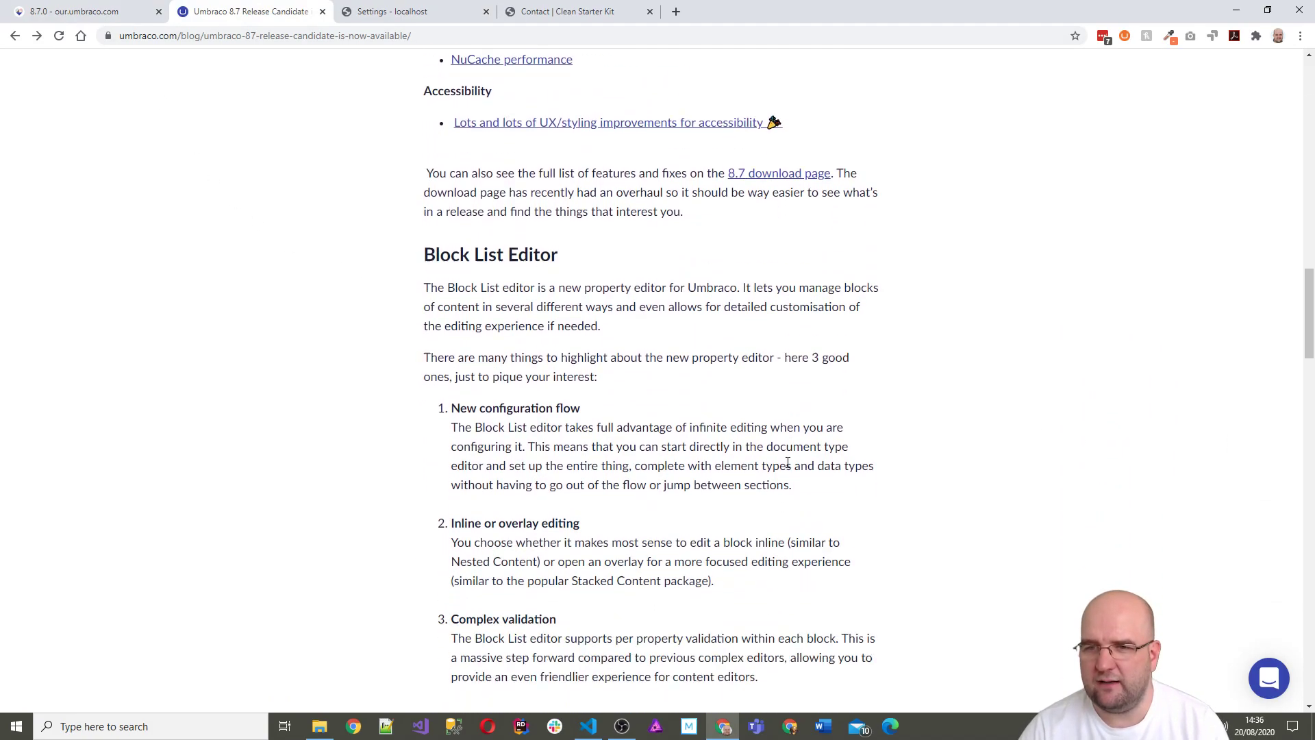
{"action": "scroll", "scroll_direction": "down", "scroll_amount": 3}
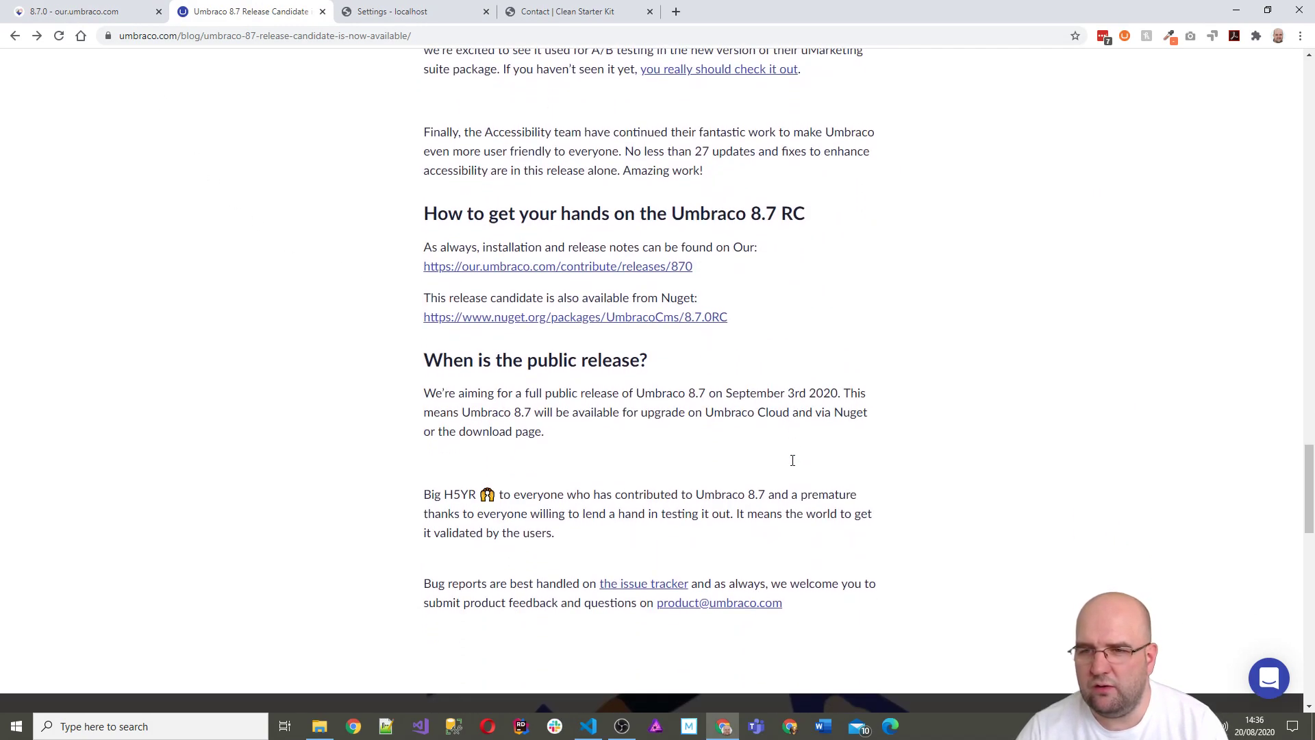
{"action": "scroll", "scroll_direction": "down", "scroll_amount": 3}
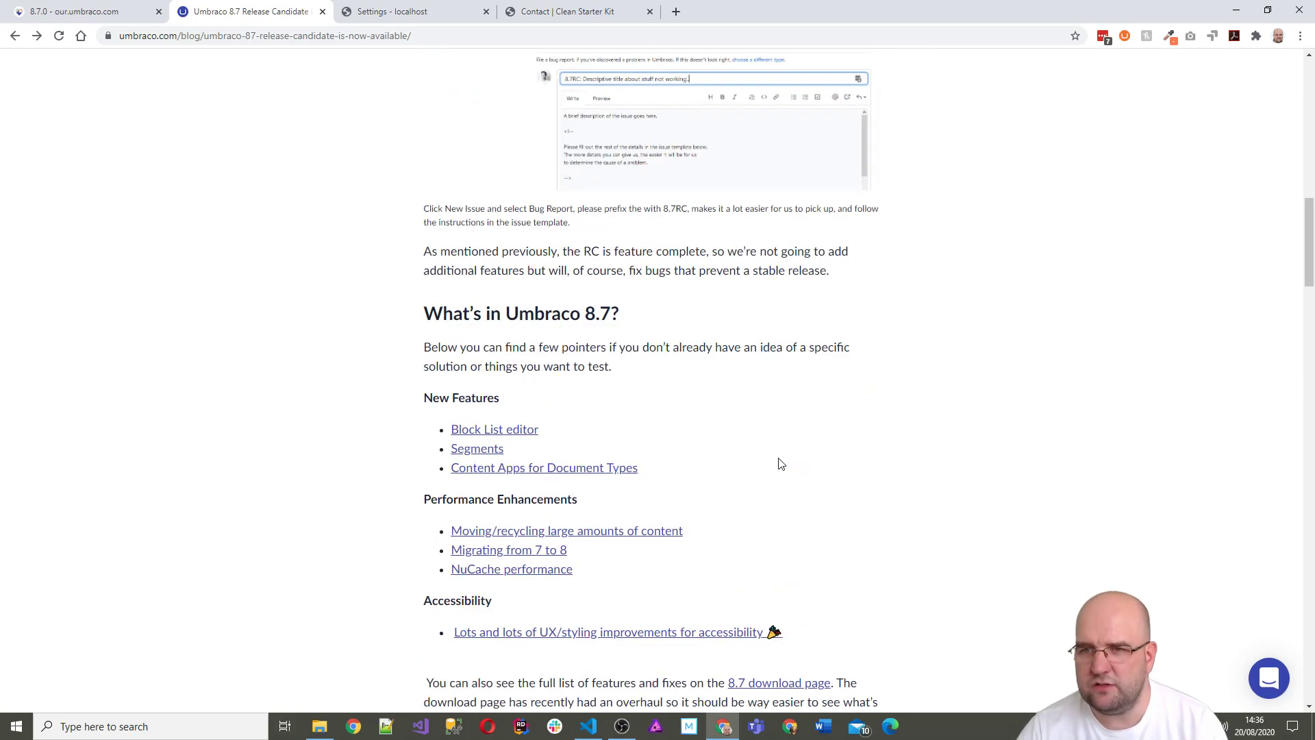
{"action": "scroll", "scroll_direction": "up", "scroll_amount": 3}
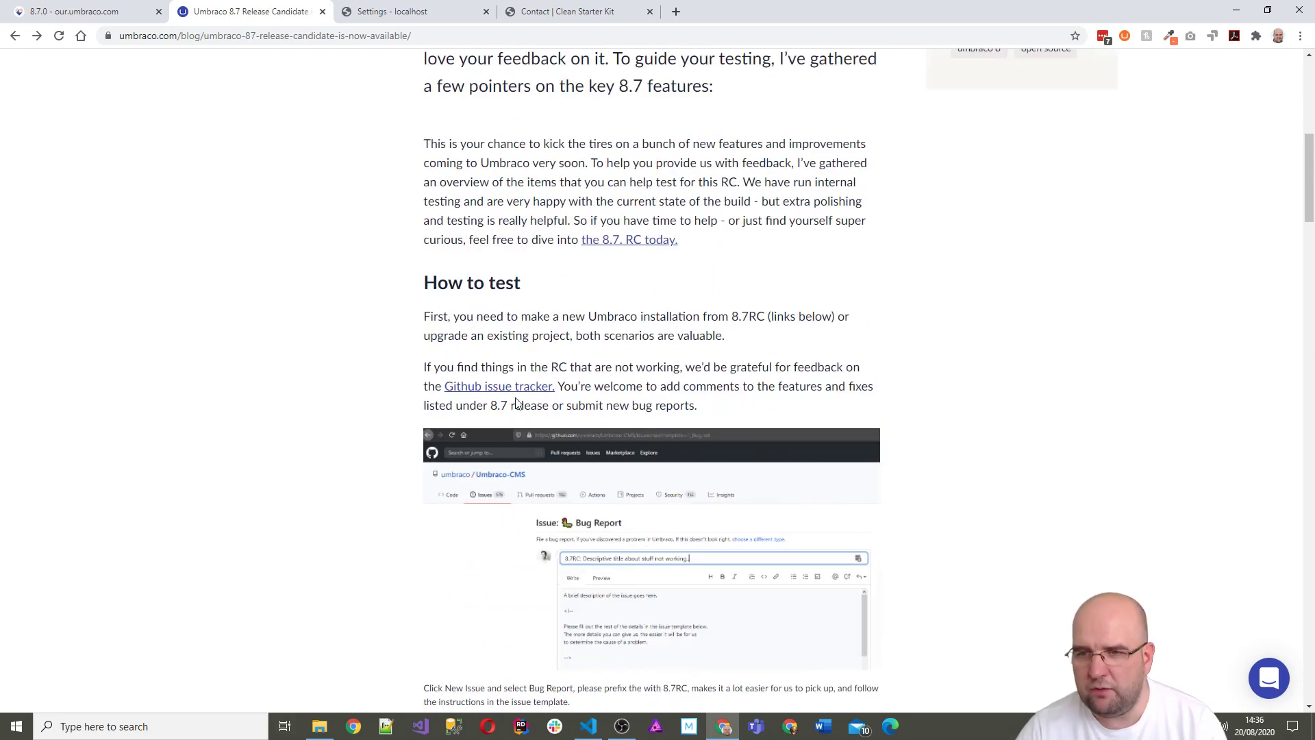
{"action": "mouse_move", "coordinate": [518, 389]}
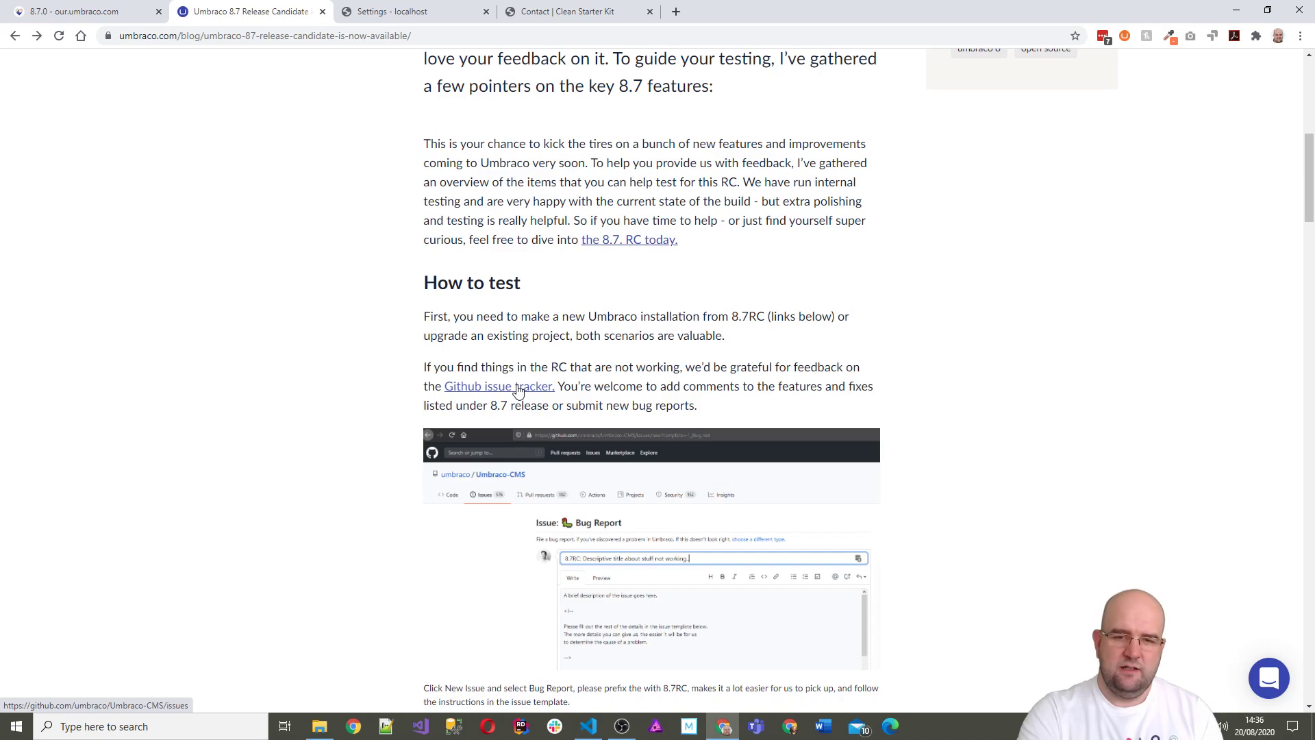
{"action": "left_click", "coordinate": [499, 386]}
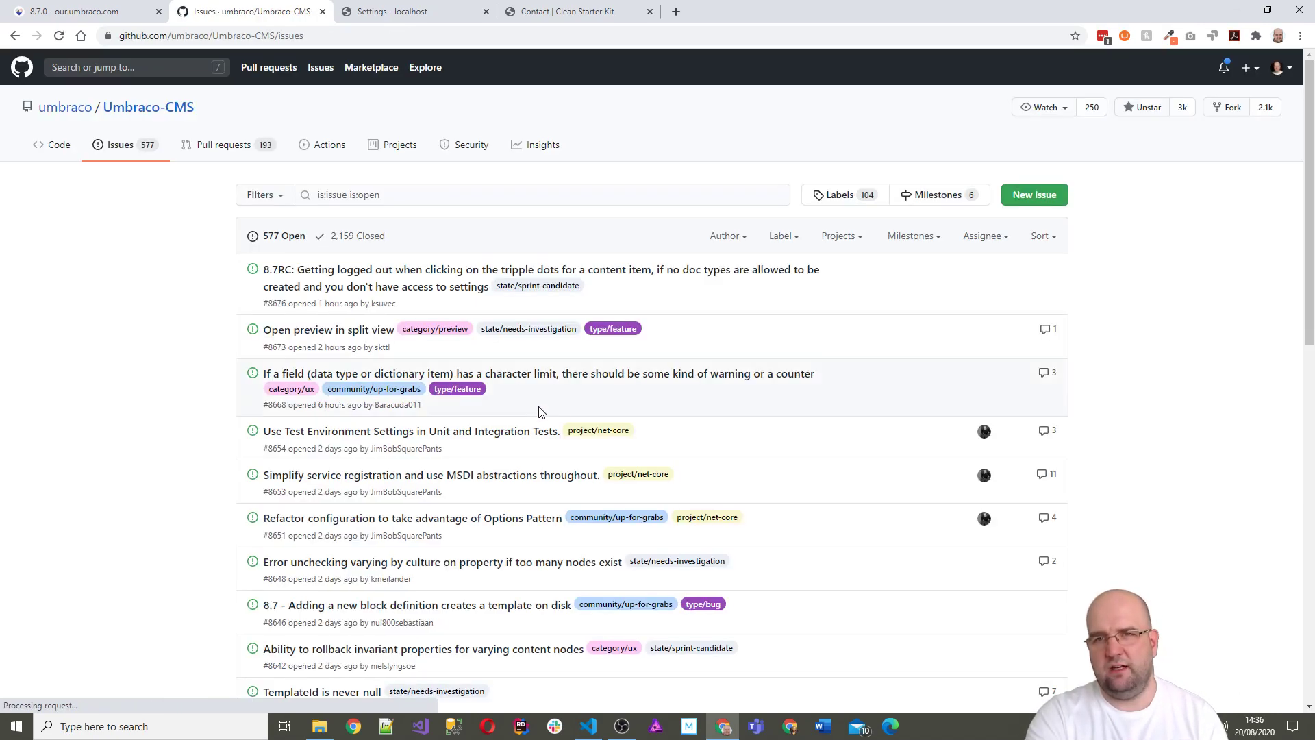
{"action": "mouse_move", "coordinate": [1052, 217]}
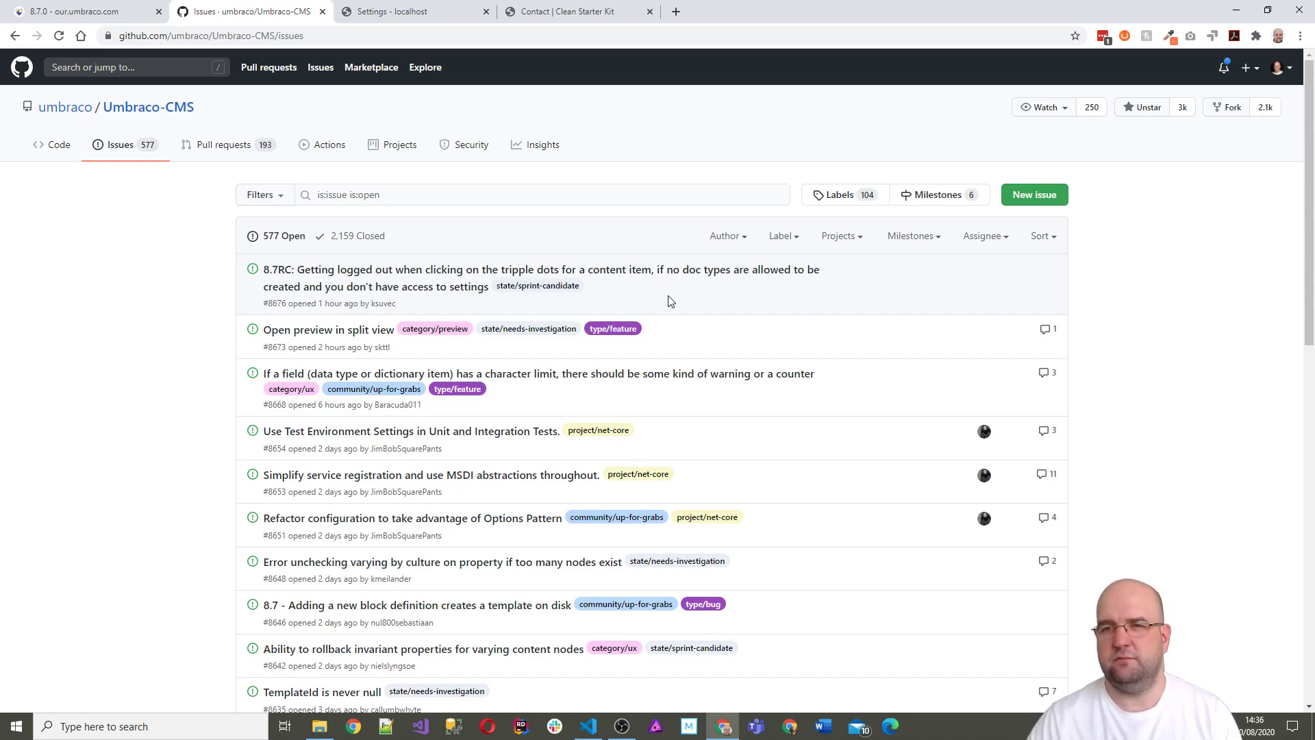
{"action": "mouse_move", "coordinate": [684, 425]}
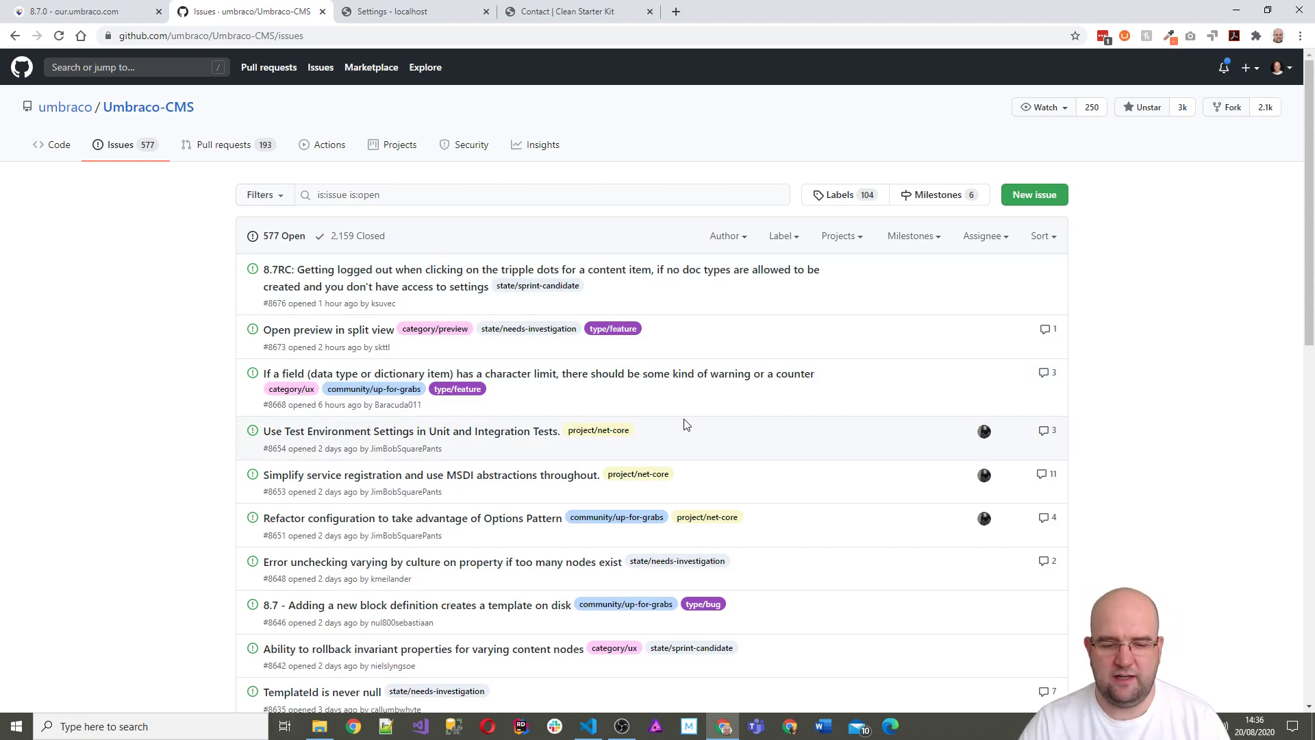